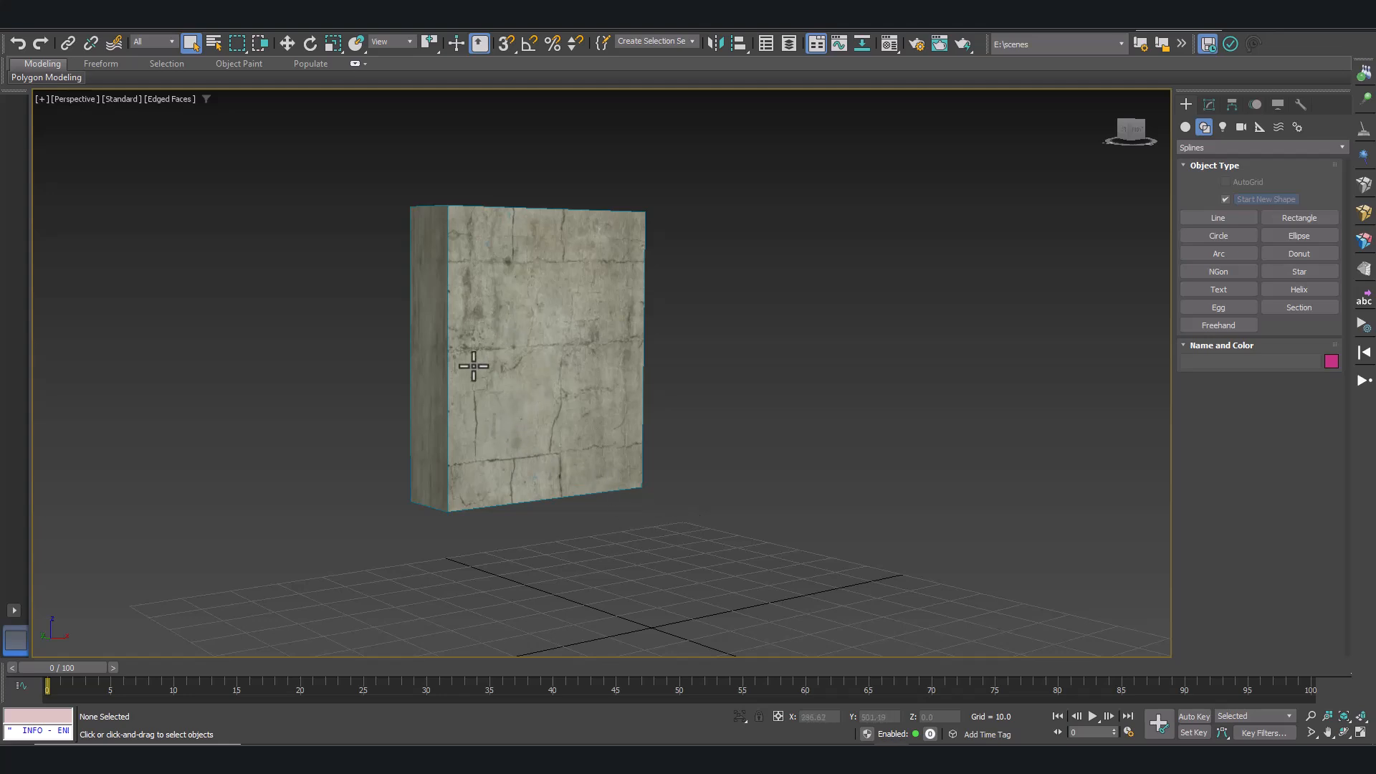
- Switch from the single Perspective view of the wall to the four-viewport layout
left_click(487, 372)
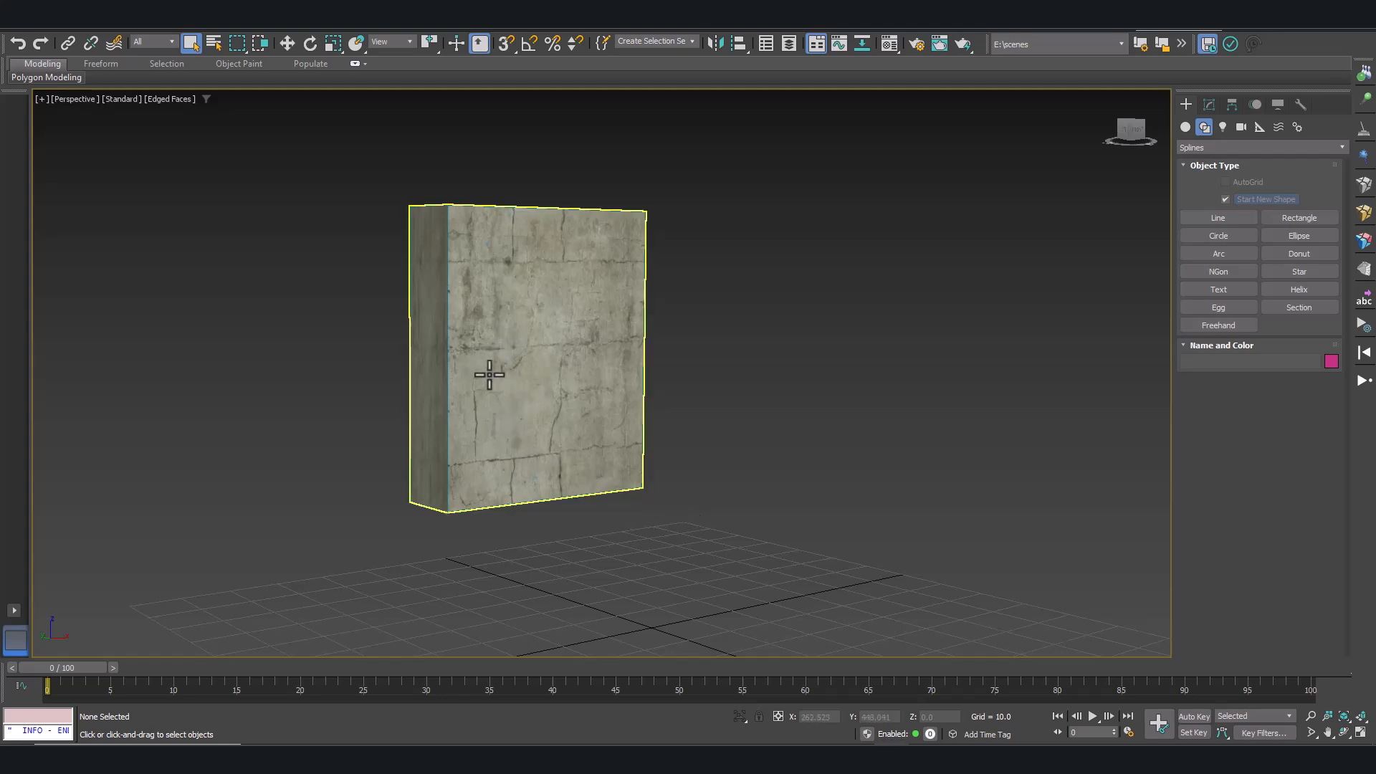
mouse_move(474, 360)
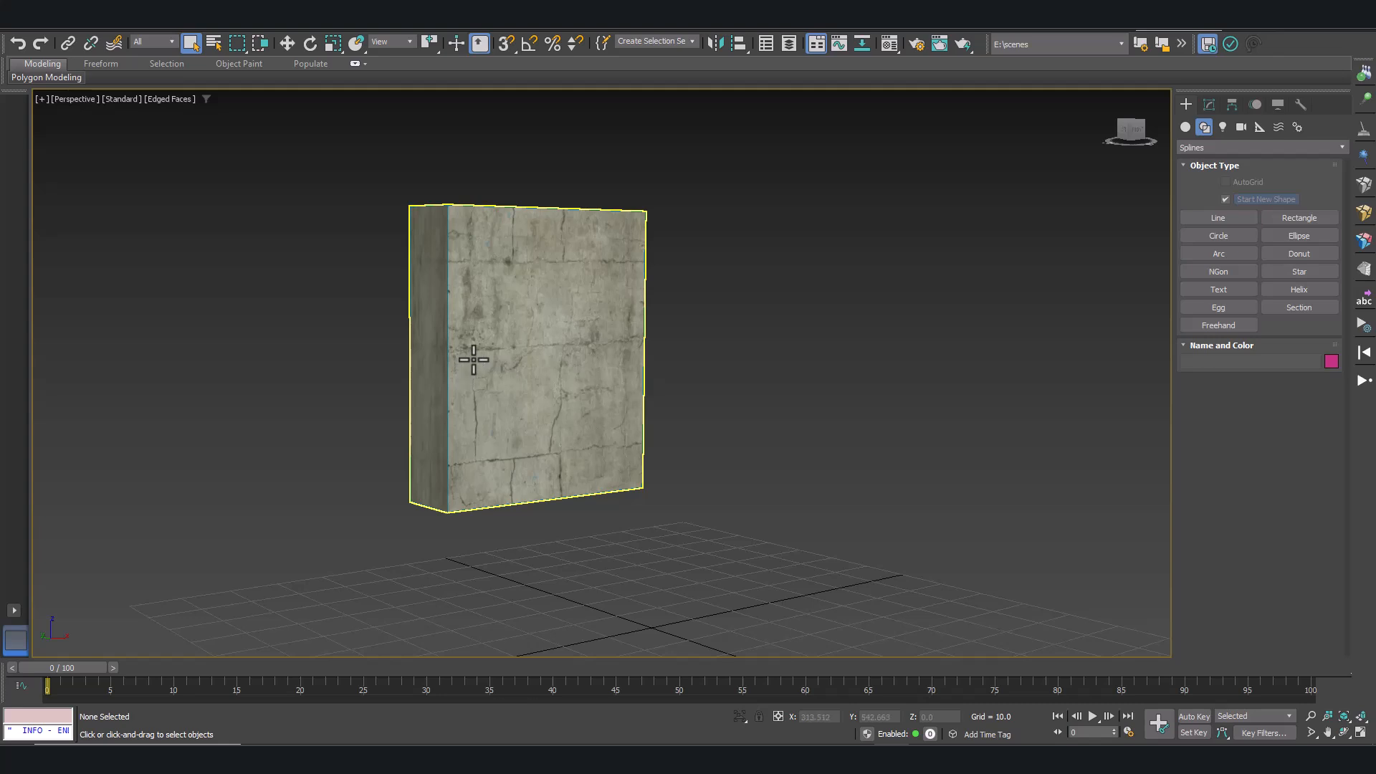
mouse_move(492, 352)
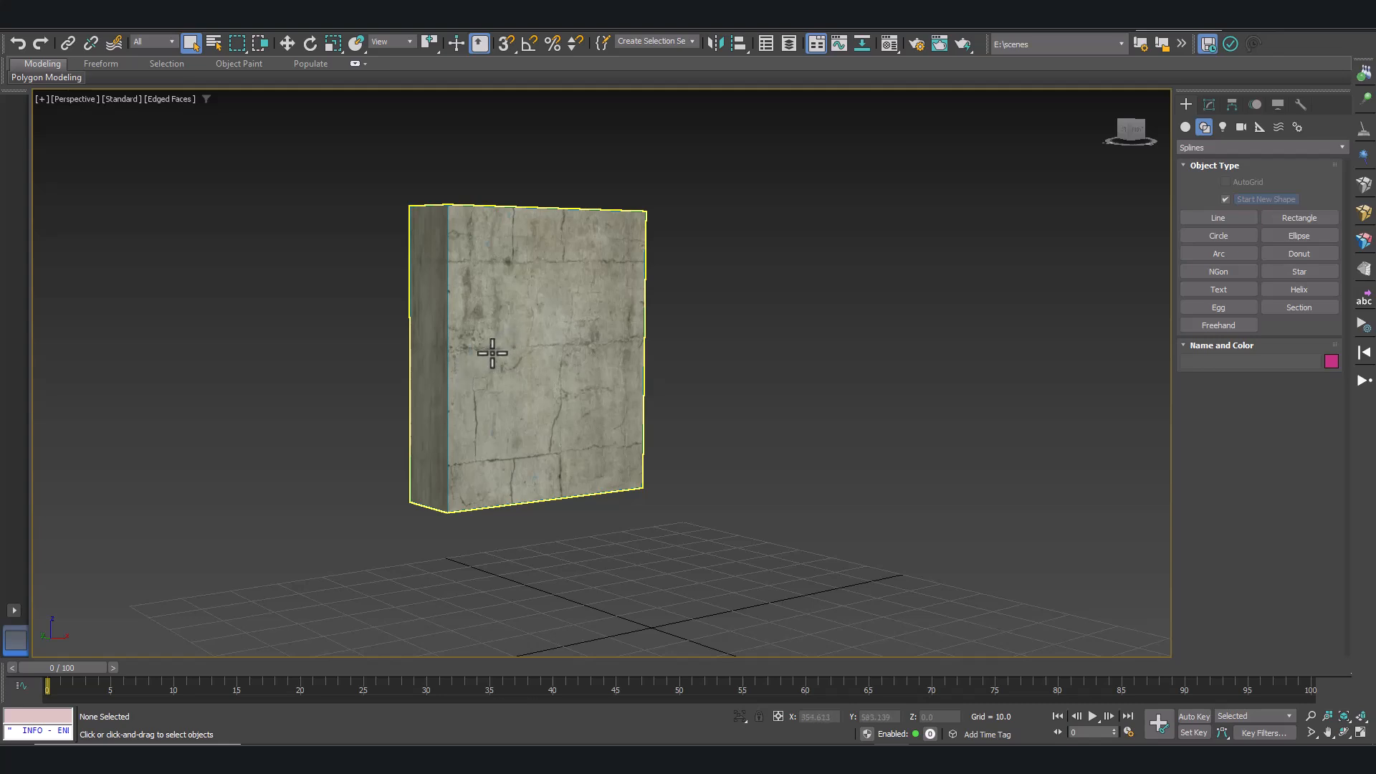
mouse_move(499, 352)
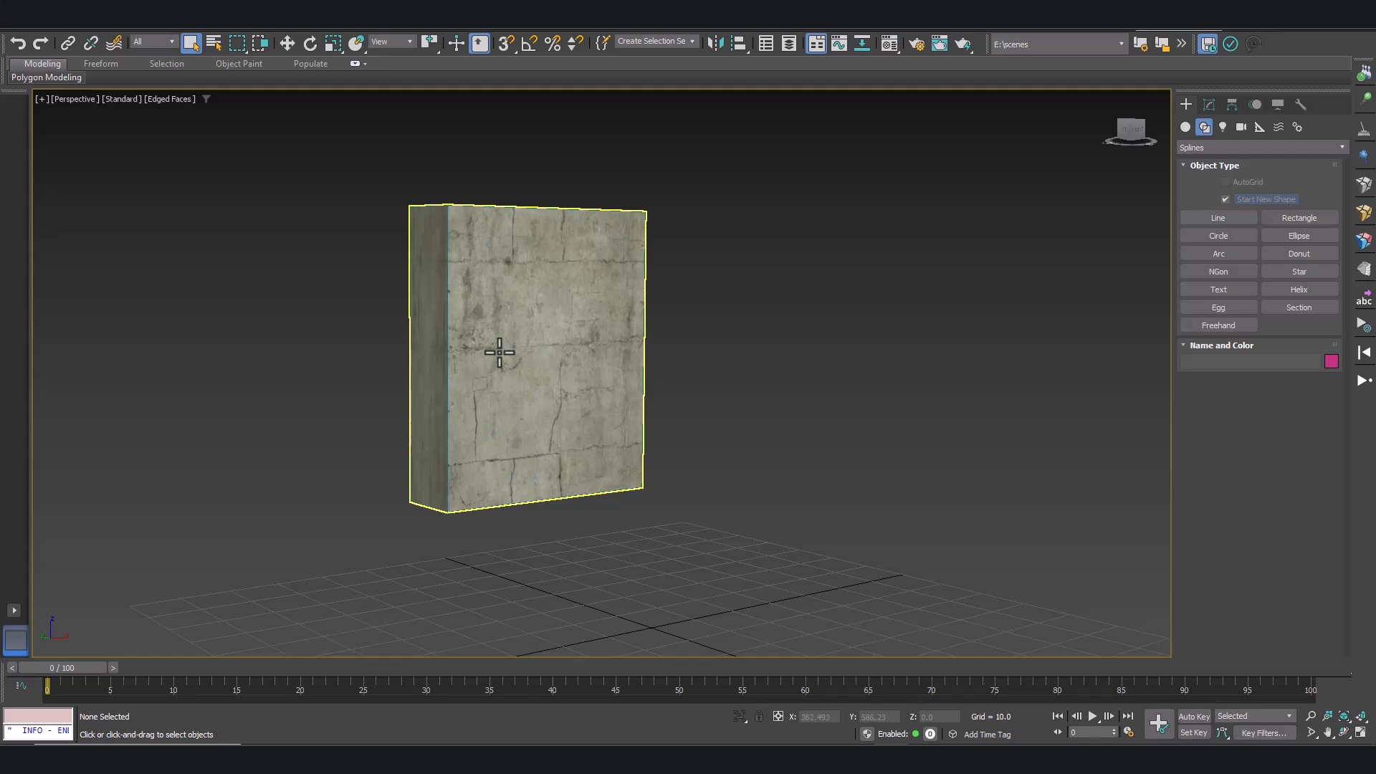
mouse_move(505, 348)
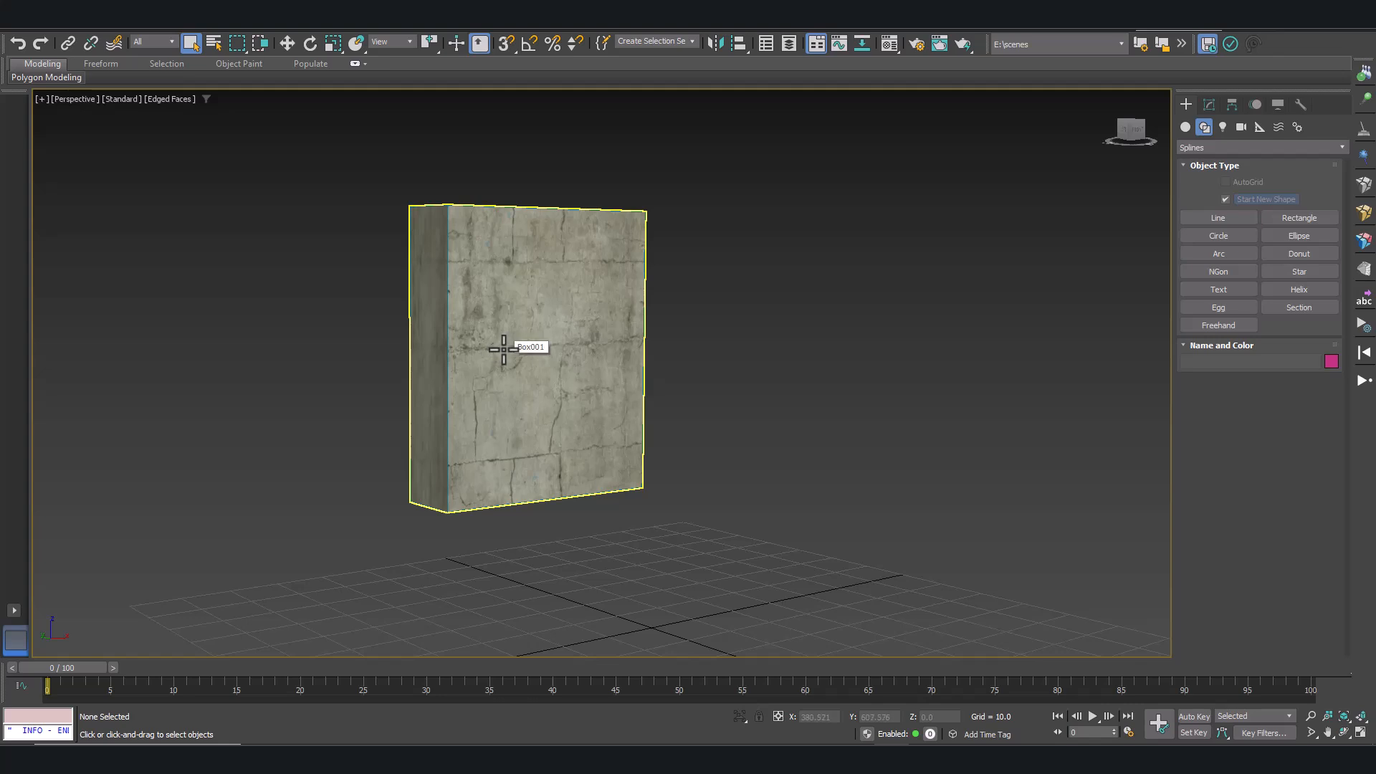
mouse_move(610, 262)
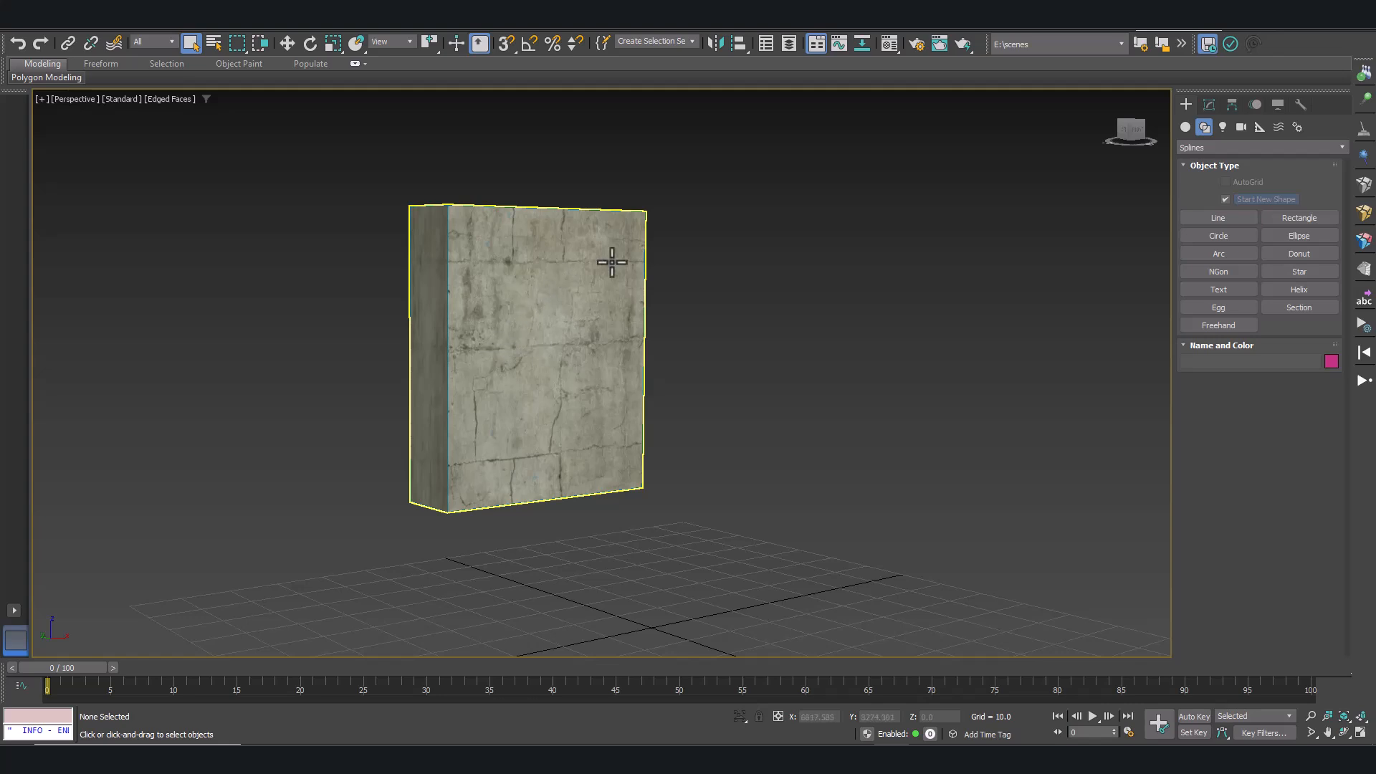
mouse_move(555, 381)
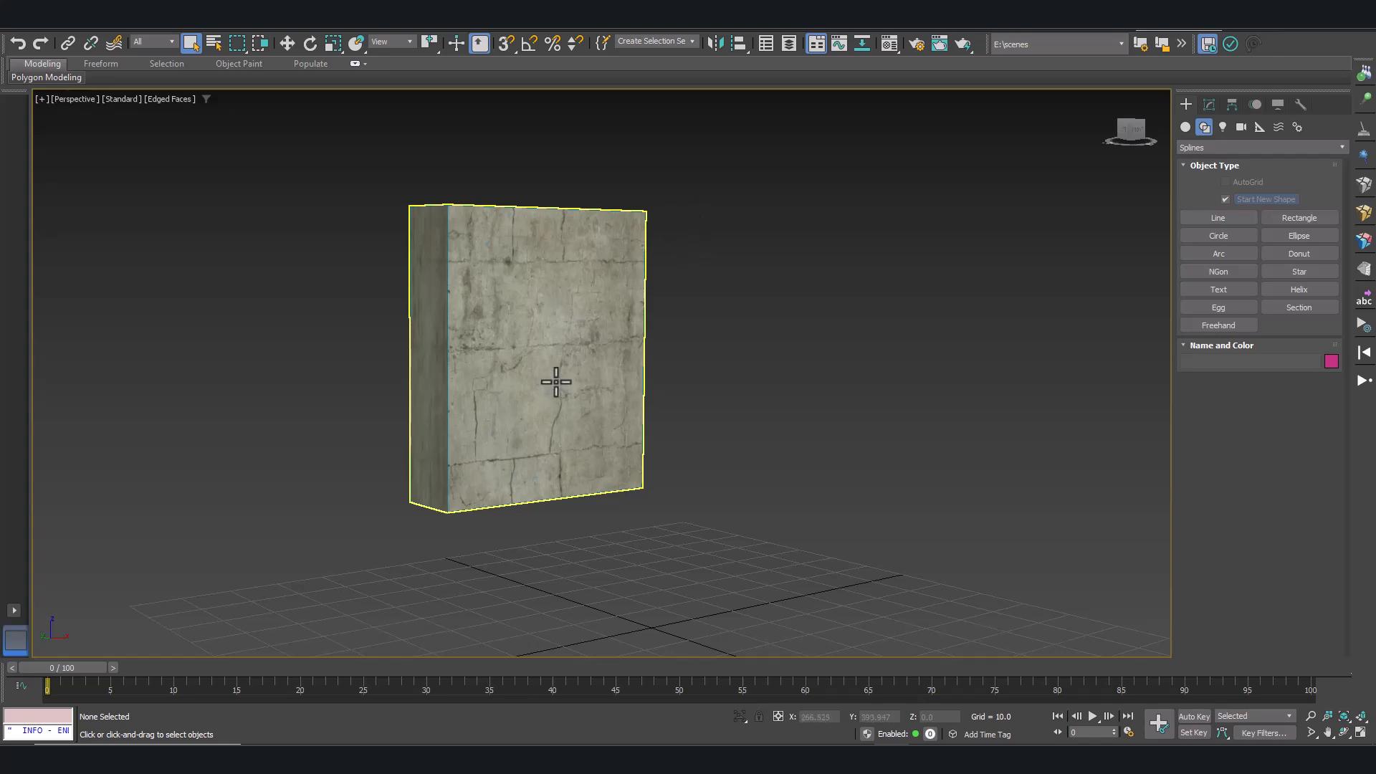
mouse_move(567, 454)
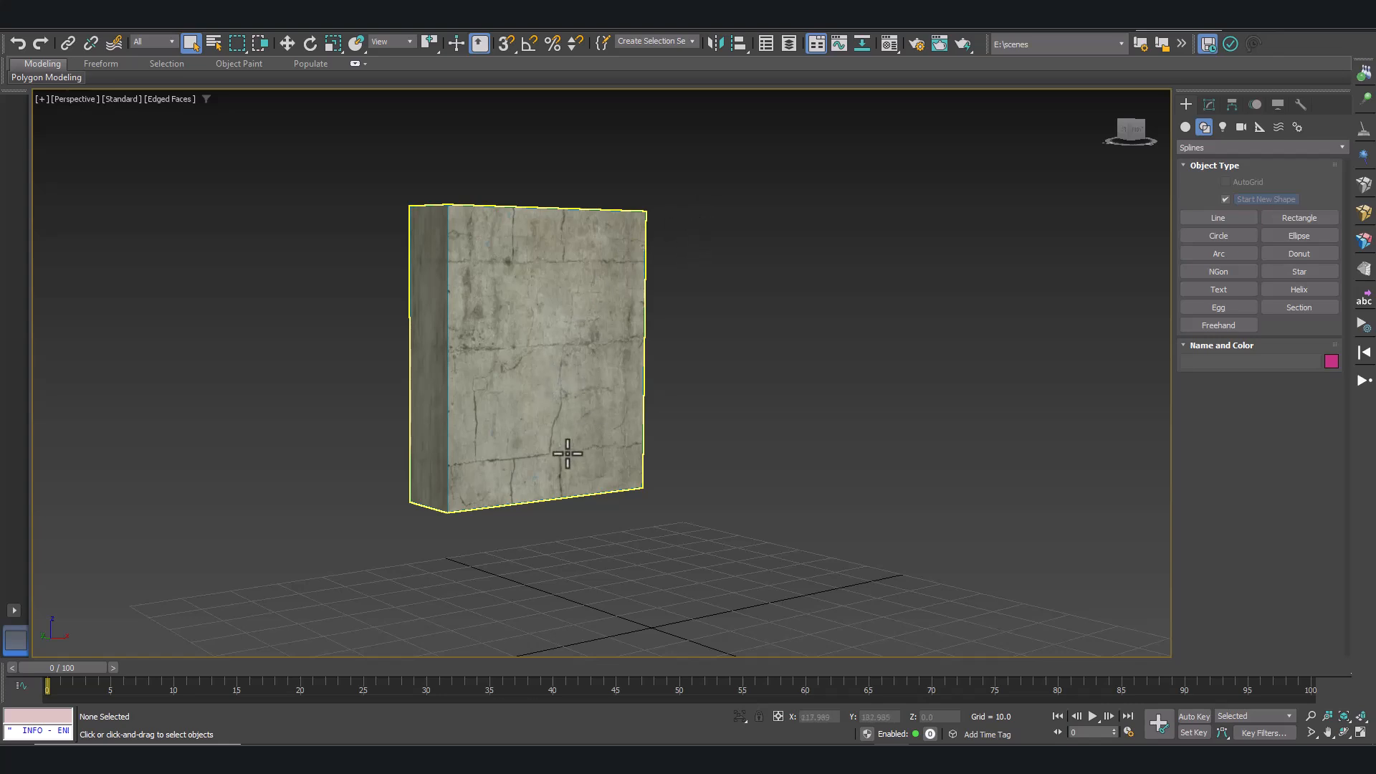
mouse_move(1062, 355)
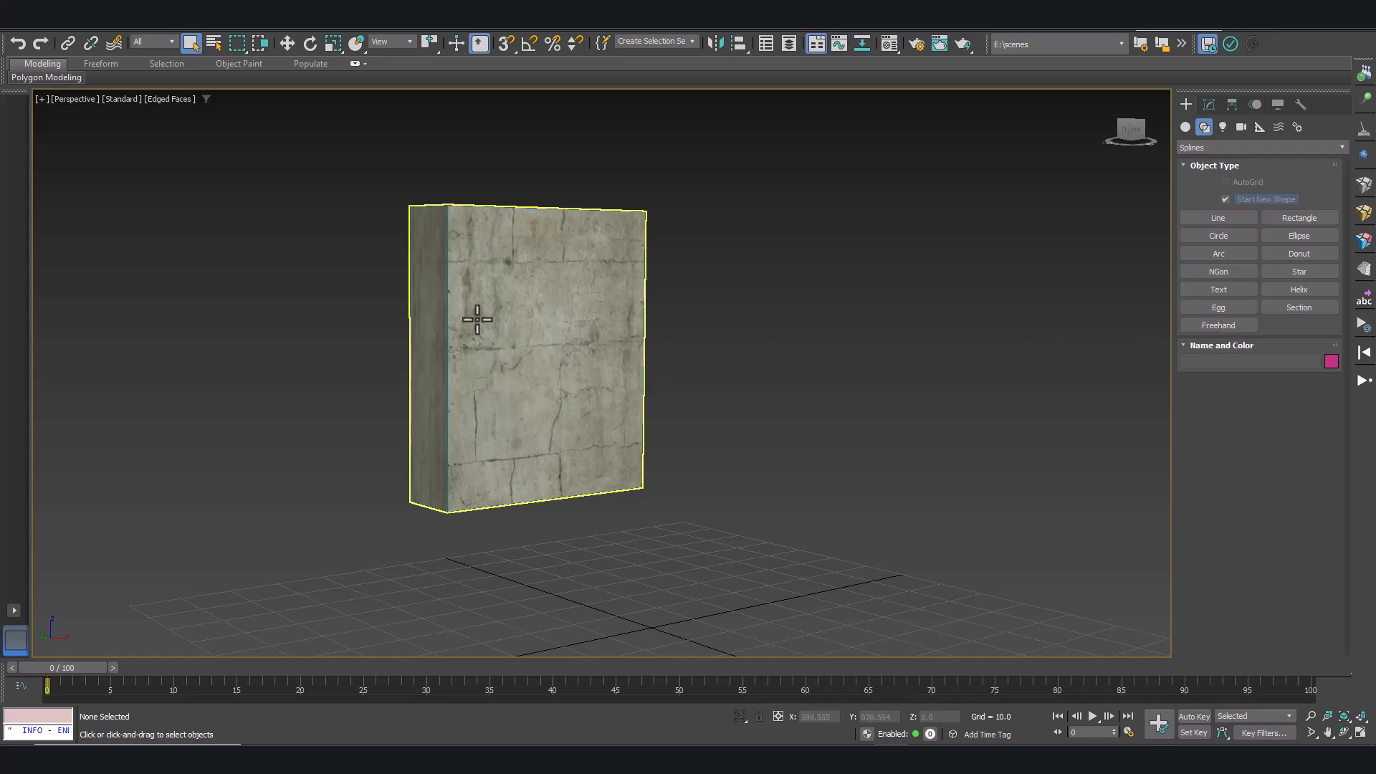
mouse_move(614, 370)
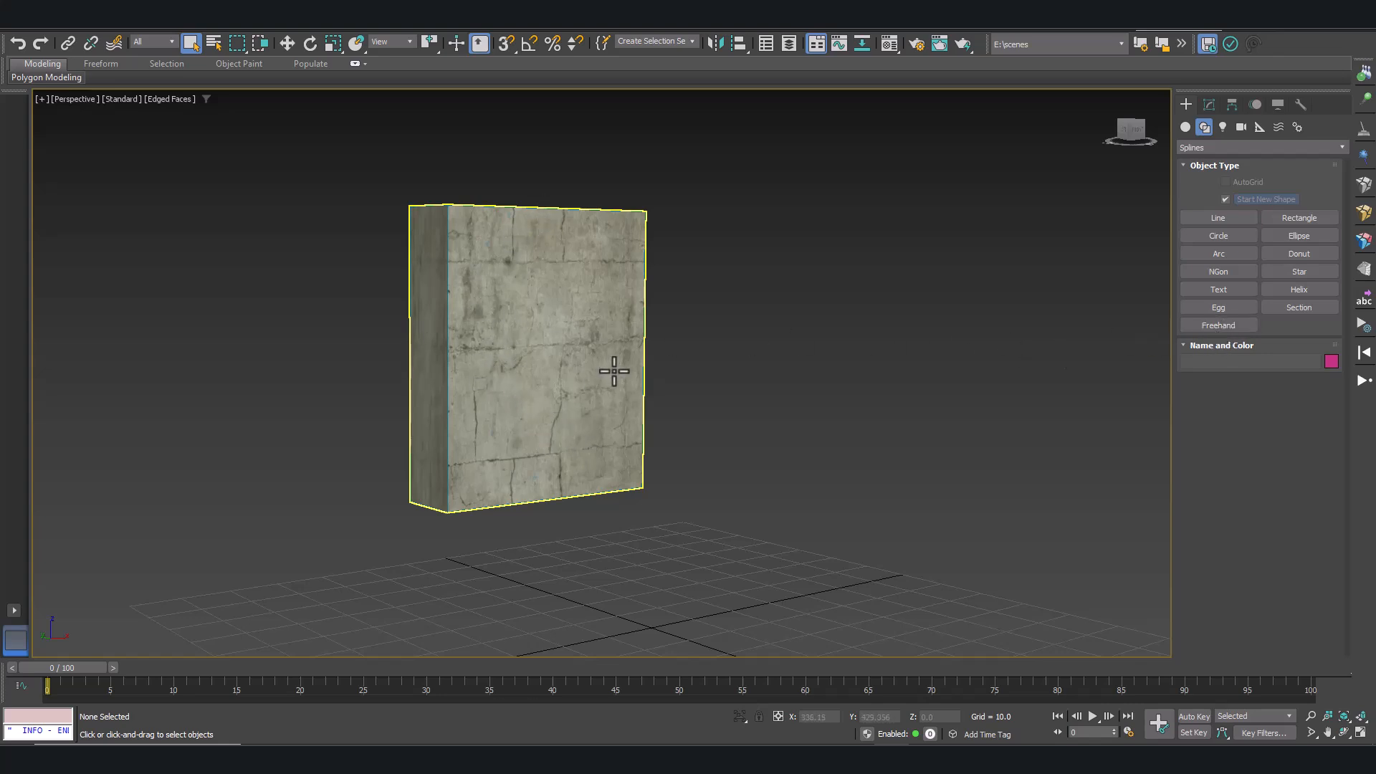
mouse_move(630, 402)
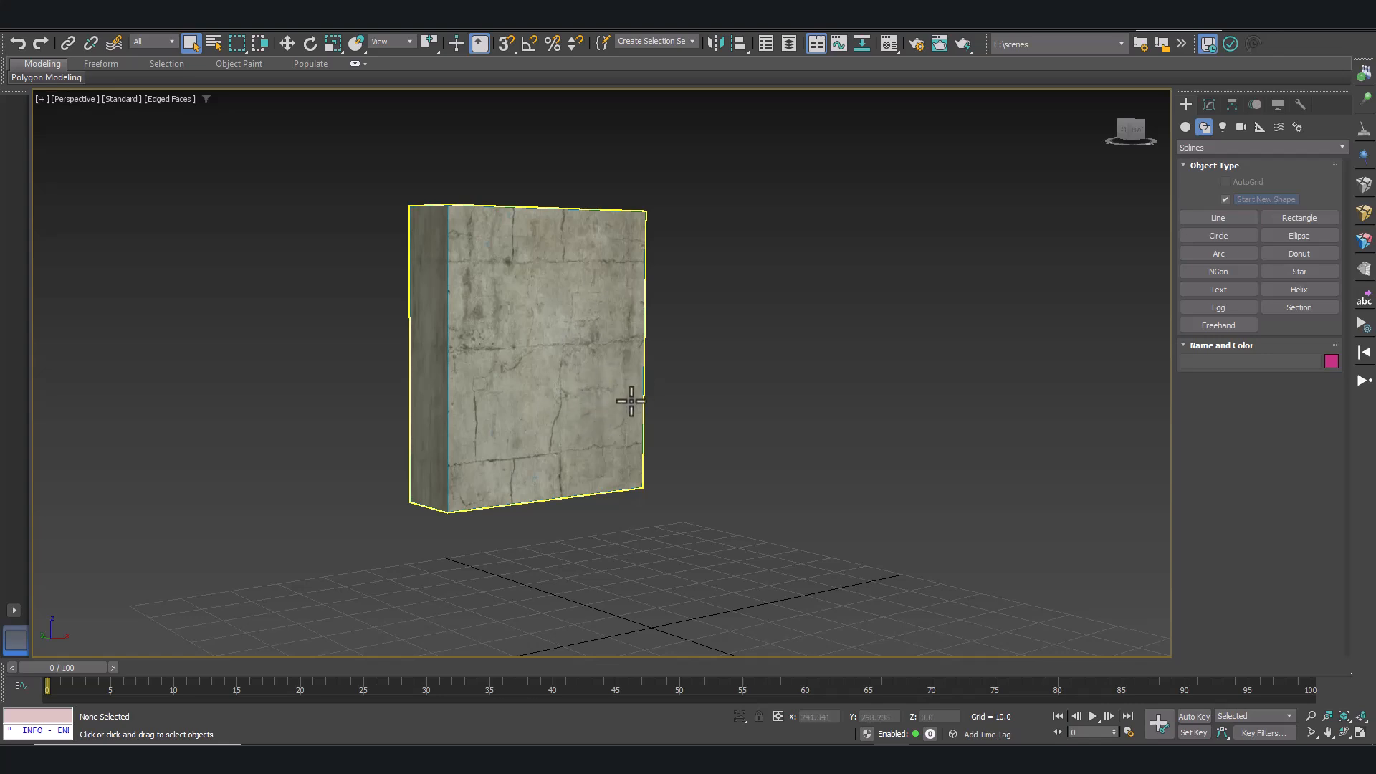
mouse_move(594, 348)
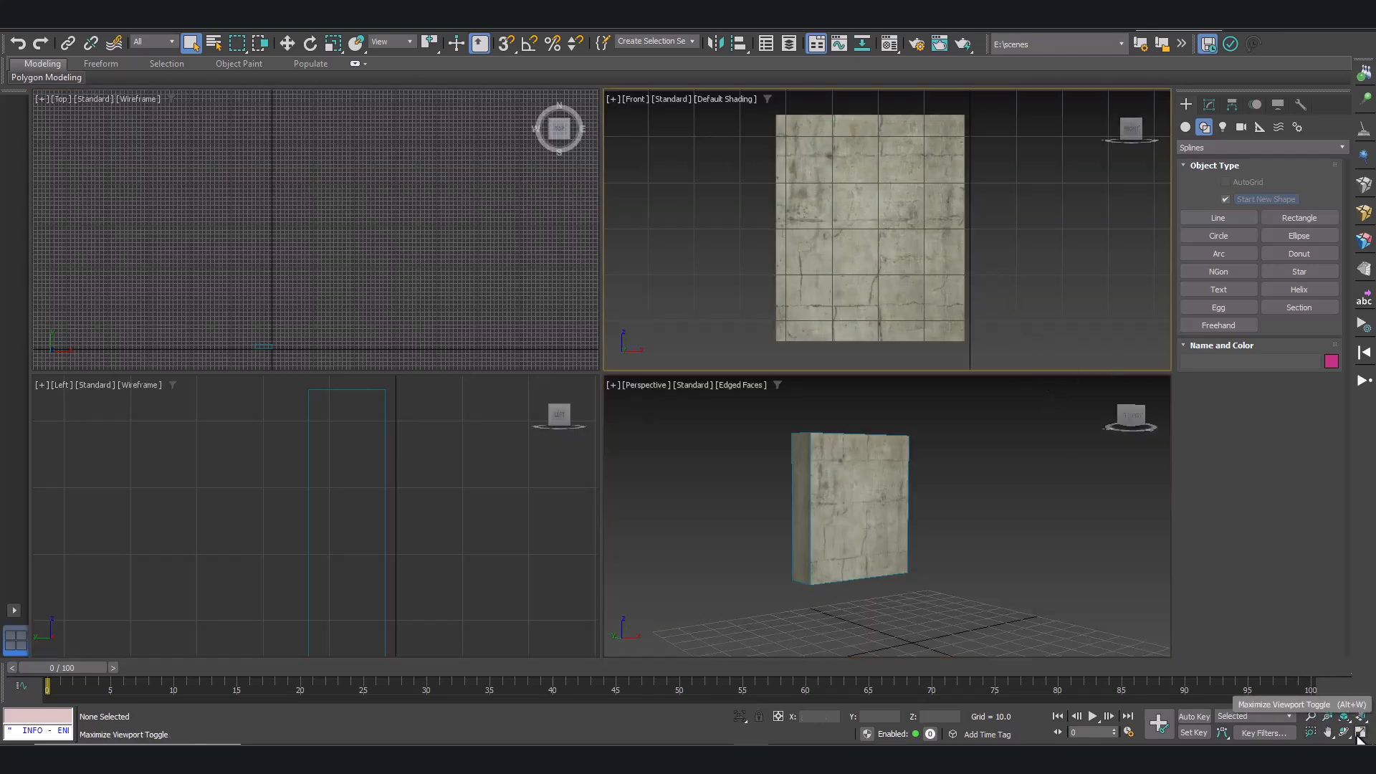
- Maximize the Front viewport and pick the Freehand spline tool
key("Alt+w")
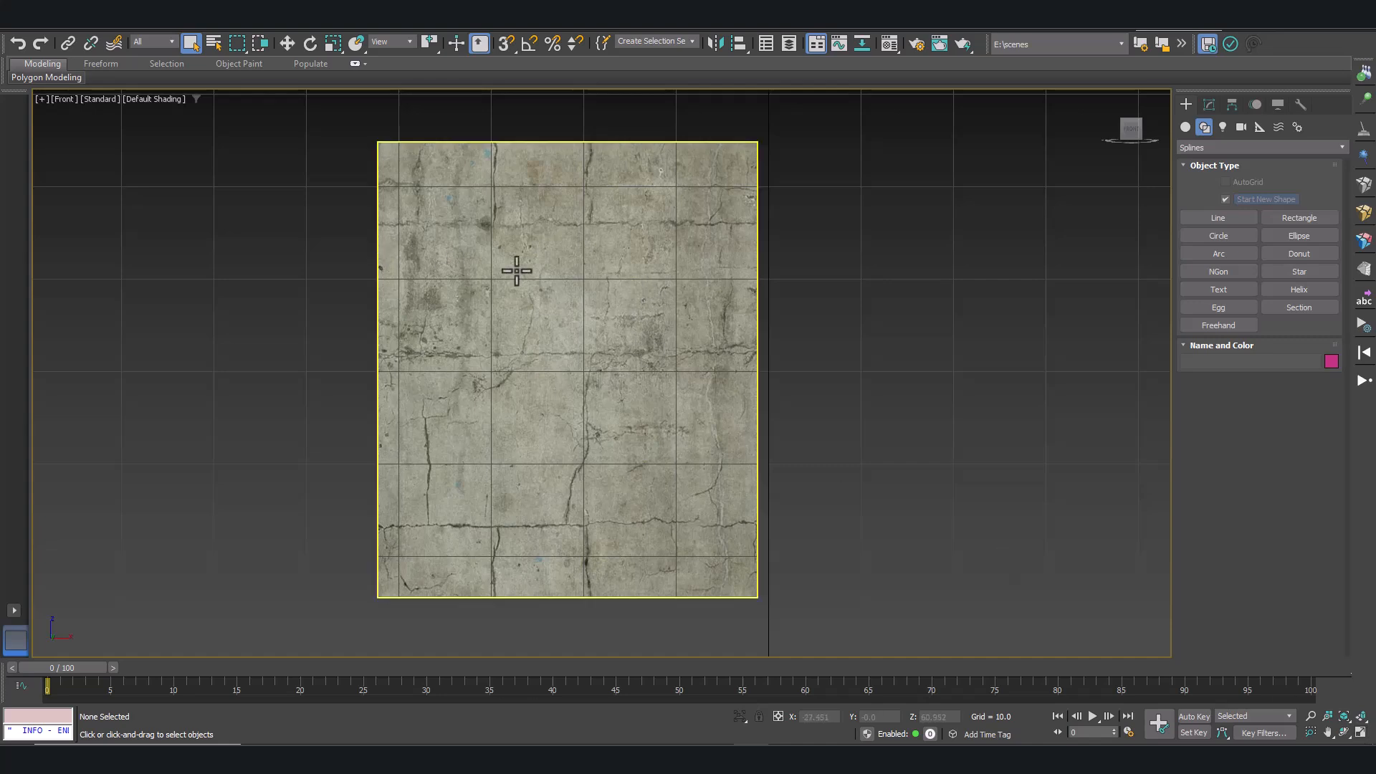
mouse_move(1218, 325)
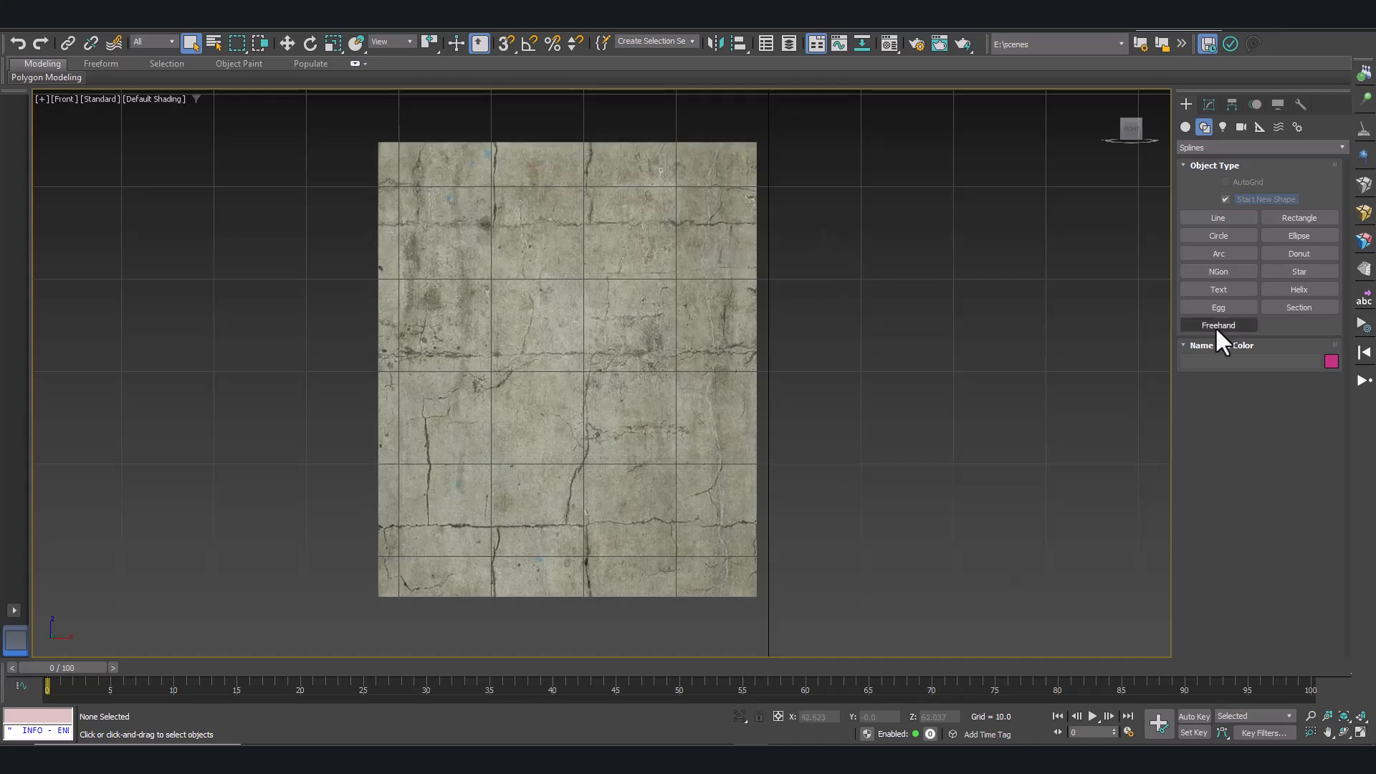
left_click(1218, 325)
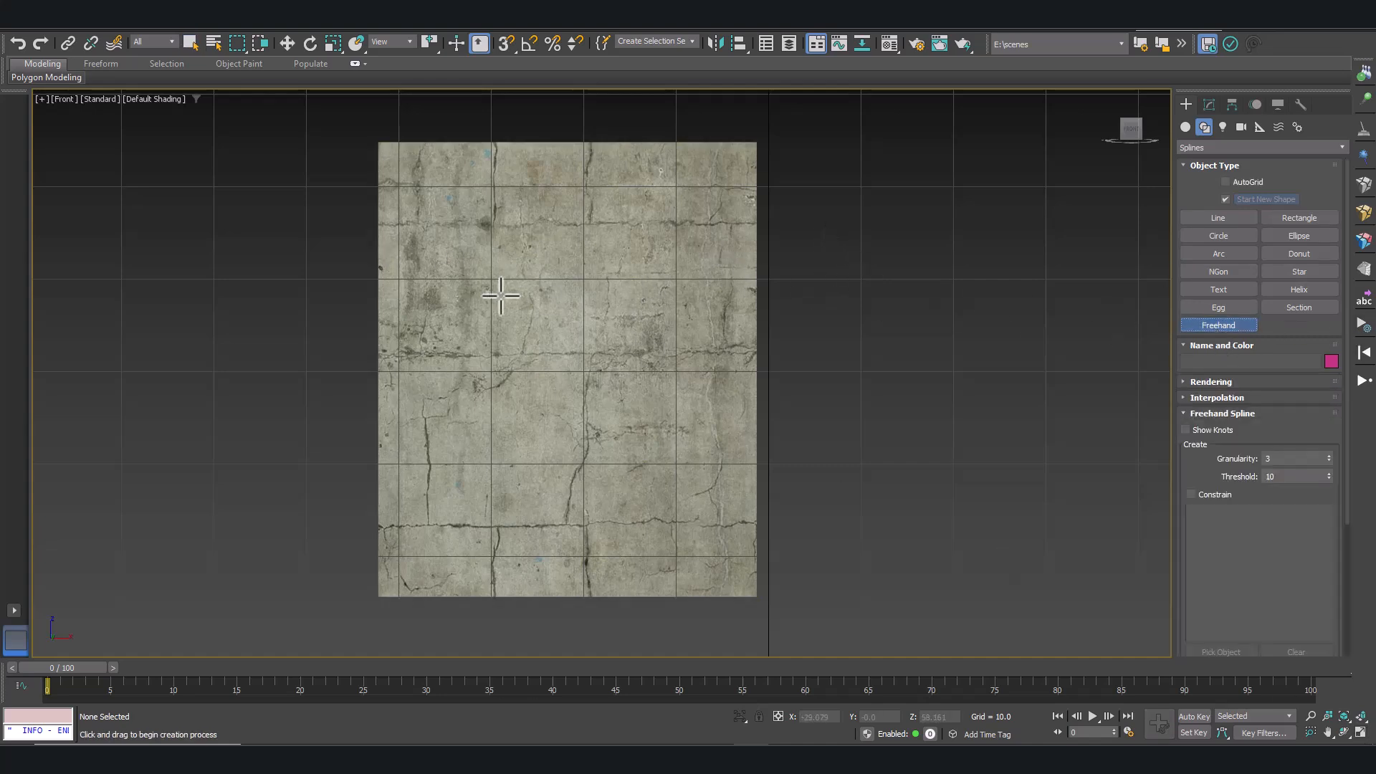
mouse_move(492, 202)
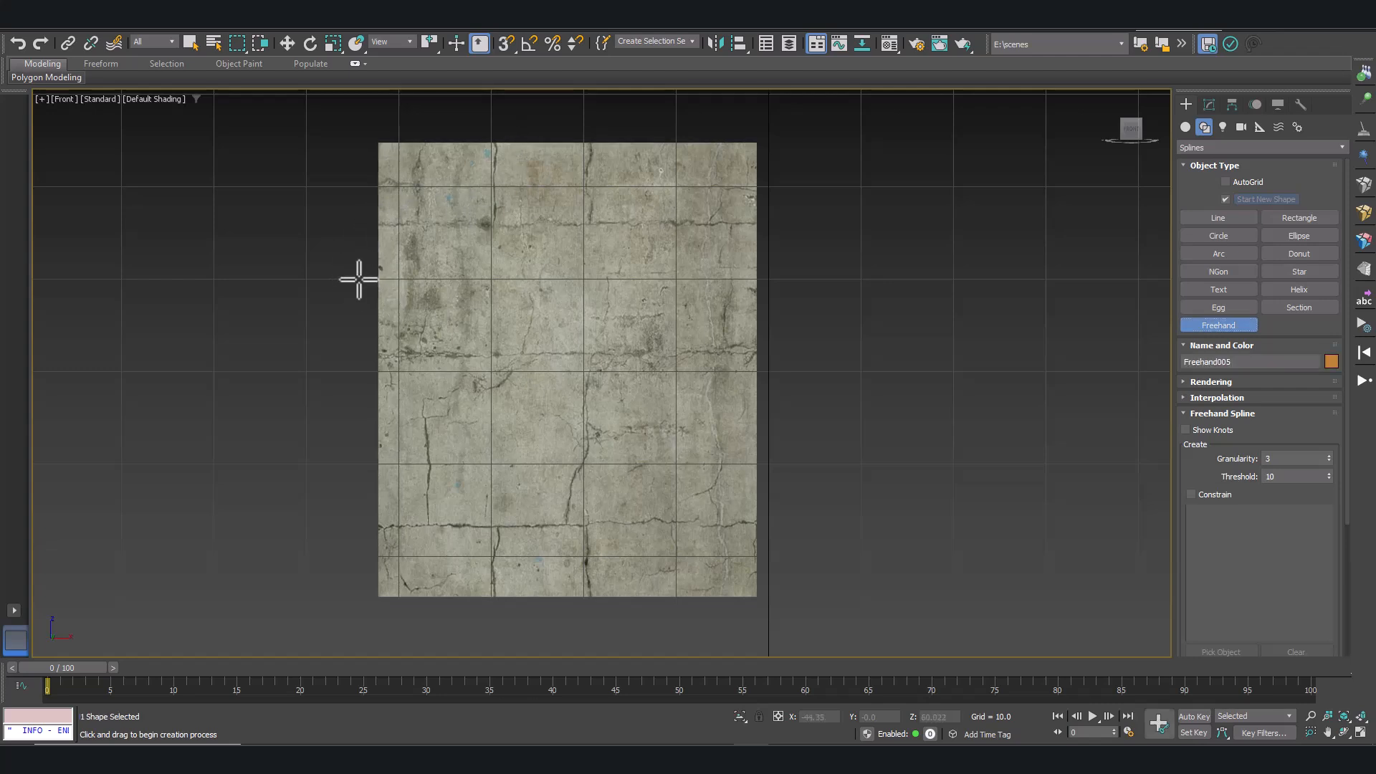
- Draw four wavy freehand crack splines across the wall face, then return to selection
left_click_drag(360, 277, 512, 139)
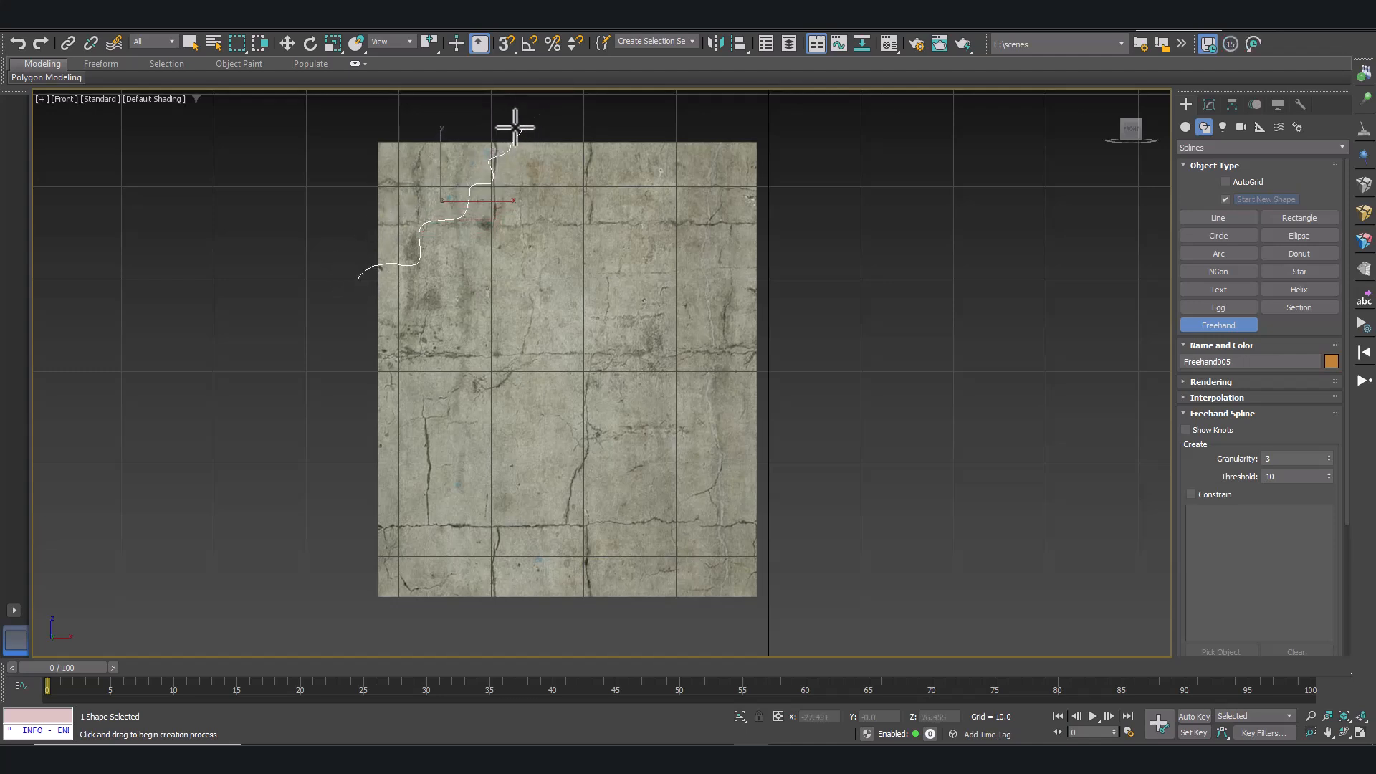
mouse_move(587, 136)
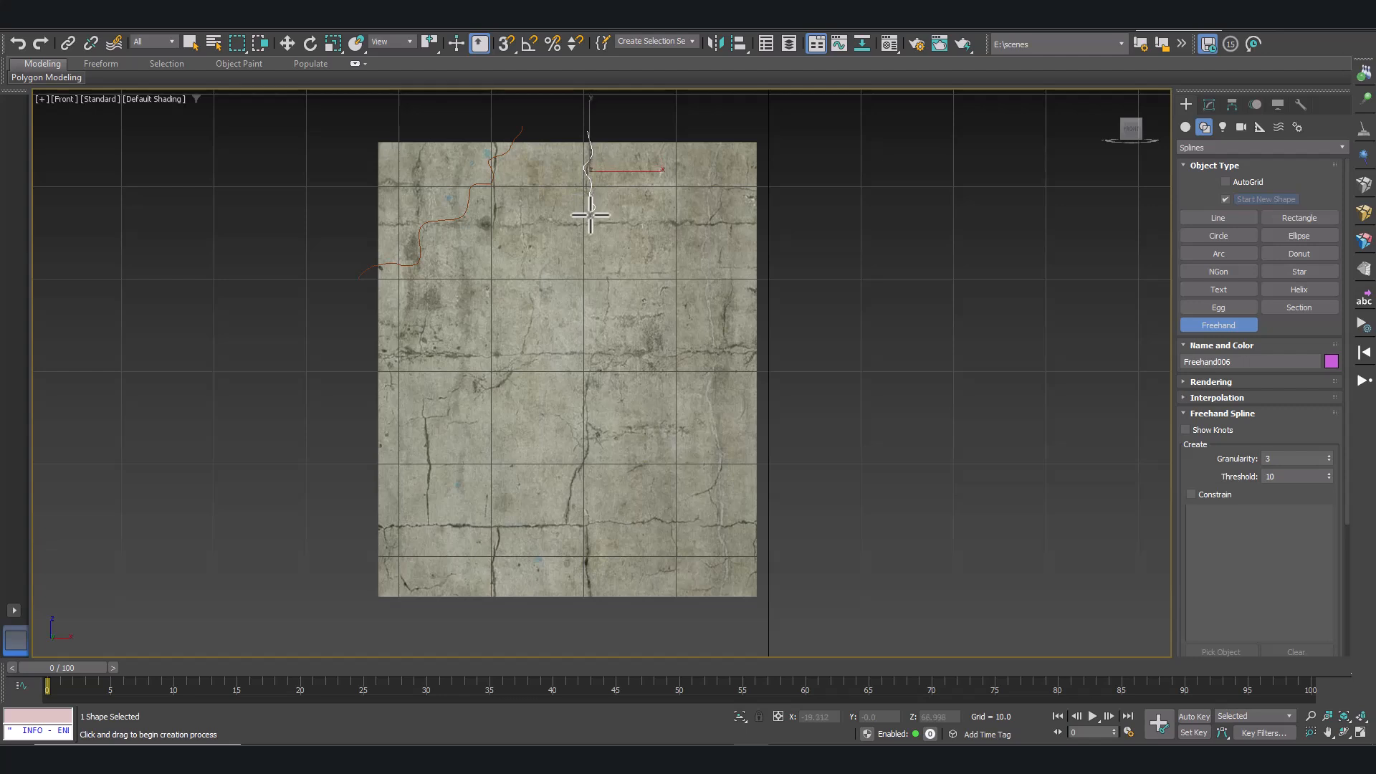
left_click_drag(591, 213, 730, 353)
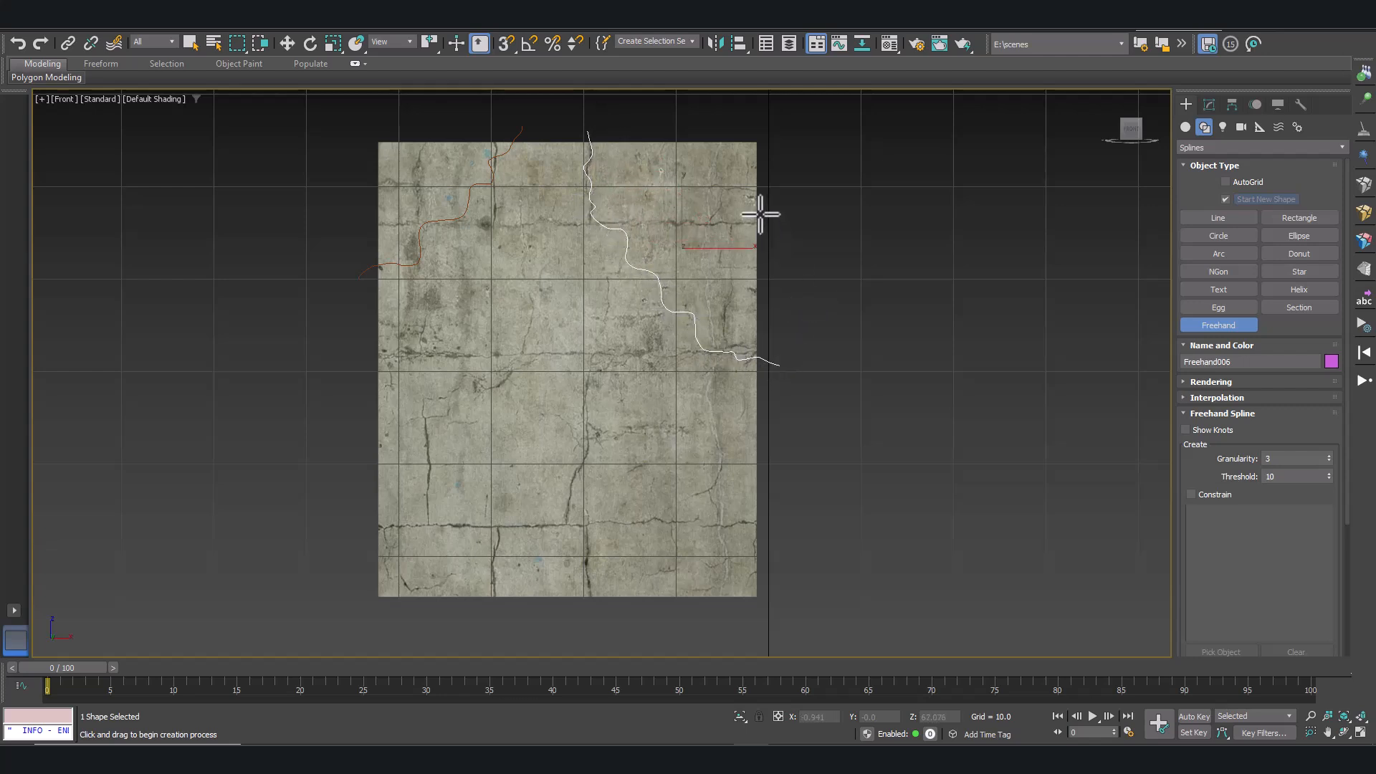
mouse_move(646, 144)
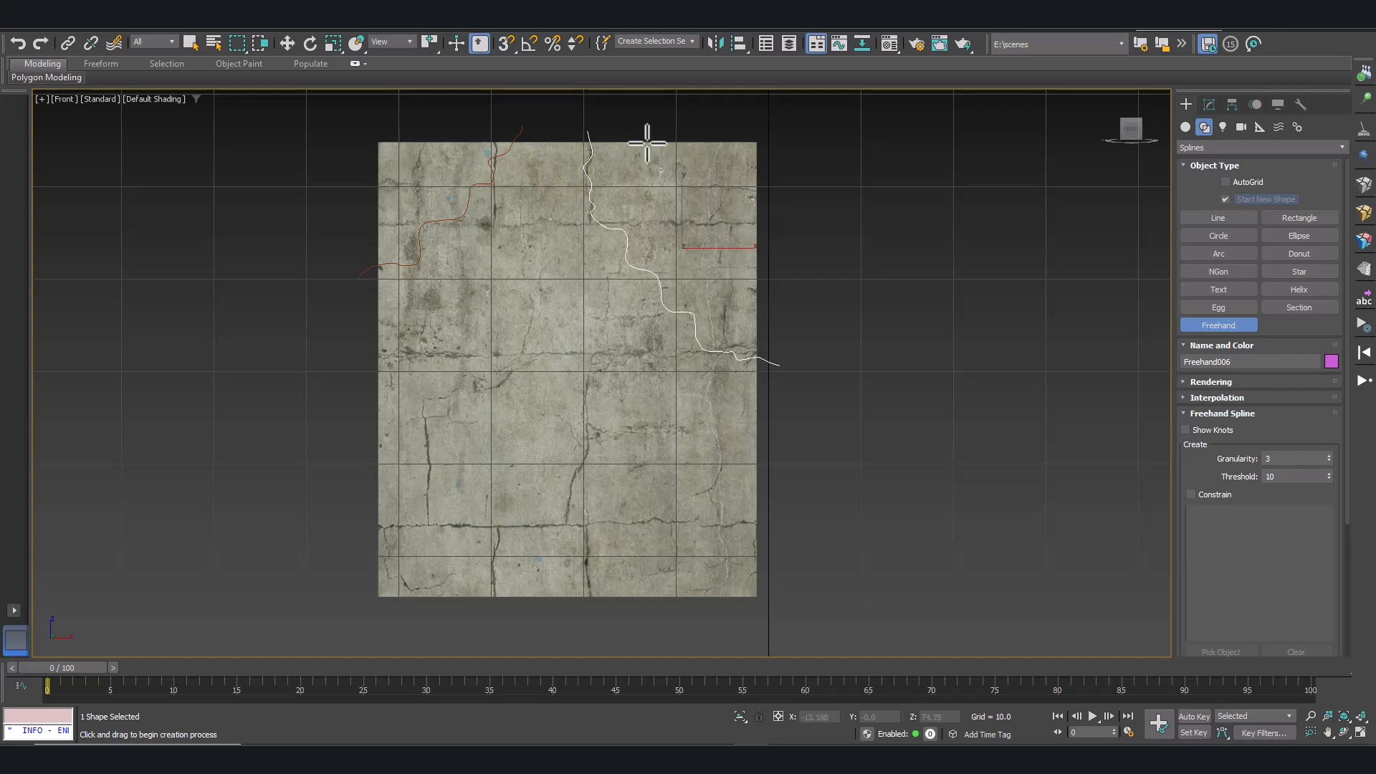
mouse_move(612, 125)
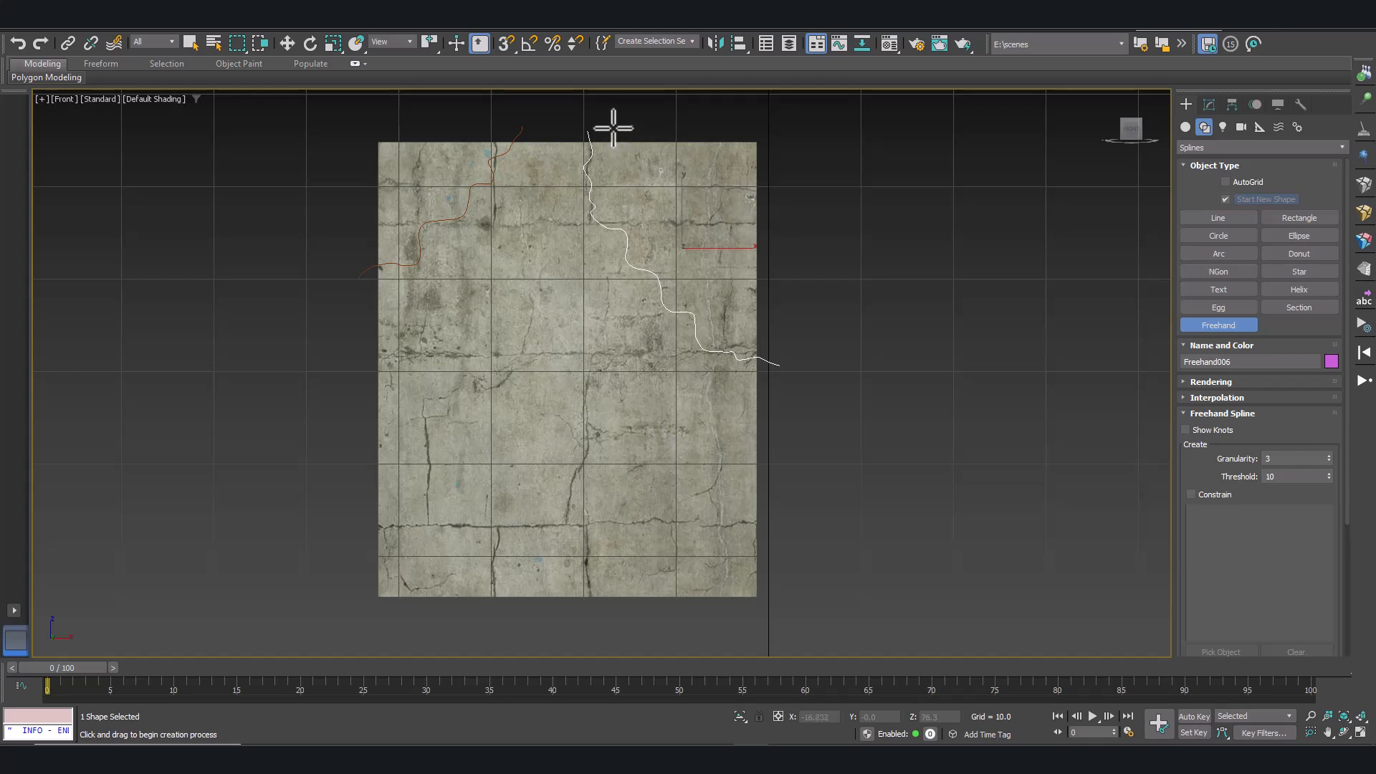
mouse_move(673, 138)
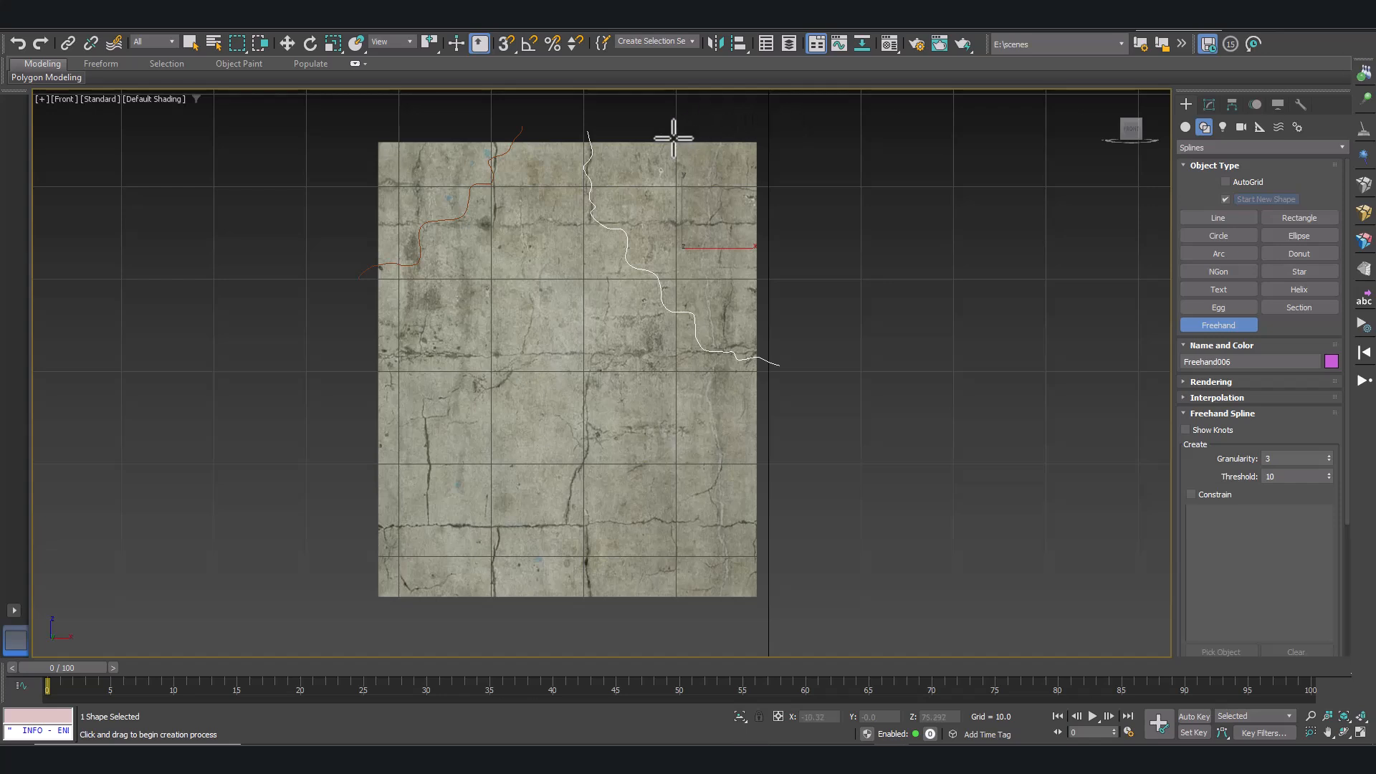
mouse_move(639, 137)
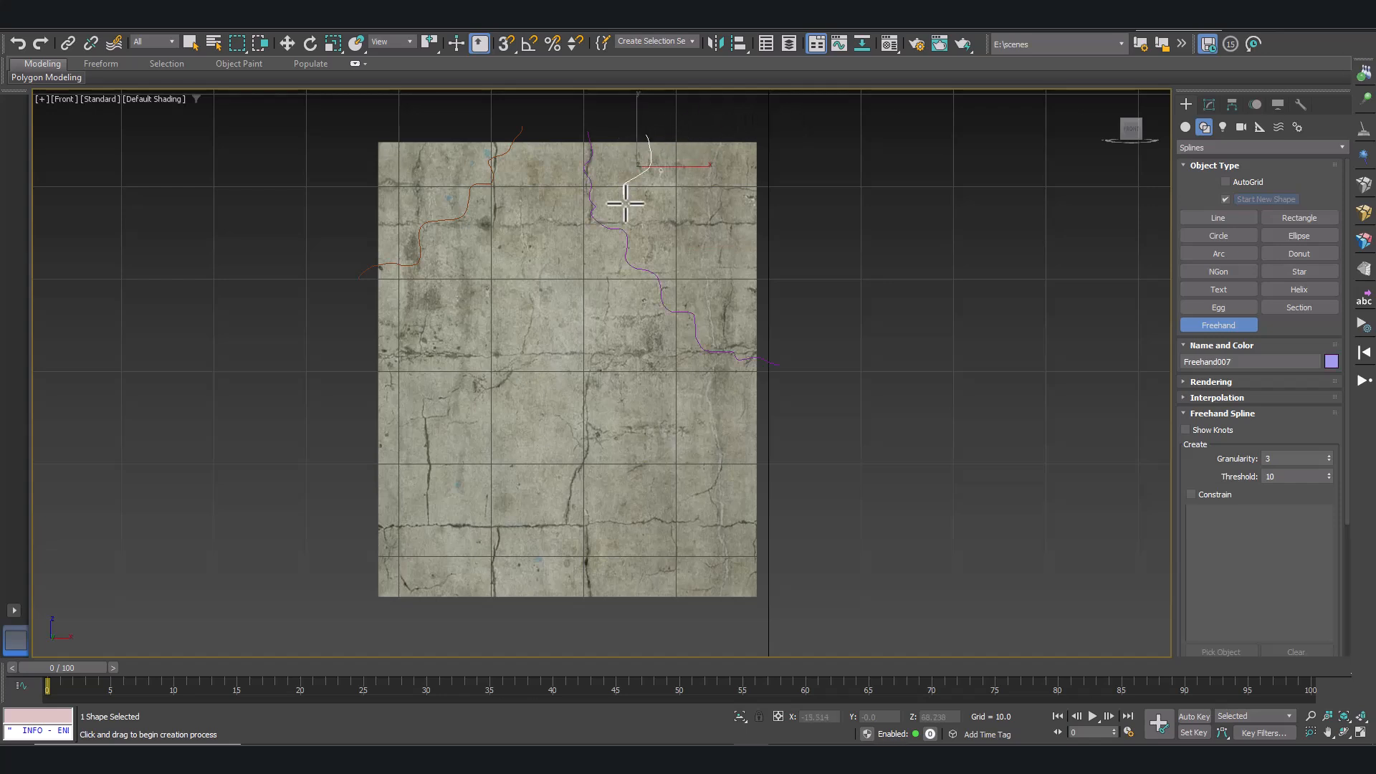
left_click_drag(625, 202, 533, 327)
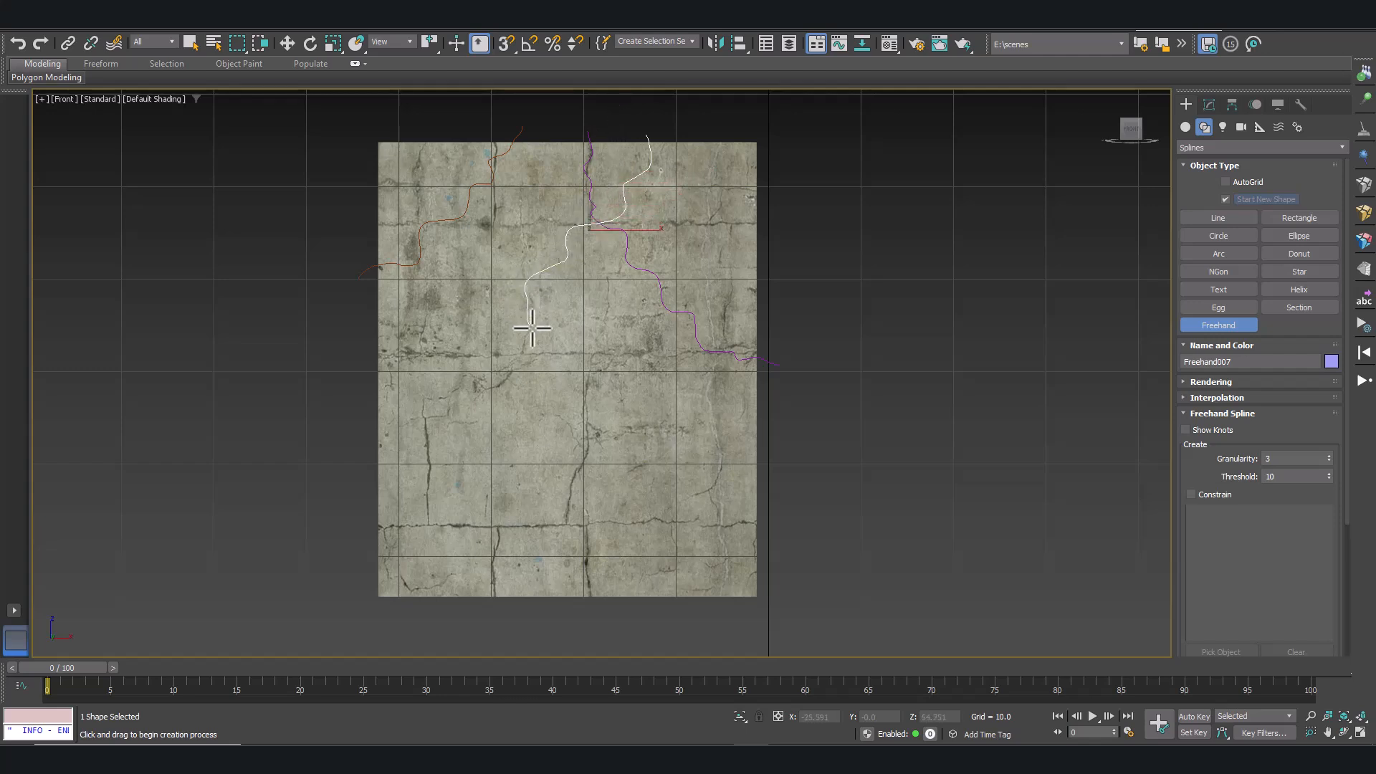
left_click_drag(532, 328, 429, 517)
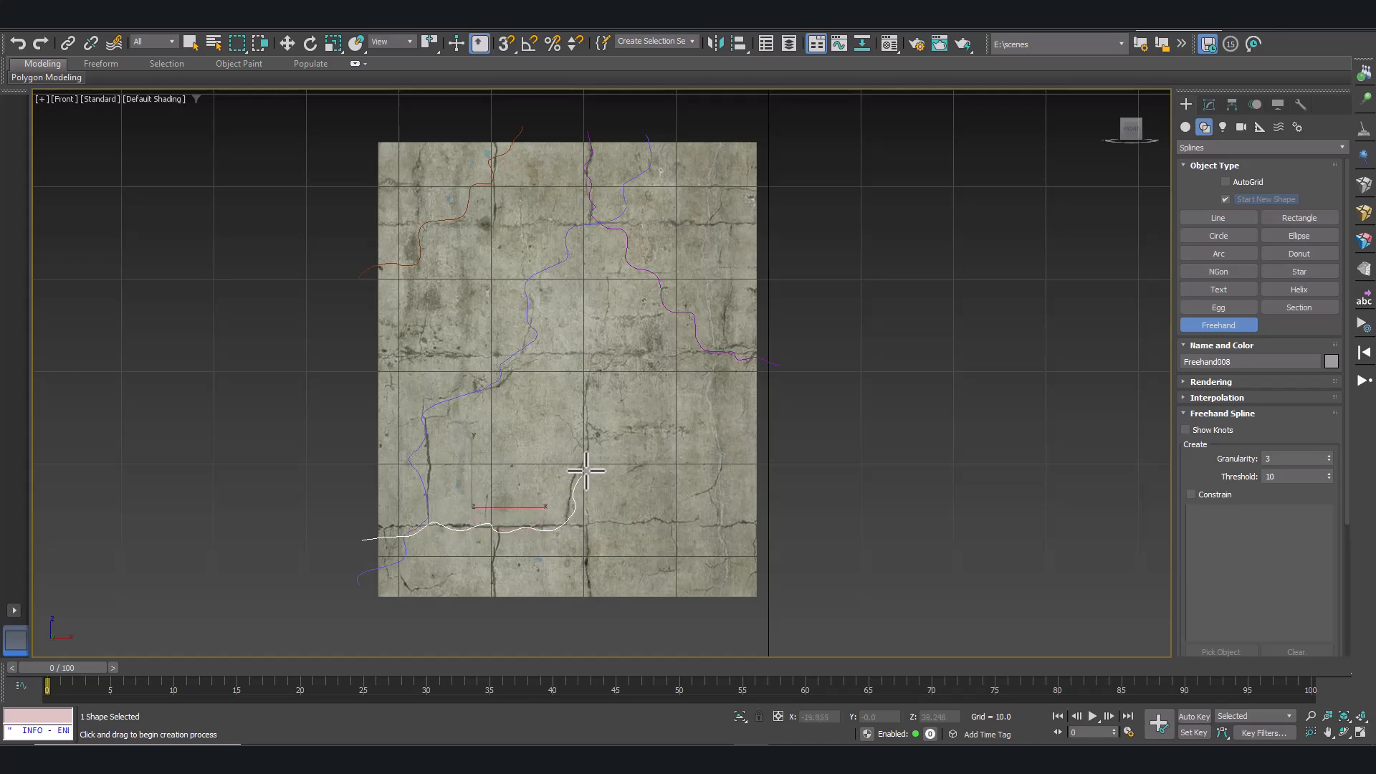
left_click_drag(583, 474, 741, 413)
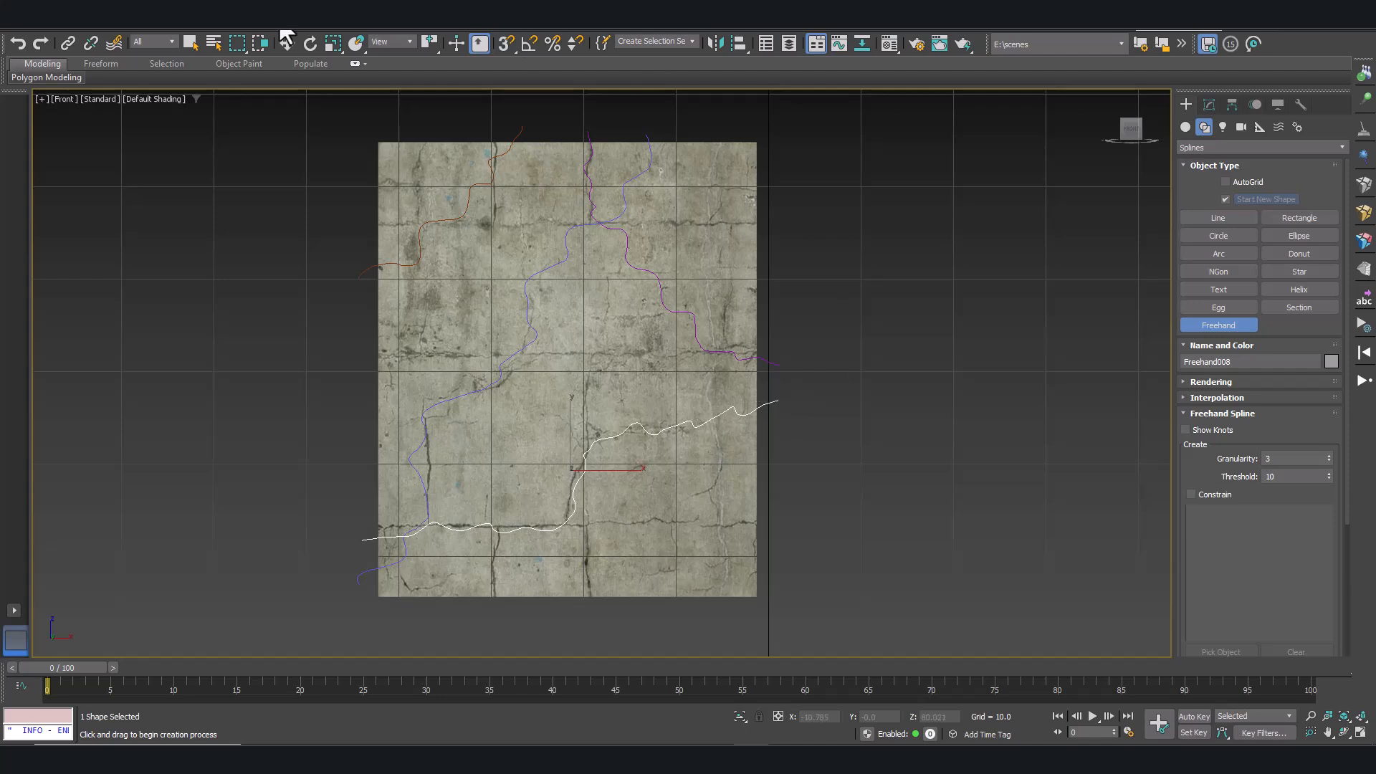
left_click(189, 43)
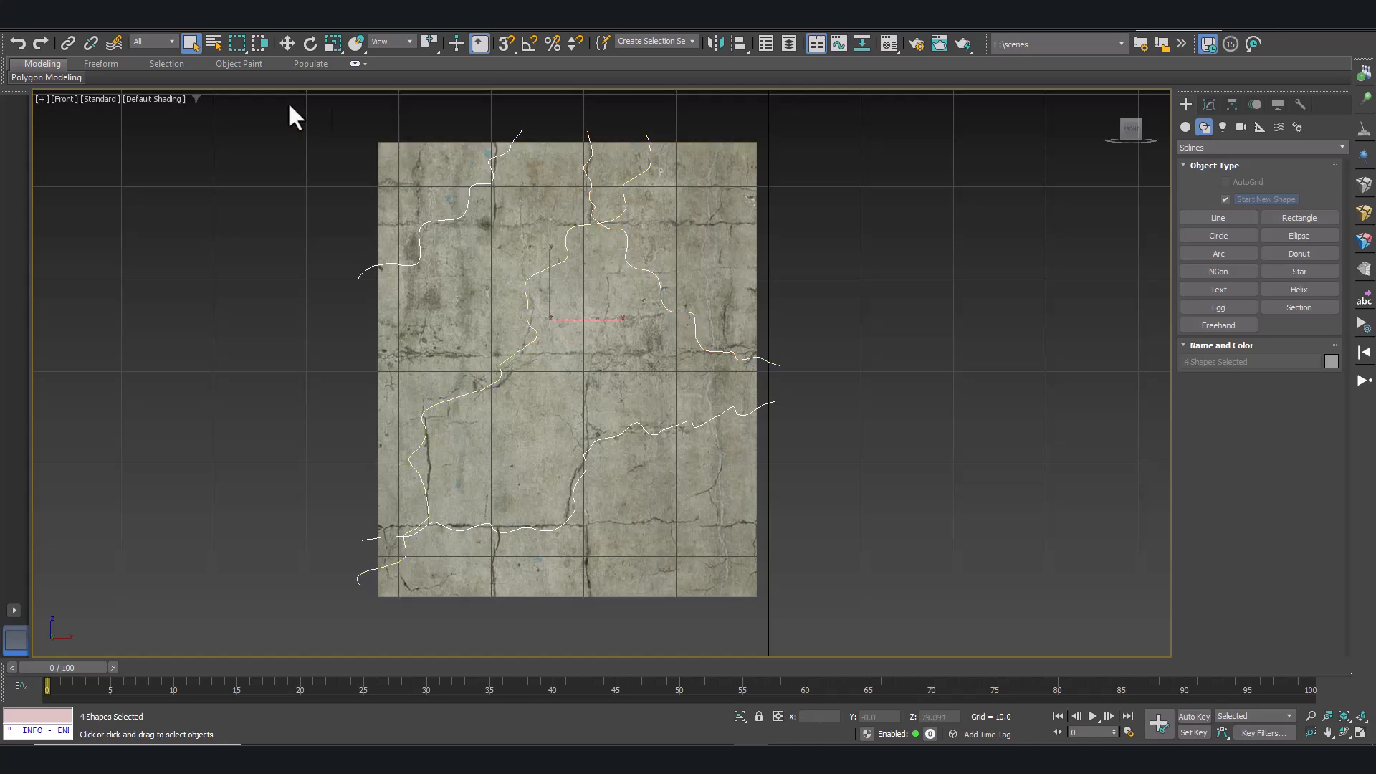
- Group the four crack splines under the name 'splines_booleanMod'
left_click(136, 47)
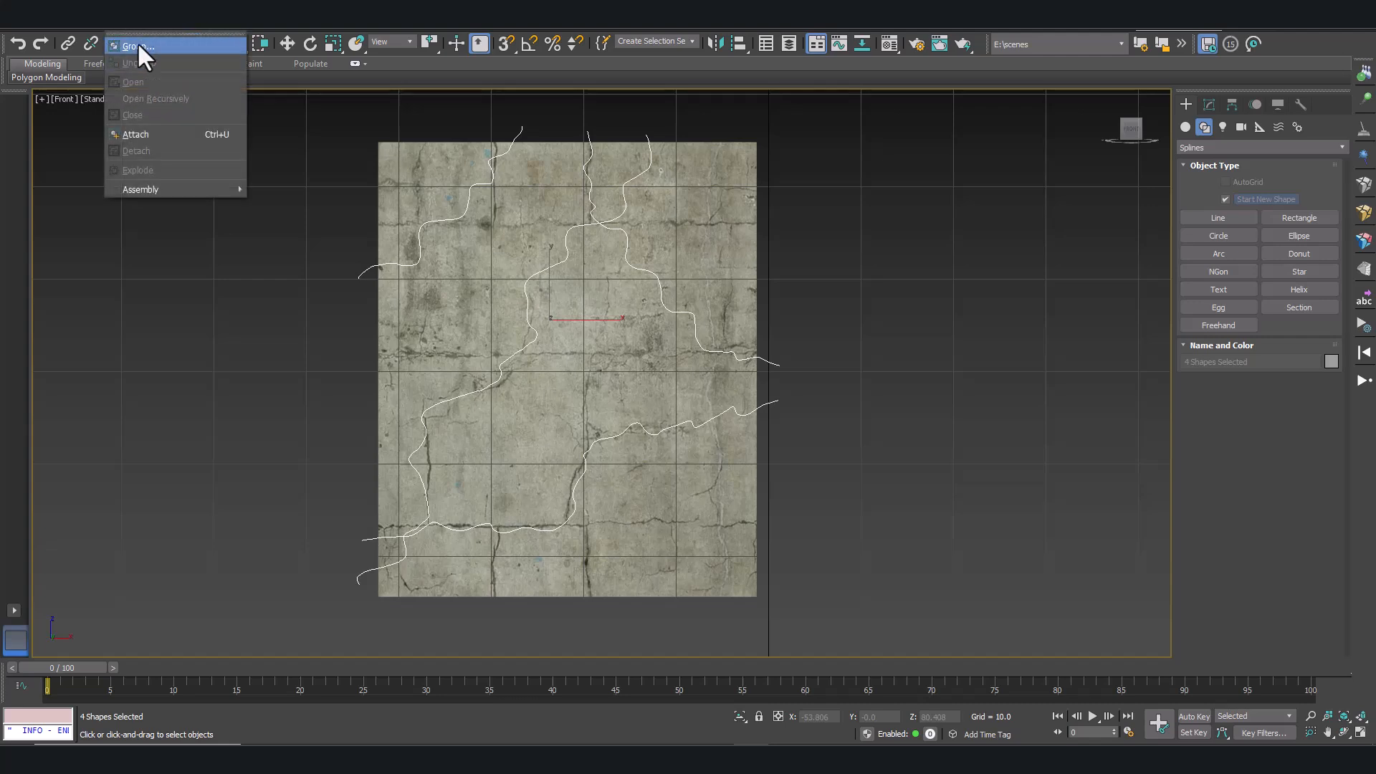
left_click(138, 46)
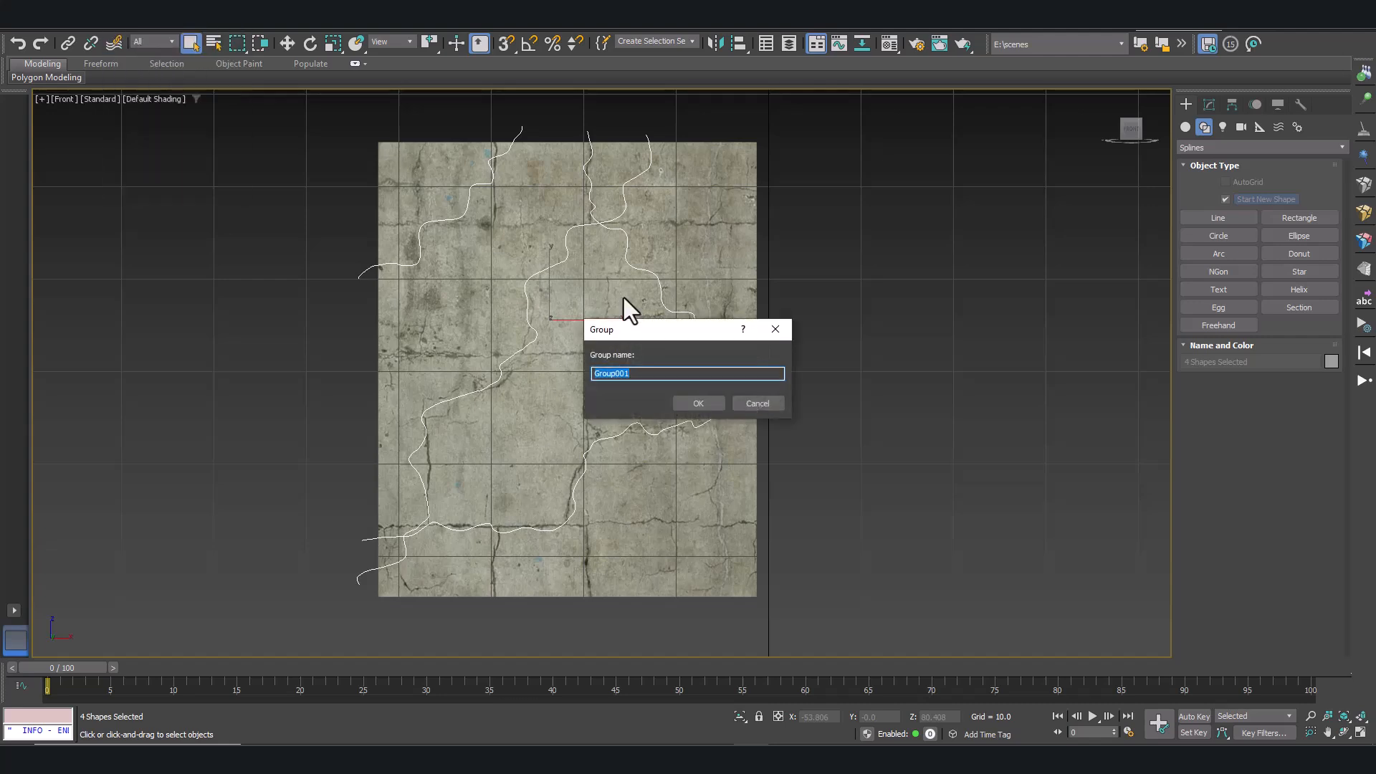
type("splines_")
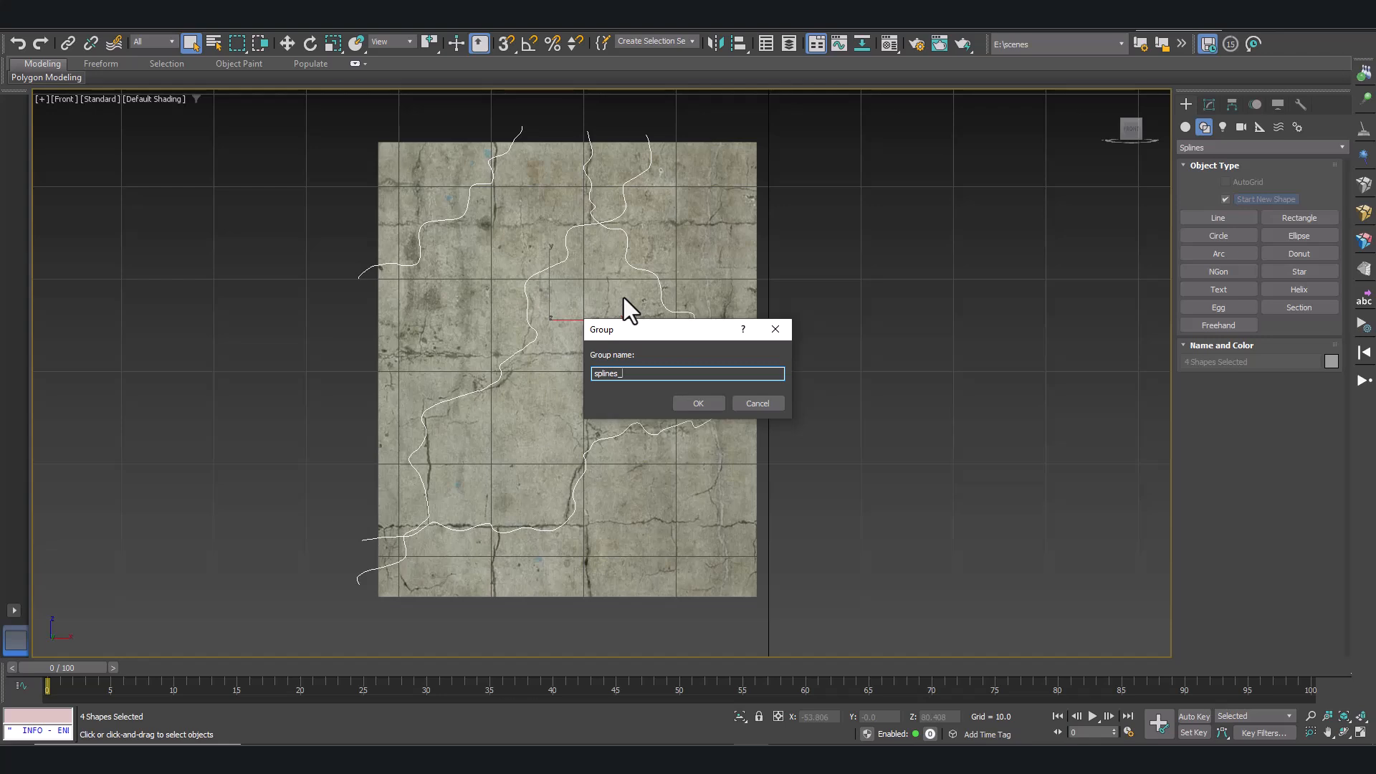
type("bool")
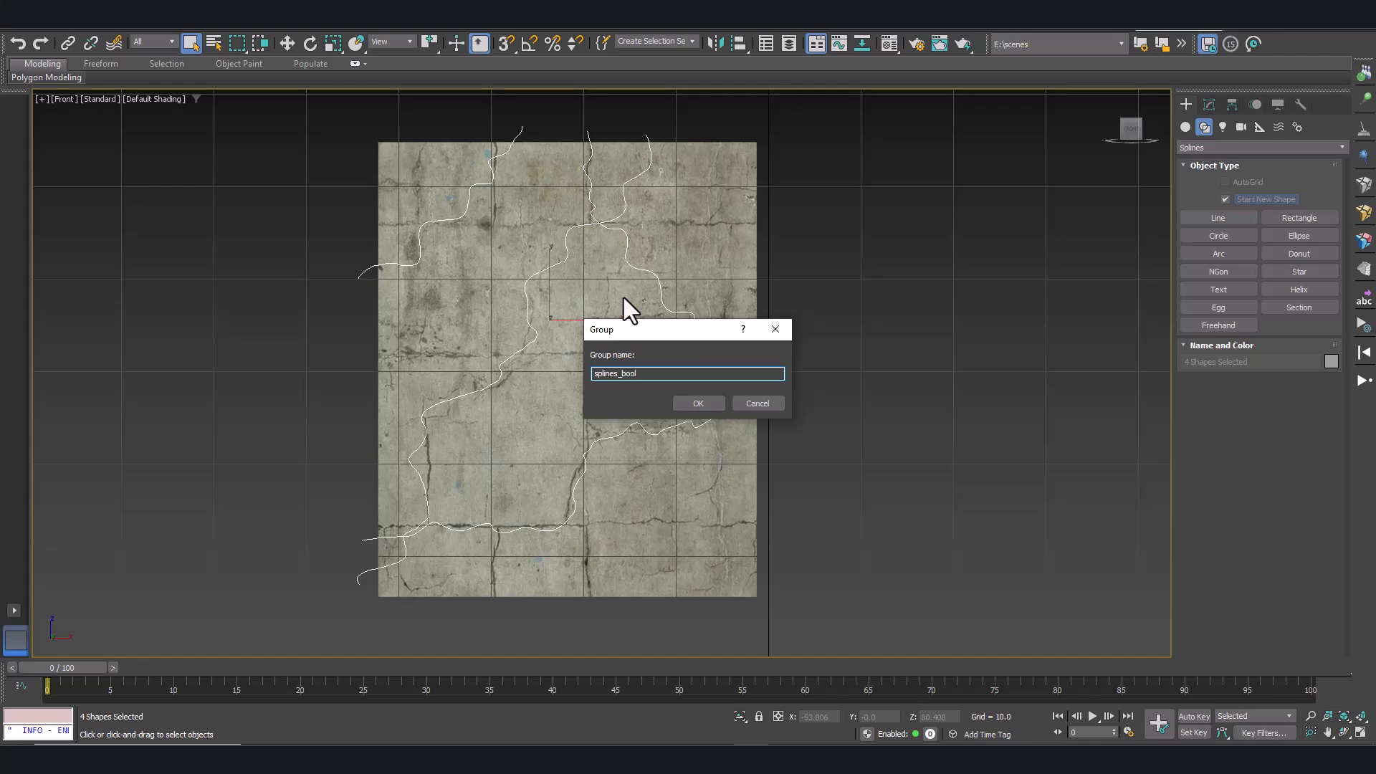
type("eanMod")
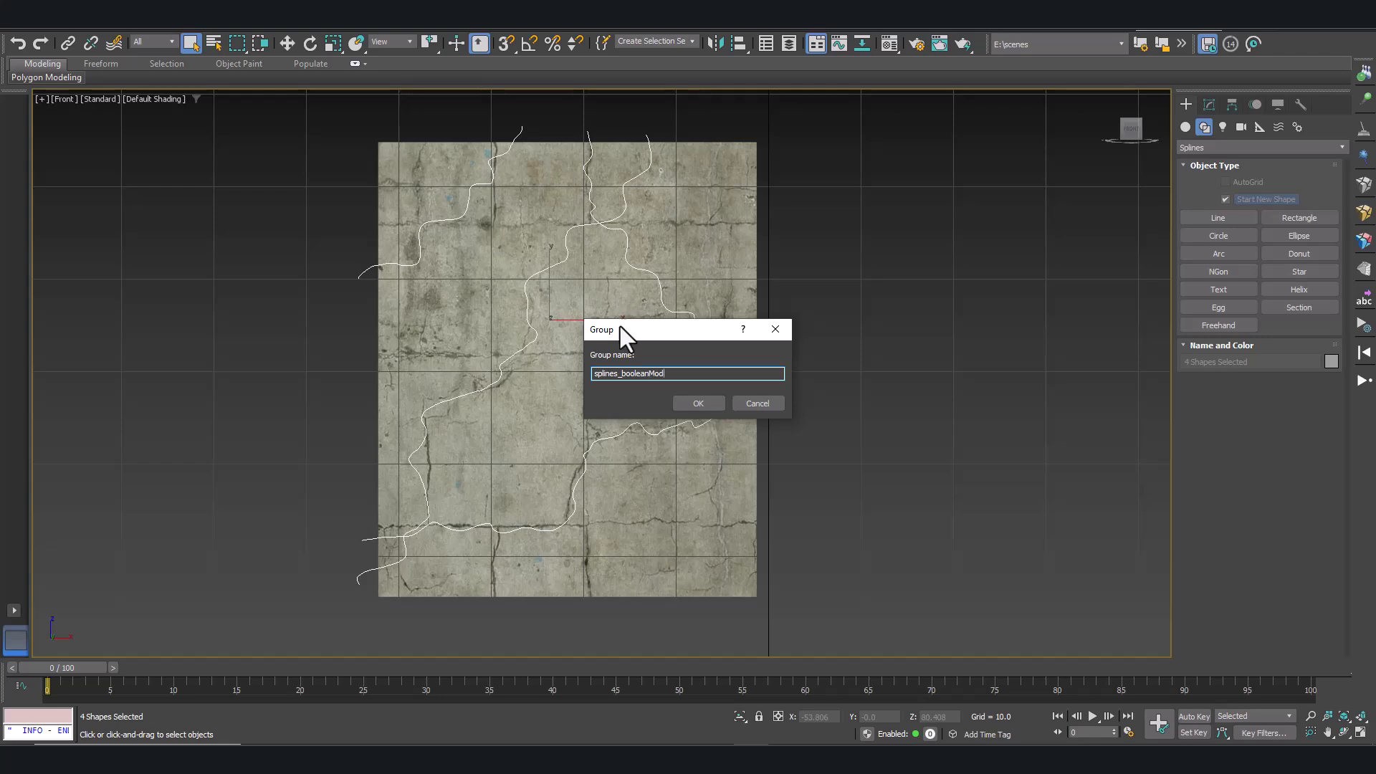
left_click(698, 403)
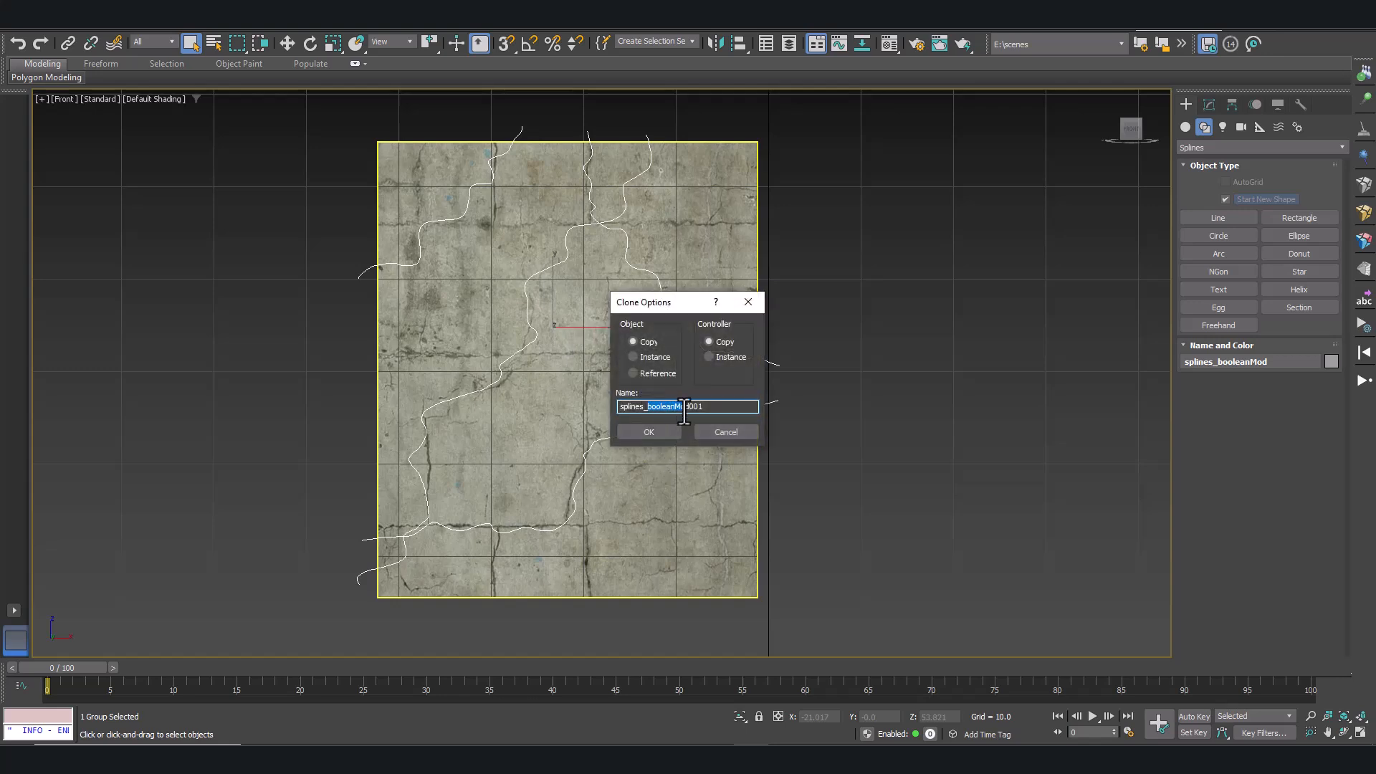
- Clone the crack group as a copy named 'splines_PDI' and restore the four-view layout
type("splines_PDI")
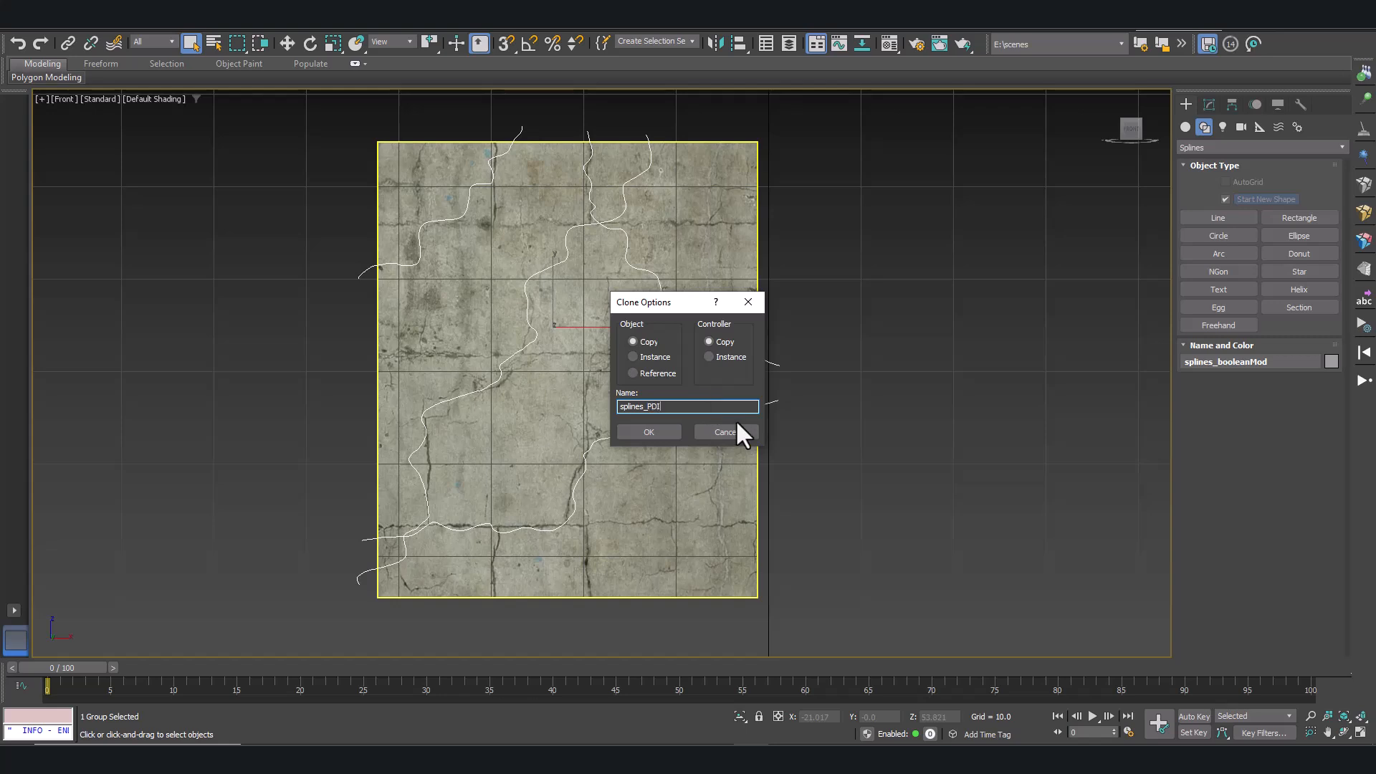
left_click(648, 432)
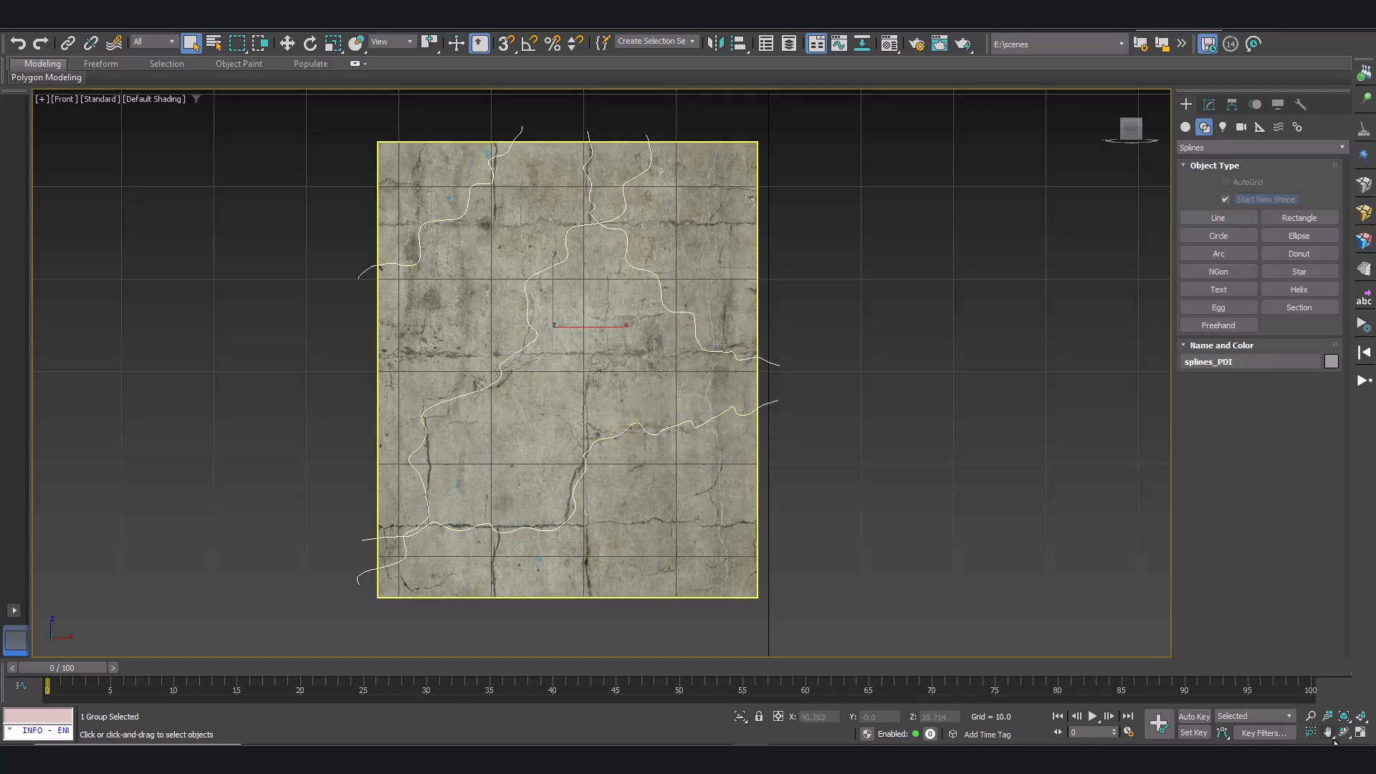
key("Alt+w")
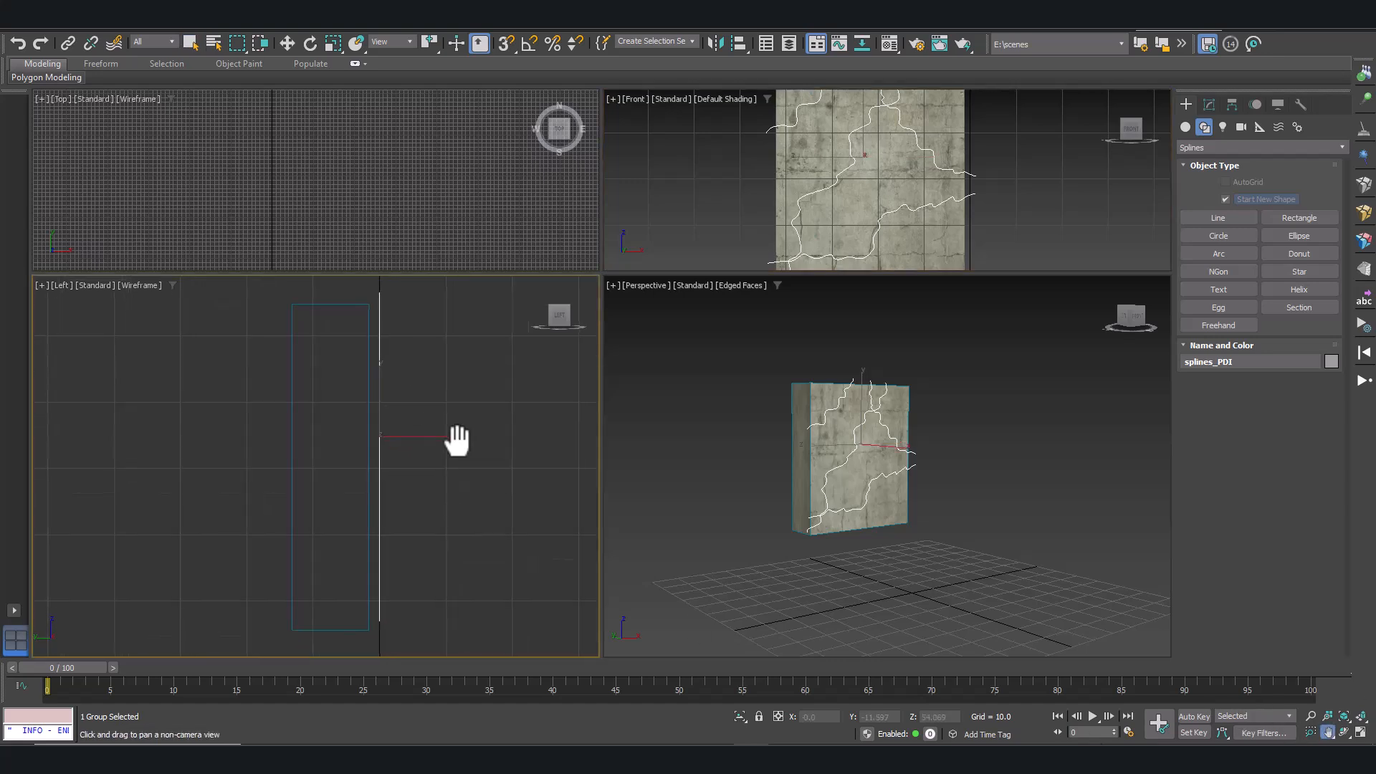
- Move the splines_PDI copy slightly sideways in the Left view, then hide it
left_click(286, 43)
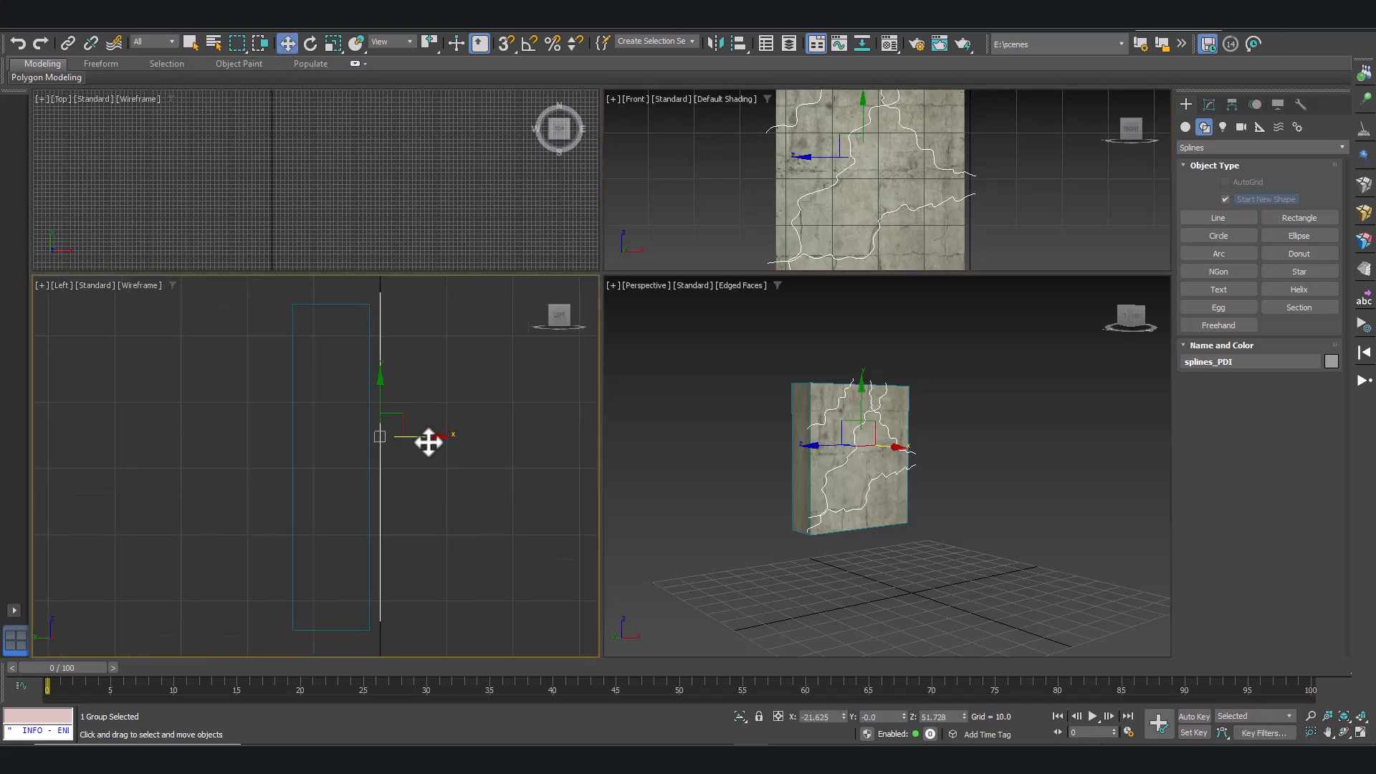
left_click_drag(429, 440, 413, 440)
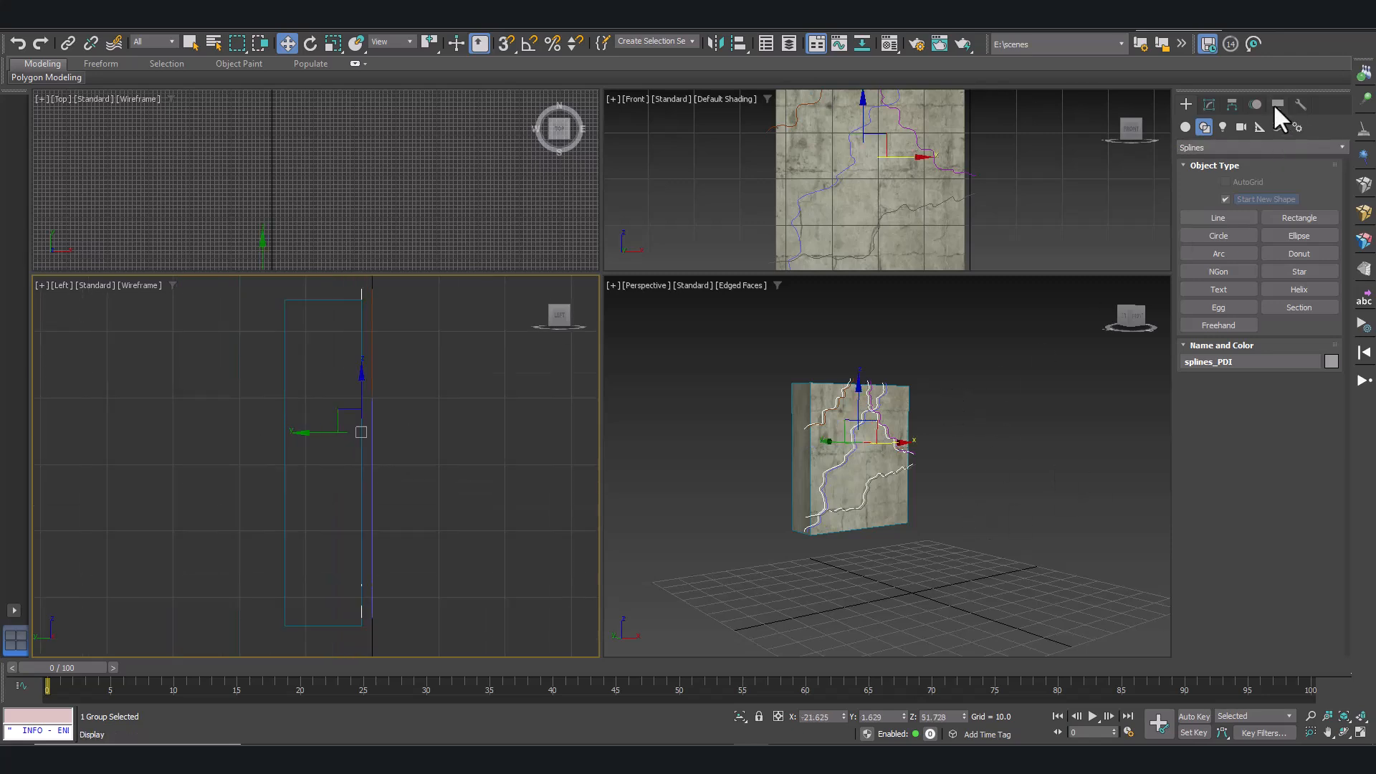
left_click(1278, 104)
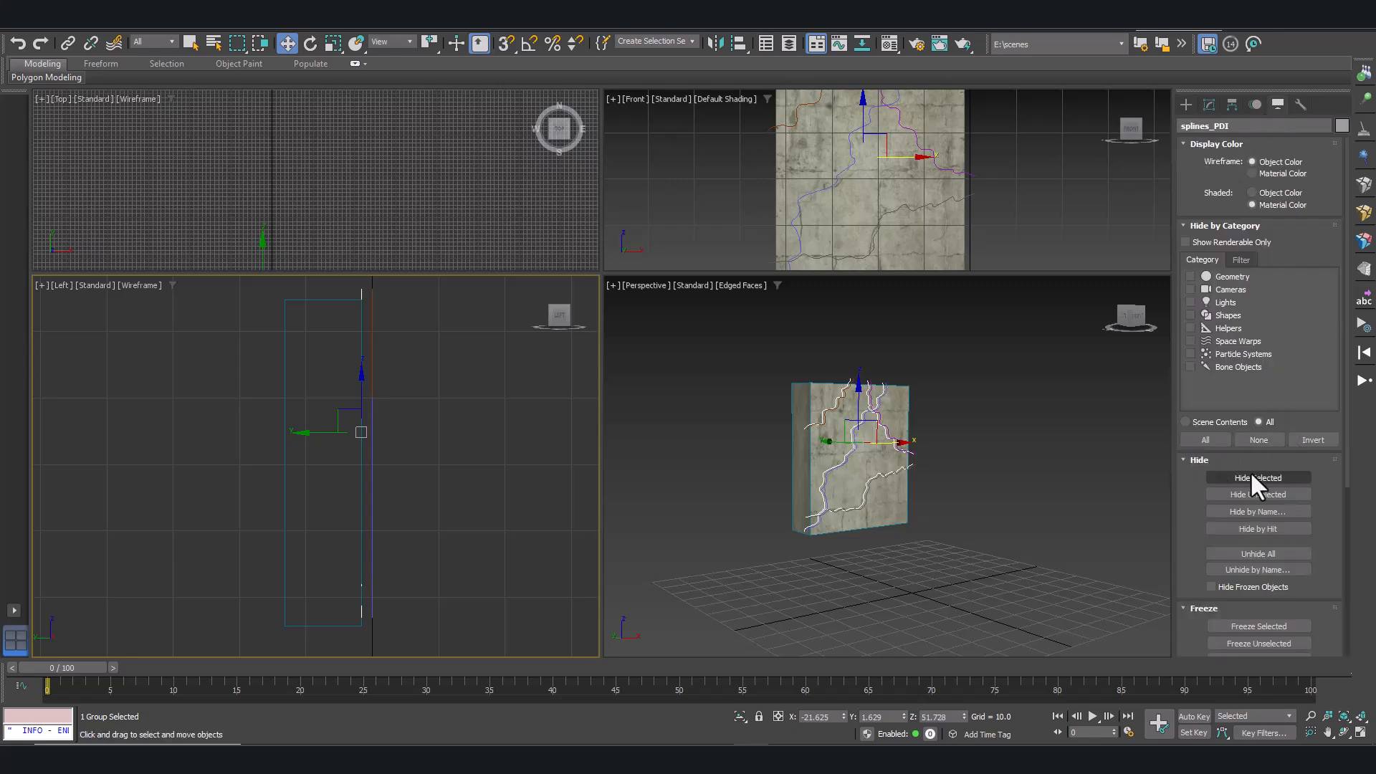
left_click(1257, 477)
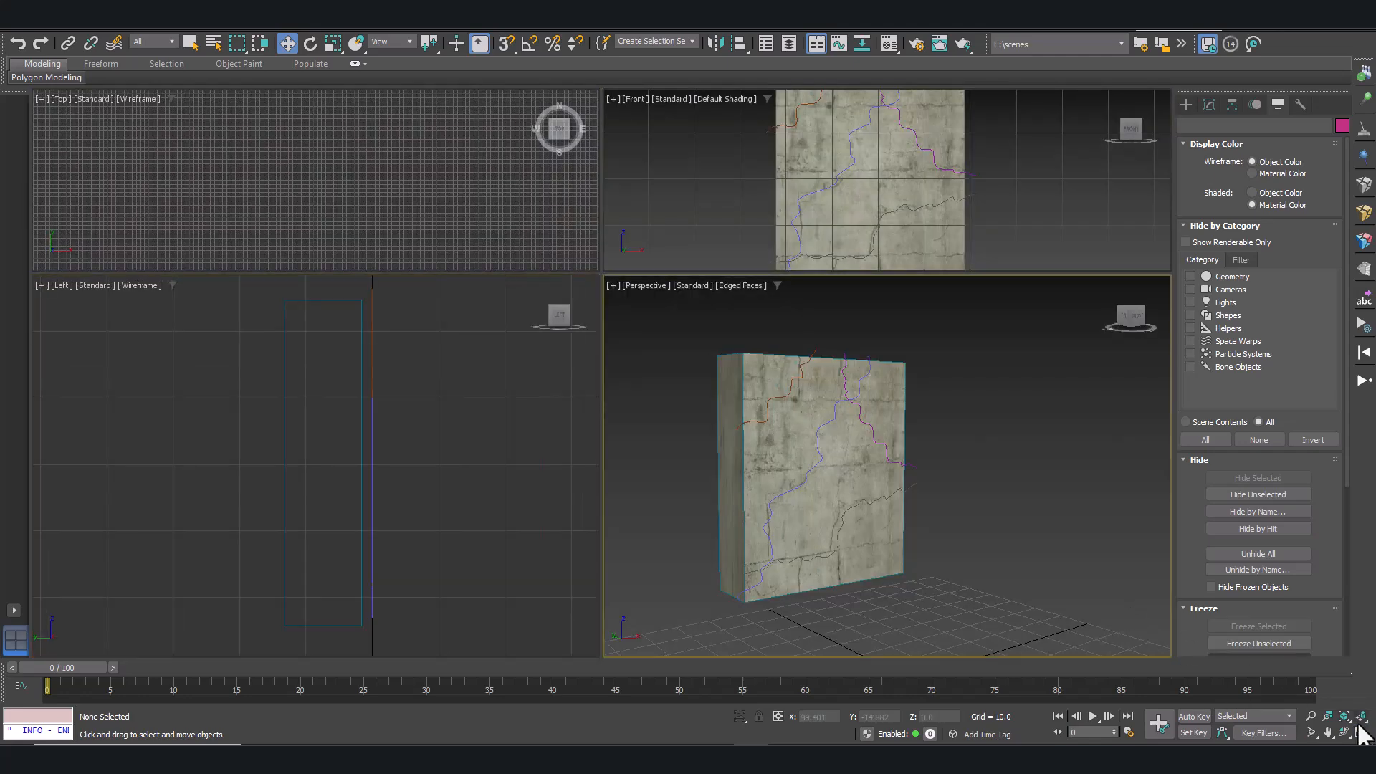
- Extrude splines_booleanMod by -22.5 in a maximized Perspective view and orbit to inspect the ribbons
key("Alt+w")
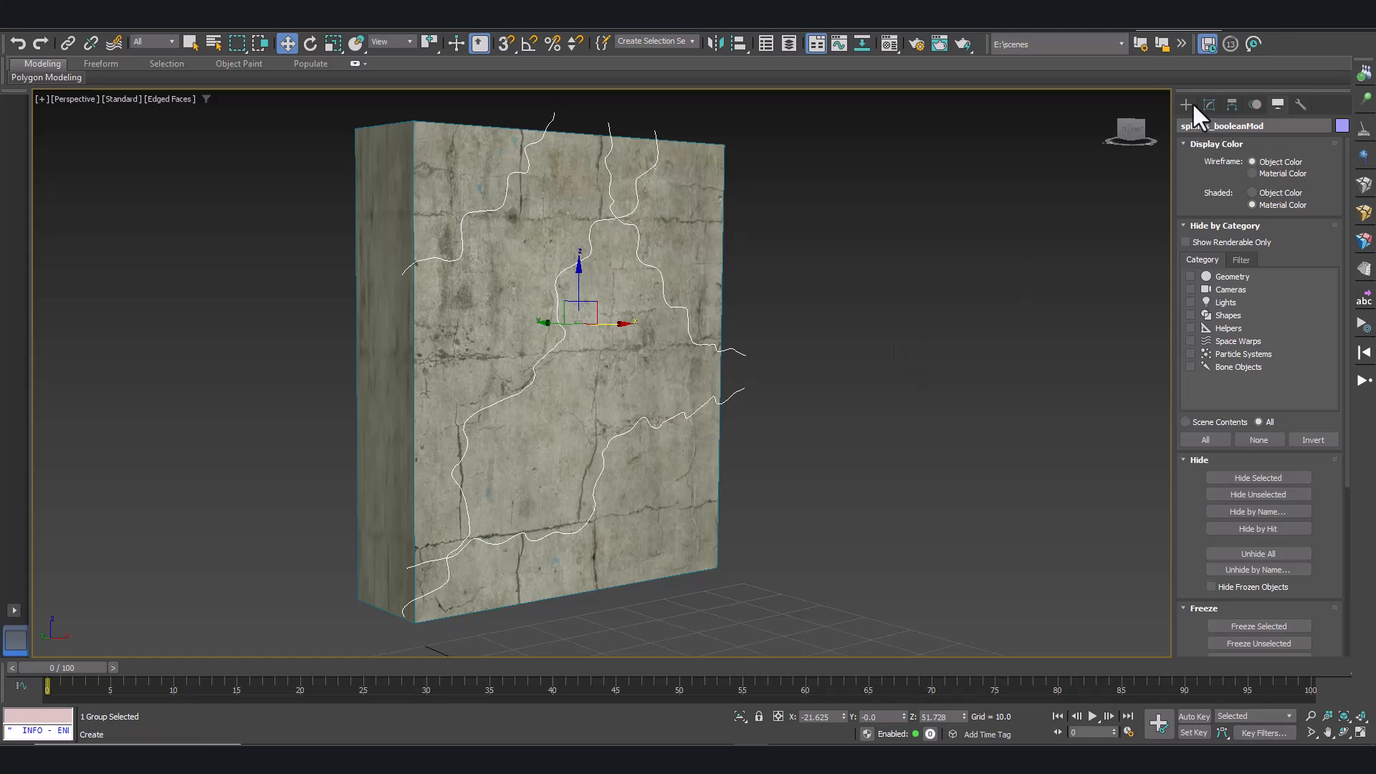
left_click(1208, 105)
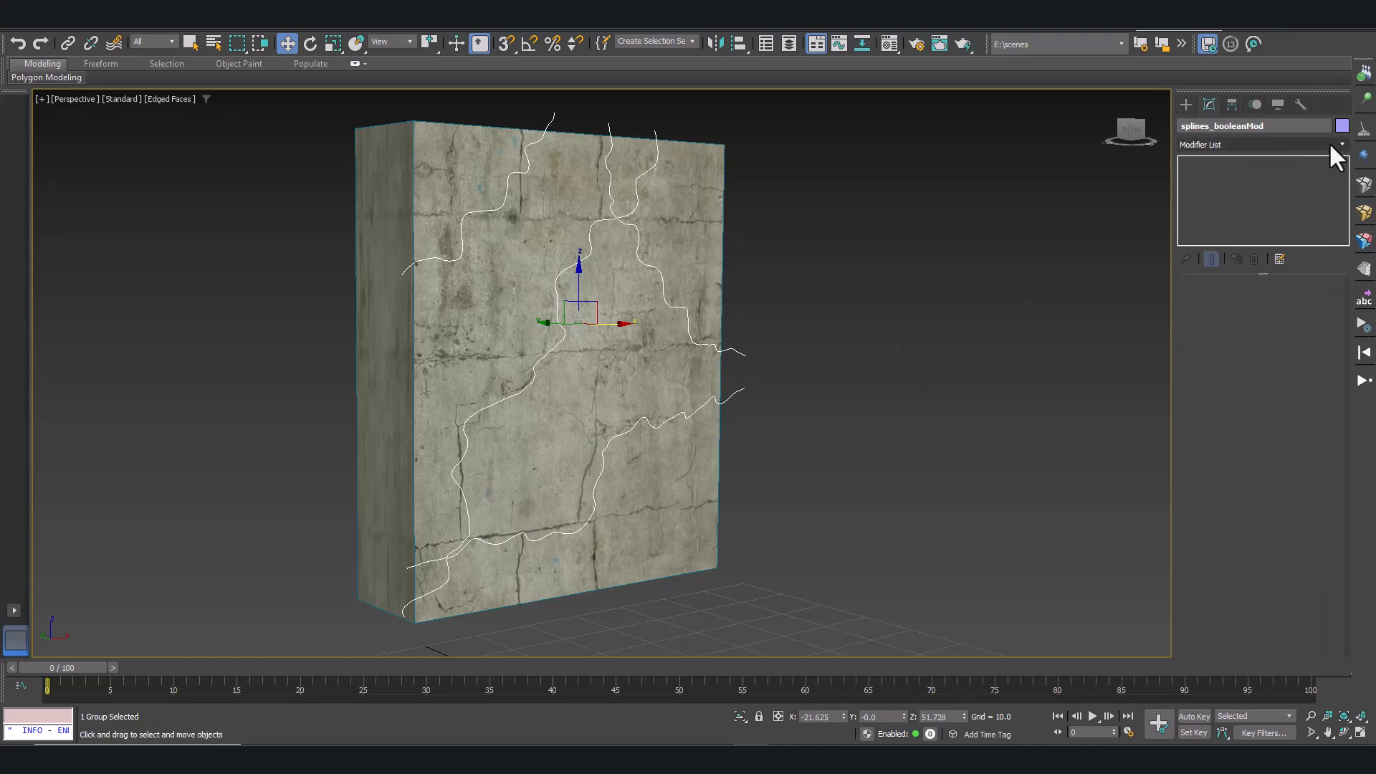
left_click(1259, 144)
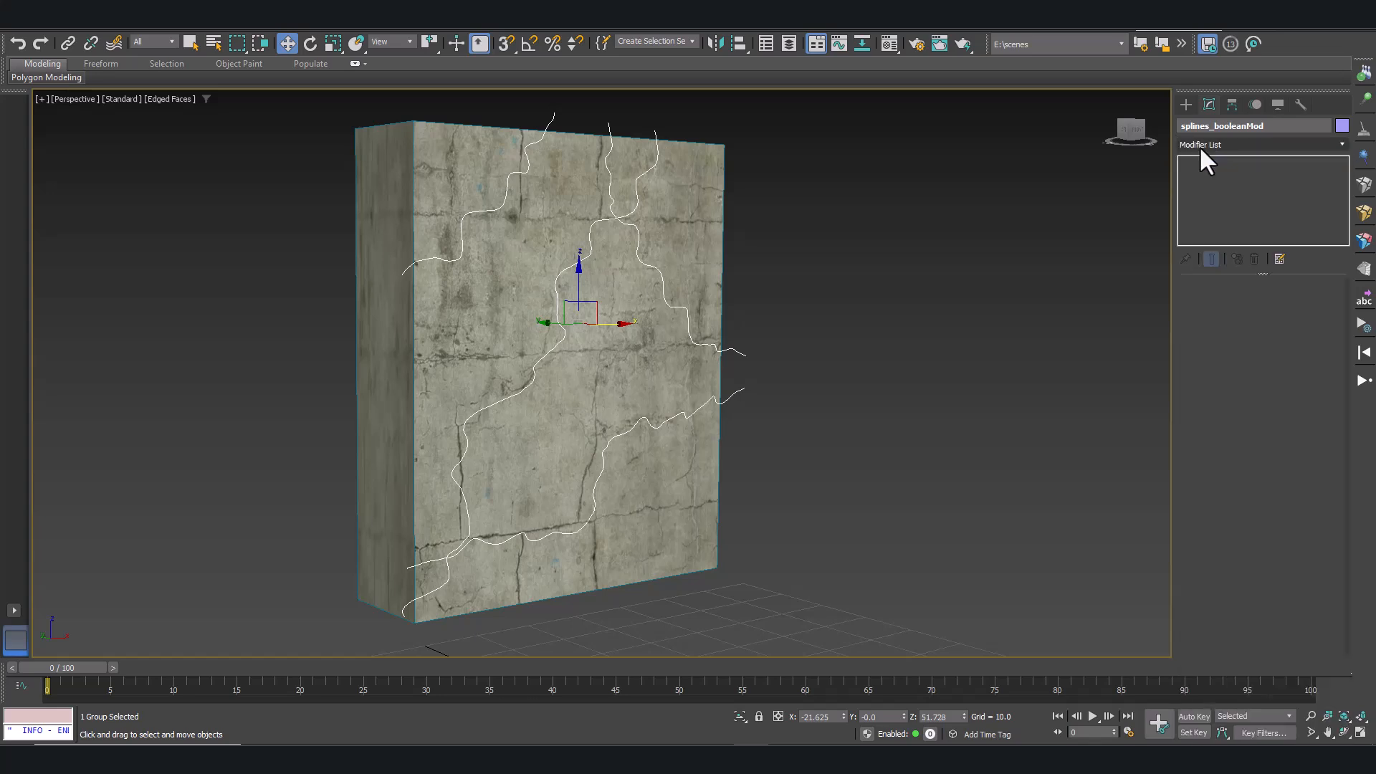
left_click(1259, 144)
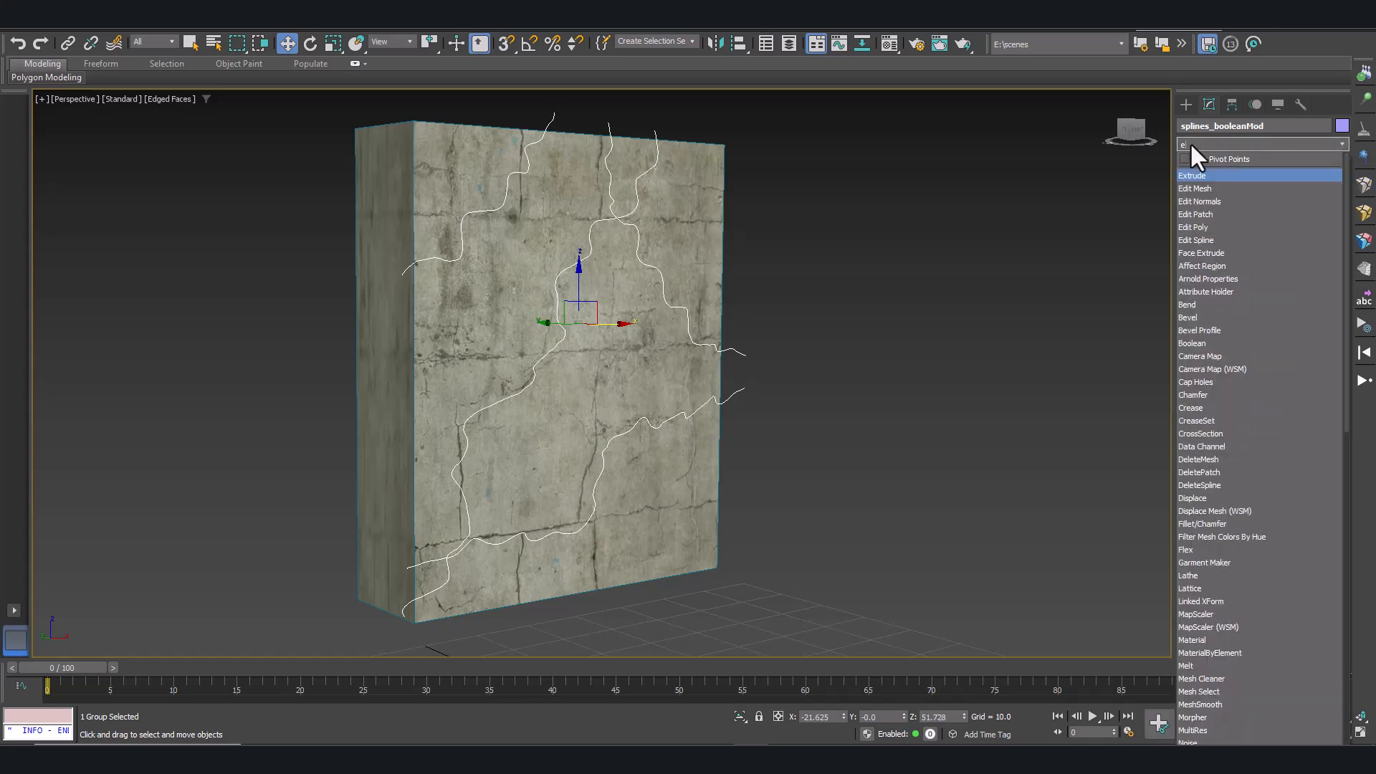
type("extrude")
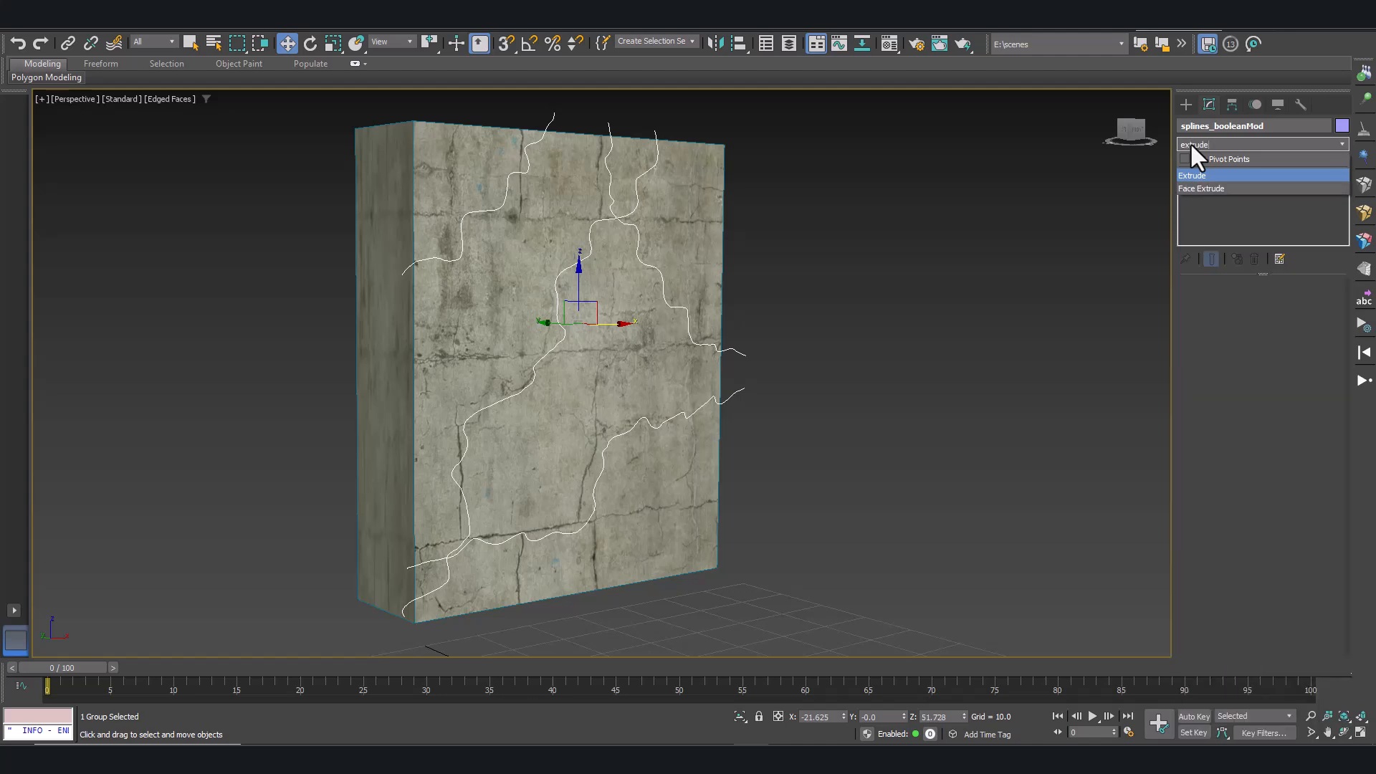
left_click(1193, 175)
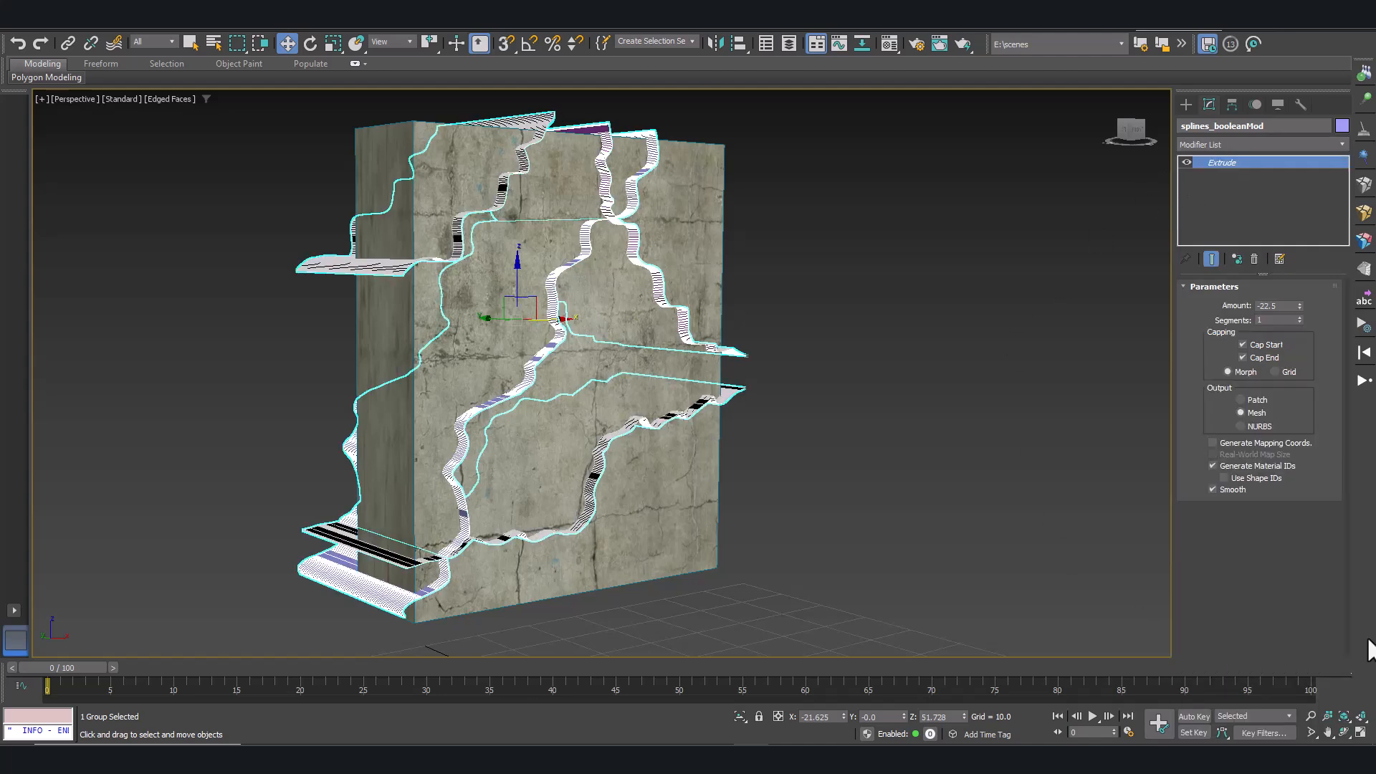
left_click(312, 42)
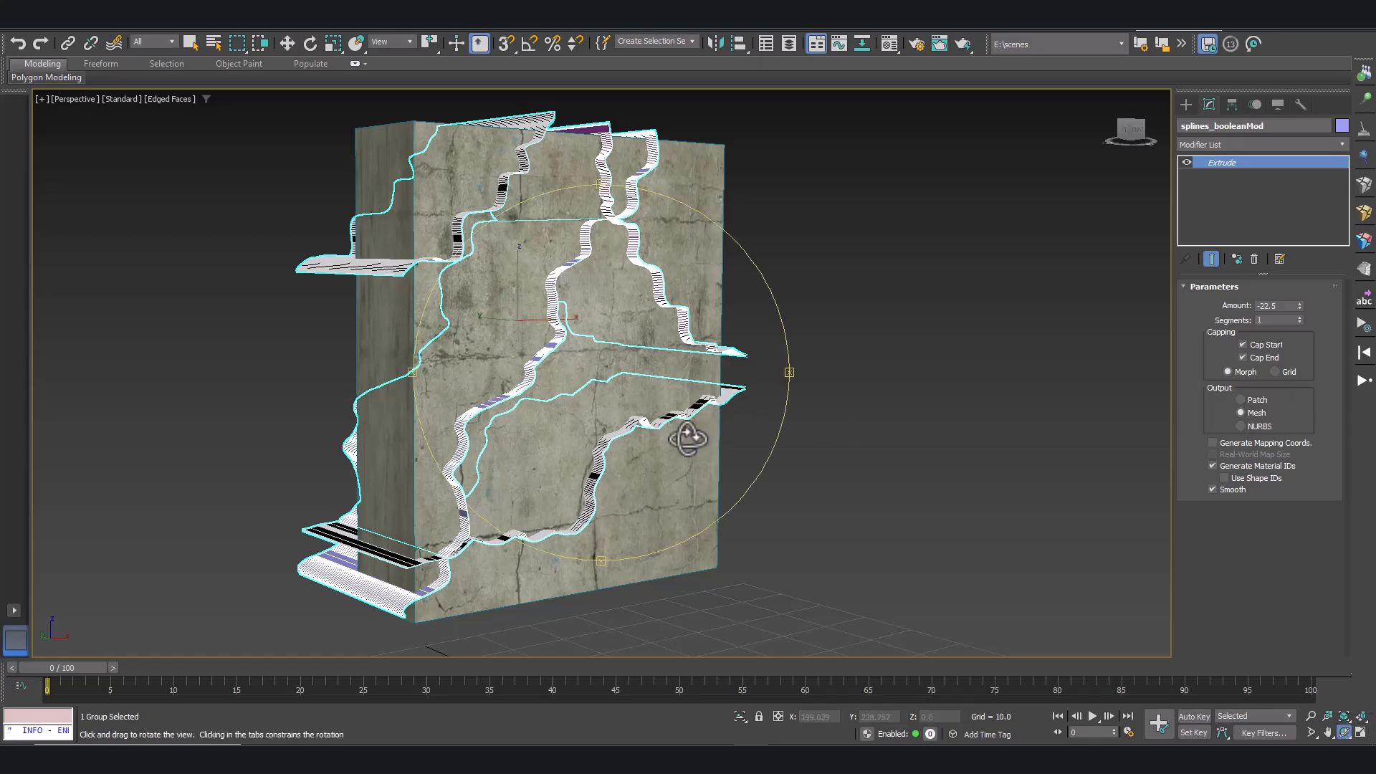
left_click_drag(688, 439, 662, 423)
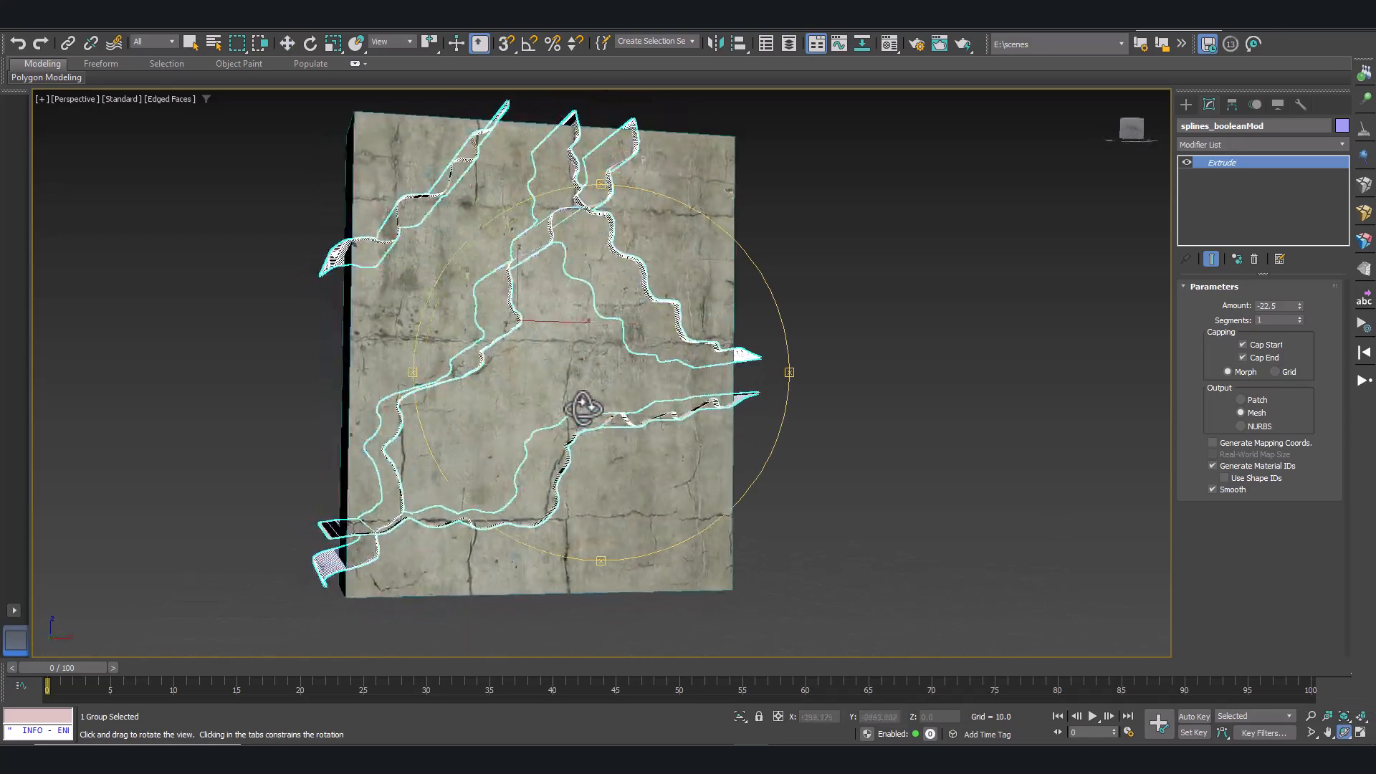
left_click_drag(579, 403, 640, 426)
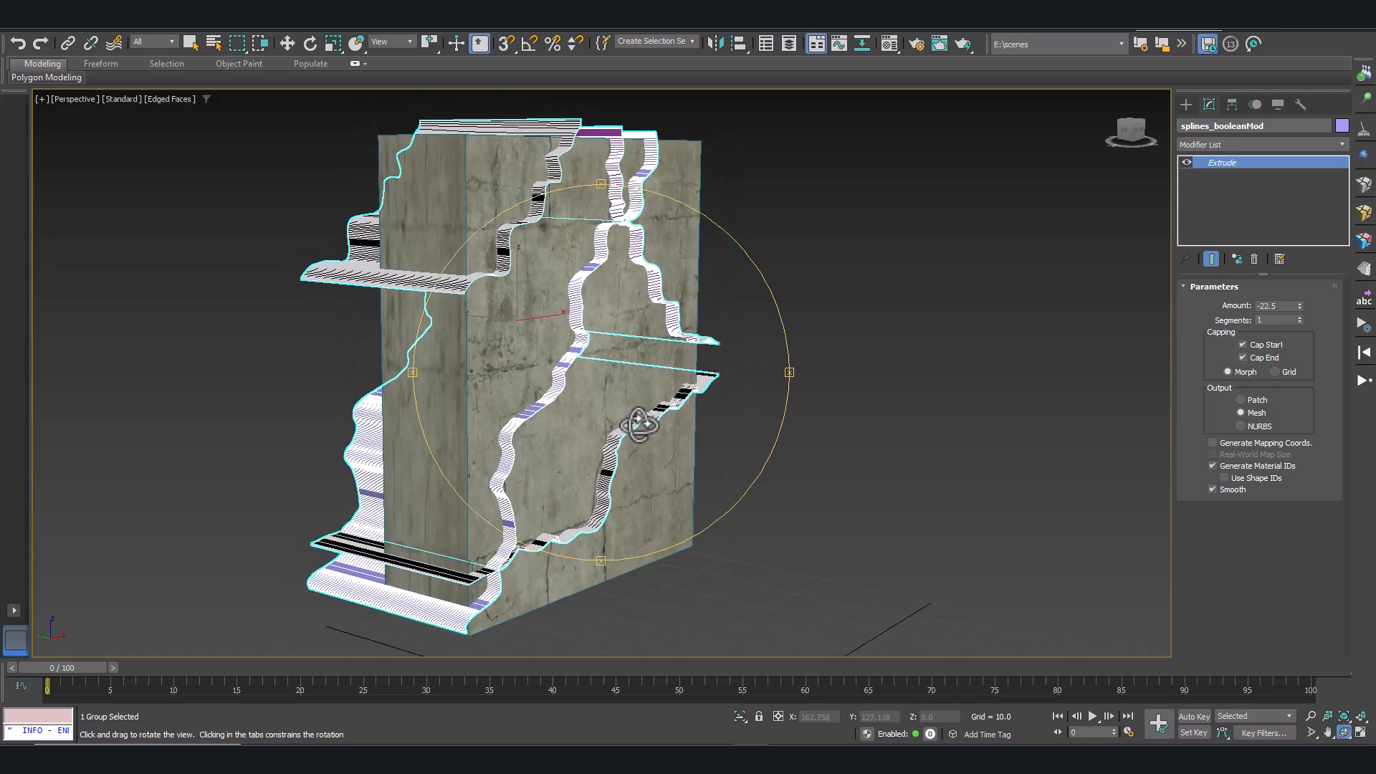
left_click(1259, 145)
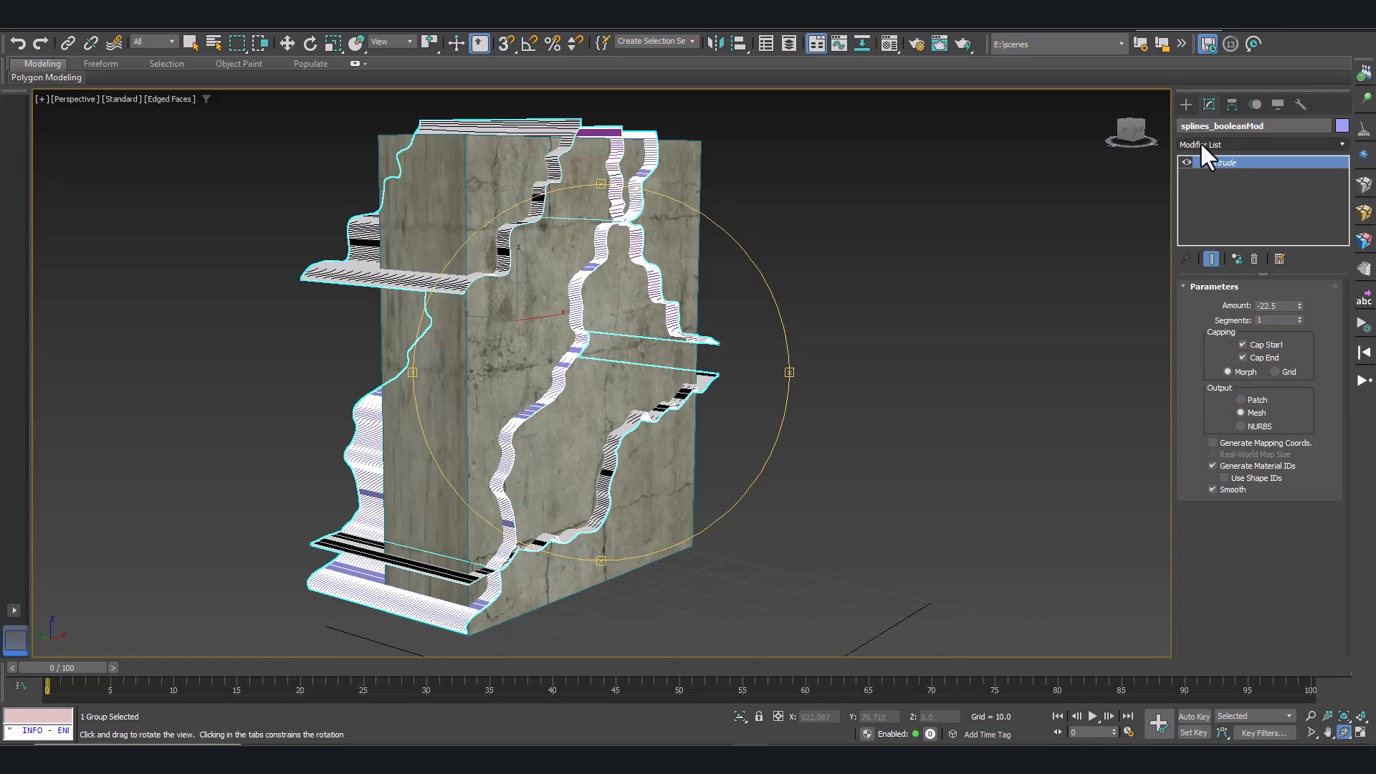
- Add a Noise modifier over Extrude with Fractal enabled and Strength Y 2.0
left_click(1263, 144)
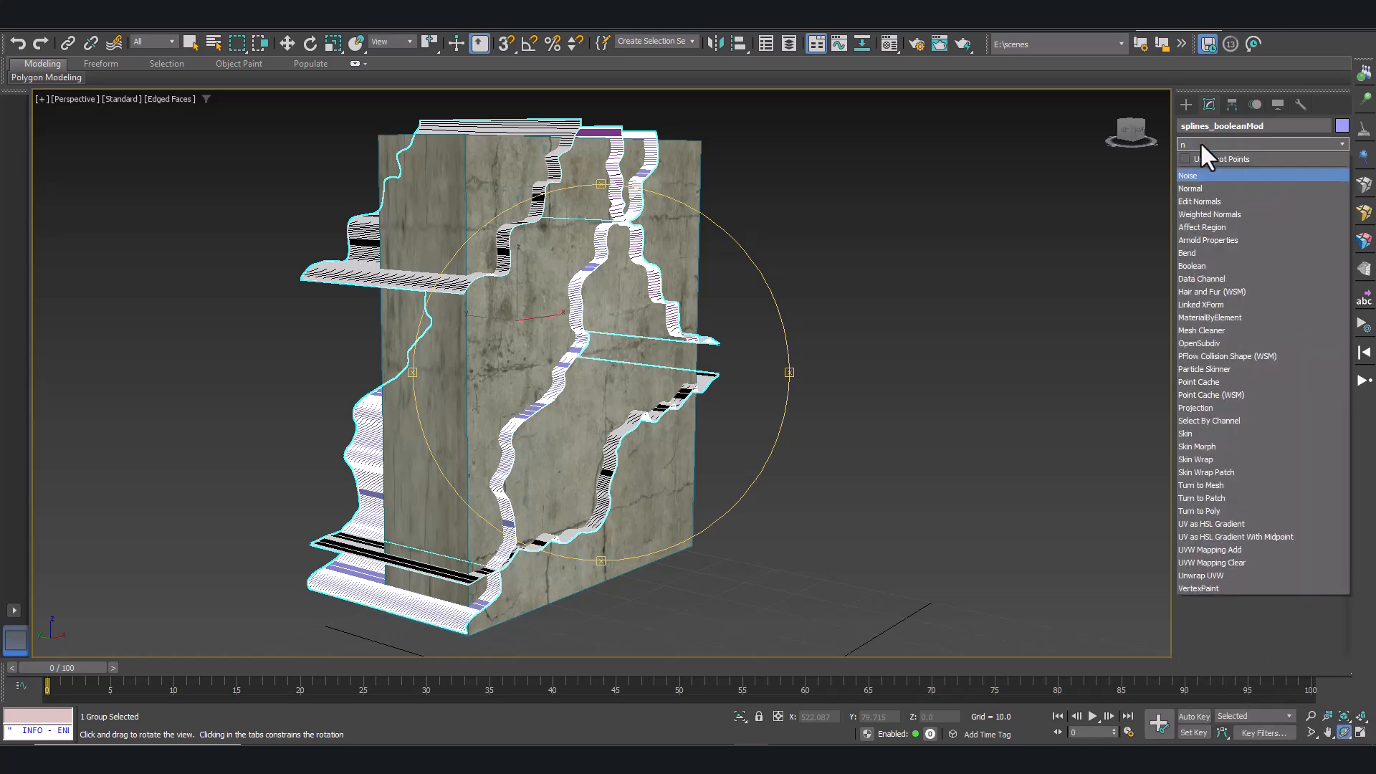
left_click(1188, 175)
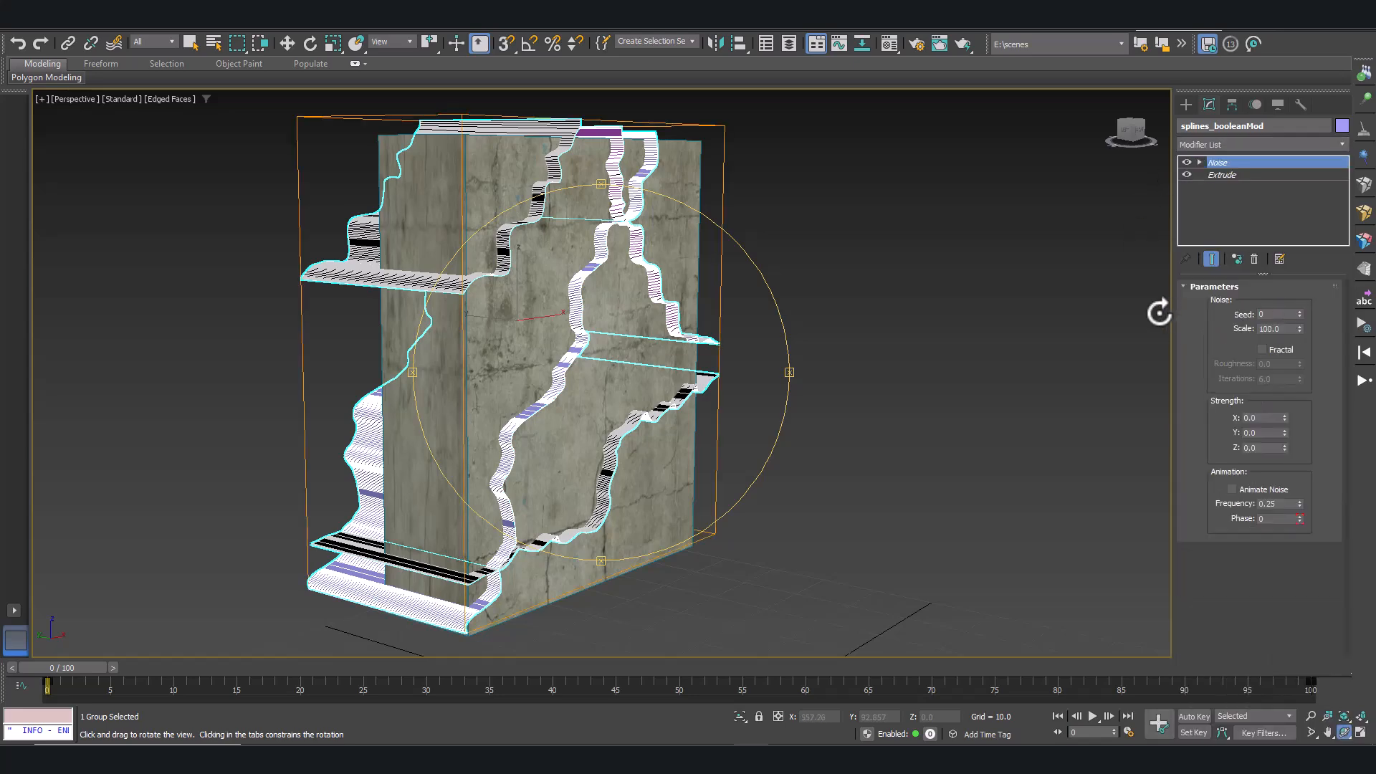
left_click(1262, 349)
type("2")
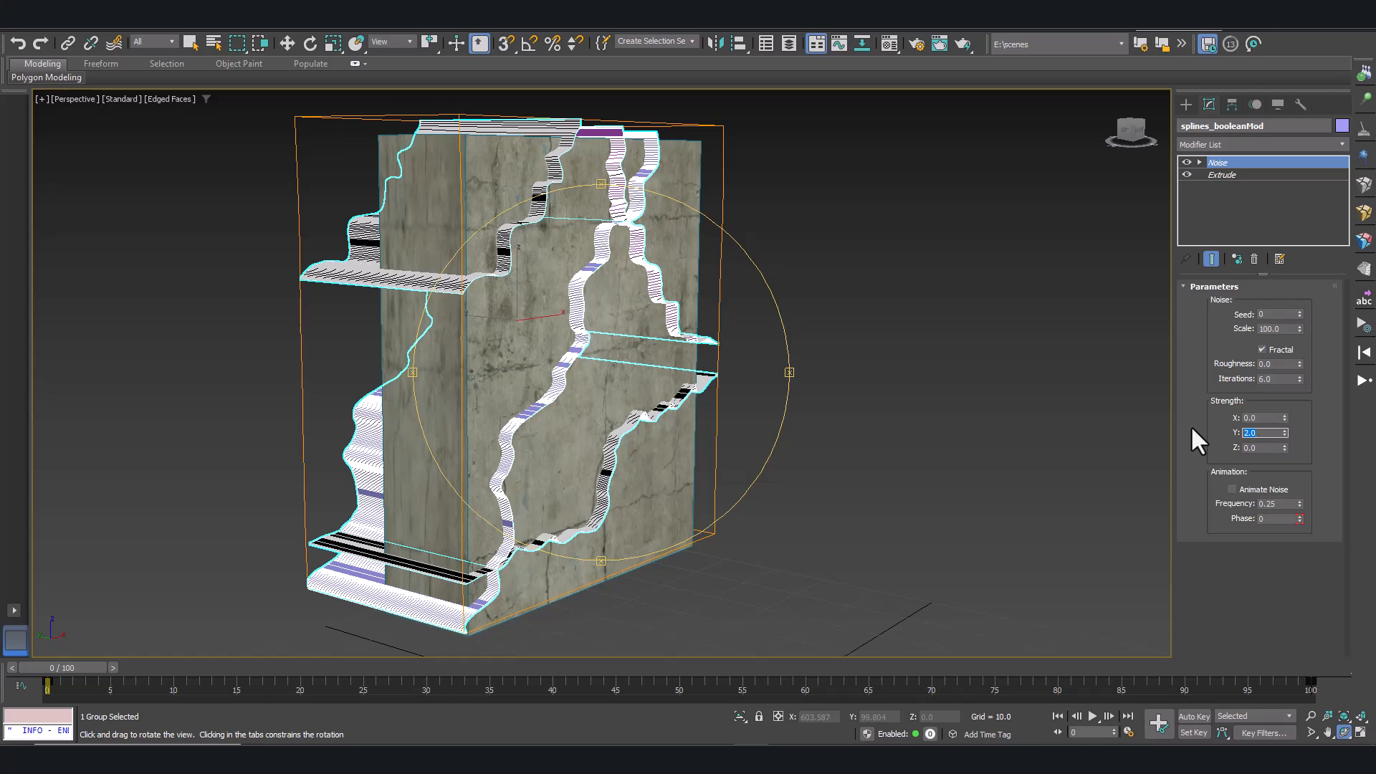
mouse_move(500, 340)
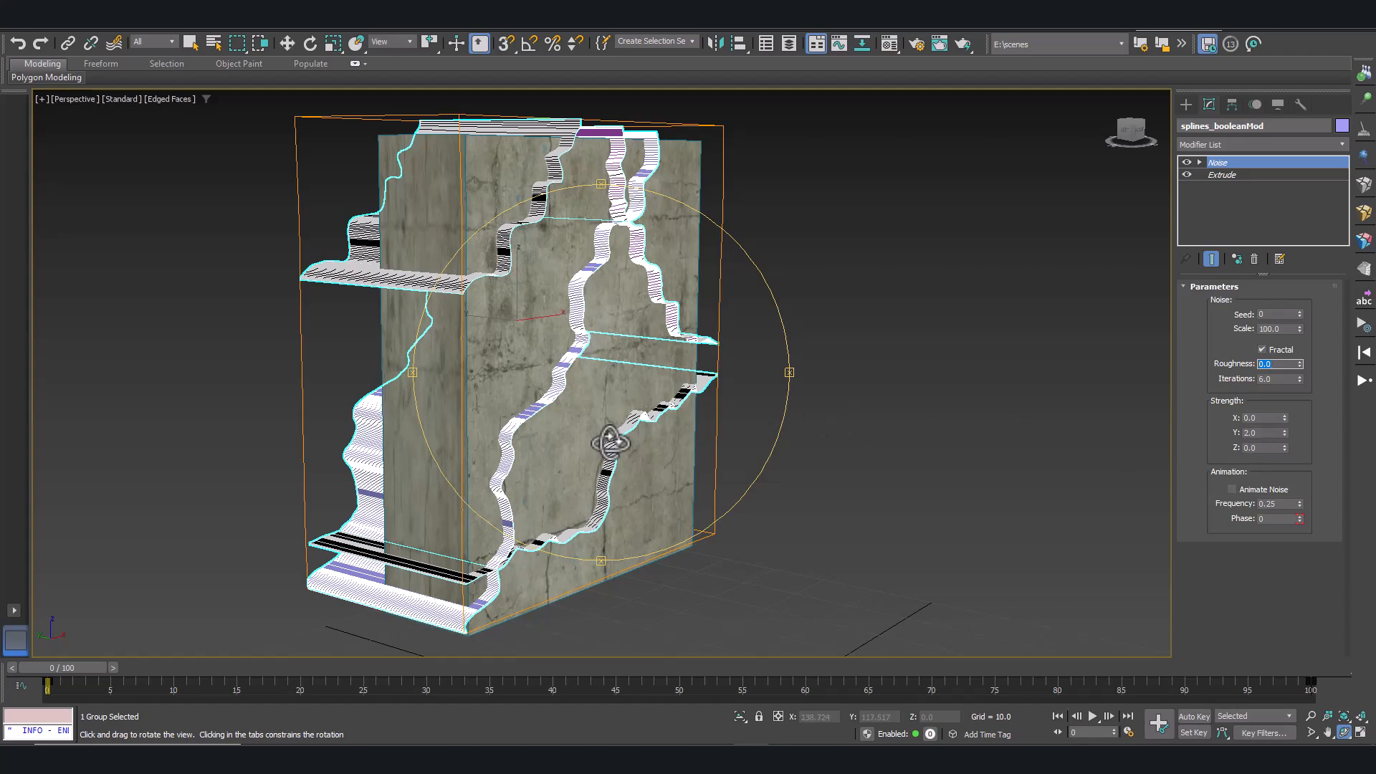
mouse_move(682, 359)
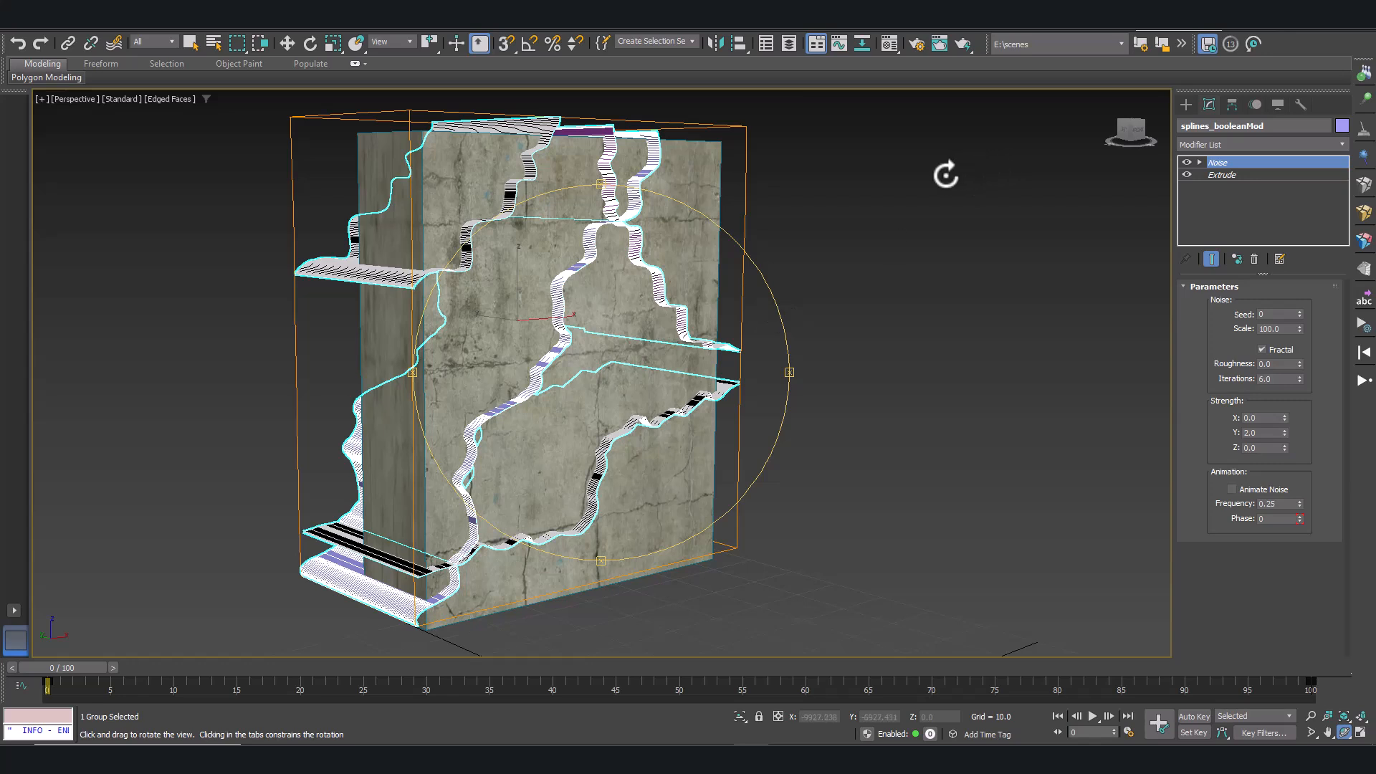
- Add a Boolean modifier to Box001 and open the splines_booleanMod group
left_click(192, 42)
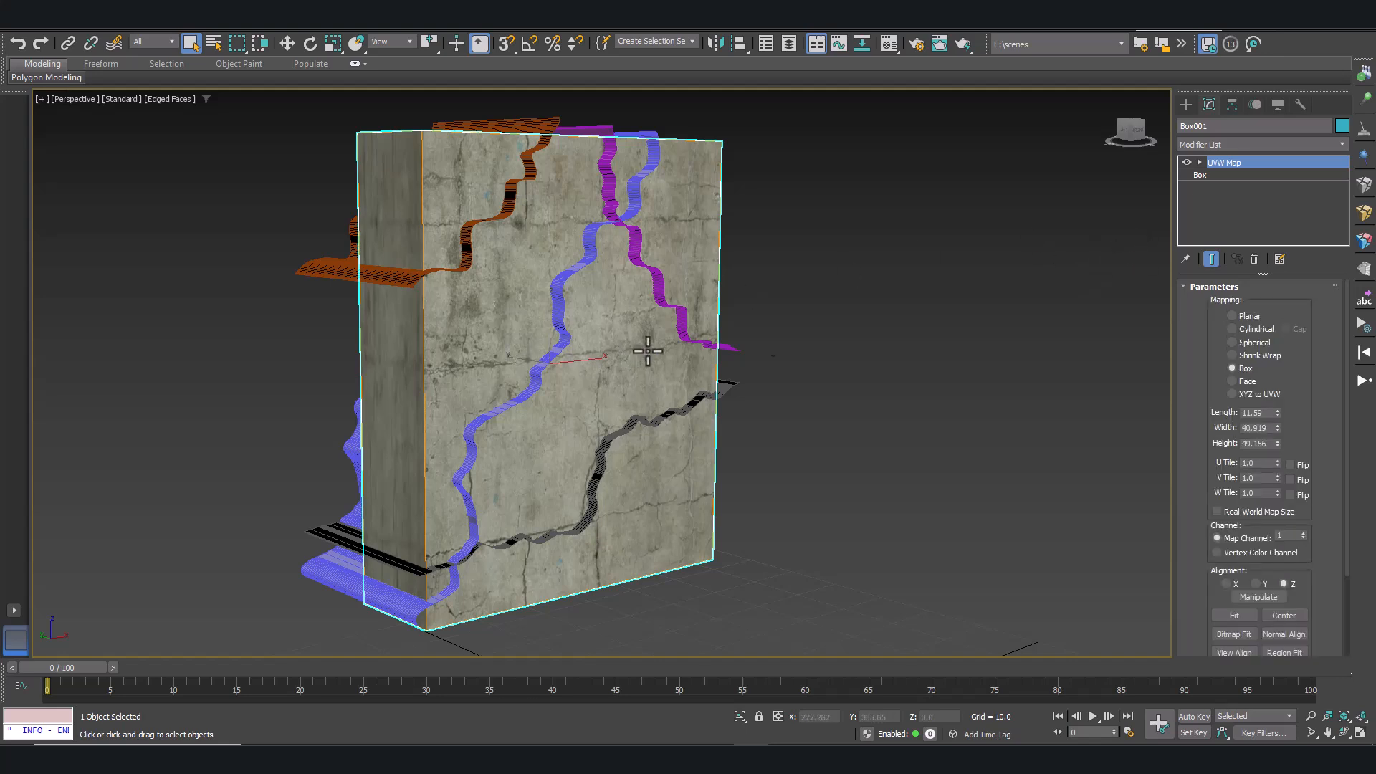
mouse_move(1341, 171)
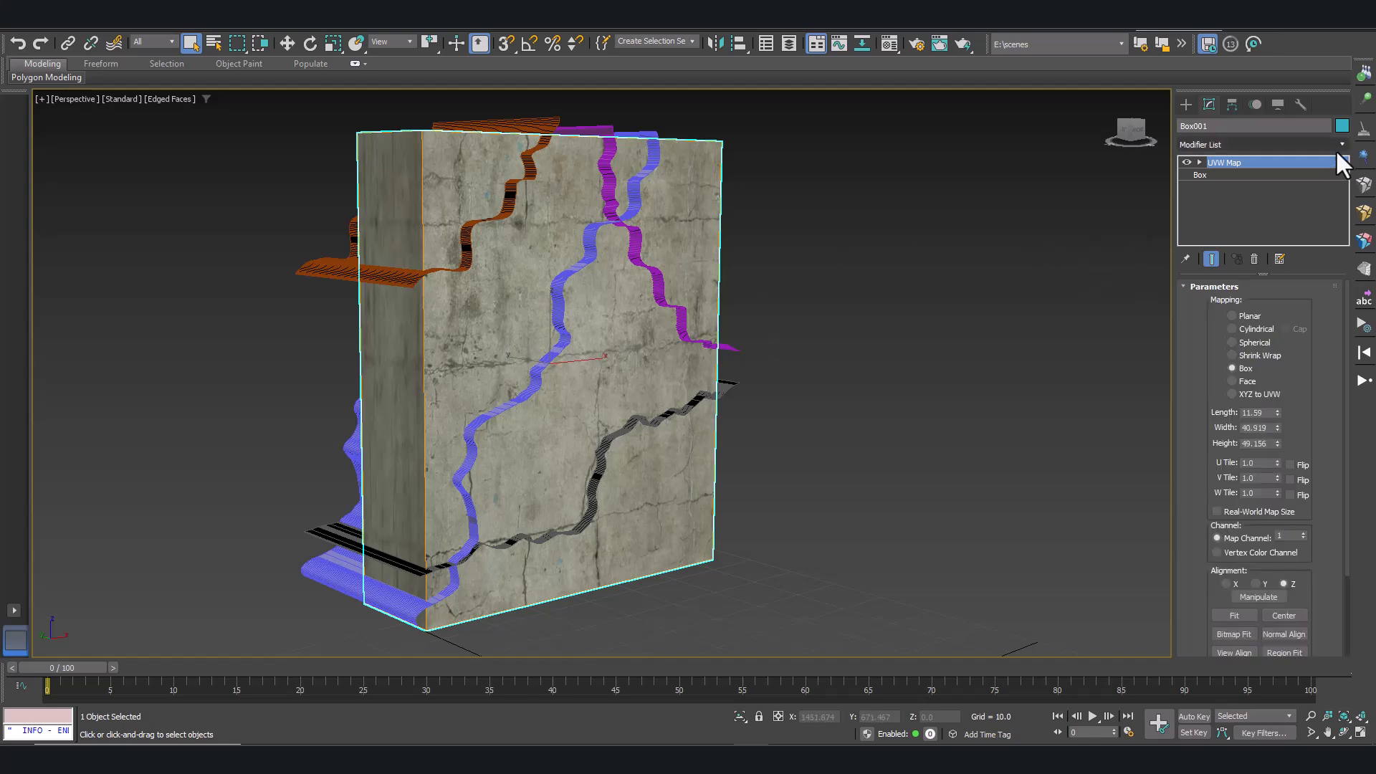
left_click(1259, 144)
type("b")
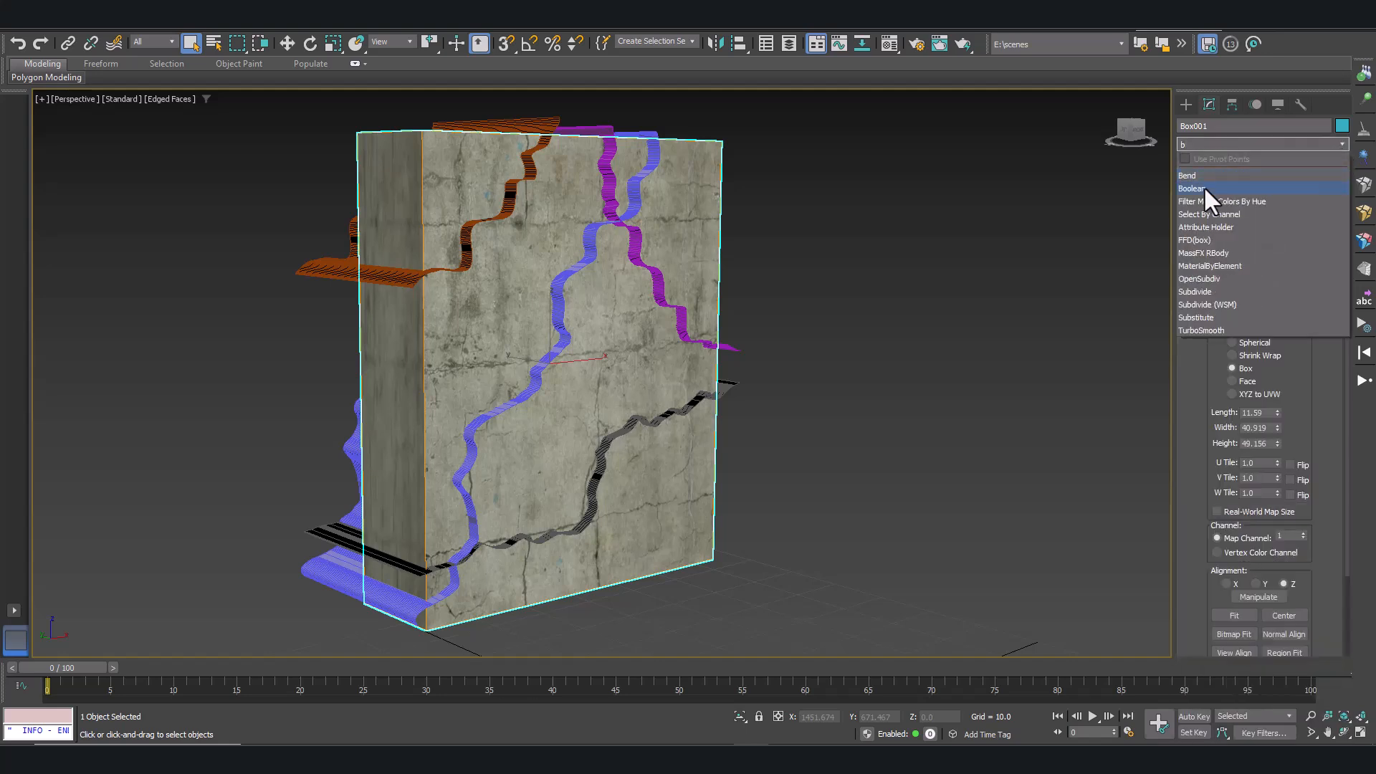
left_click(1193, 188)
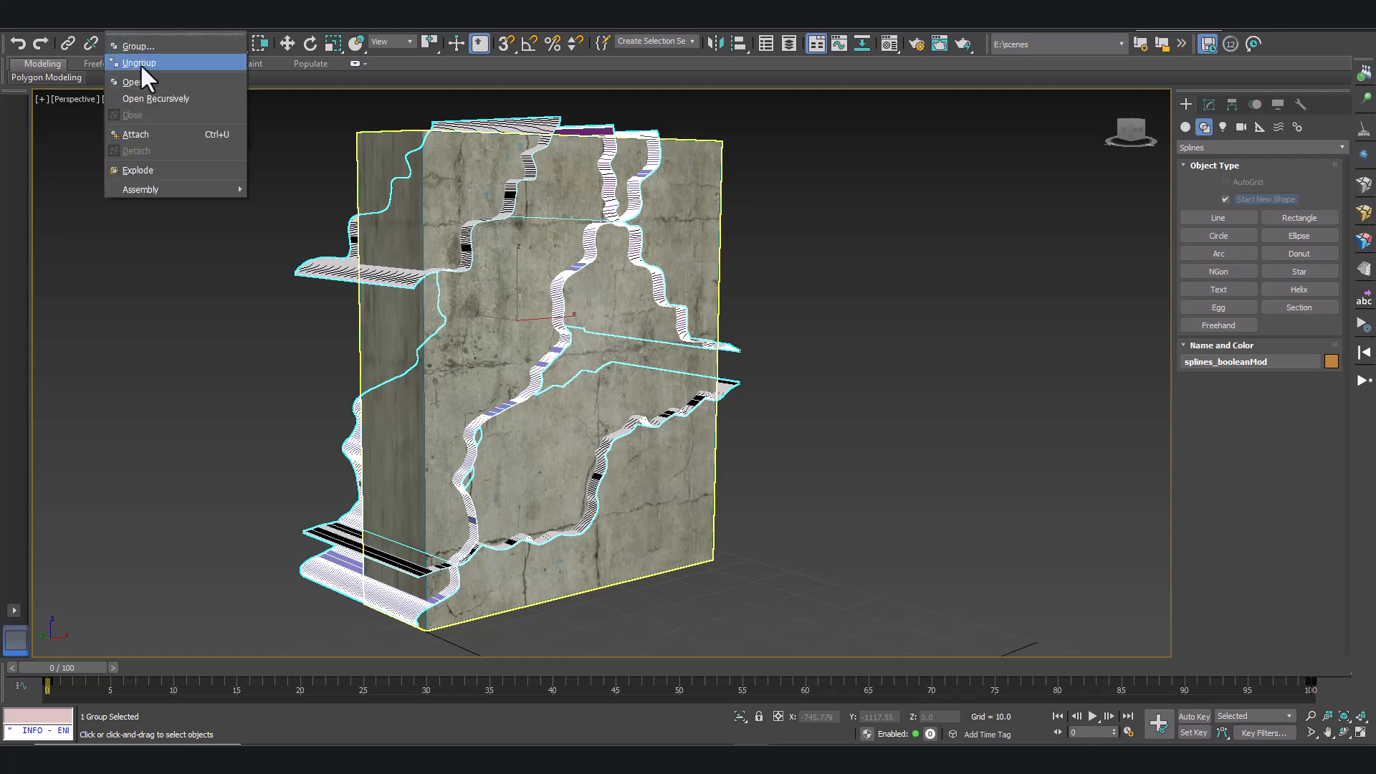
mouse_move(132, 82)
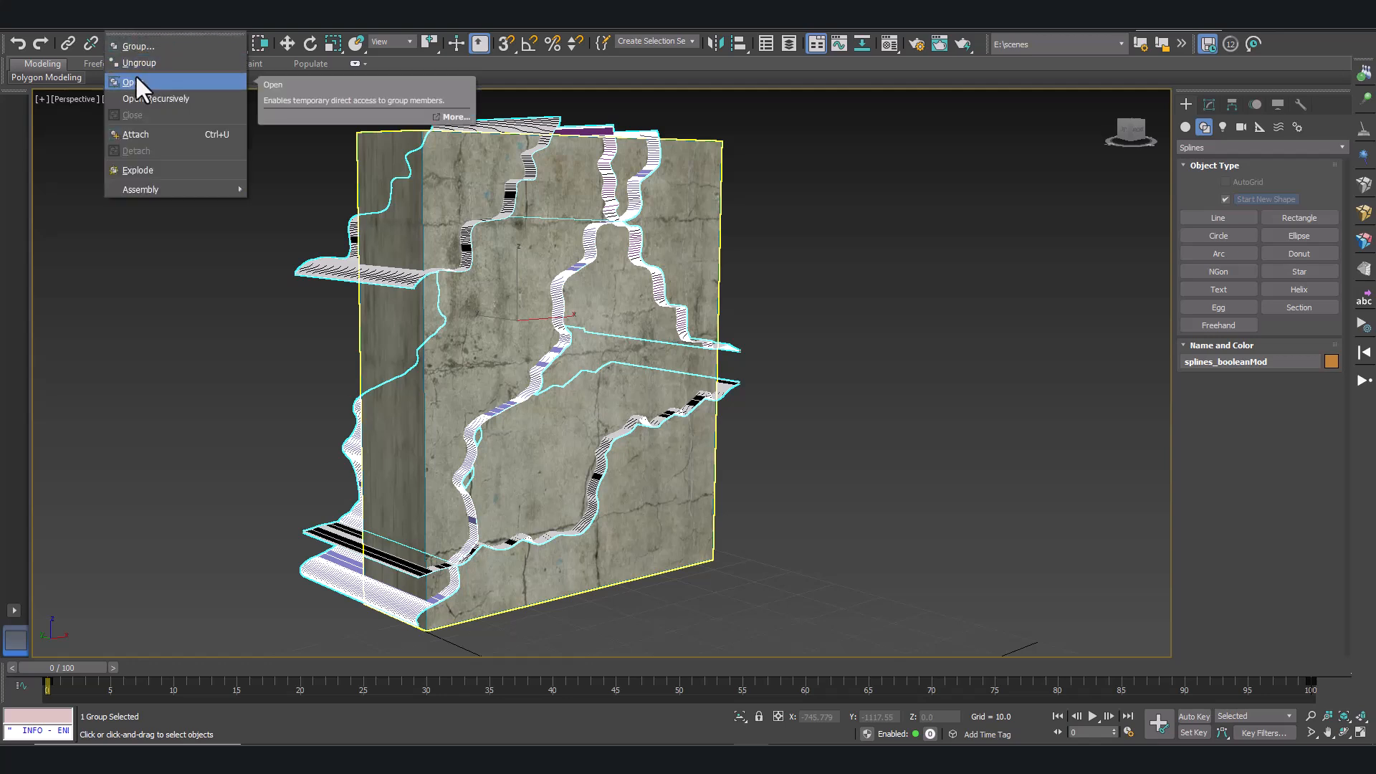
left_click(130, 82)
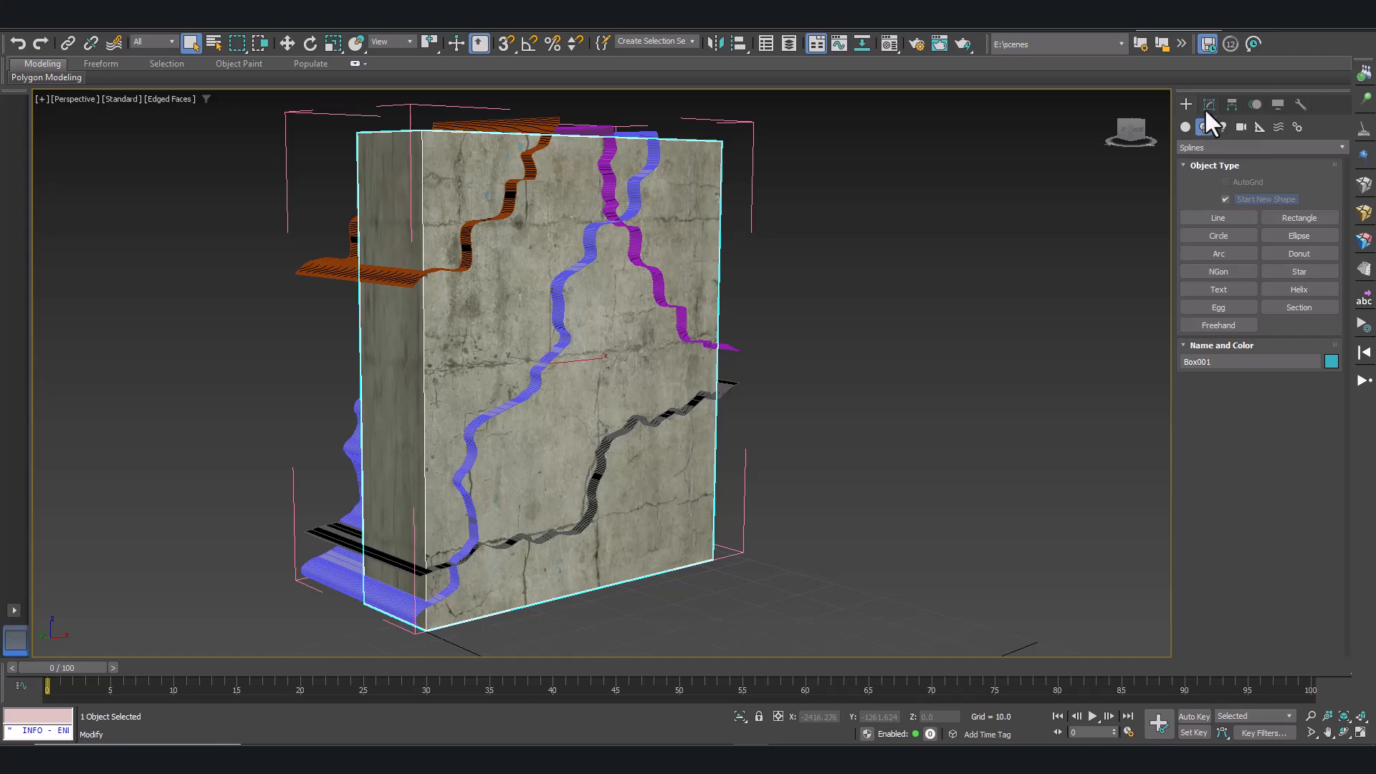
- Set the wall's Boolean to Split and add Freehand005, 007, 006 and 008 as operands
left_click(1209, 105)
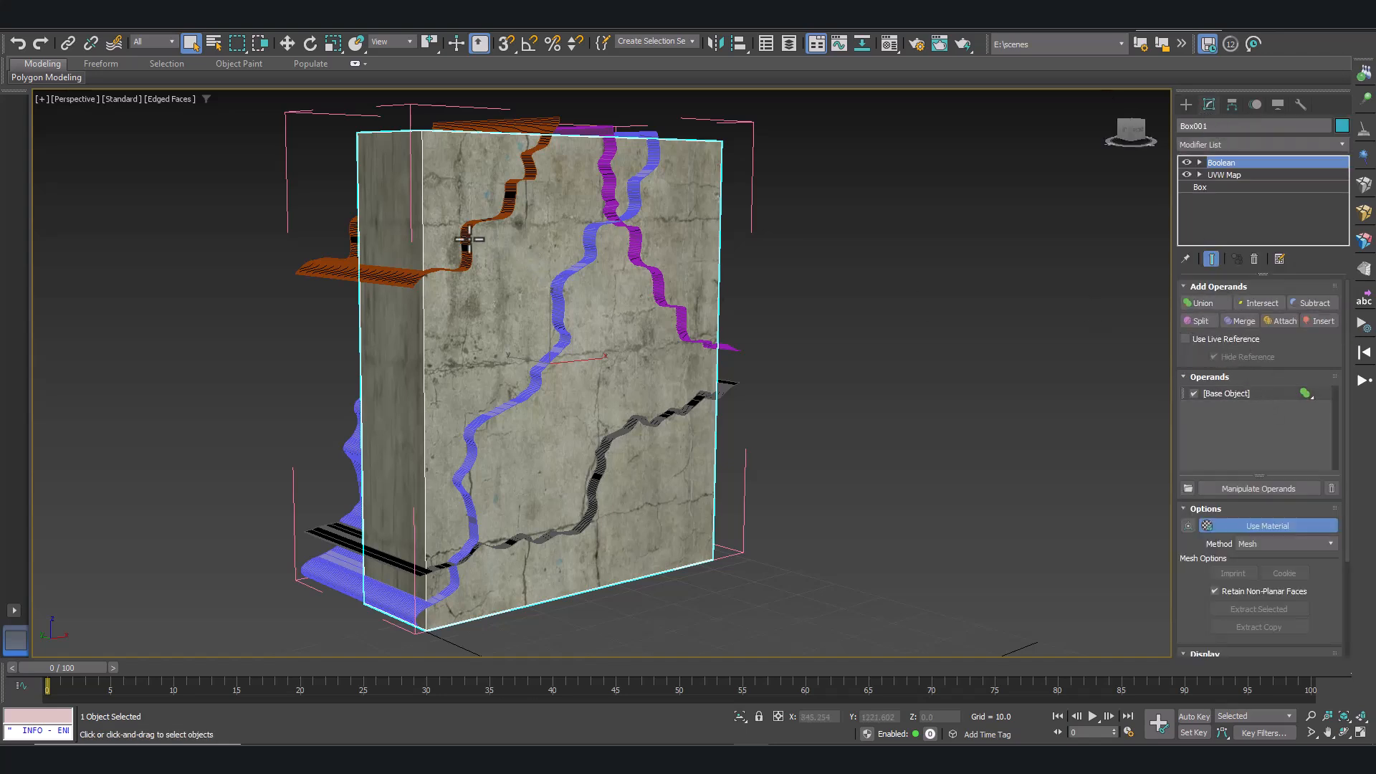
left_click(1197, 320)
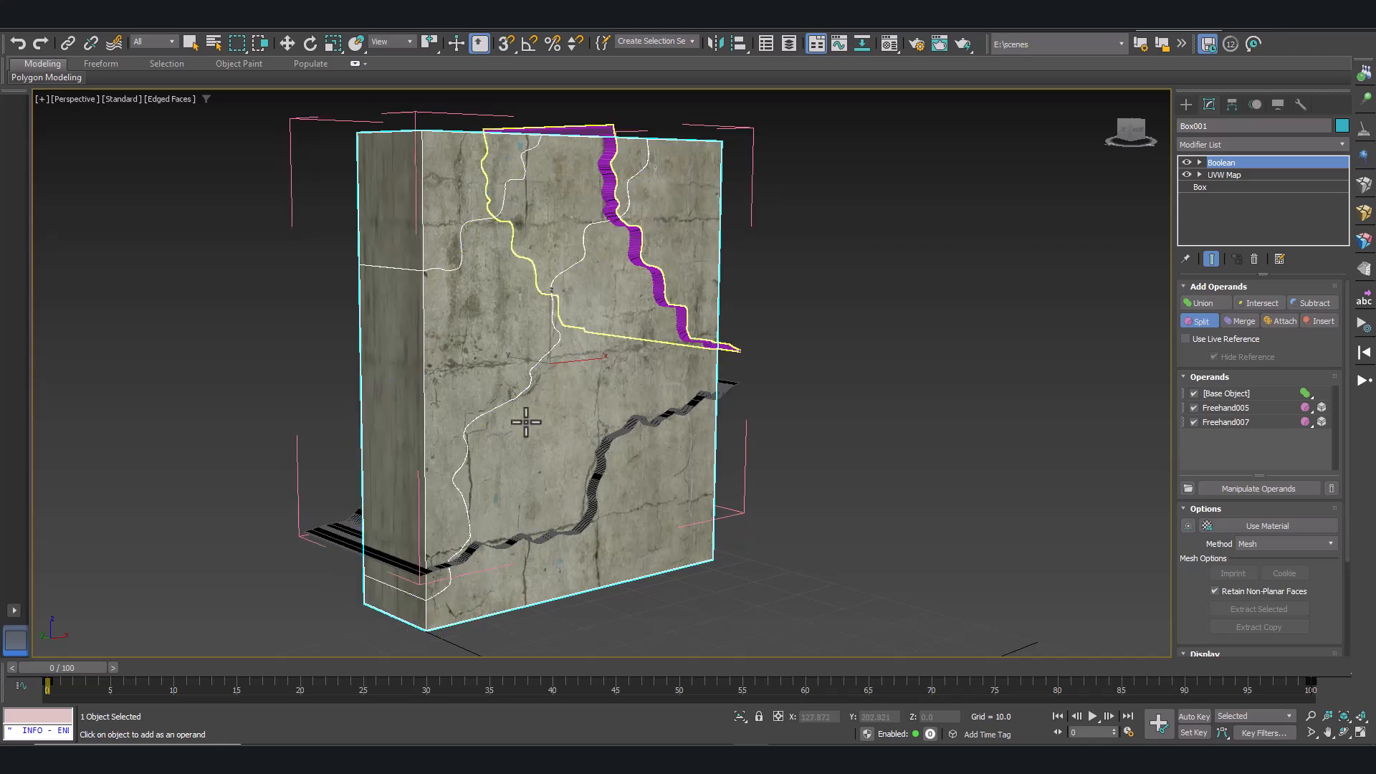
mouse_move(637, 246)
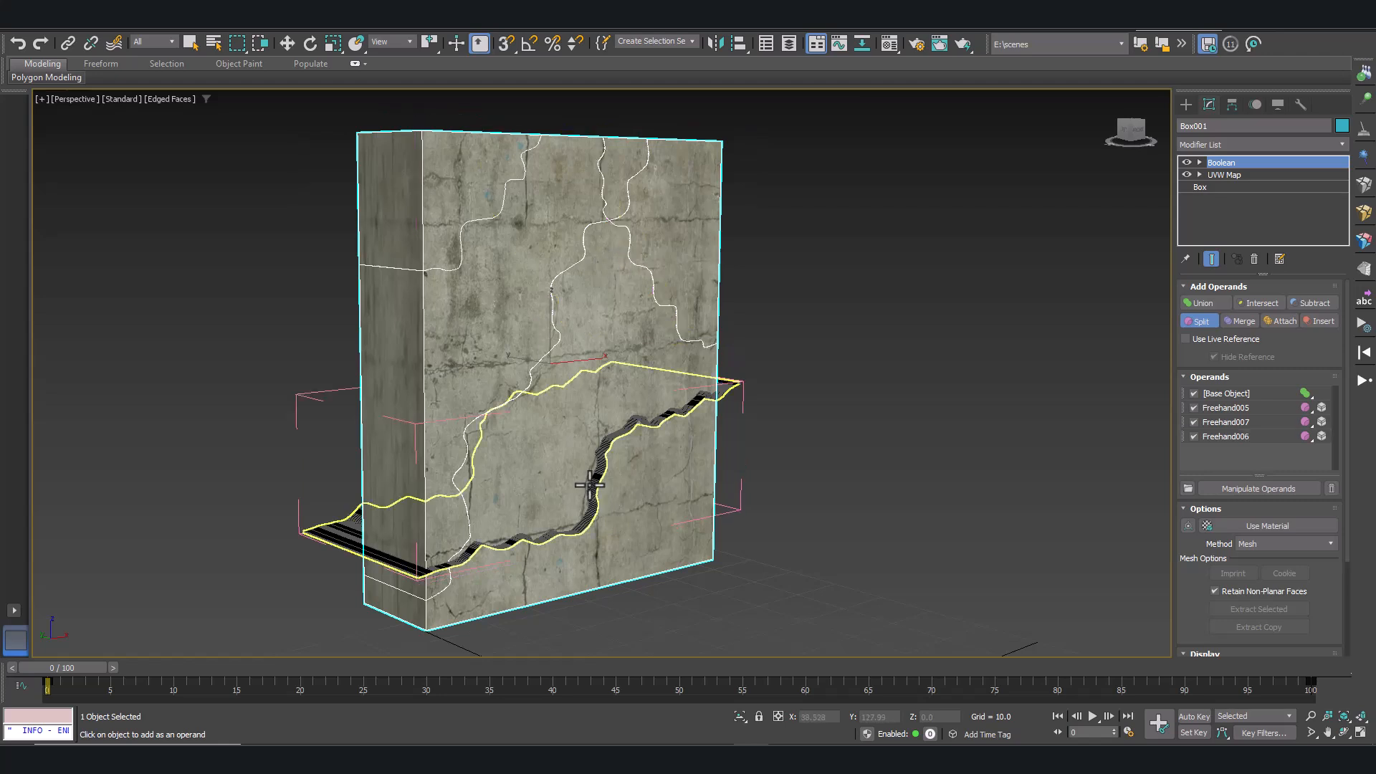
left_click(597, 483)
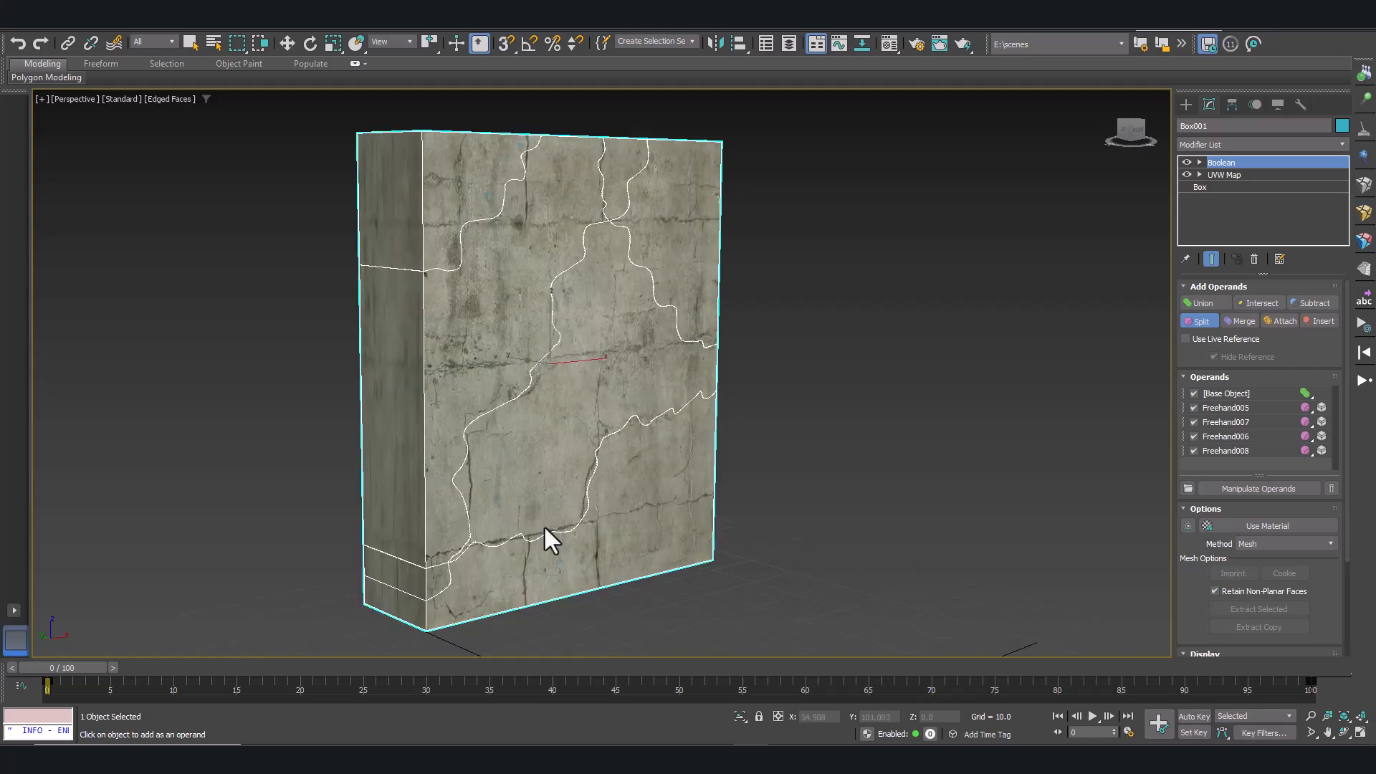
mouse_move(1284, 478)
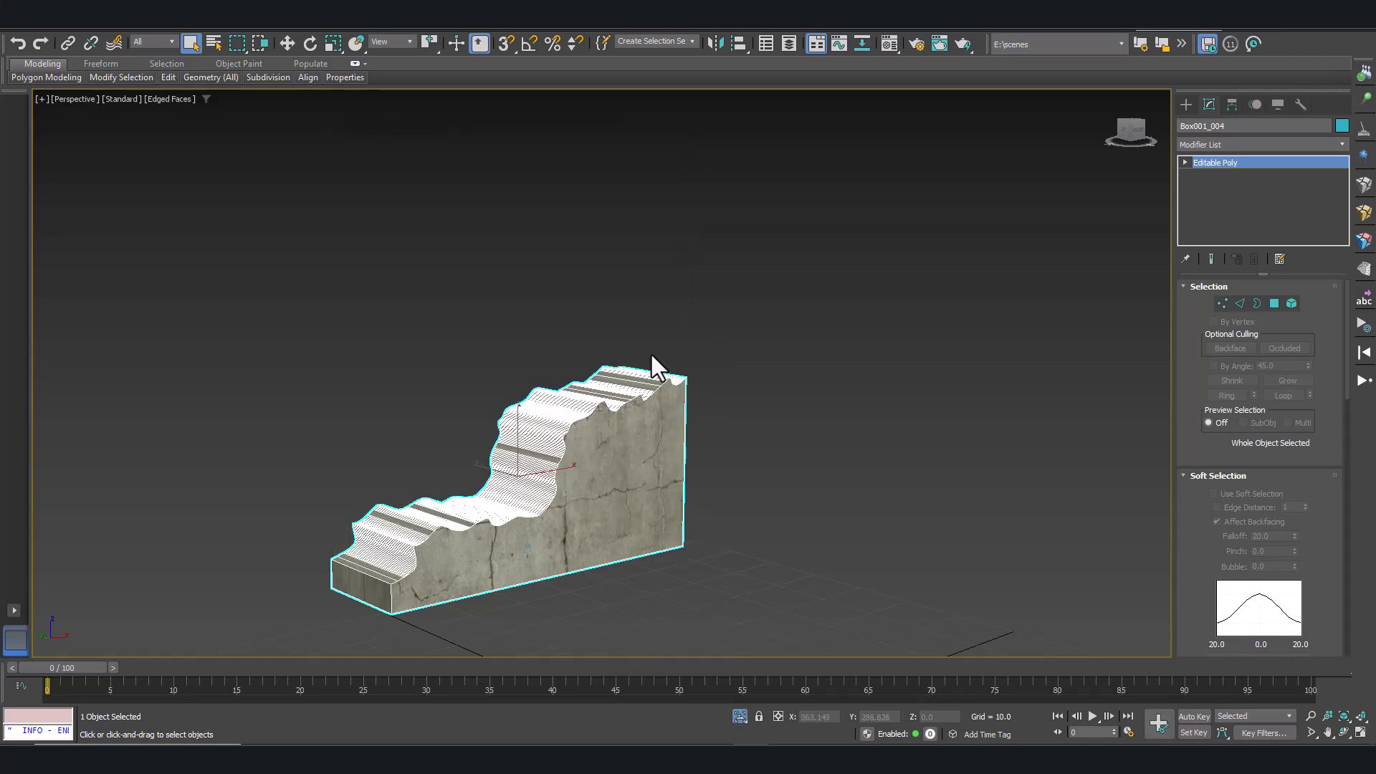
- Turn off Edged Faces so isolated Box001_004 shows in plain shading
left_click(293, 214)
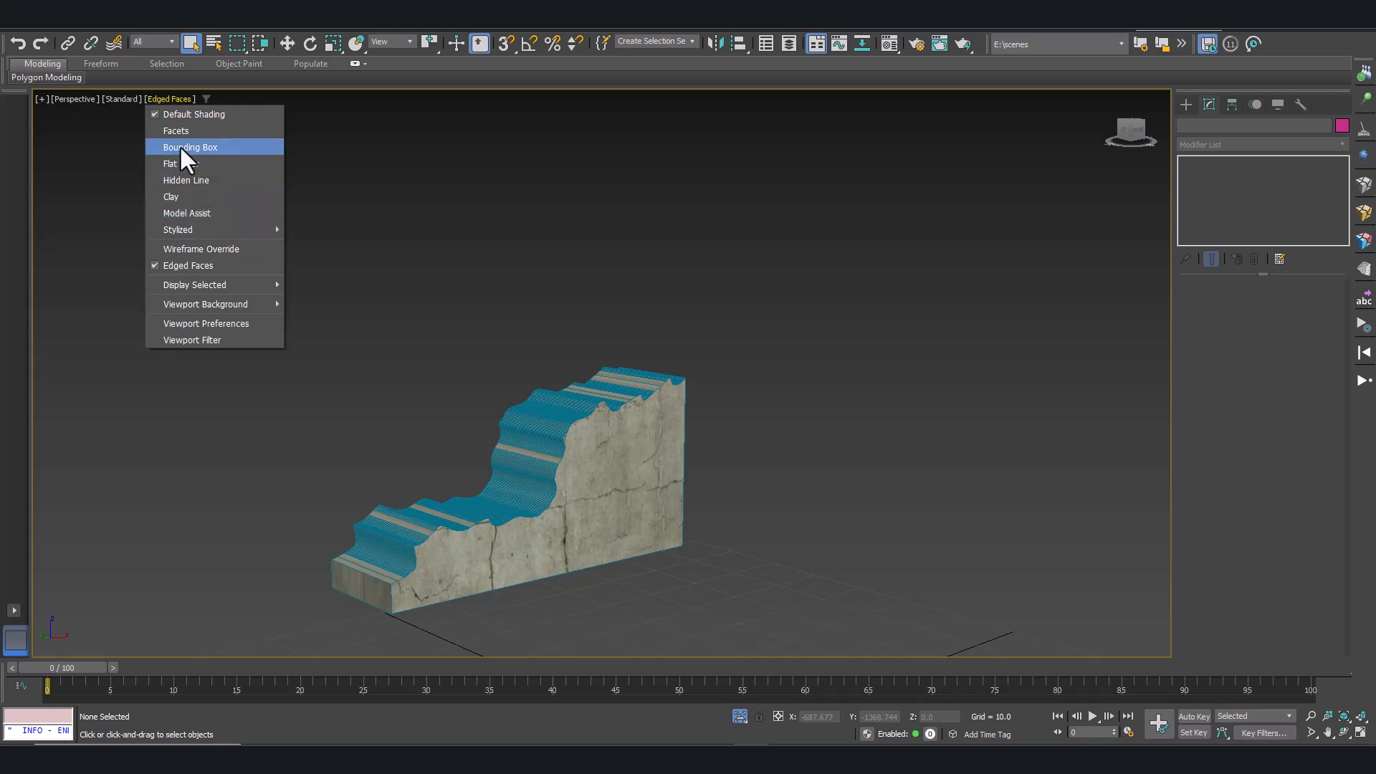
left_click(194, 114)
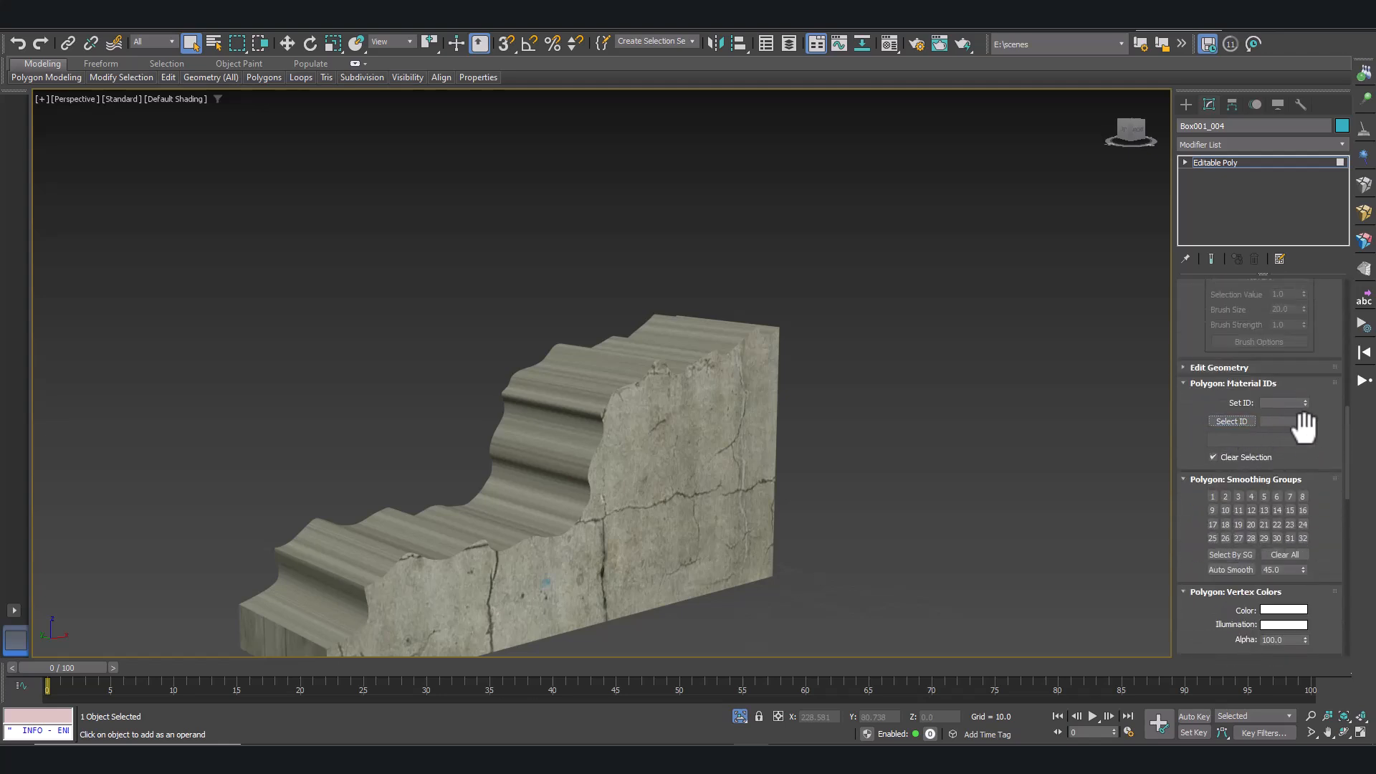
- Select ID 1, invert to the cut faces and apply a Box-mapped UVW Map
left_click(1230, 422)
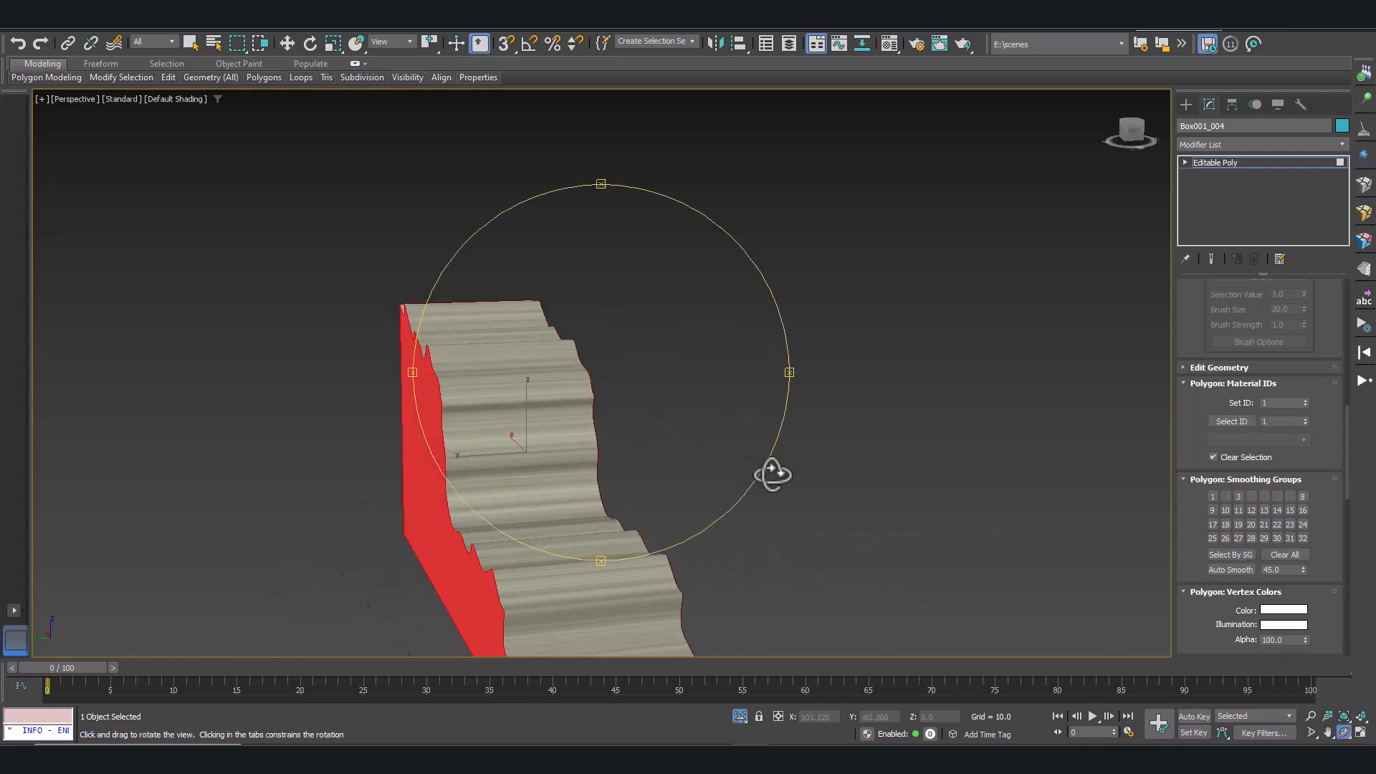
left_click_drag(773, 474, 663, 452)
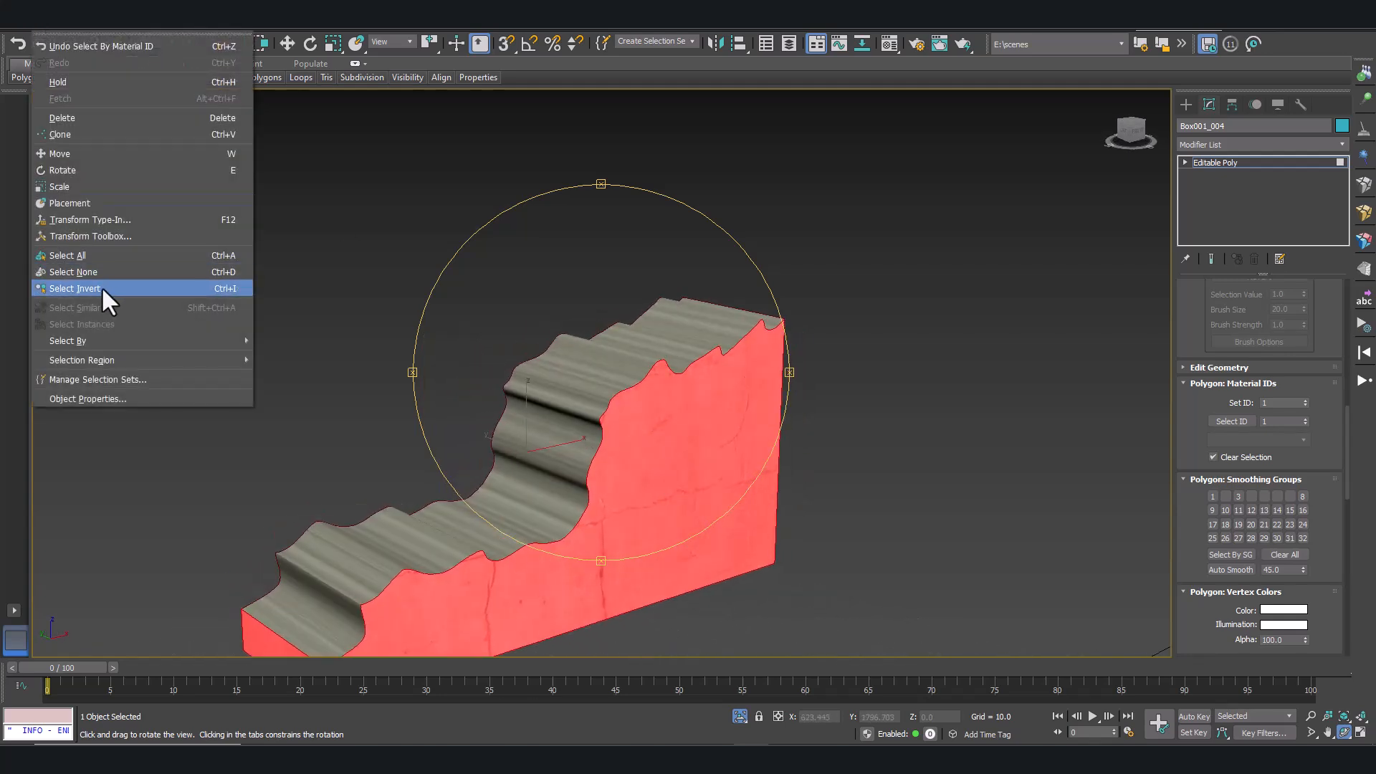
left_click(74, 288)
type("u")
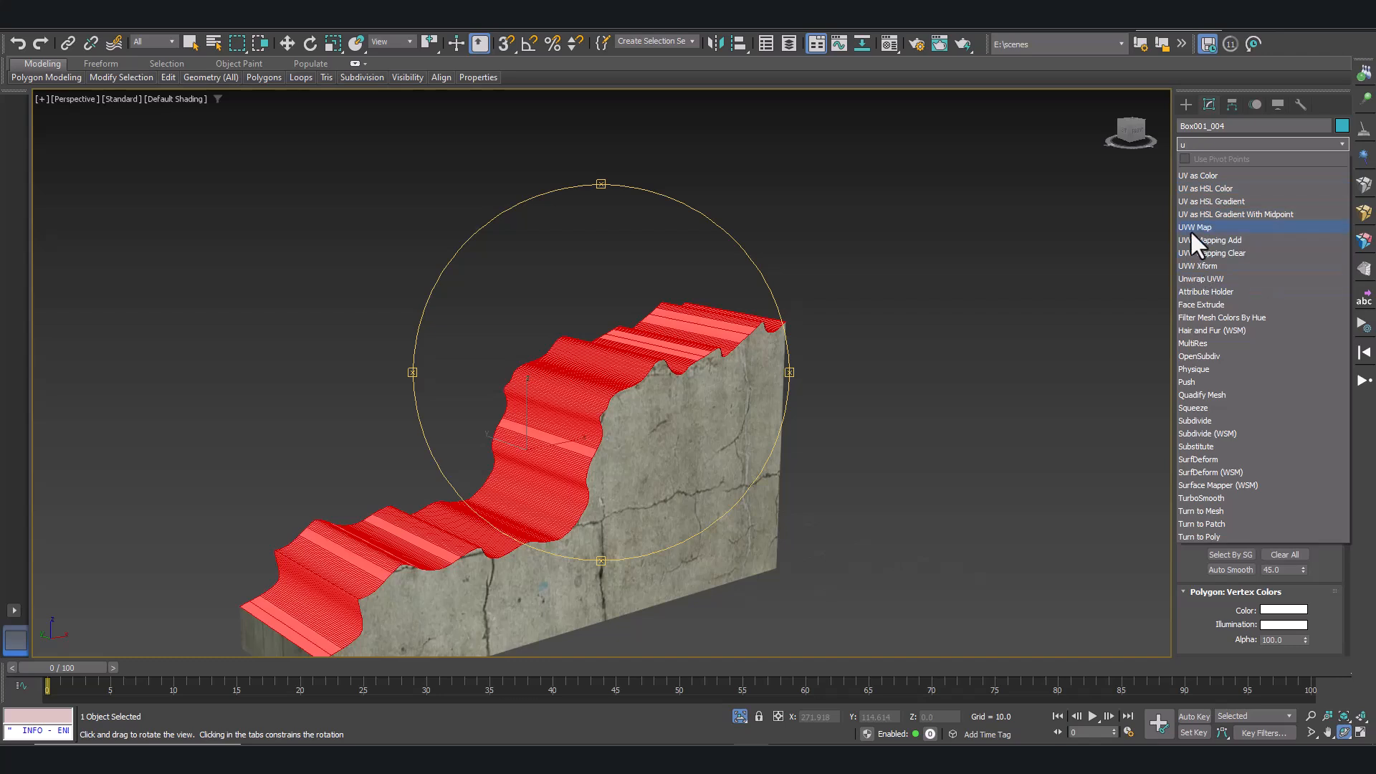
left_click(1195, 227)
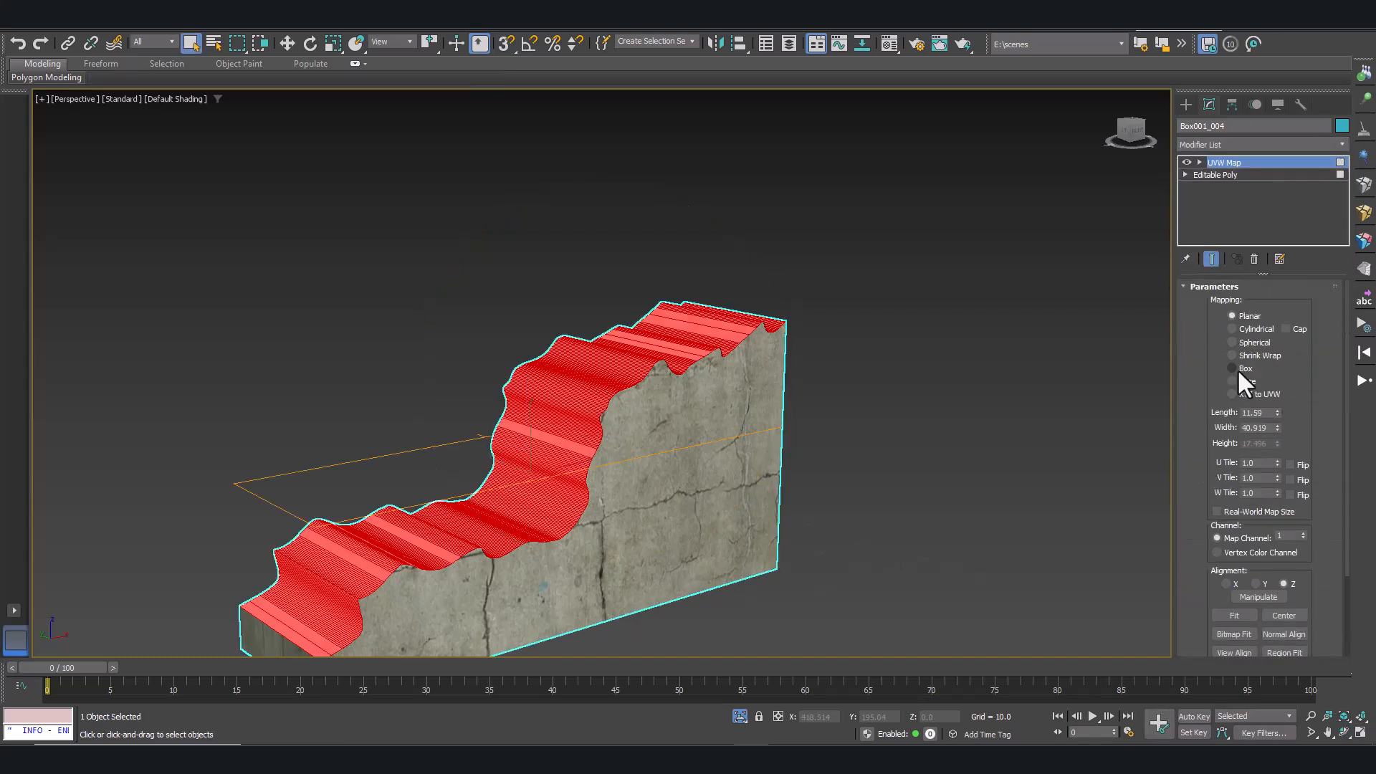
left_click(1232, 367)
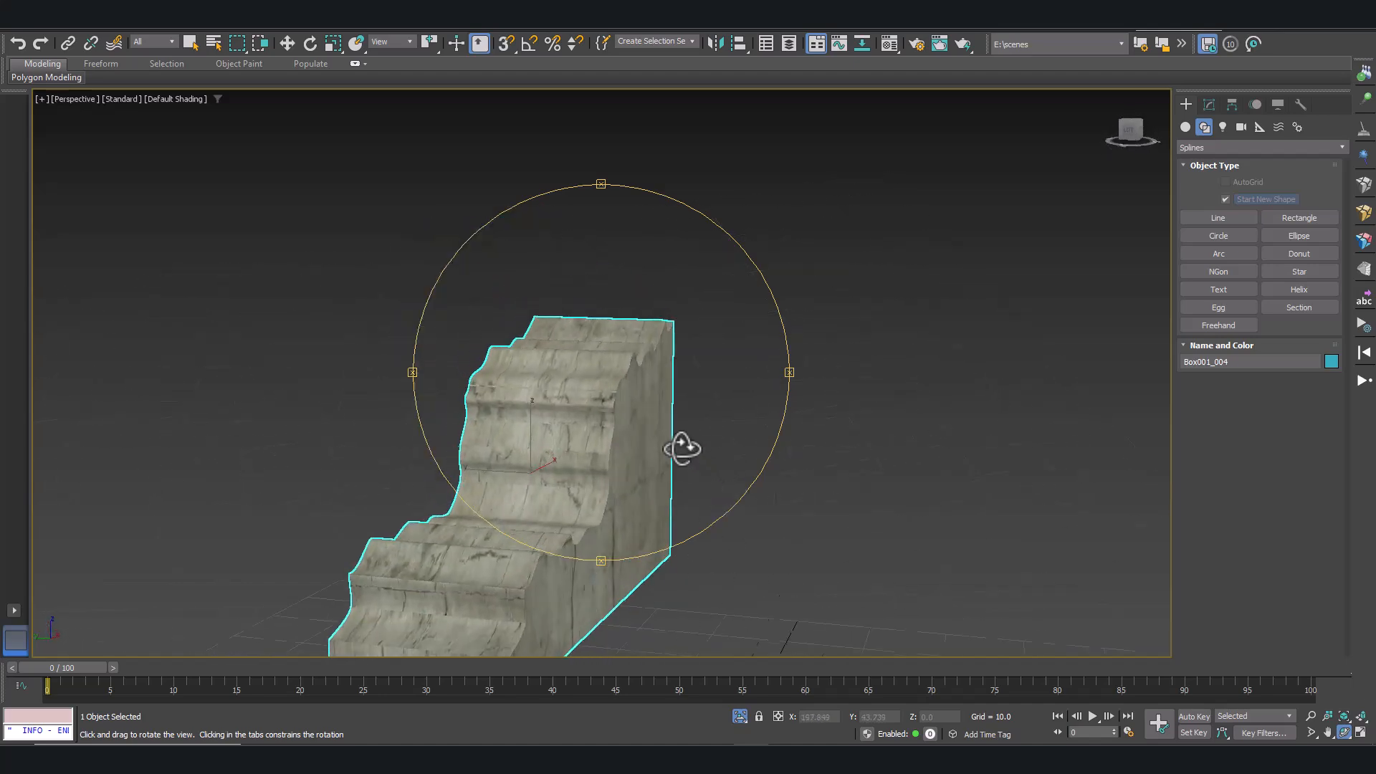
left_click_drag(684, 447, 656, 419)
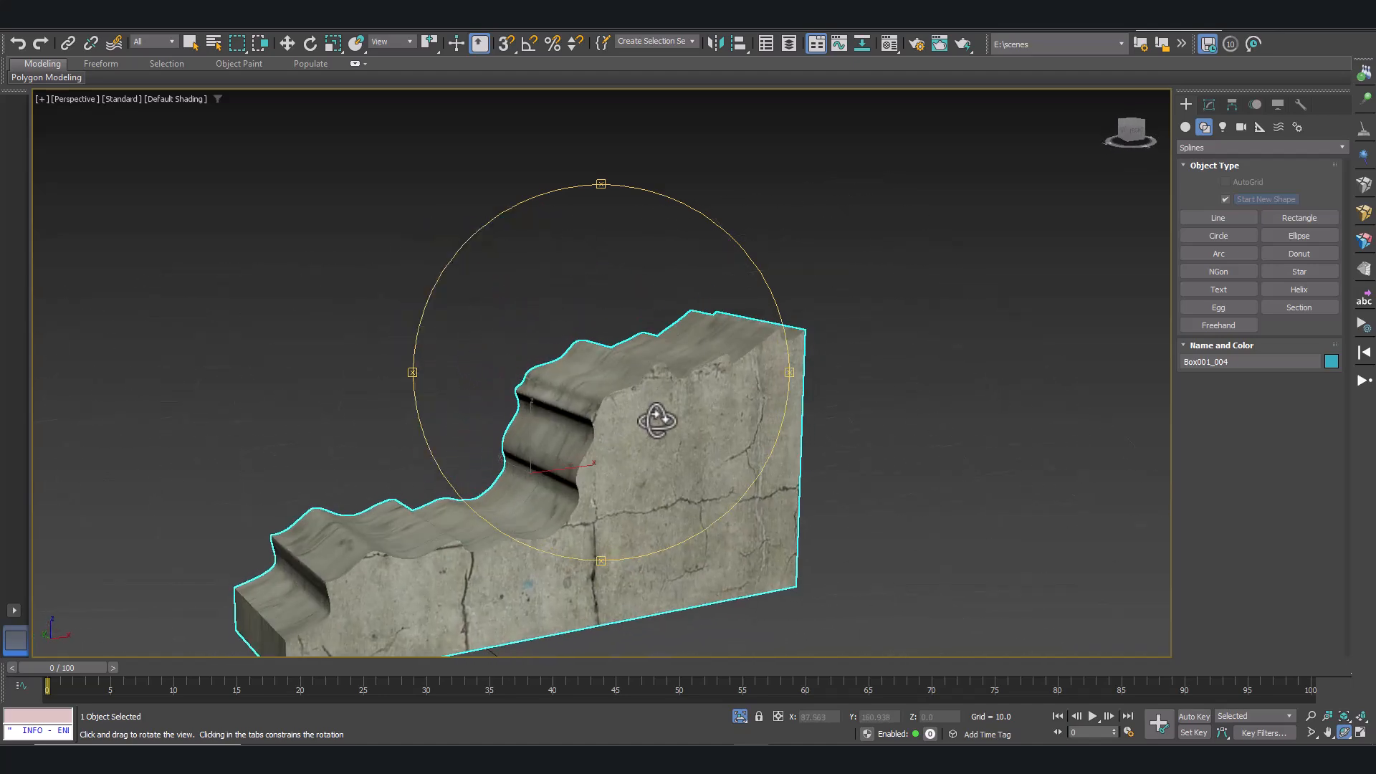
- Choose End Isolate from the viewport quad menu to show the full wall
right_click(657, 421)
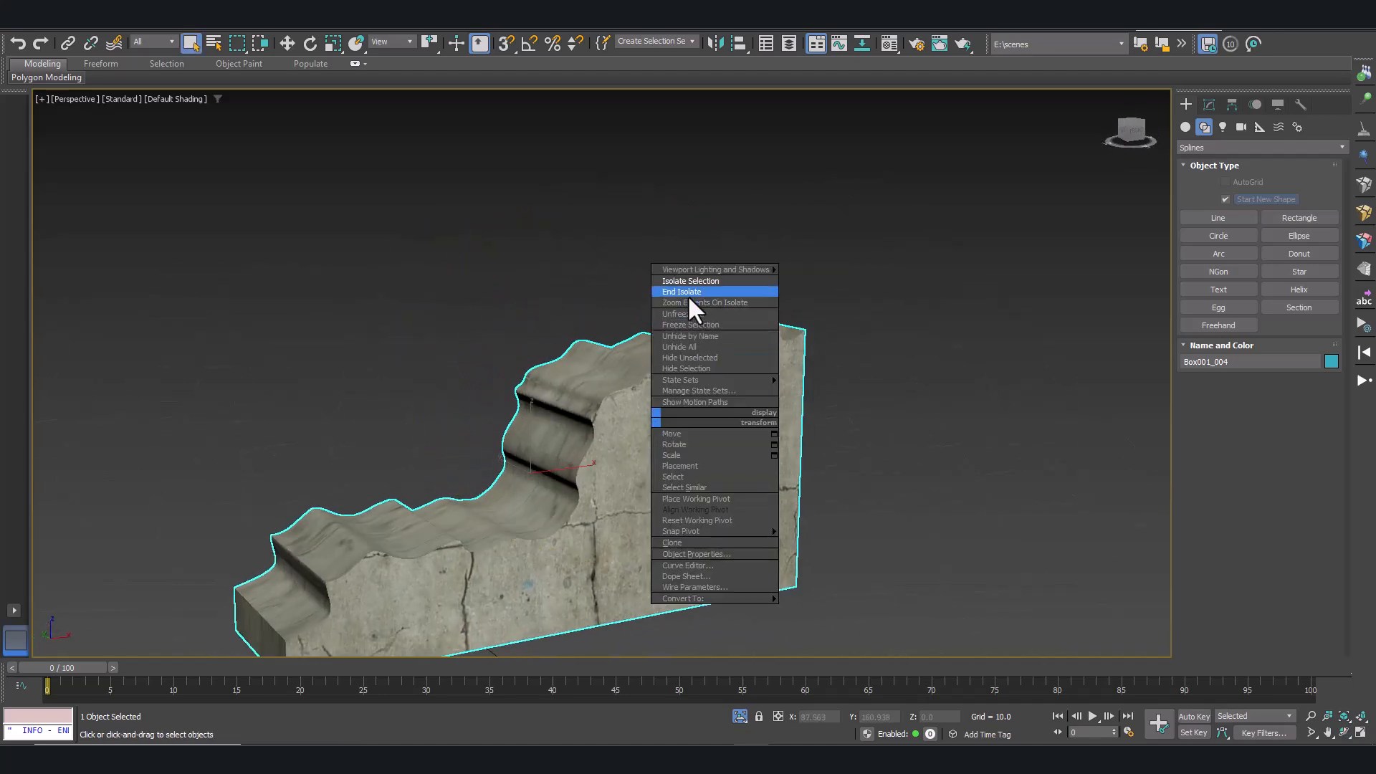
left_click(681, 292)
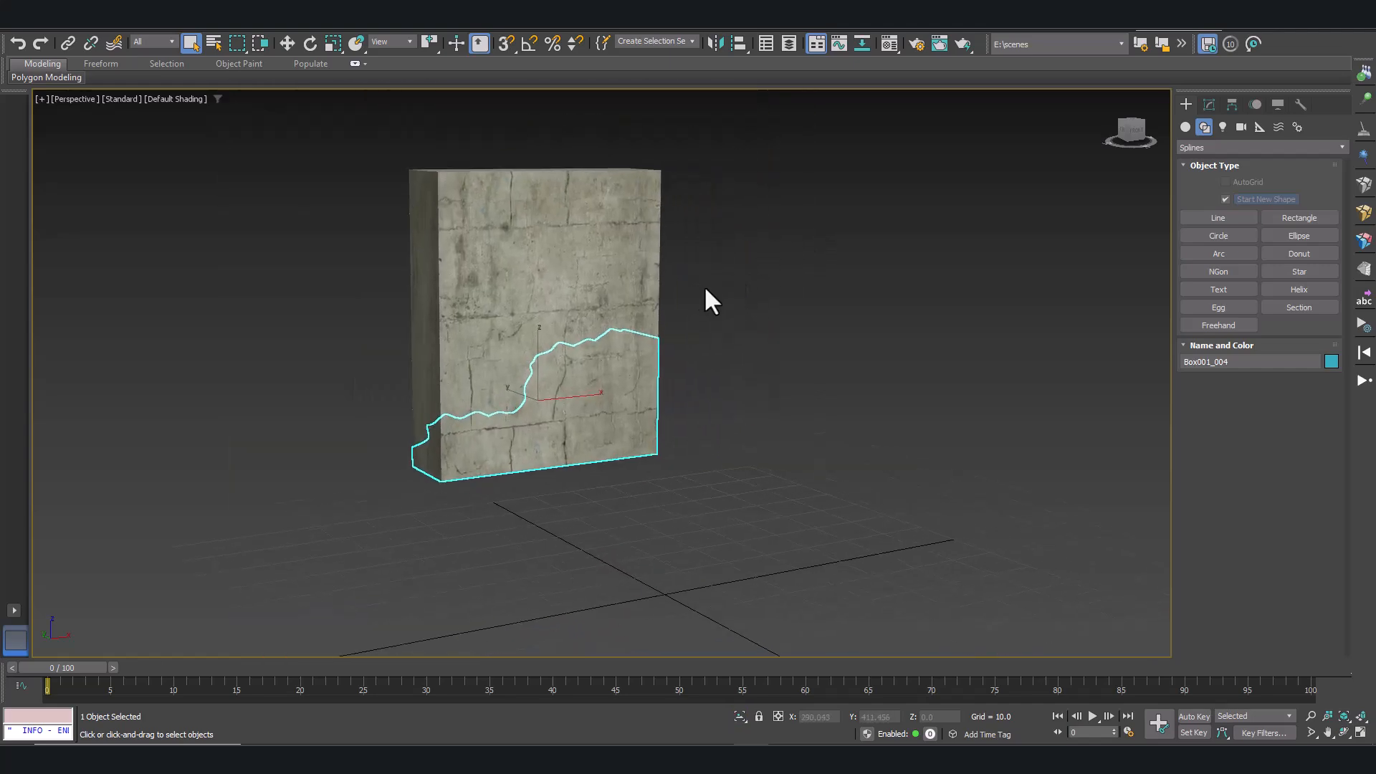
mouse_move(1064, 305)
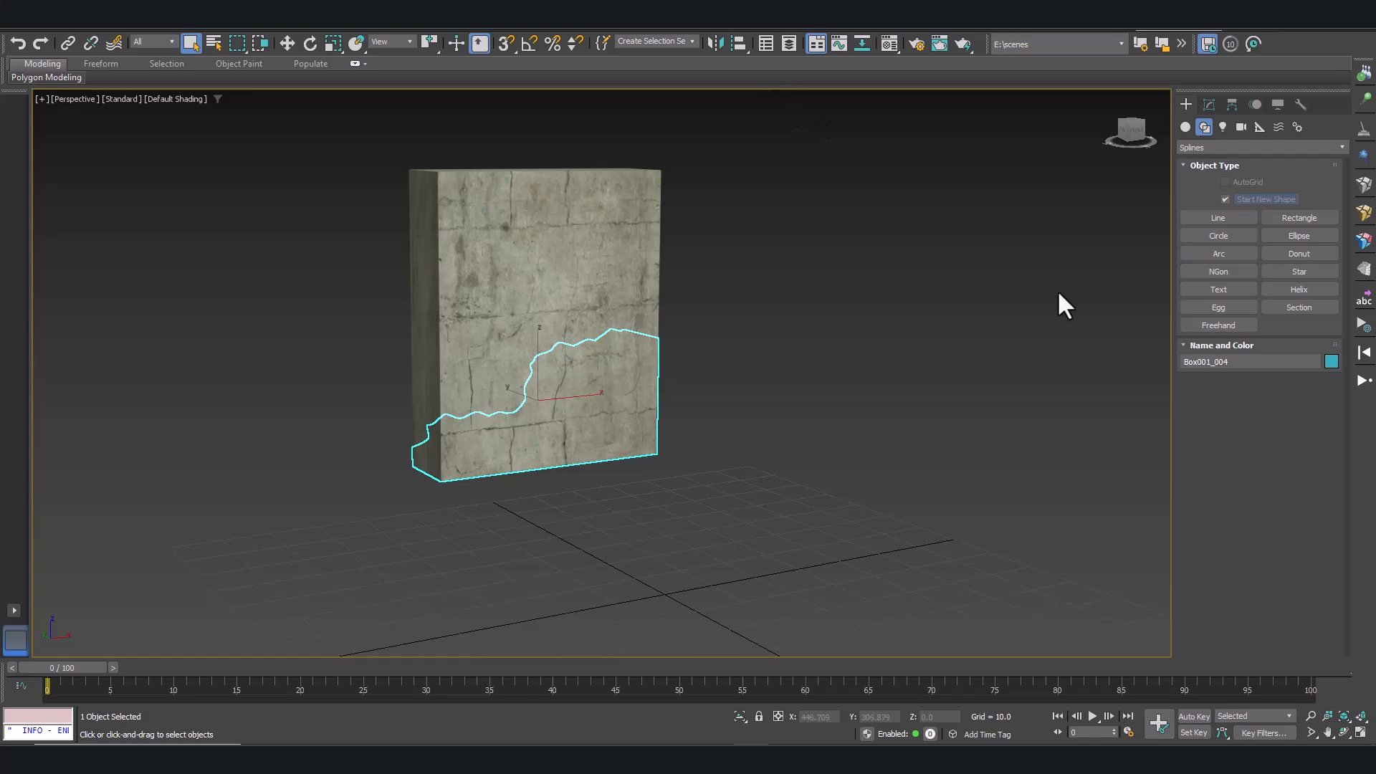
mouse_move(426, 206)
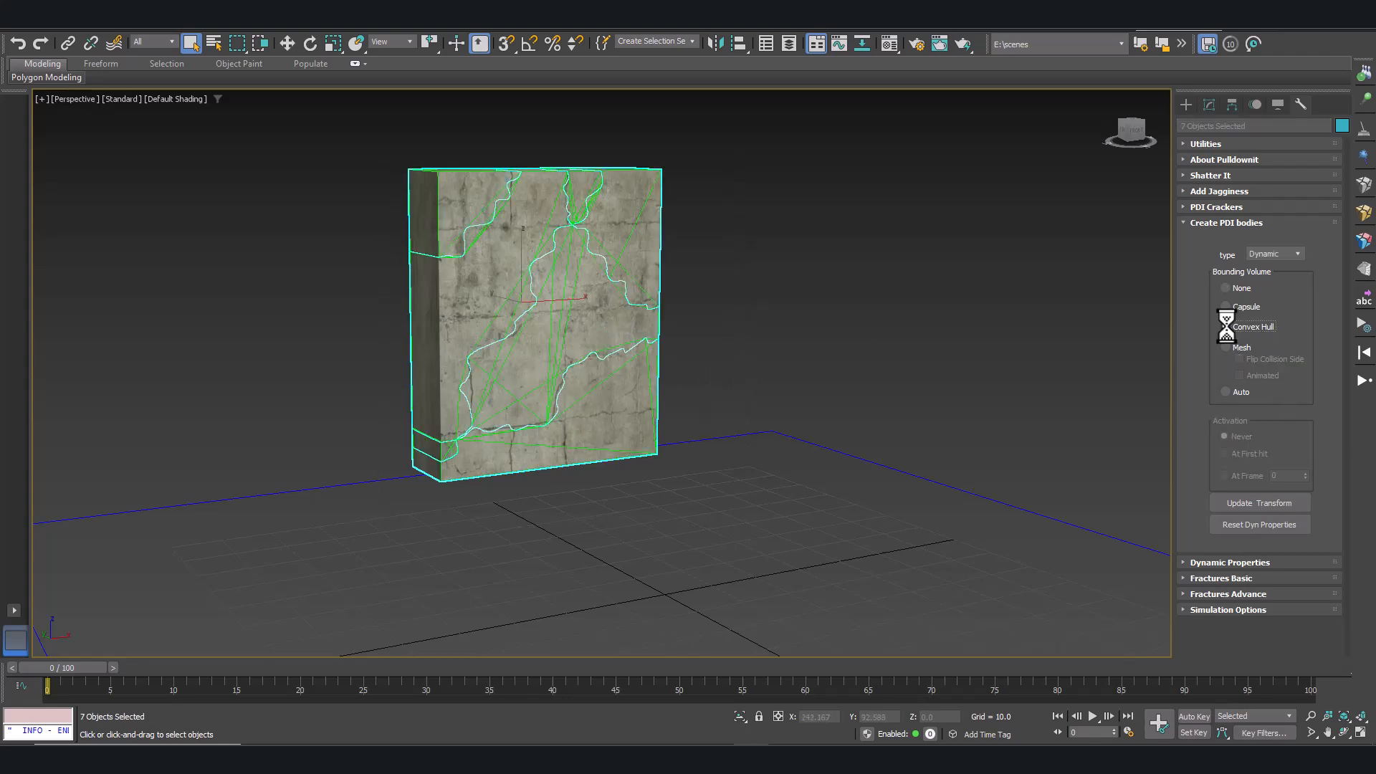
- Make the pieces Dynamic Convex Hull PDI bodies, scrub the collapse, and reset to frame 0
left_click(1225, 326)
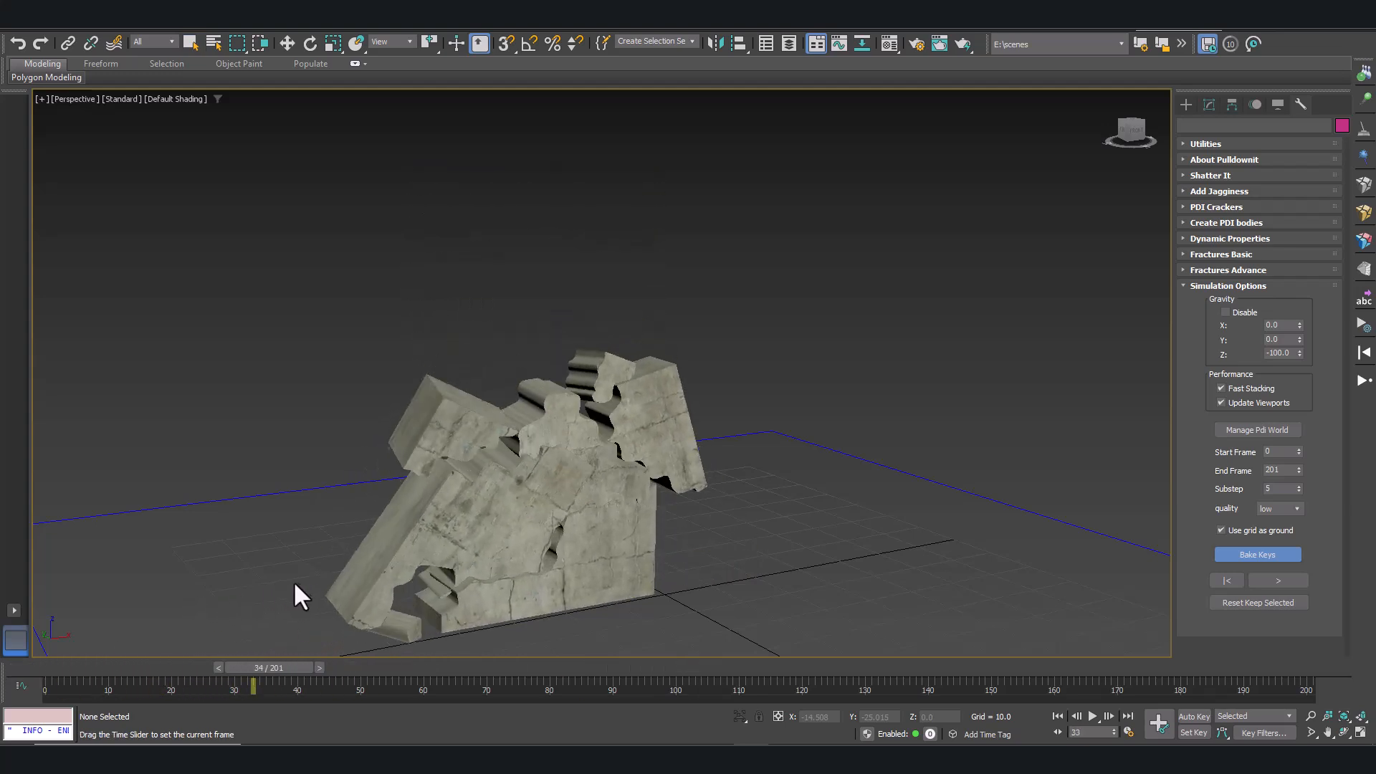
left_click_drag(253, 689, 349, 689)
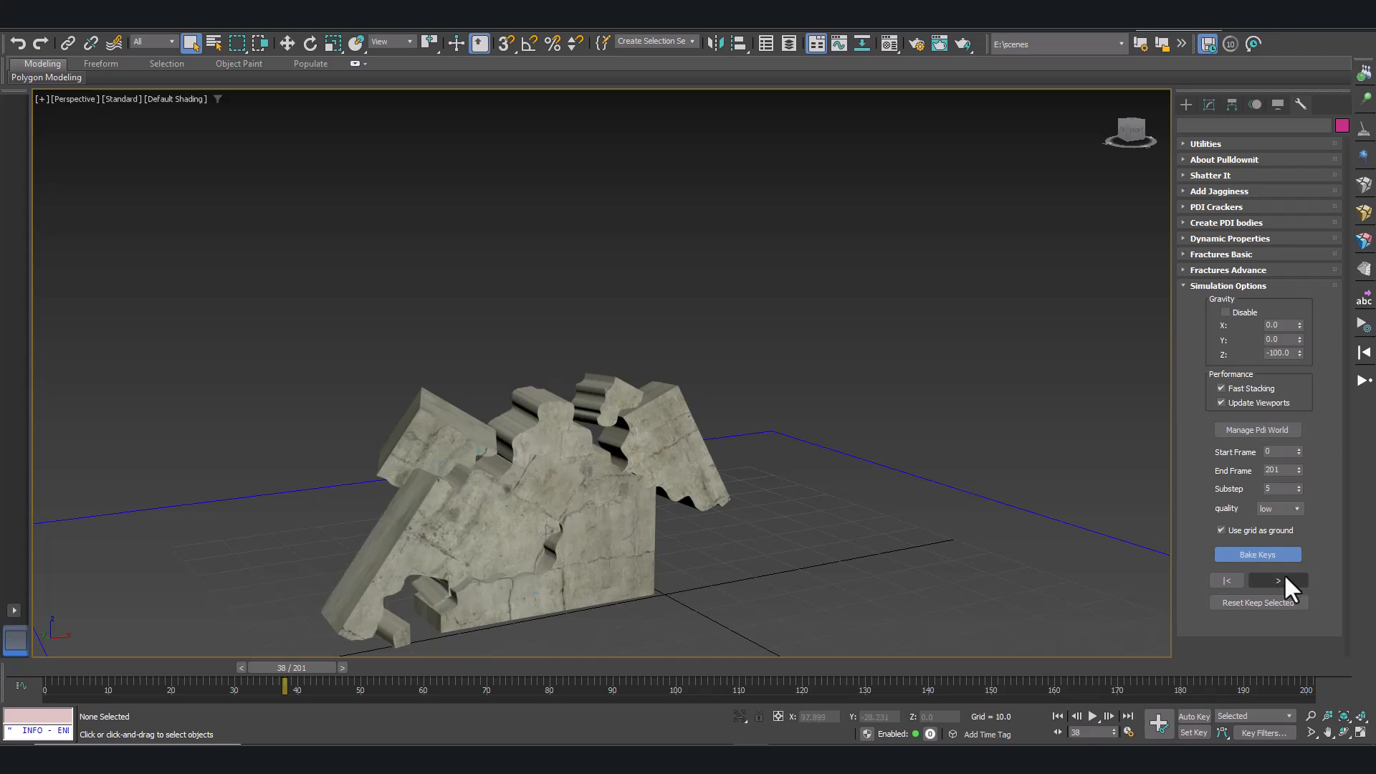
left_click(1225, 580)
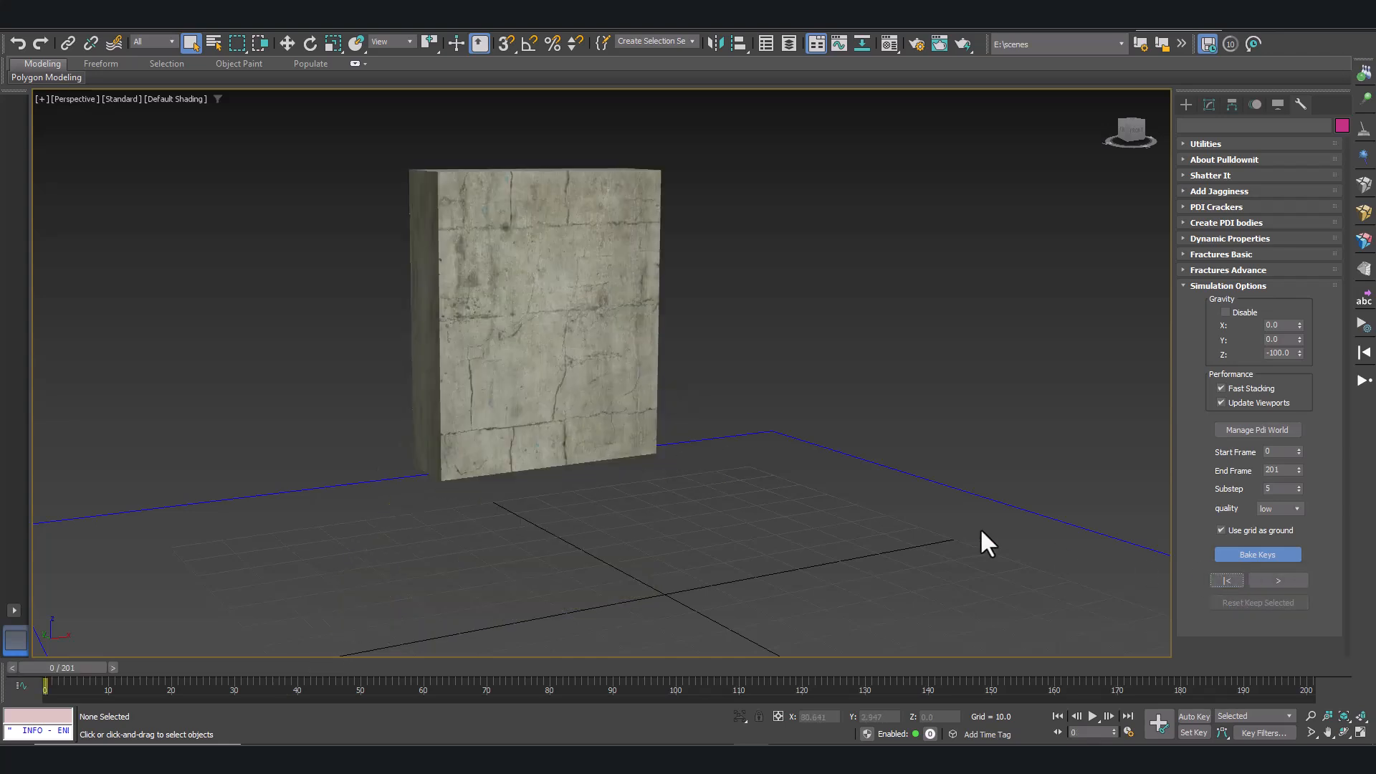
mouse_move(939, 387)
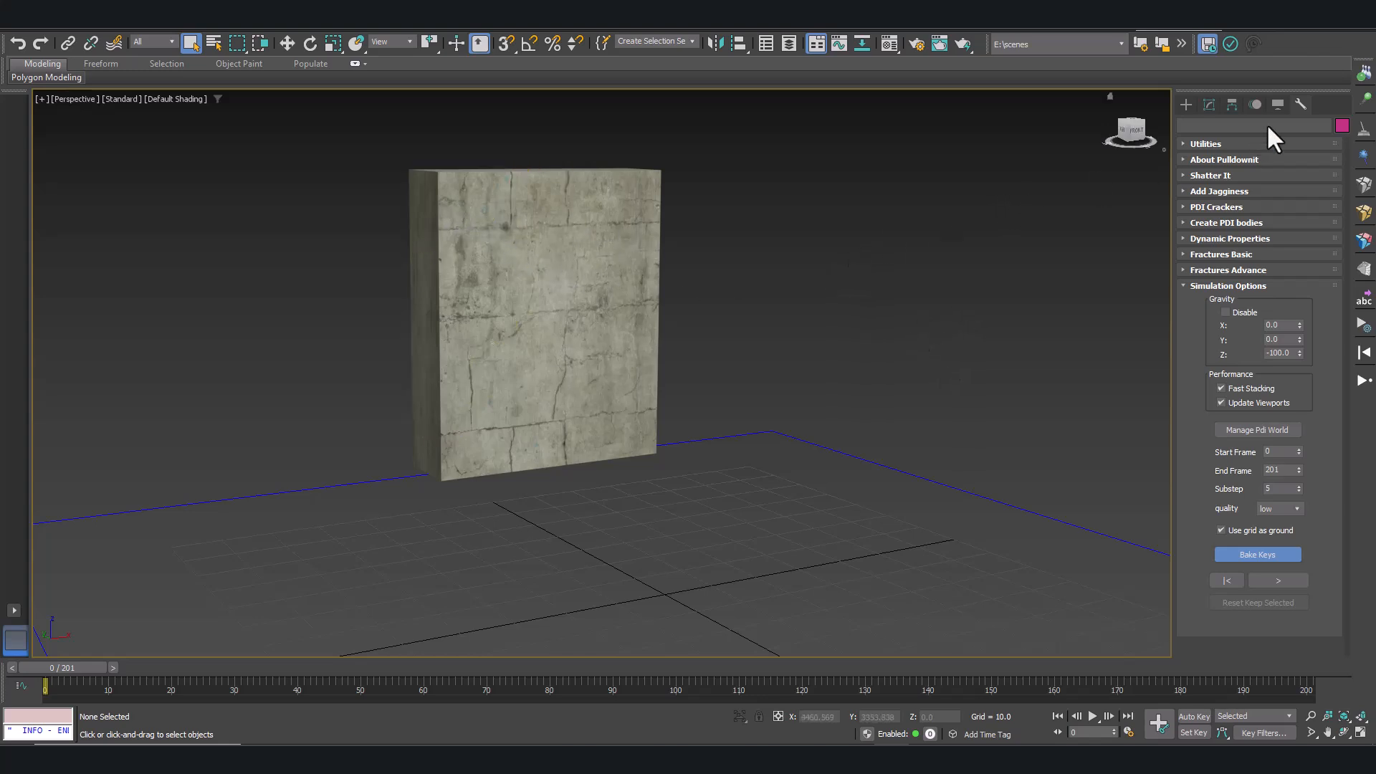
- Unhide the four Freehand splines of the splines_PDI group through Unhide by Name
left_click(1277, 105)
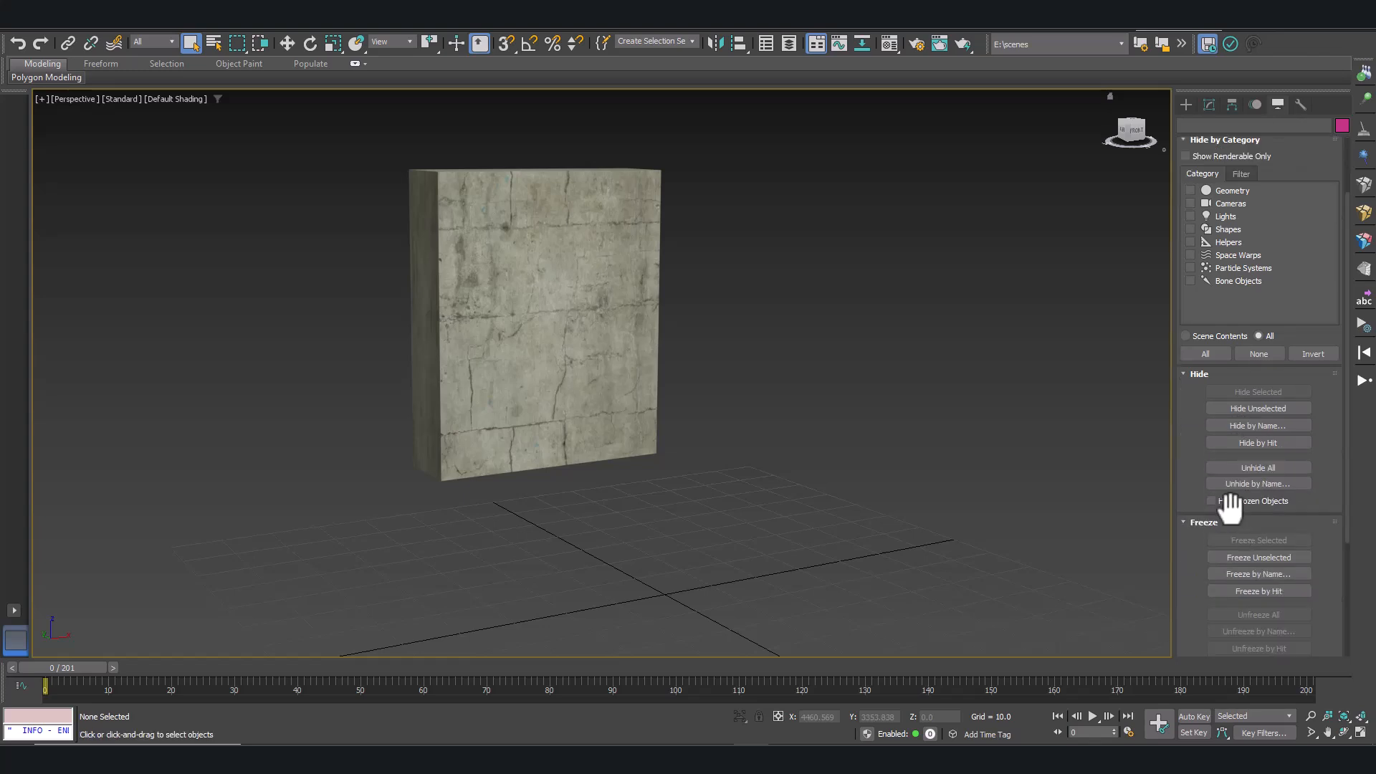
left_click(1256, 484)
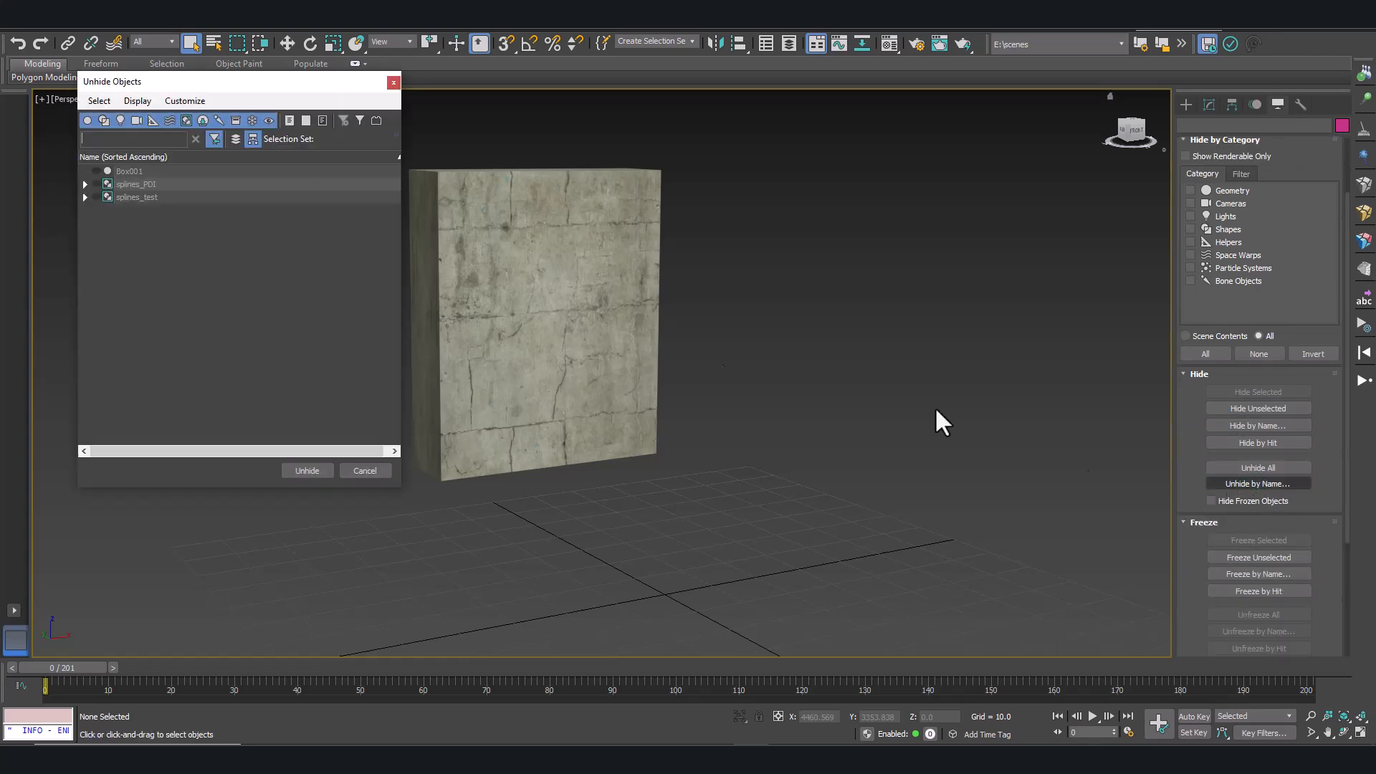
left_click(86, 184)
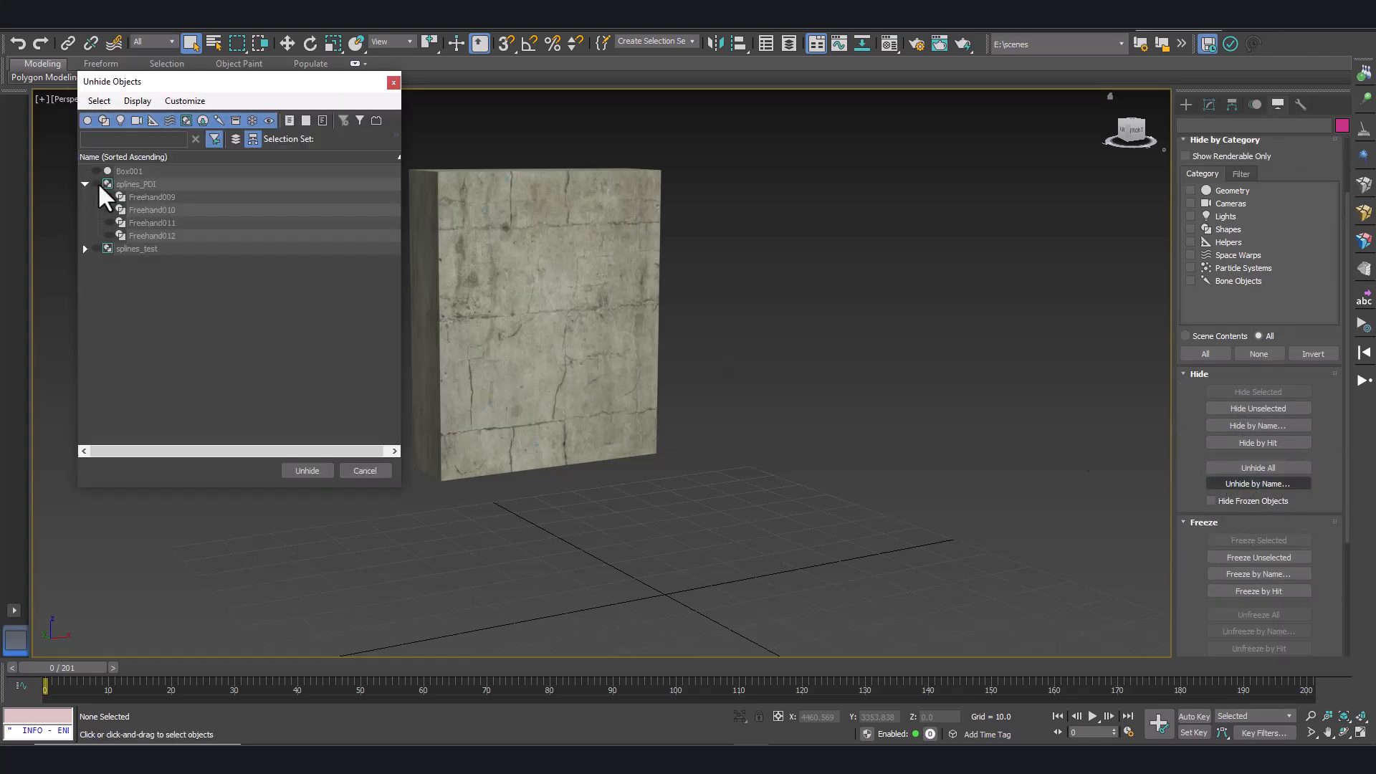
left_click(136, 183)
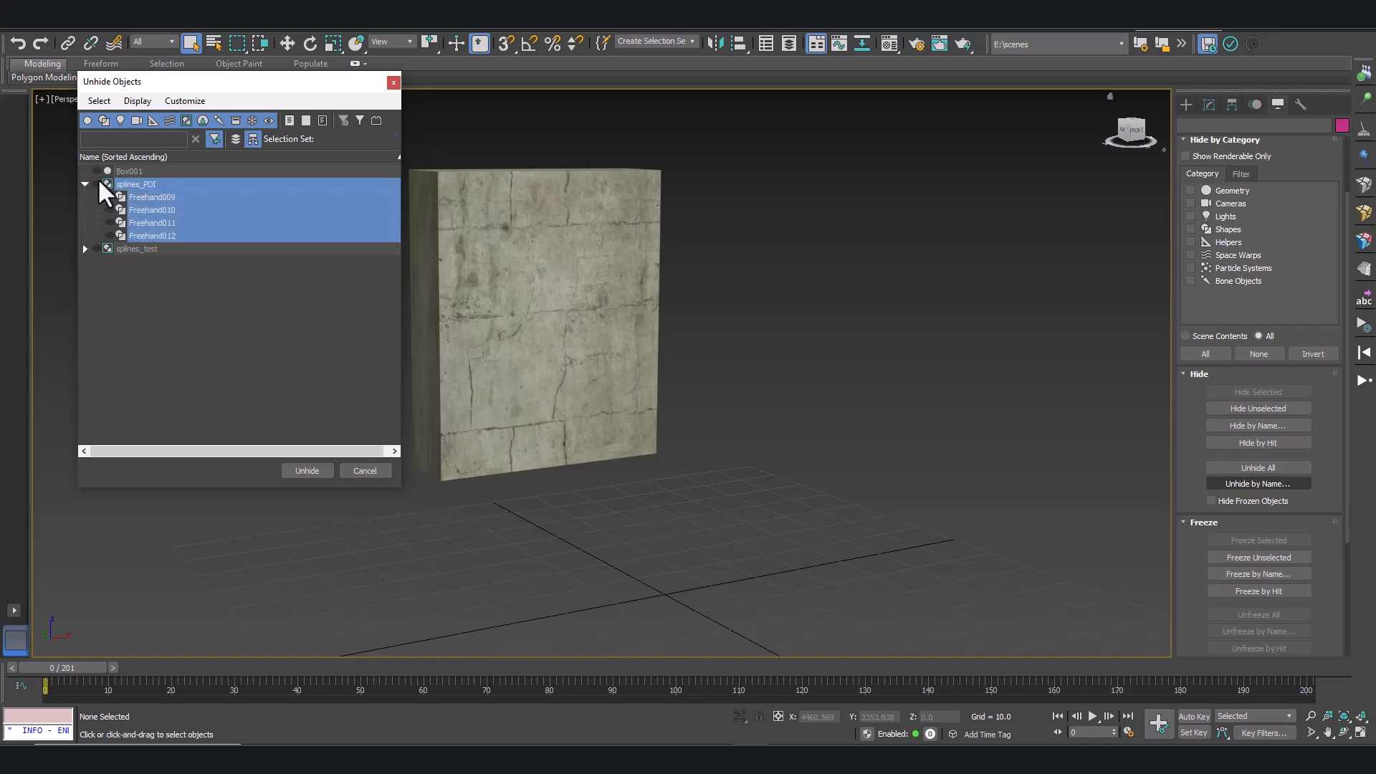
left_click(137, 183)
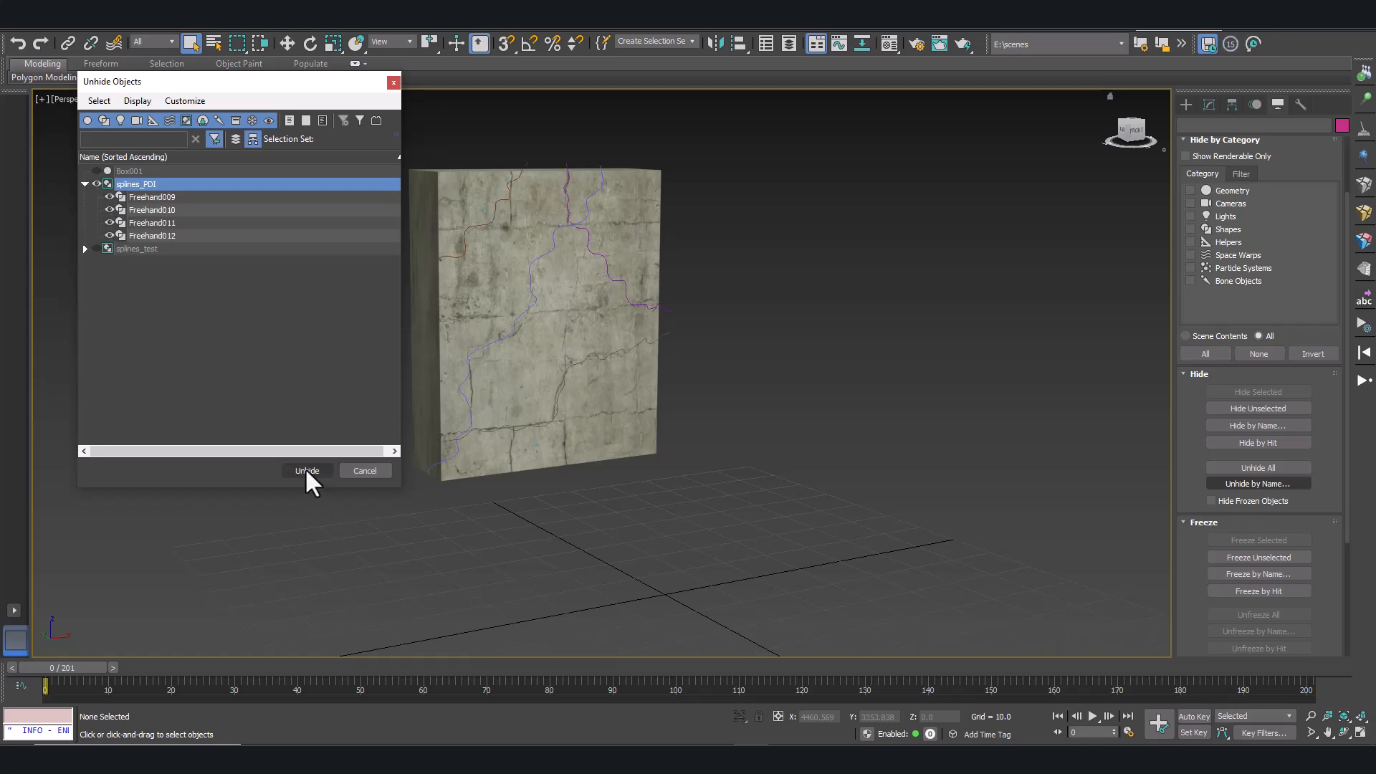
left_click(307, 470)
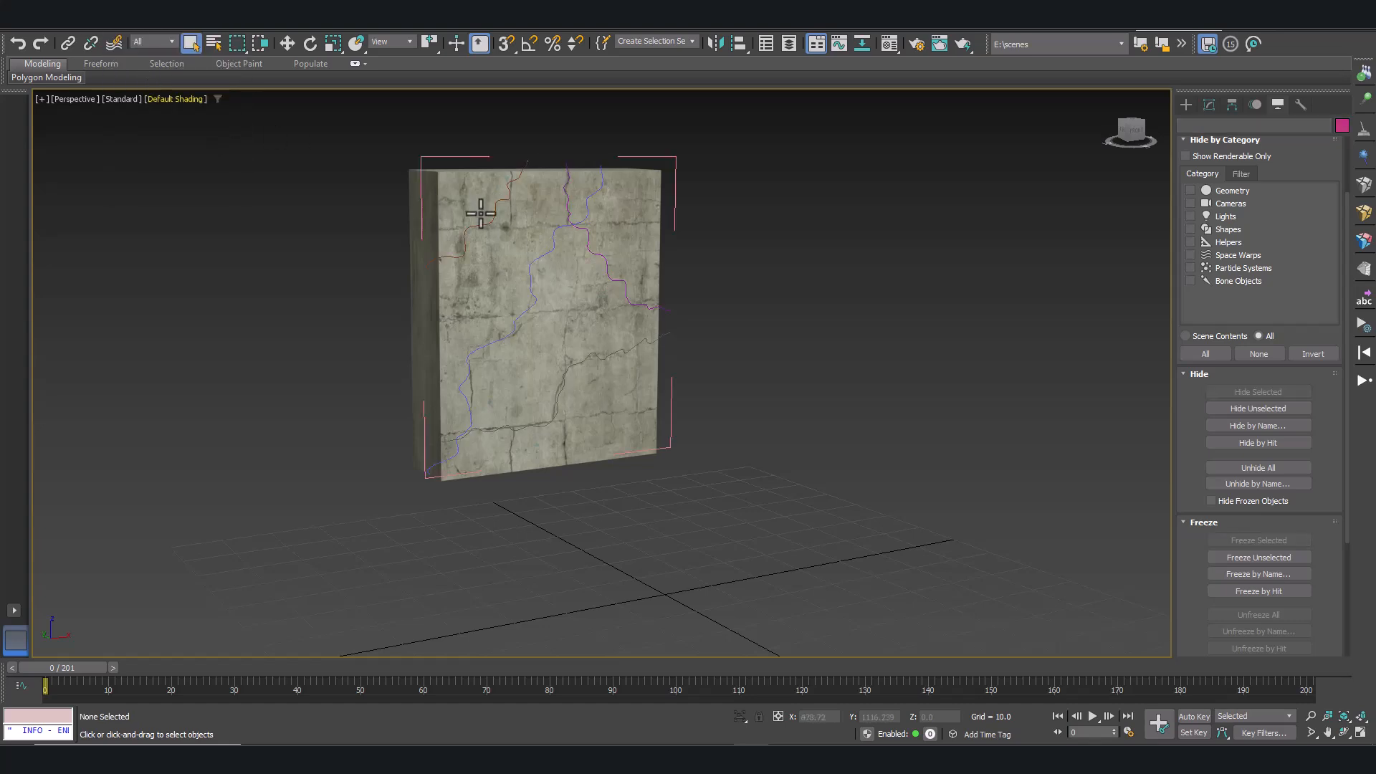
mouse_move(482, 222)
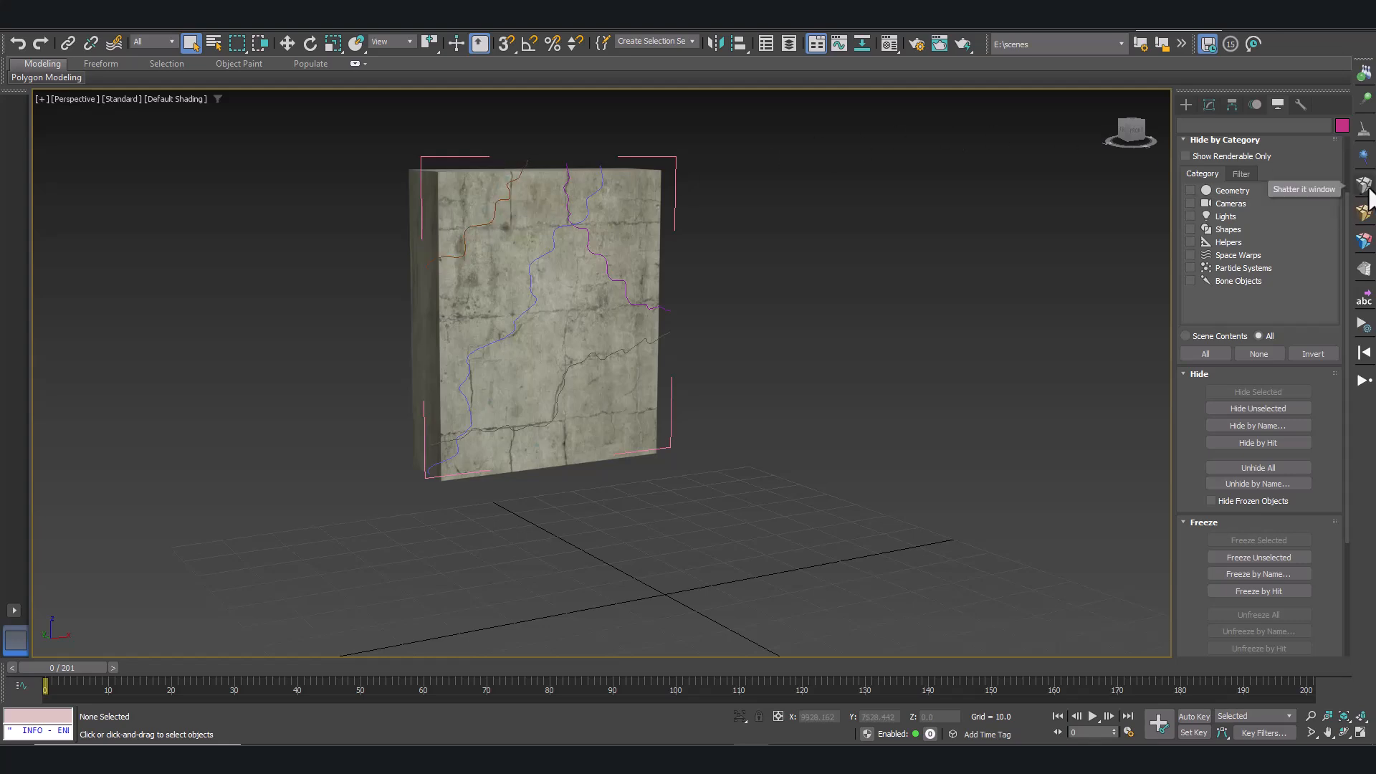
mouse_move(1366, 187)
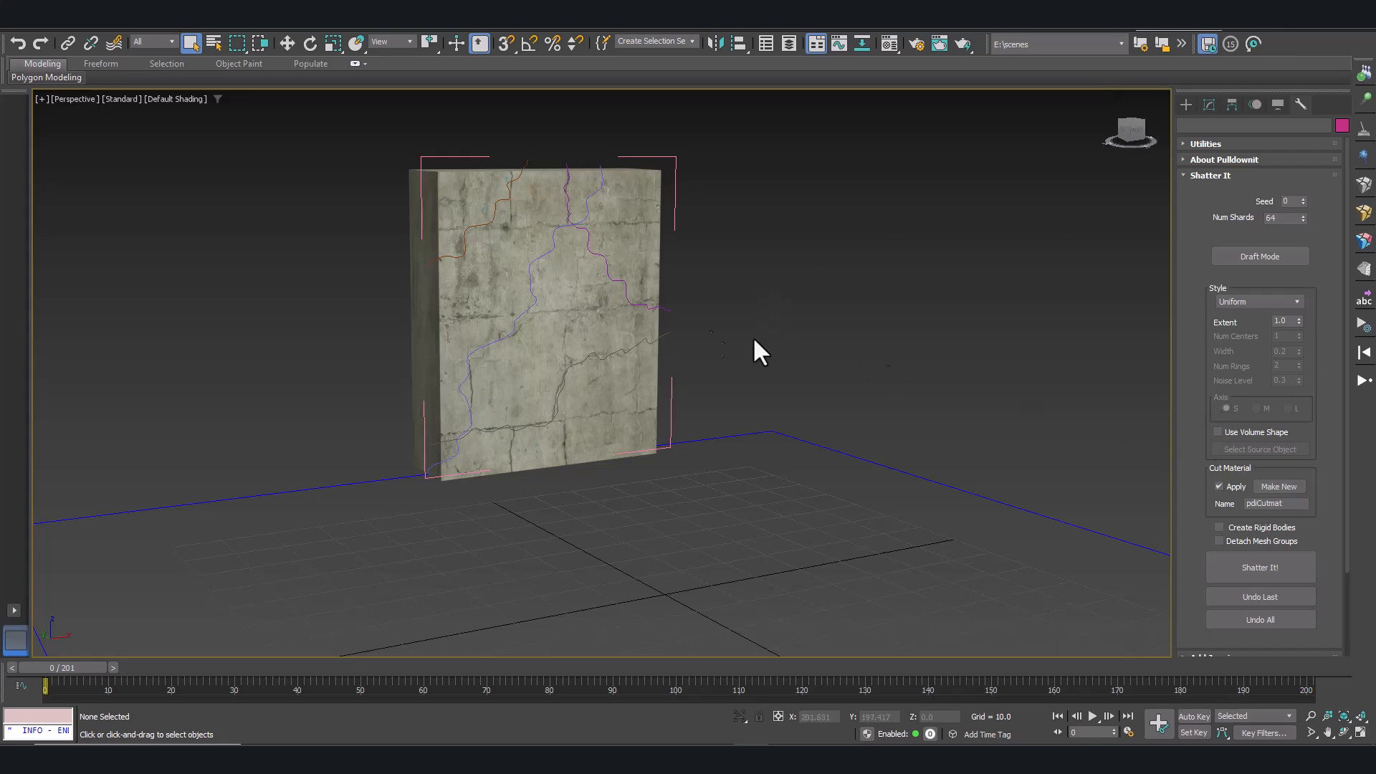
mouse_move(1238, 316)
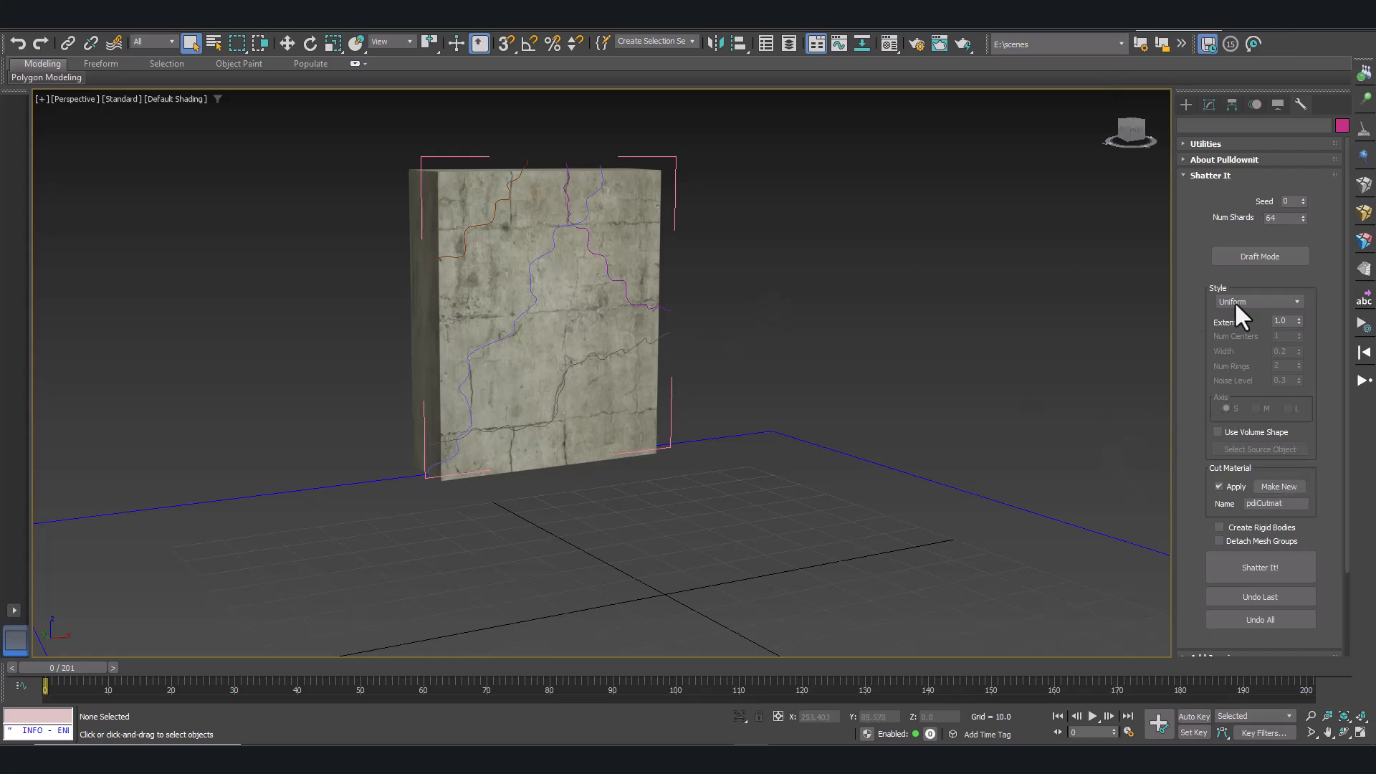
- Set Freehand010 as the Shatter It crack path and select the top-left wall piece
left_click(1297, 302)
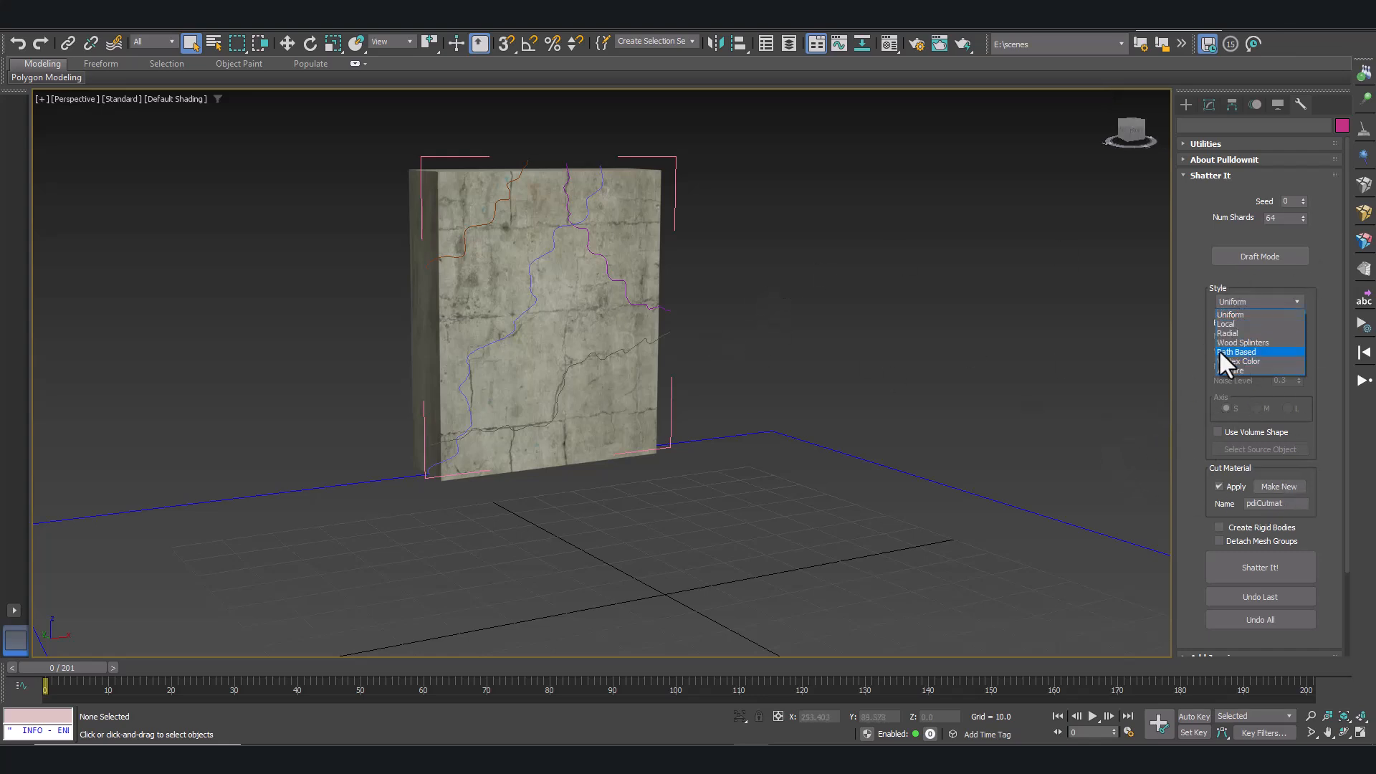
left_click(1236, 351)
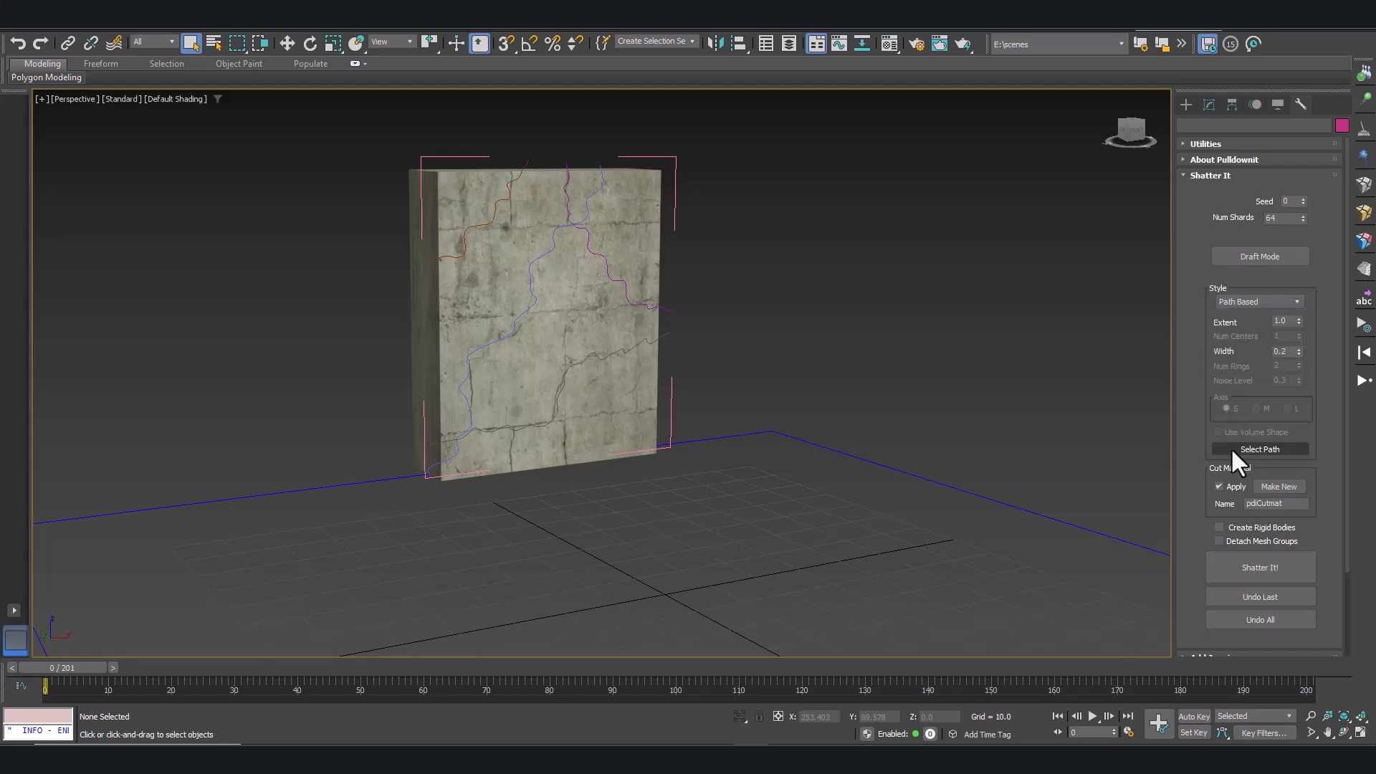
left_click(1259, 449)
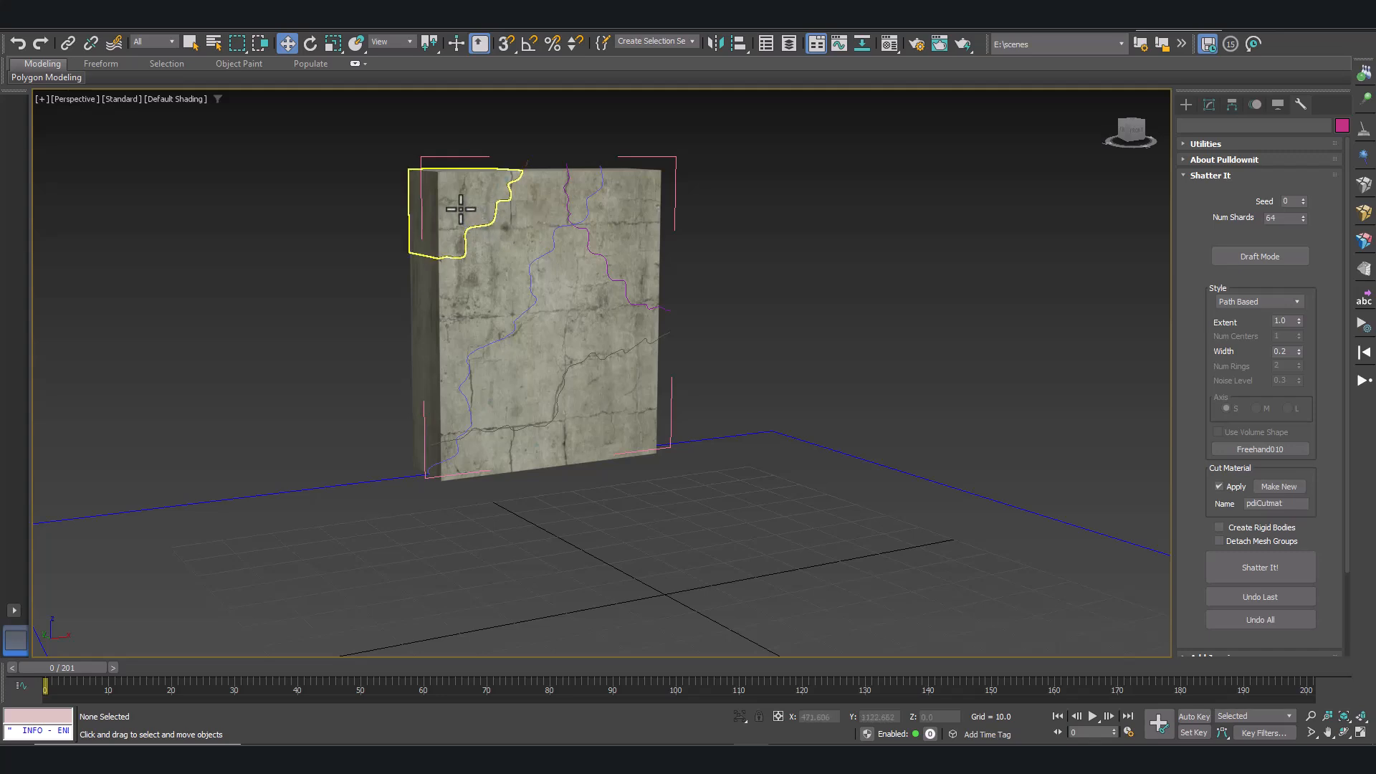
left_click(462, 211)
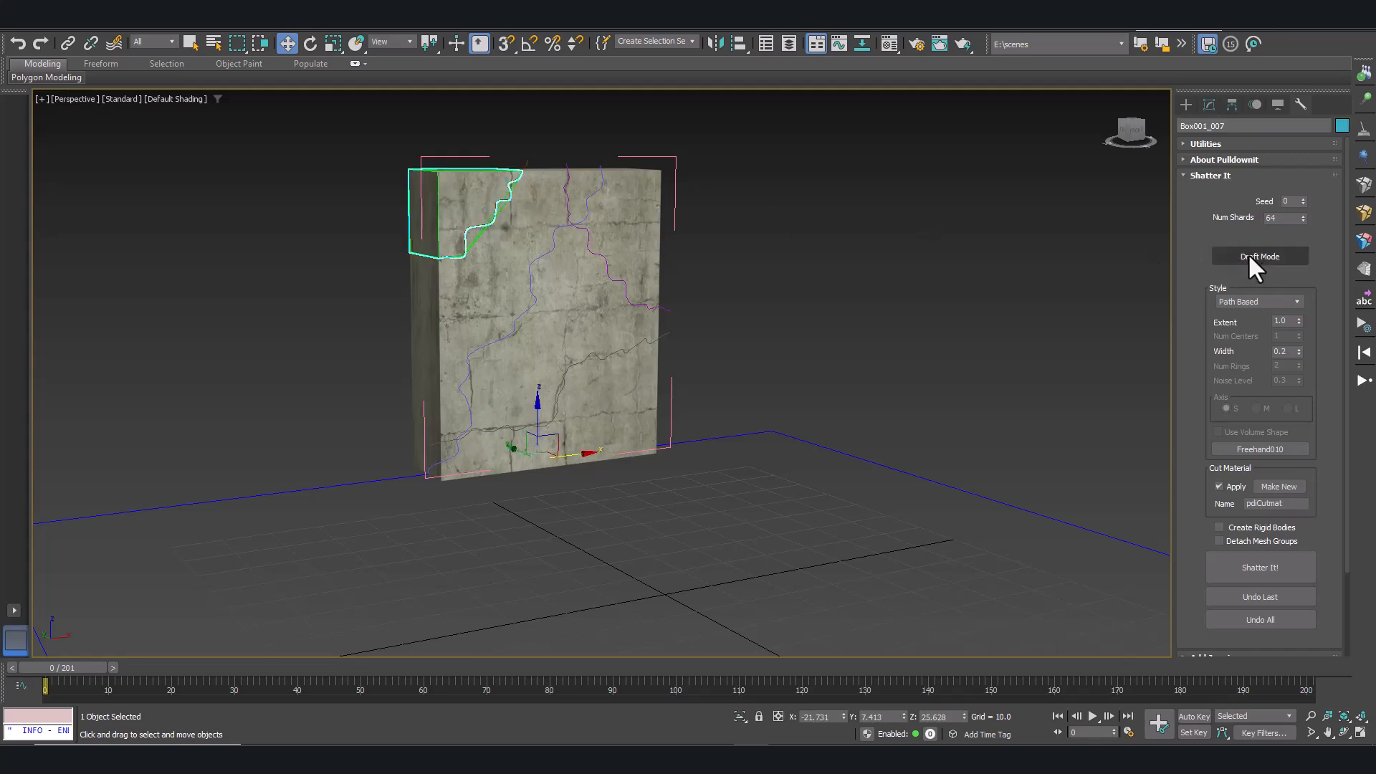
- Draft-preview and shatter the larger wall piece into 192 shards at 0.12 width
left_click(1258, 255)
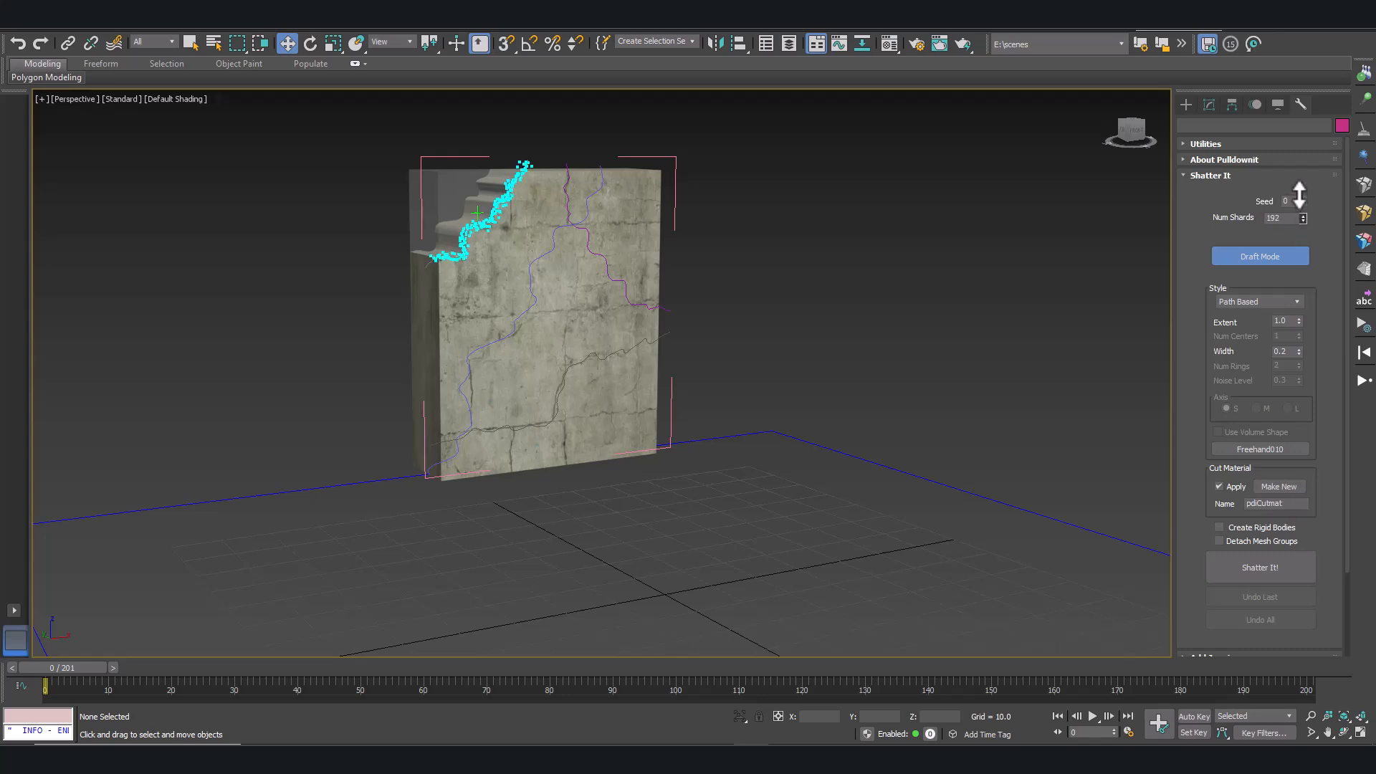
mouse_move(1246, 394)
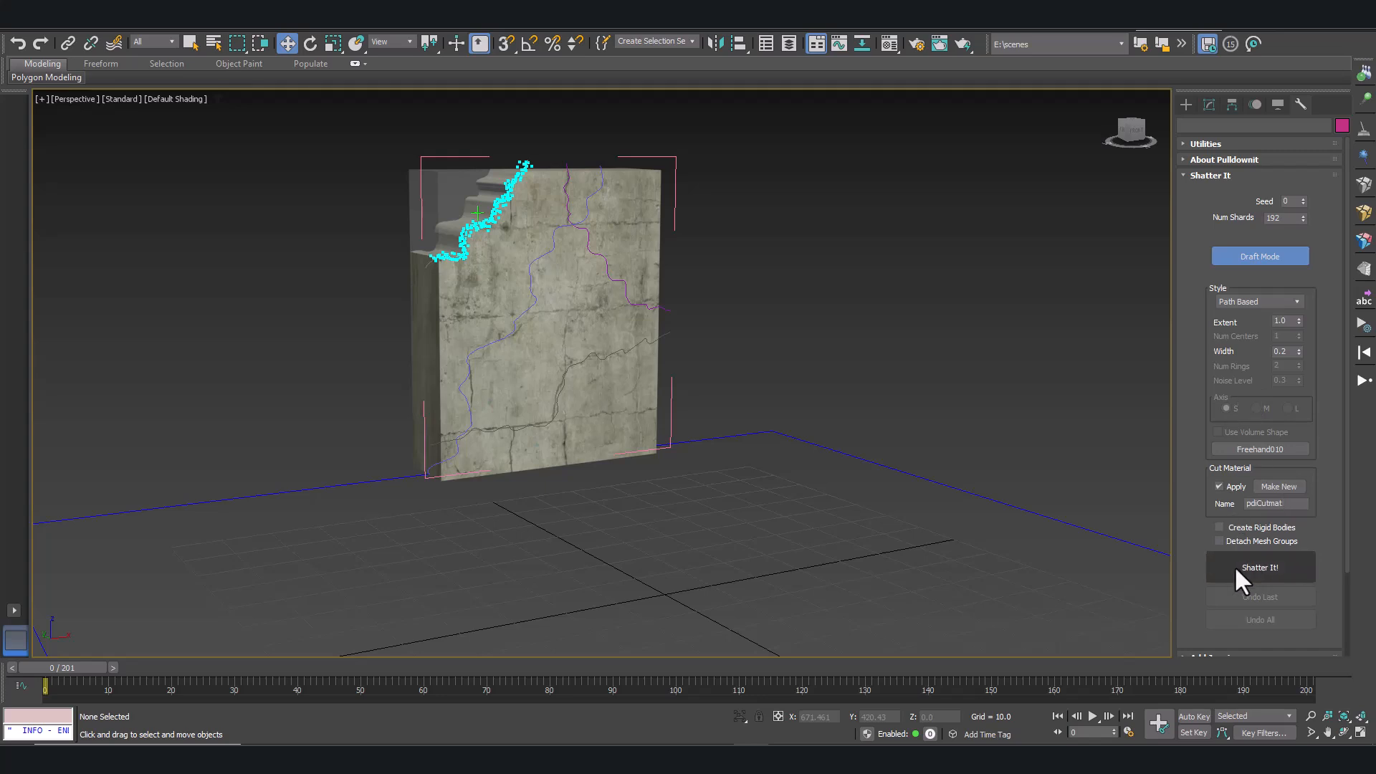
left_click(1259, 567)
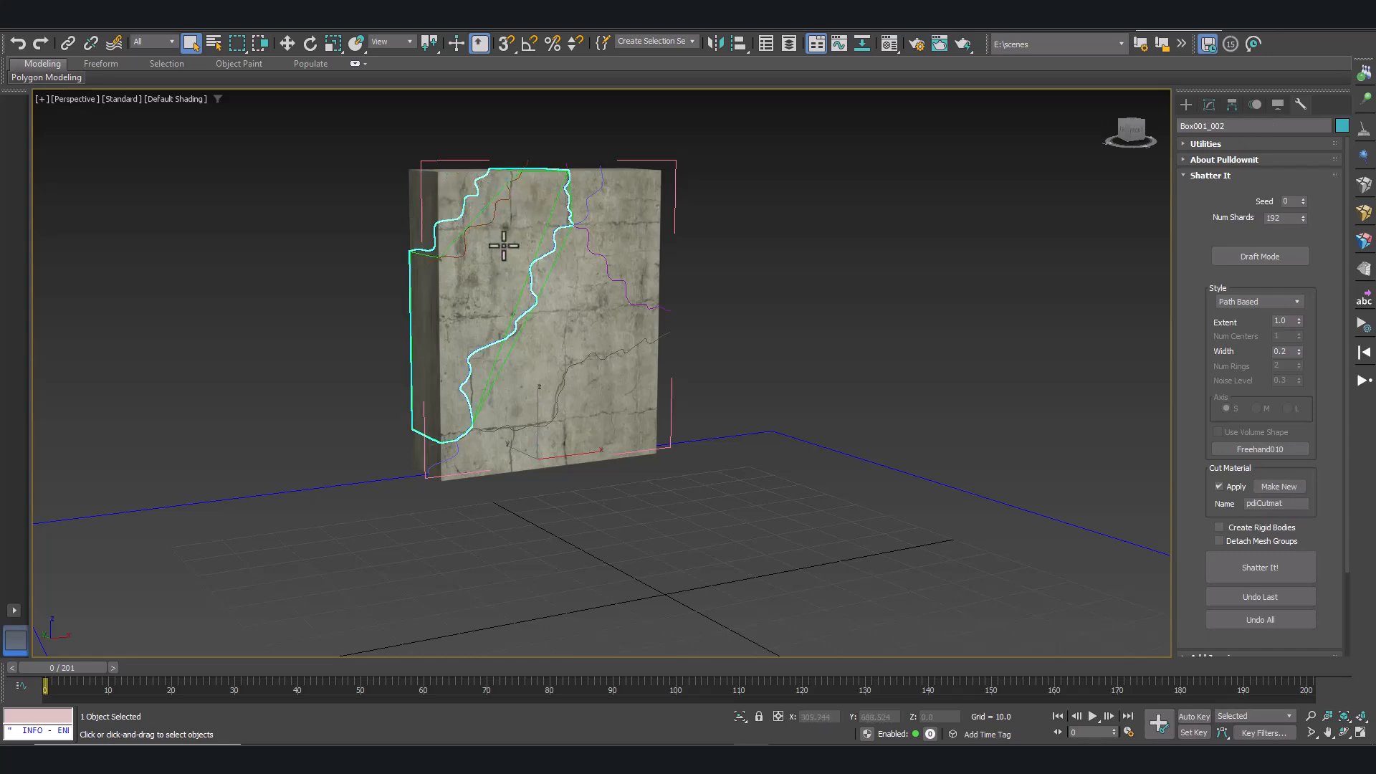
left_click(1258, 255)
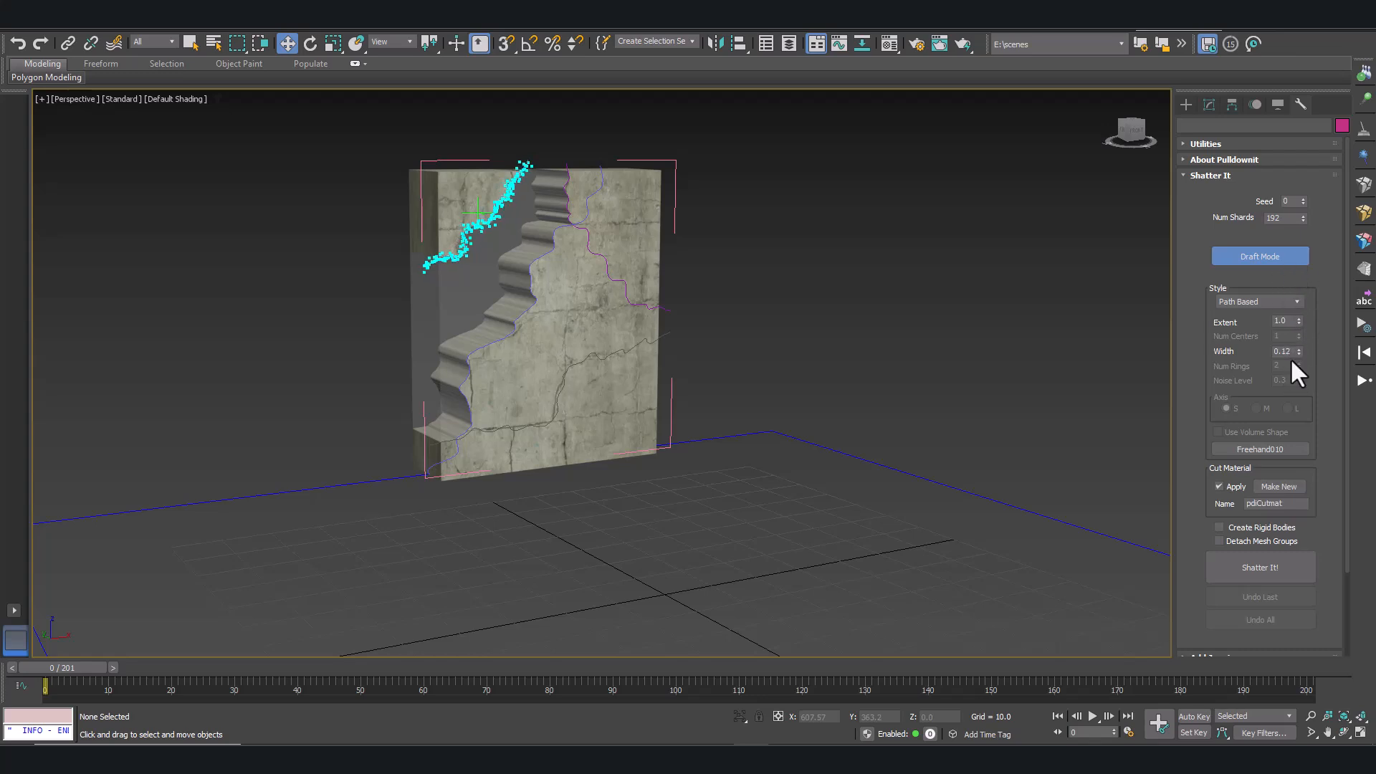
mouse_move(1062, 281)
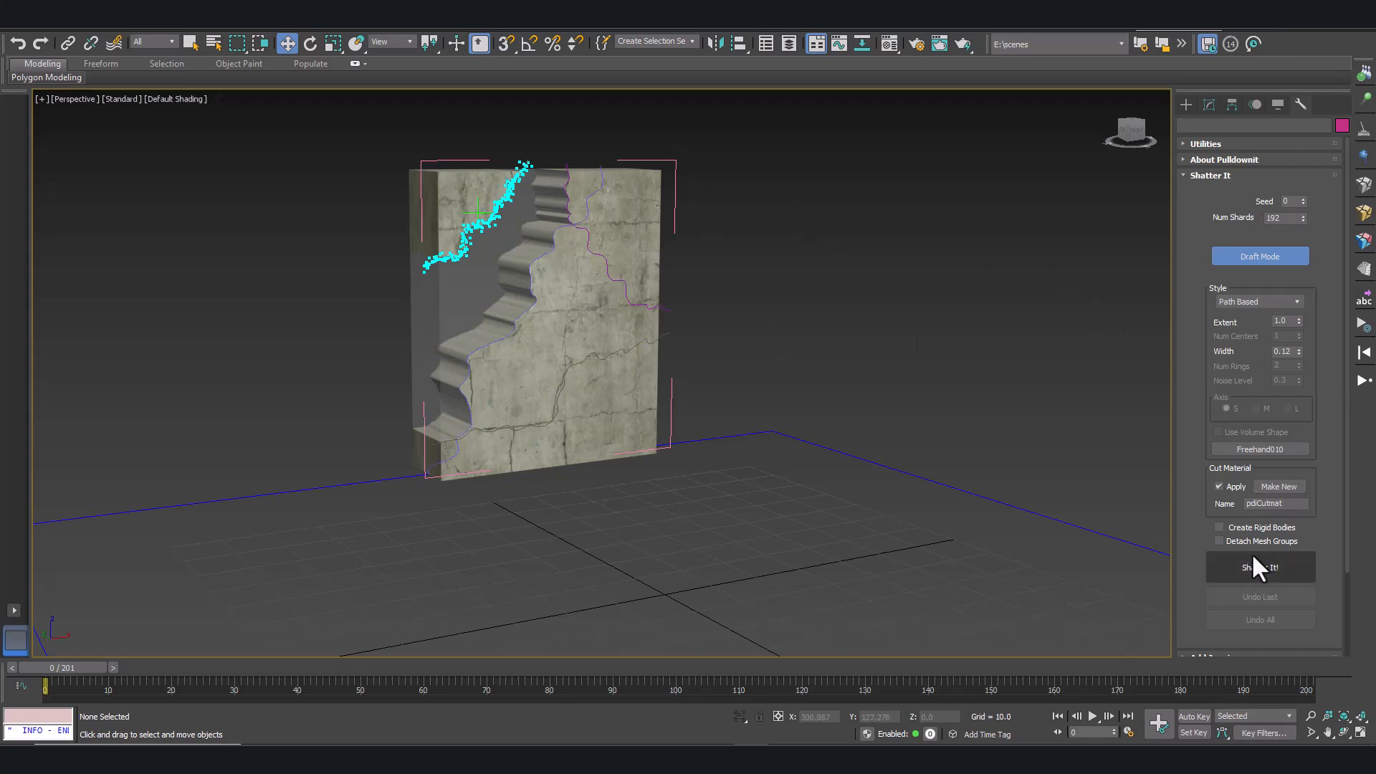
left_click(1259, 566)
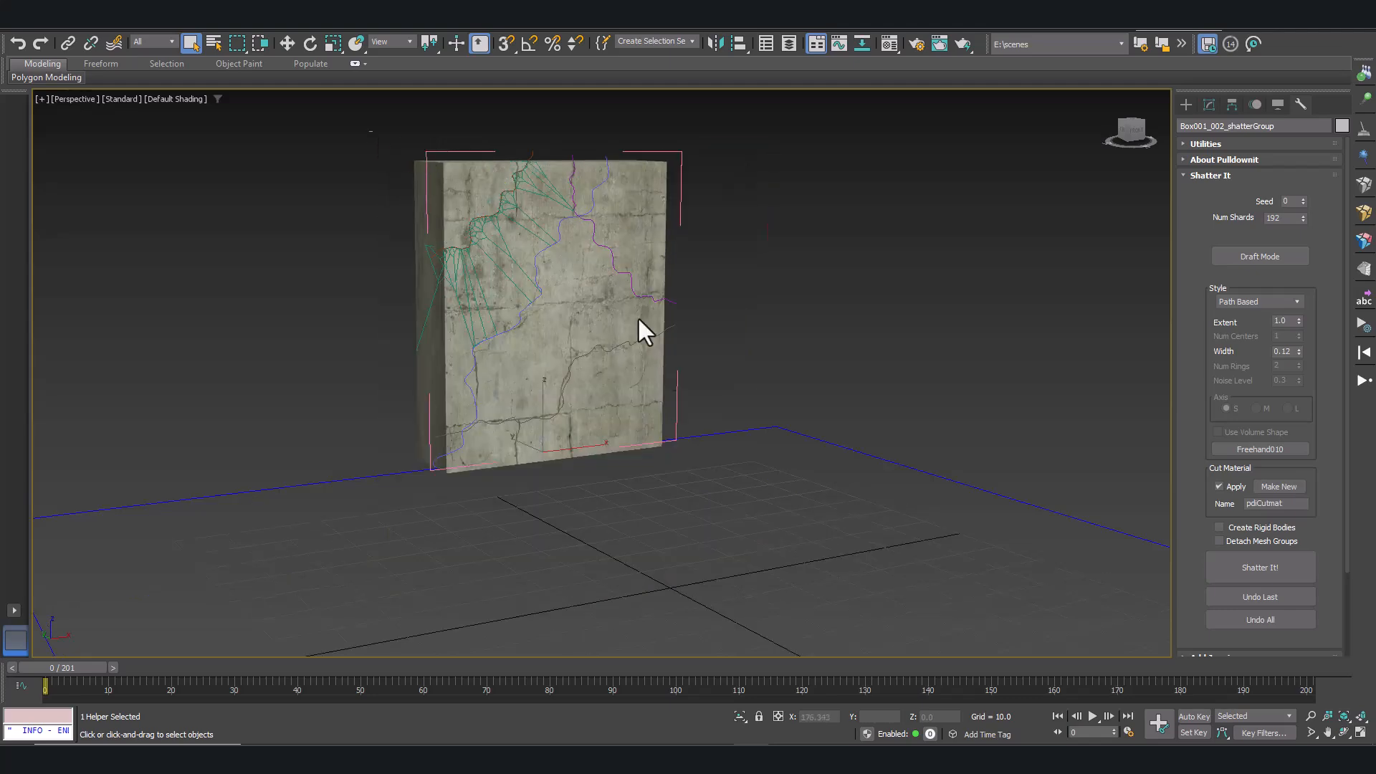
- Box-select all wall fragments and create the FBody02 fracture body
left_click_drag(645, 331, 779, 535)
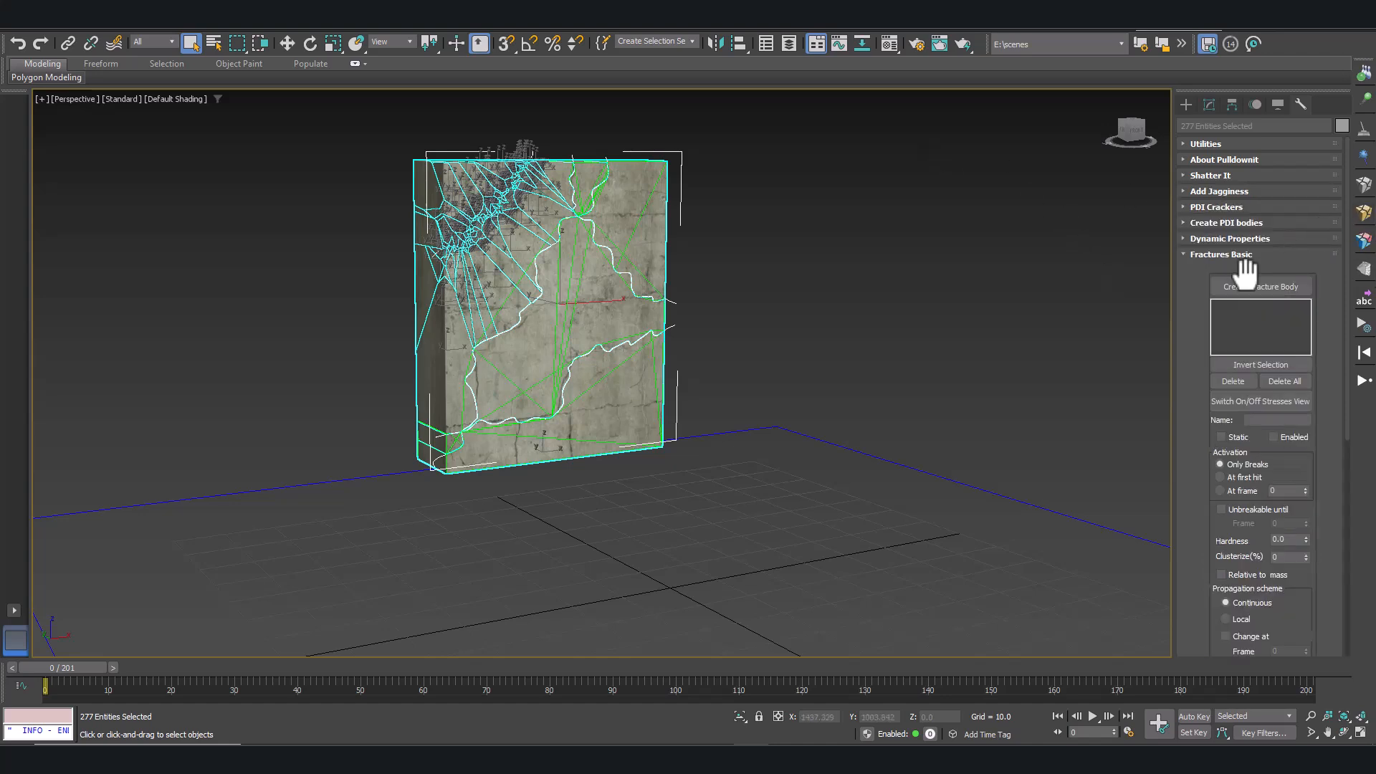
left_click(1260, 286)
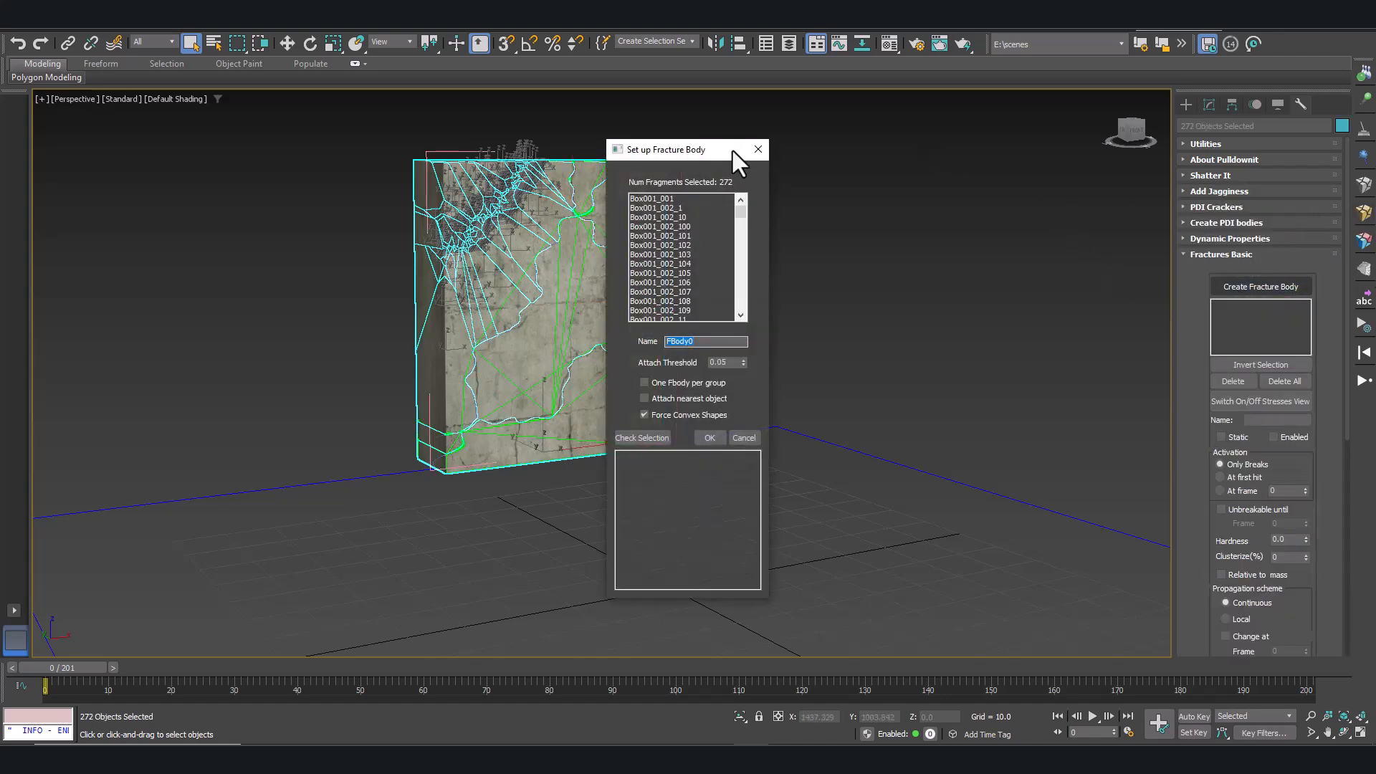
left_click_drag(687, 149, 886, 164)
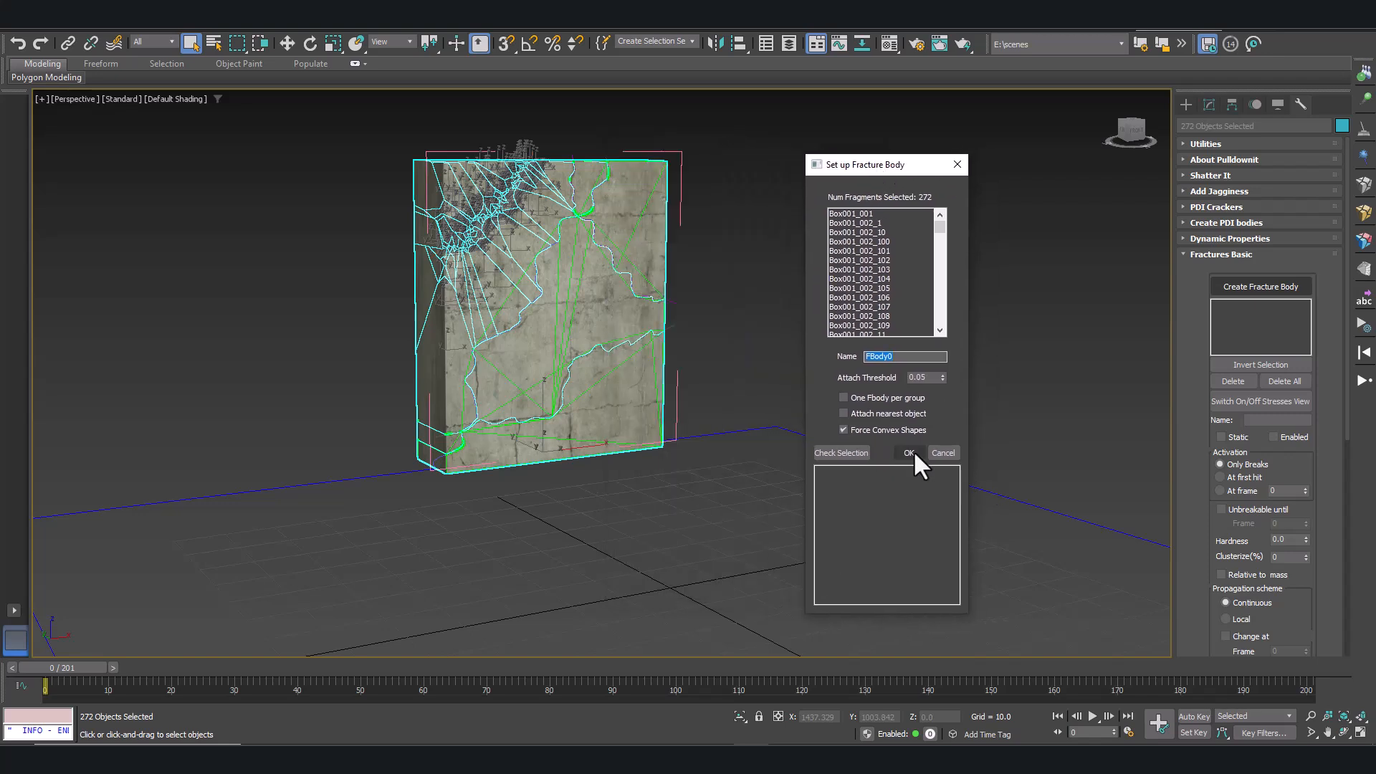
left_click(908, 453)
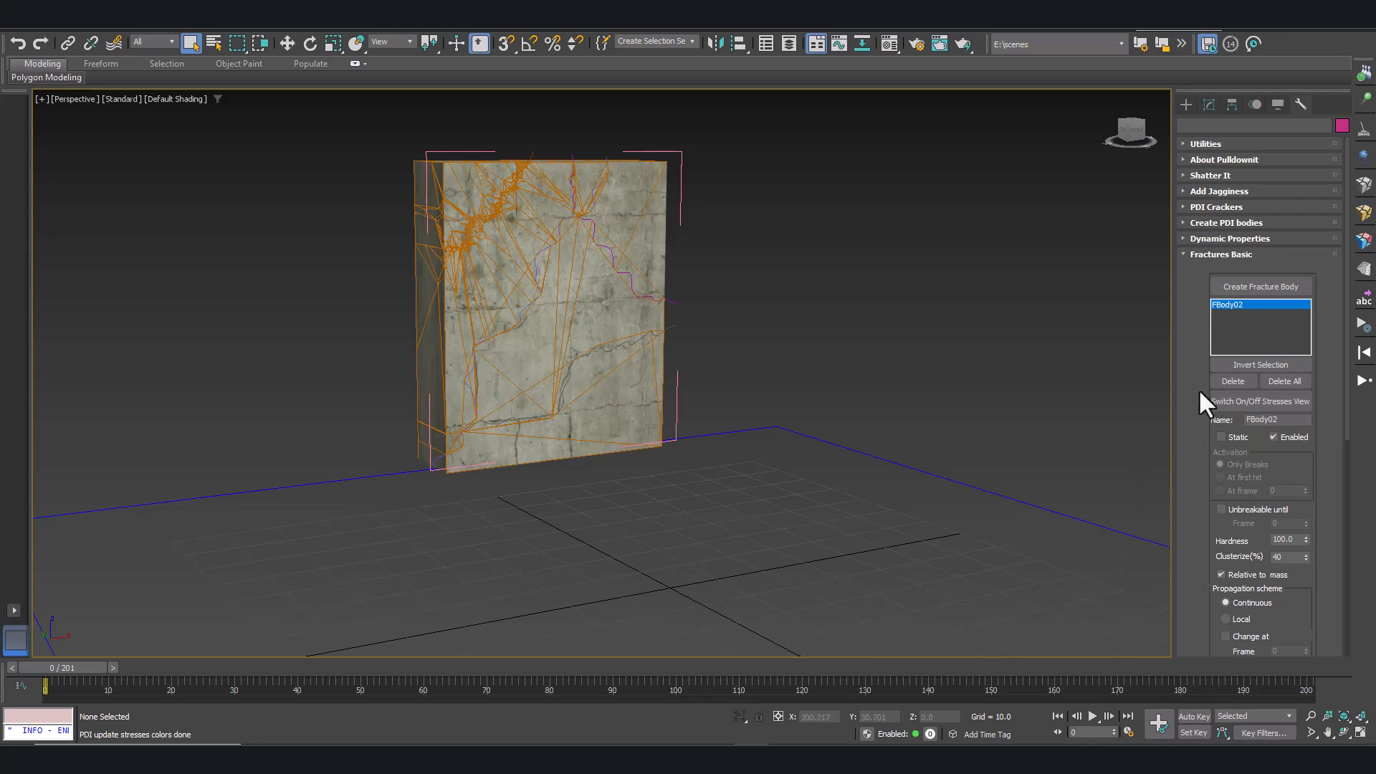
mouse_move(1236, 413)
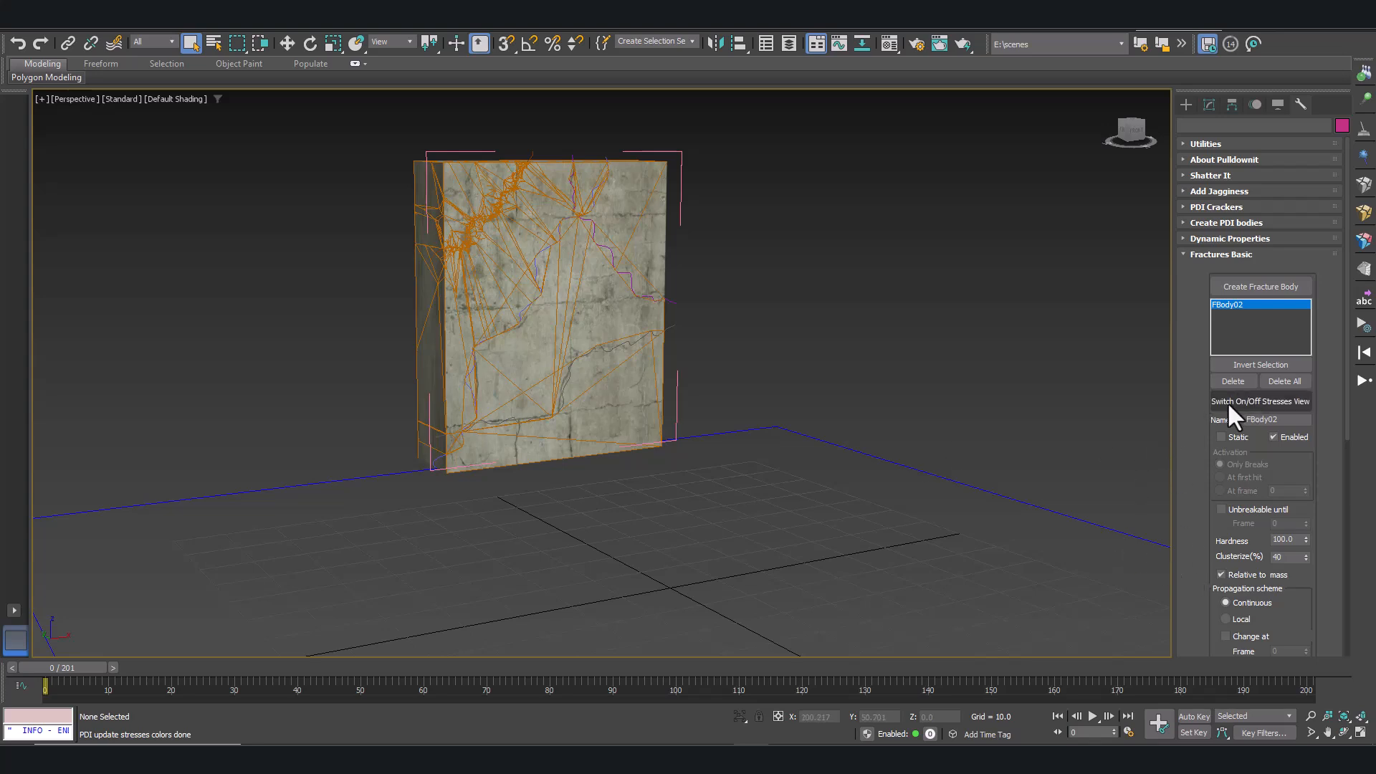
- Toggle Stresses View and set FBody02 hardness to 1000 and Clusterize to 0
left_click(1259, 401)
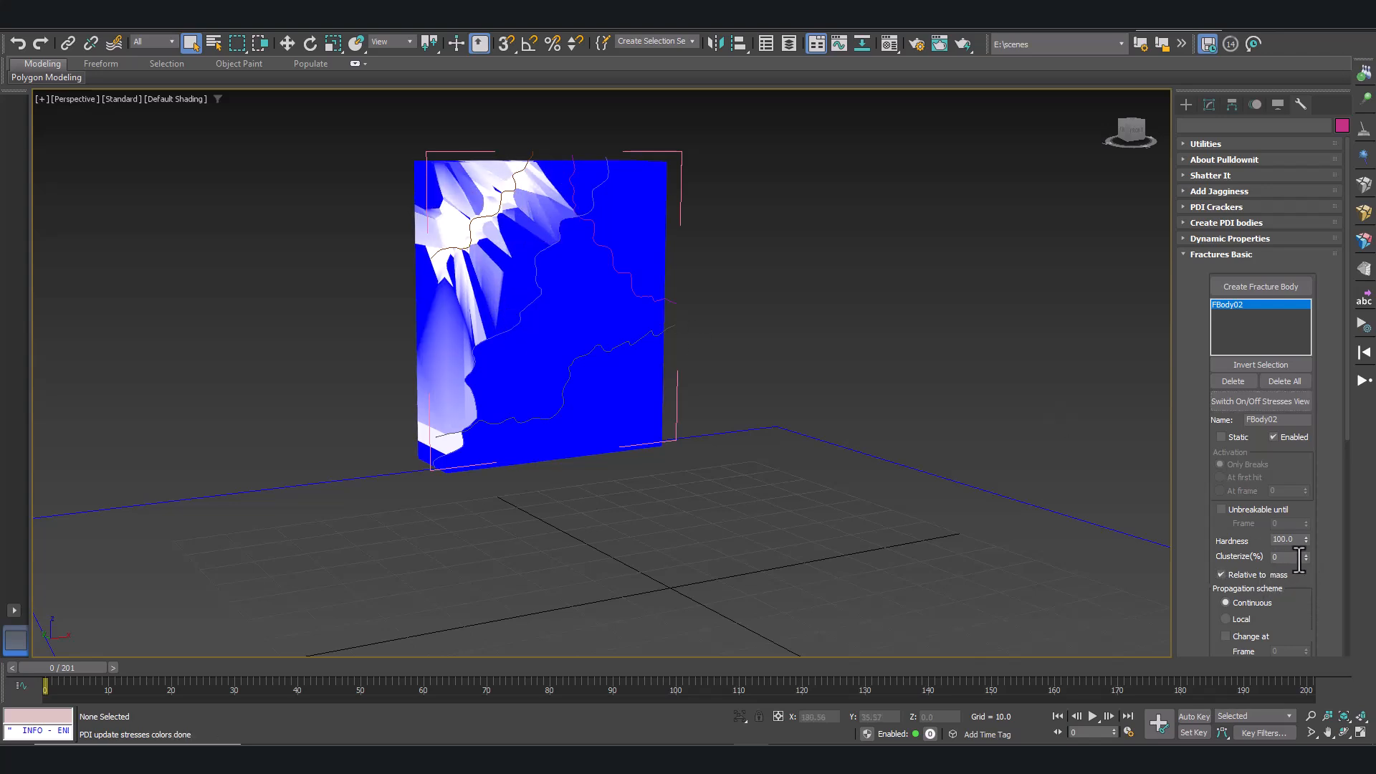
left_click(1305, 536)
type("1000")
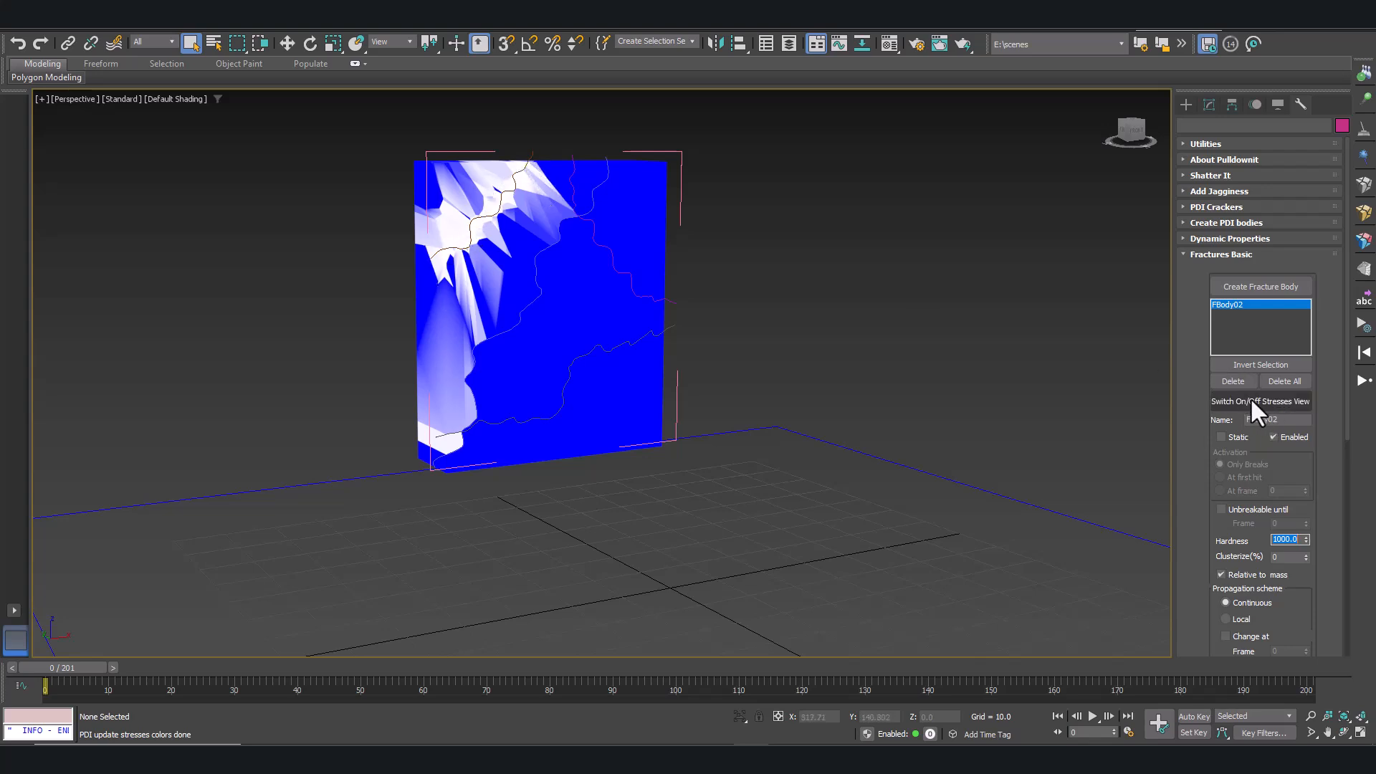
left_click(1260, 401)
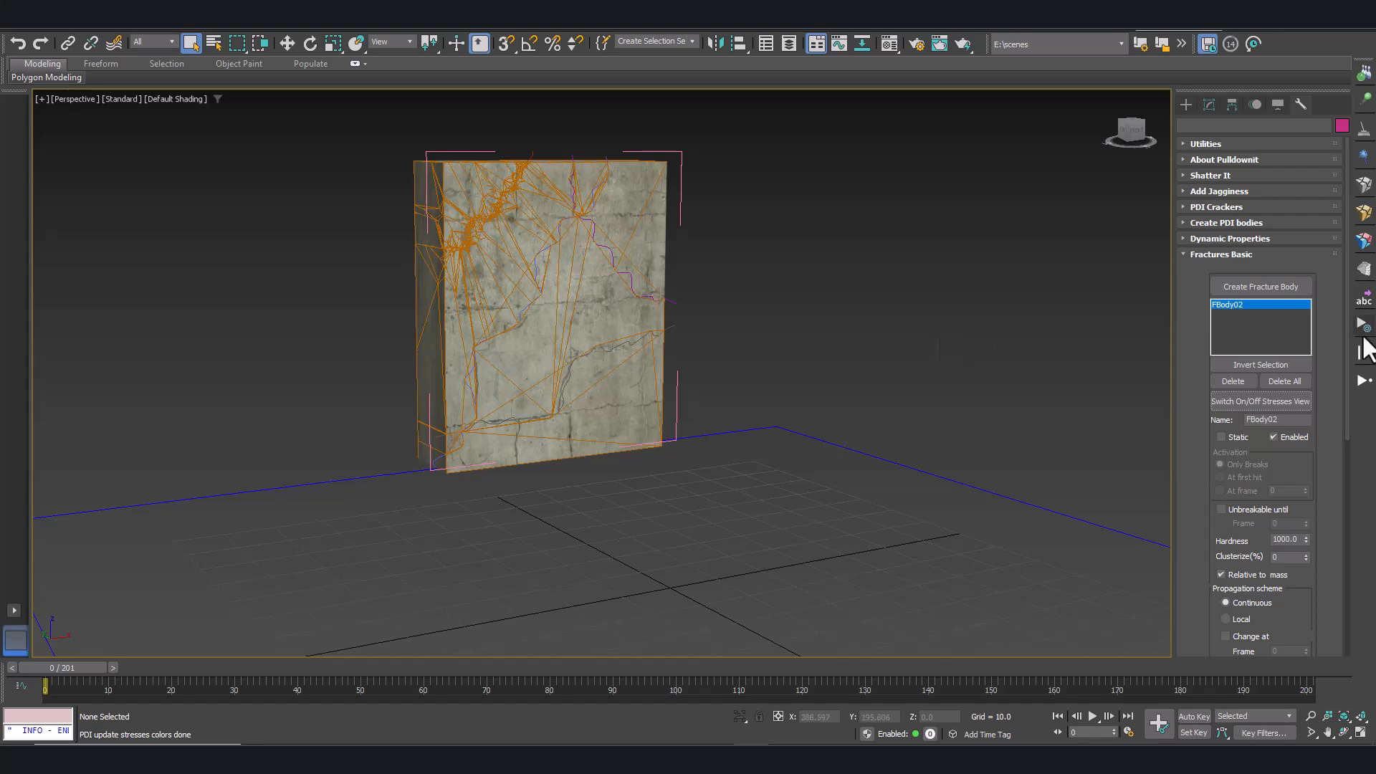
mouse_move(1363, 323)
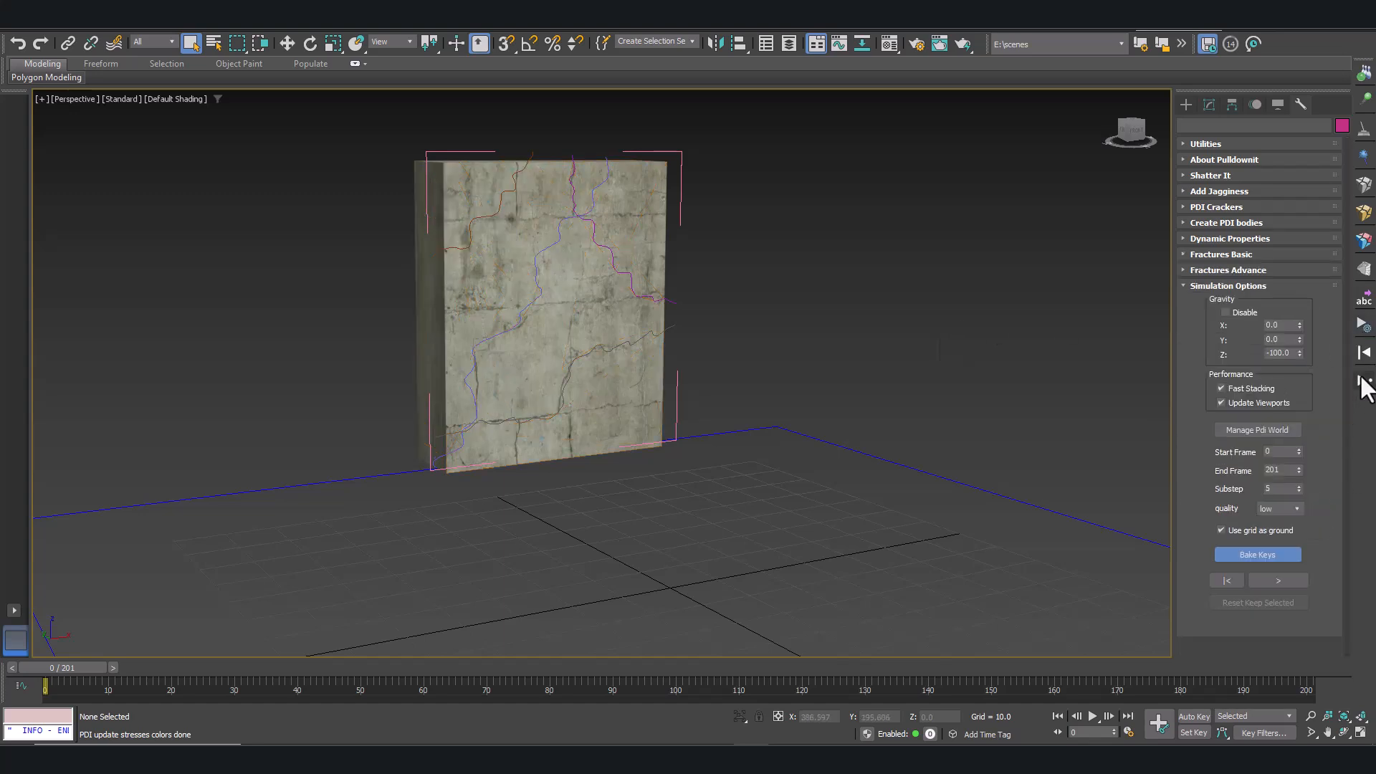
mouse_move(1365, 379)
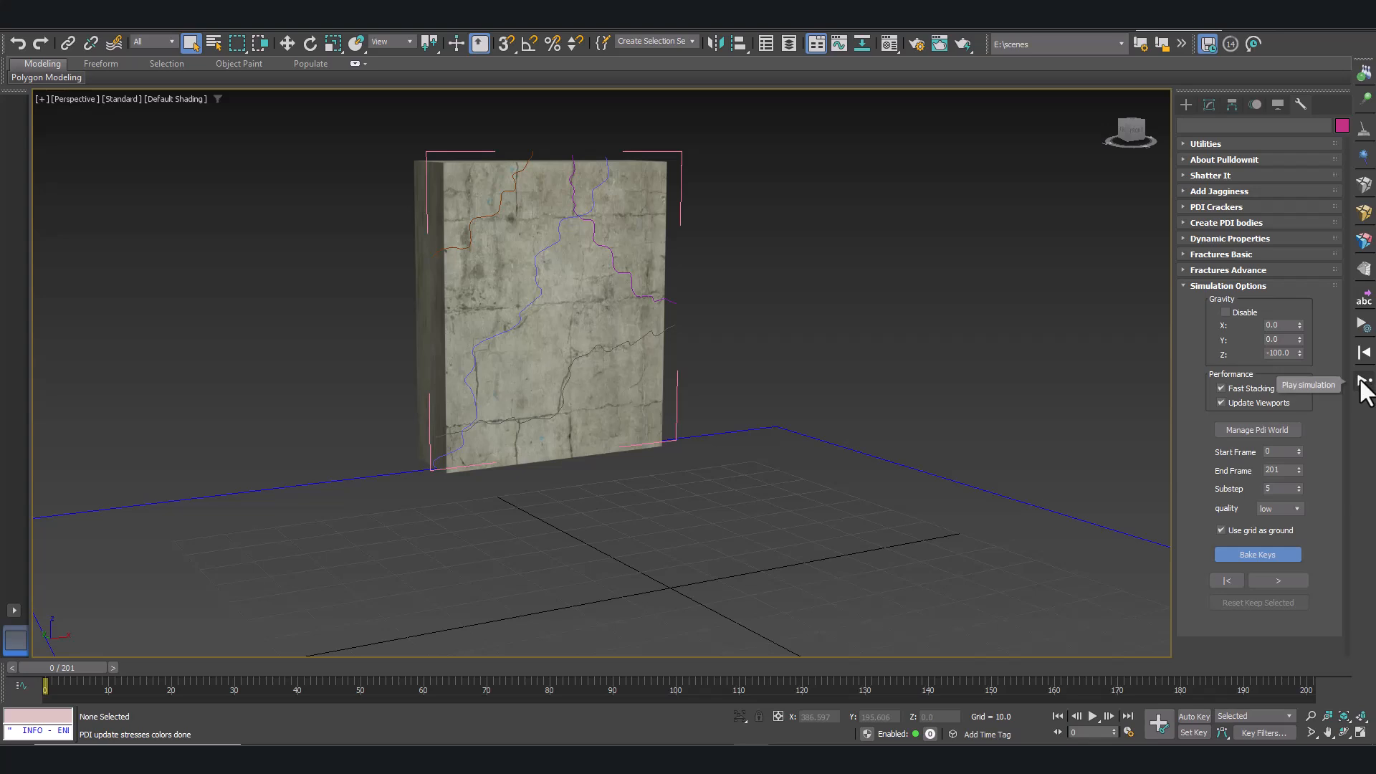
- Play the Pulldownit simulation, then drag the time slider back to frame 0
left_click(1365, 383)
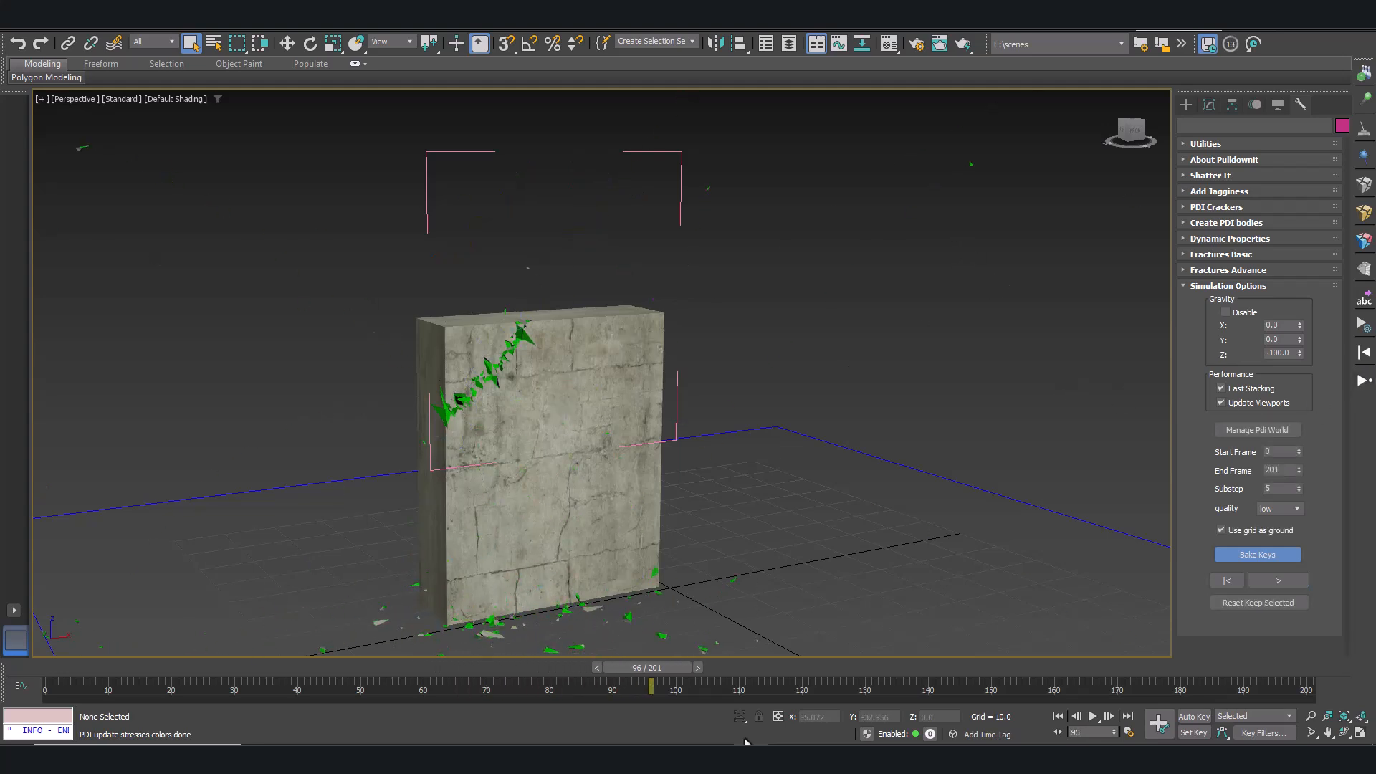
left_click_drag(651, 683, 184, 684)
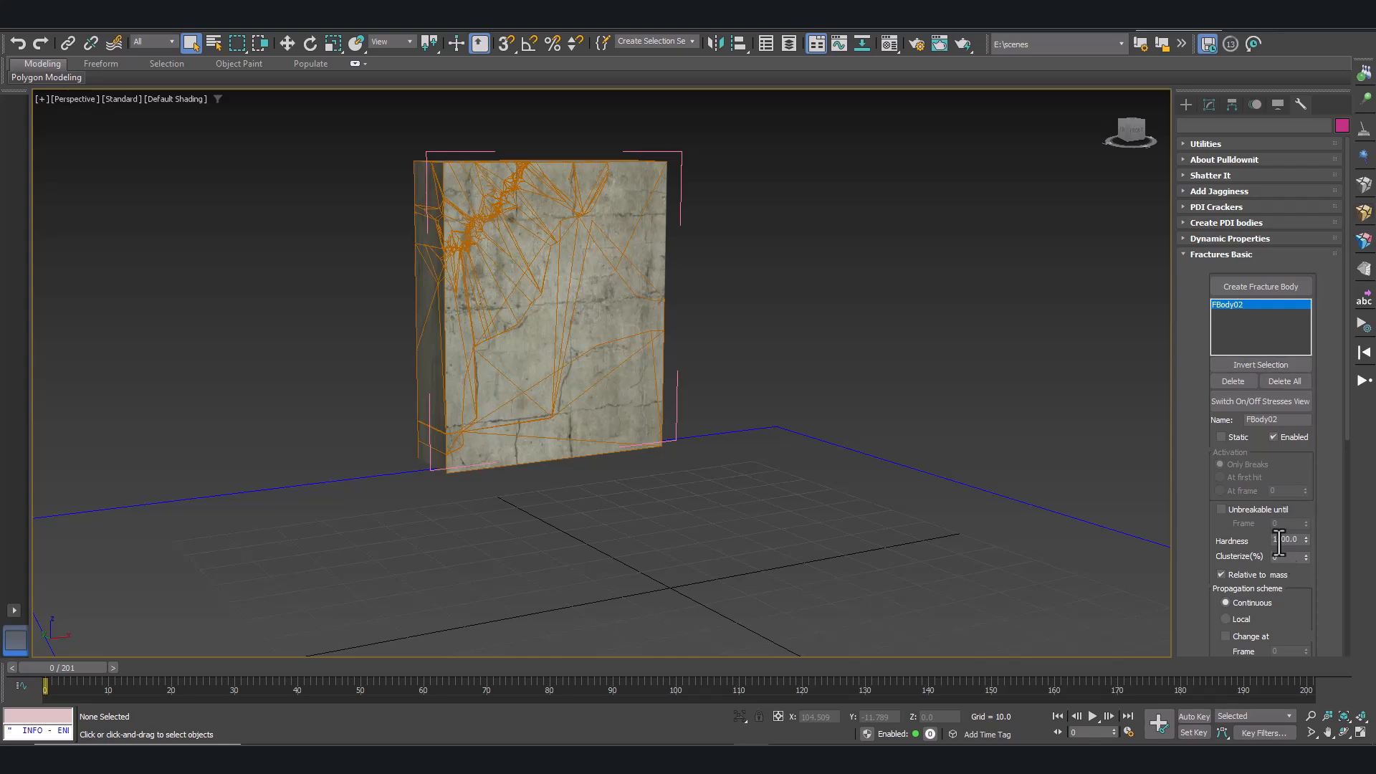
- Lower FBody02 hardness to 100, re-simulate, and scrub frames 26–63 of the collapse
triple_click(1285, 539)
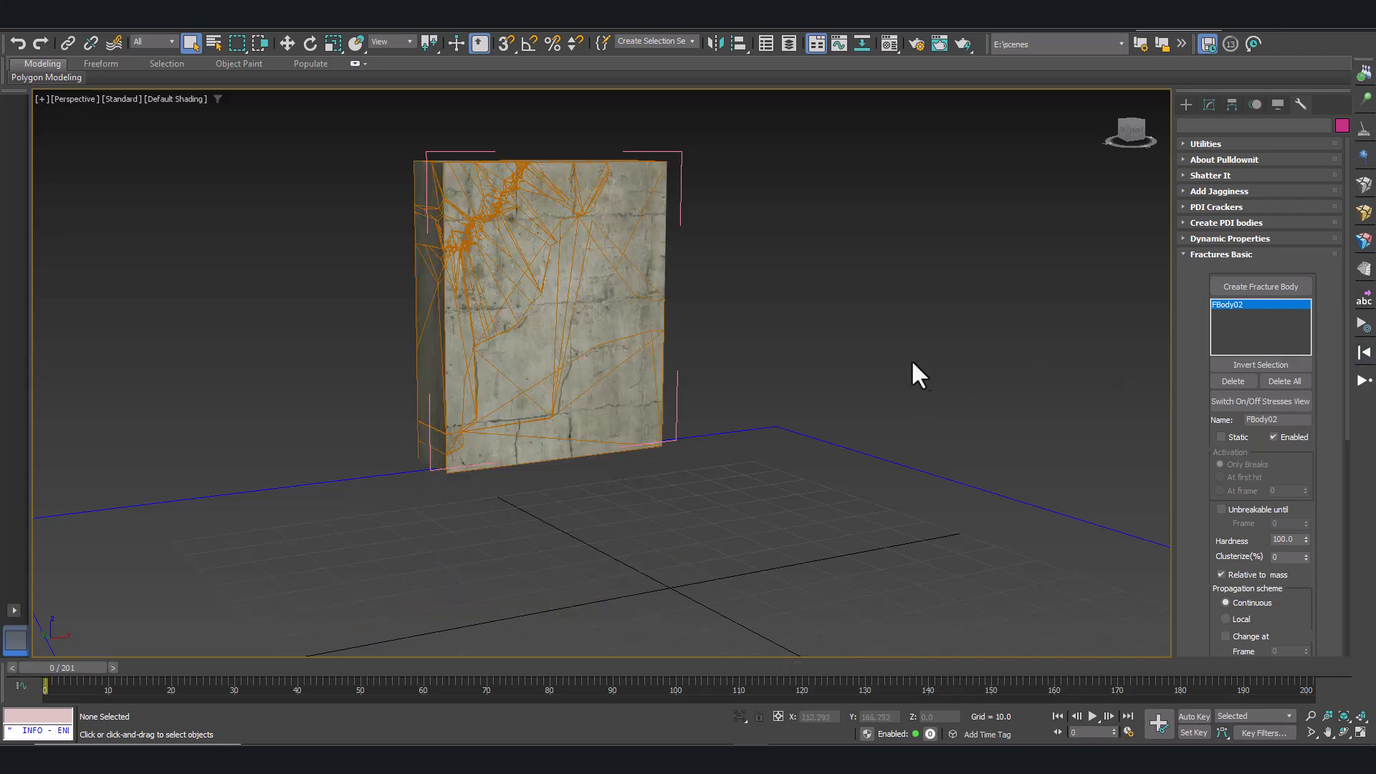
mouse_move(1162, 419)
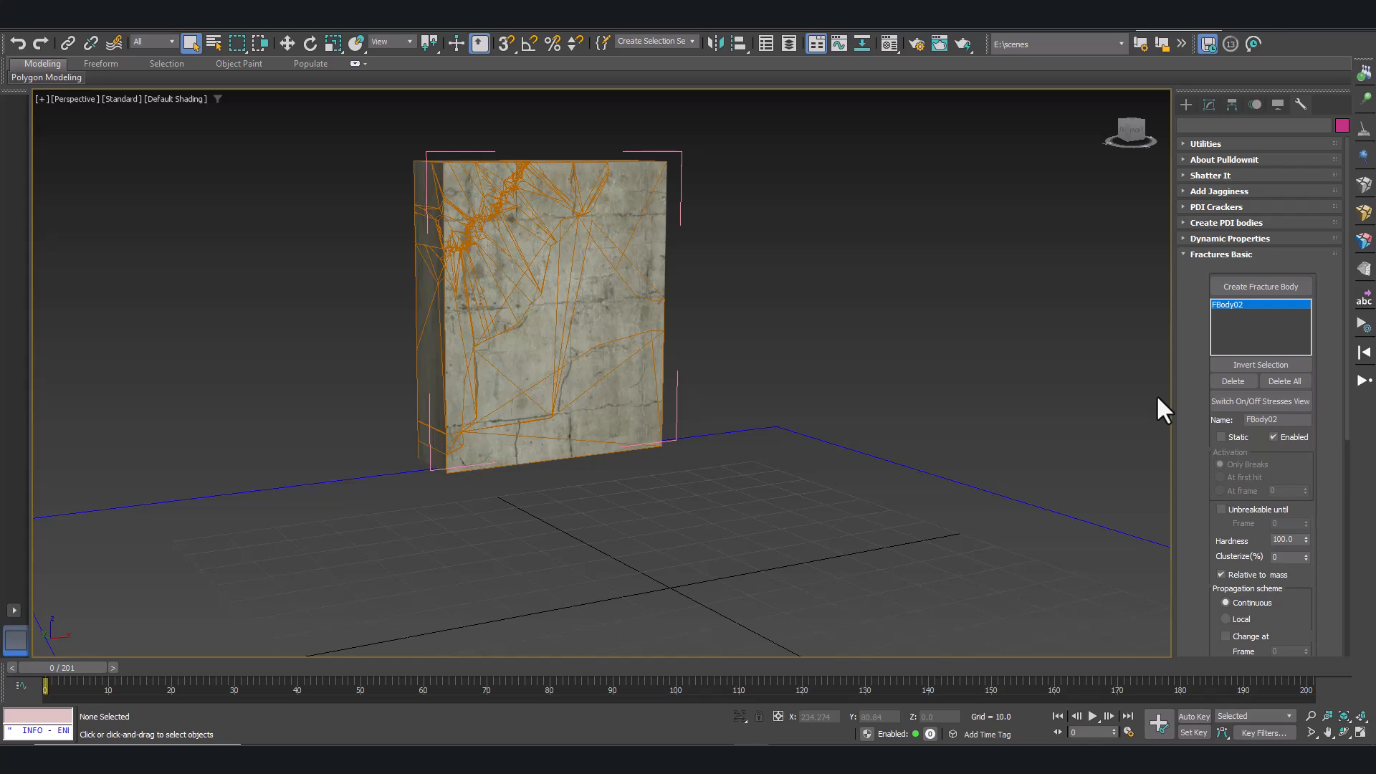
mouse_move(978, 333)
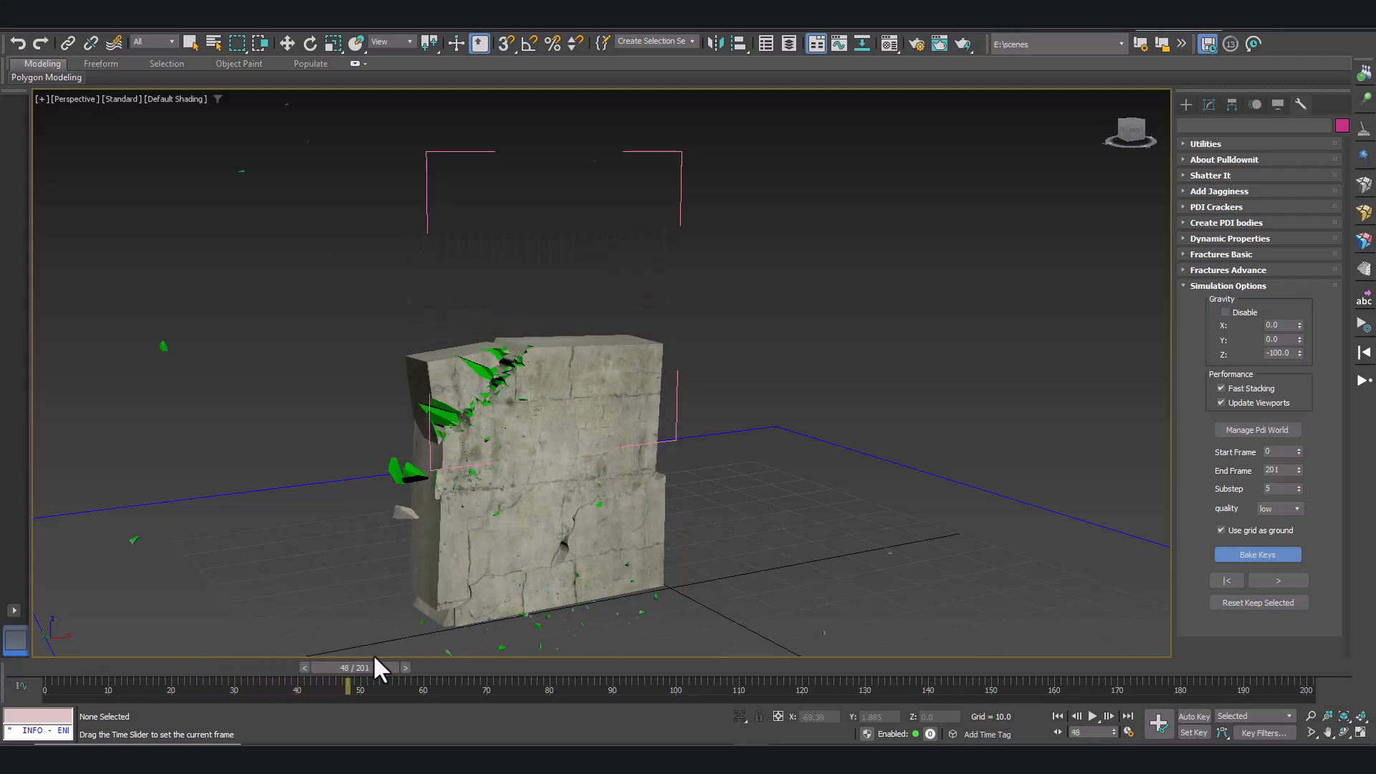
left_click_drag(364, 688, 210, 688)
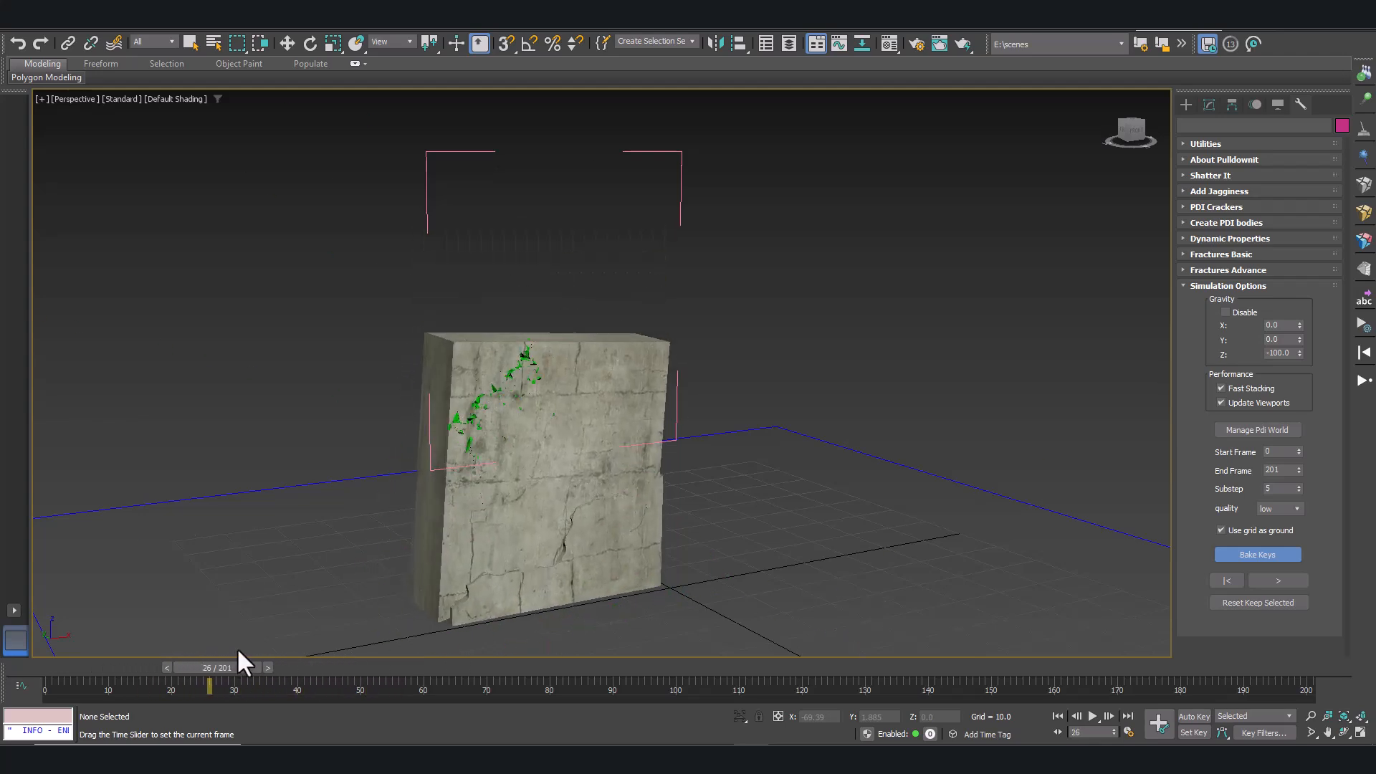
left_click_drag(211, 687, 441, 687)
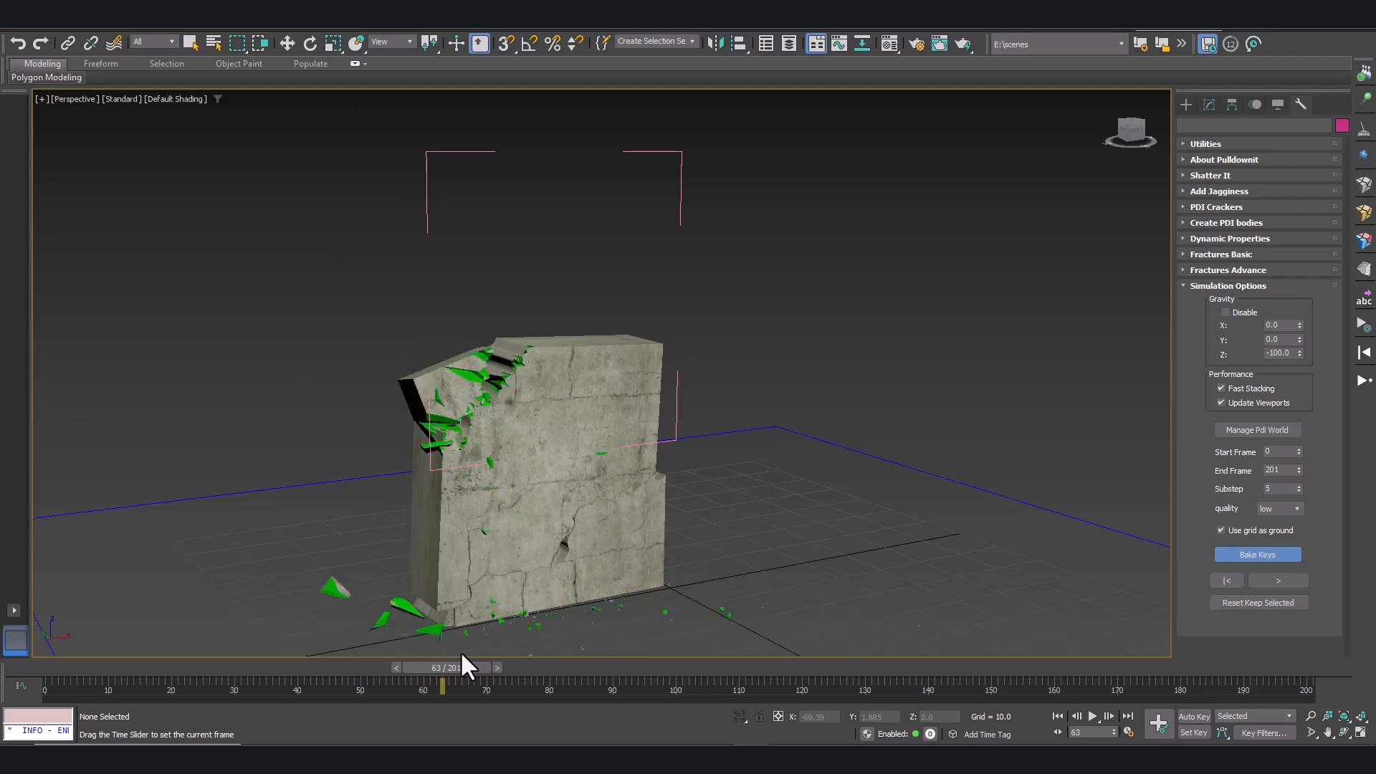
left_click_drag(441, 687, 403, 687)
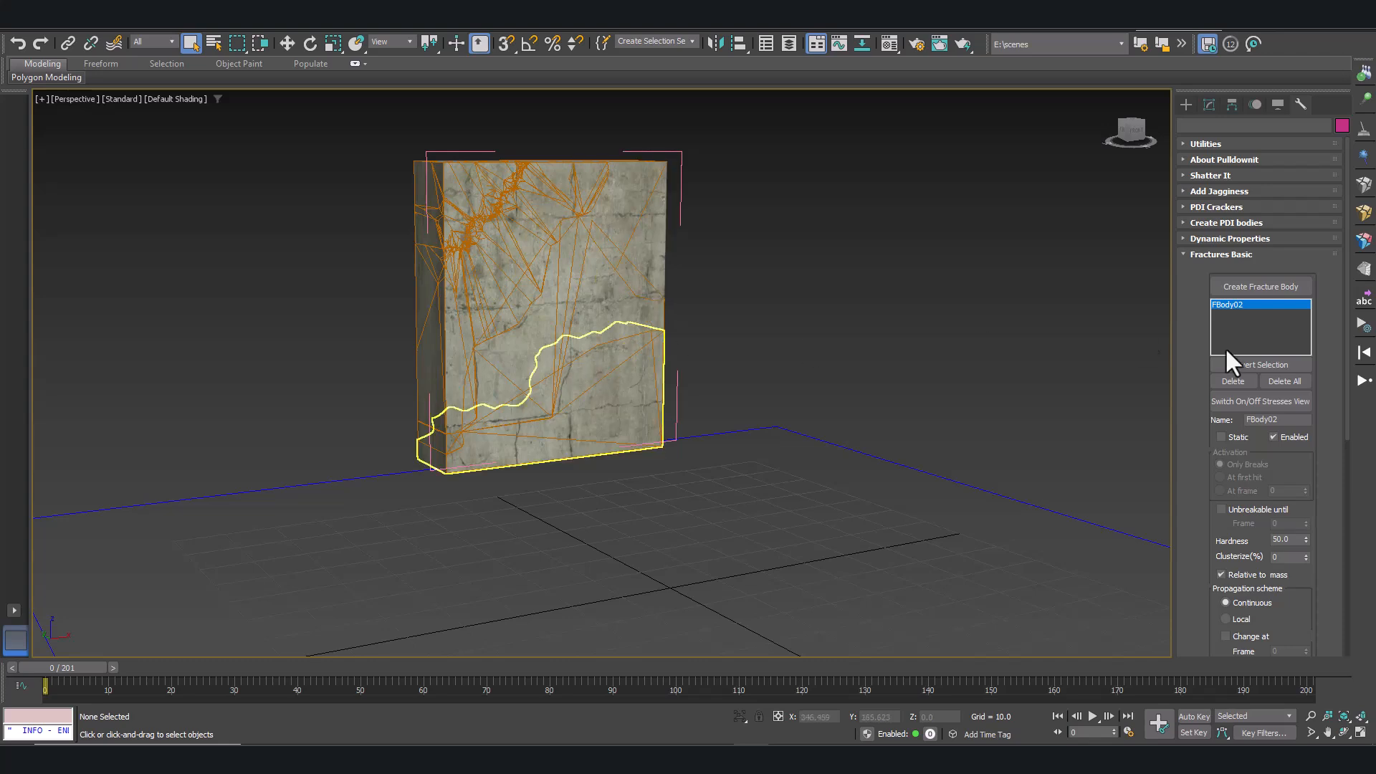
- Delete the FBody02 fracture body and confirm Yes
left_click(1232, 381)
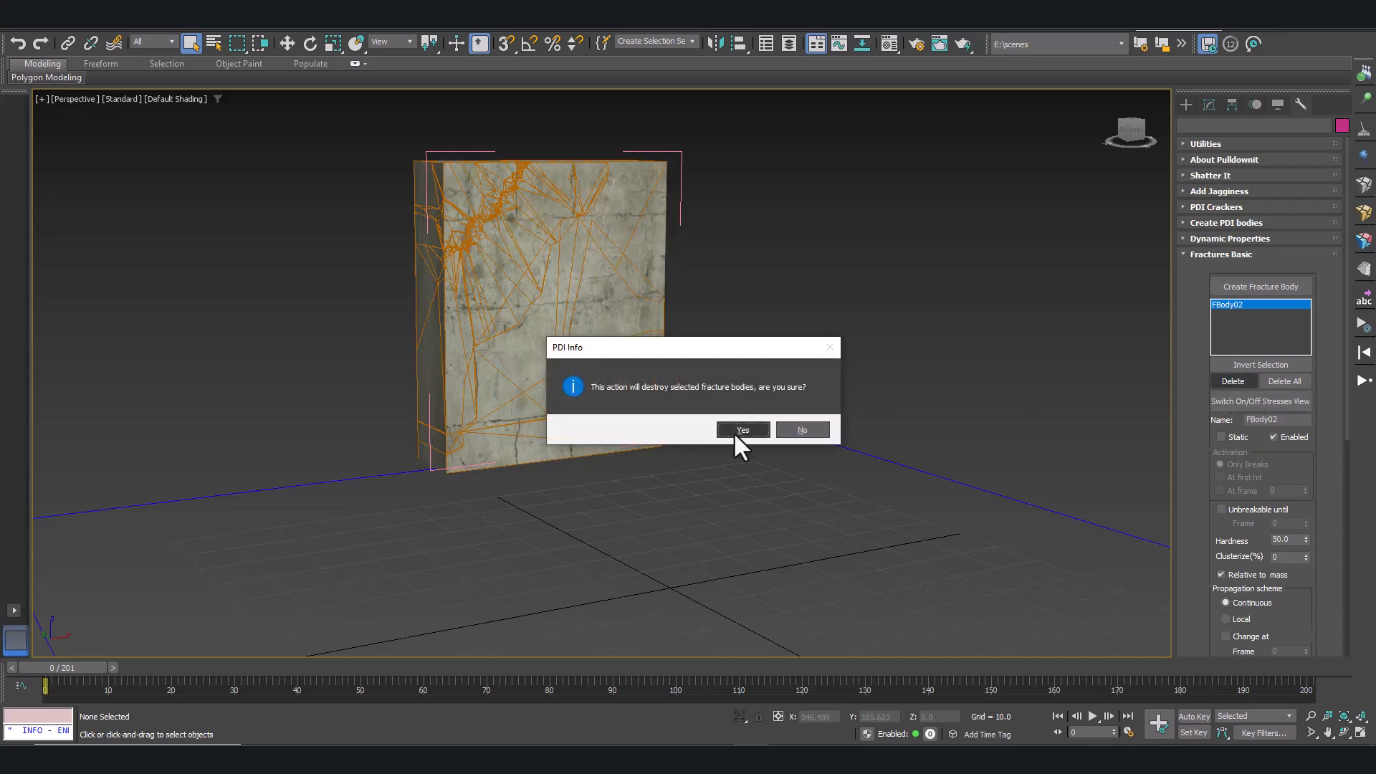
left_click(742, 429)
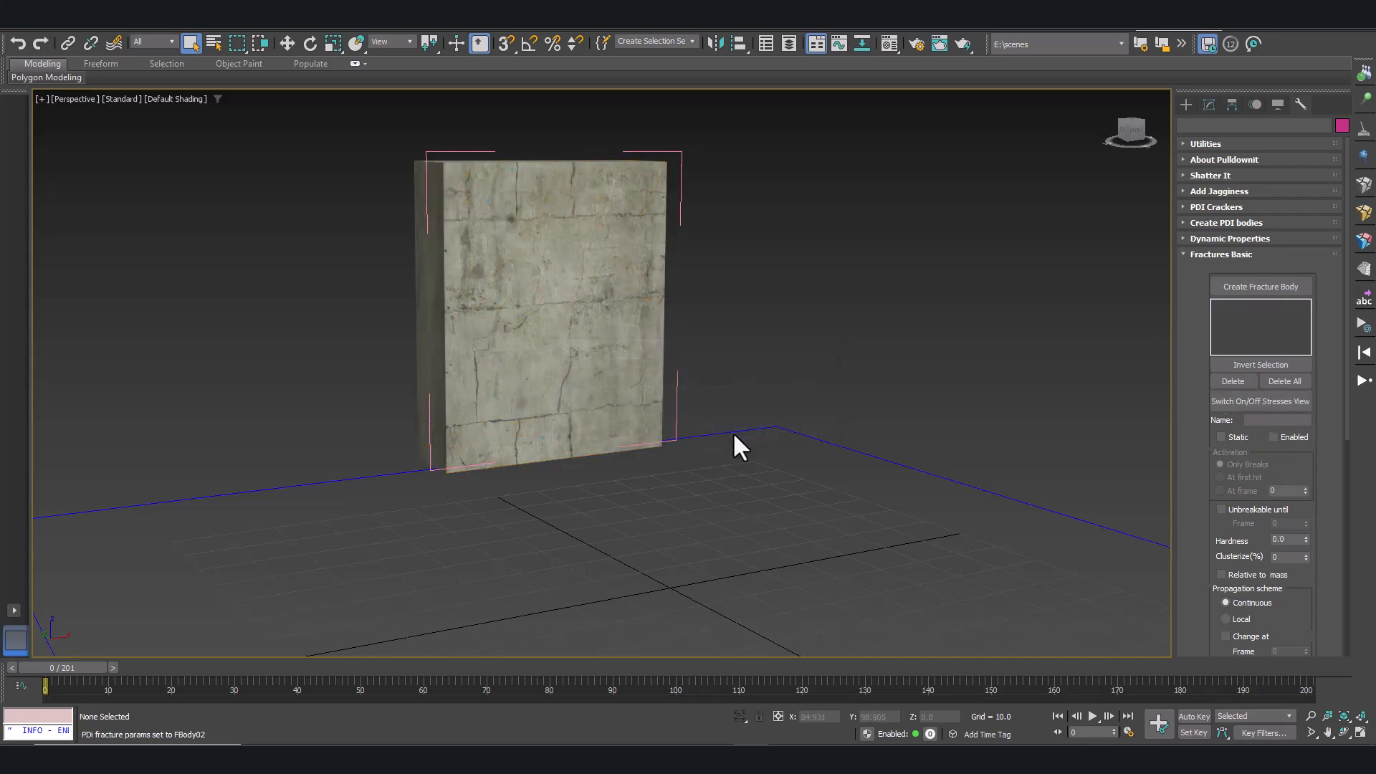
mouse_move(1356, 198)
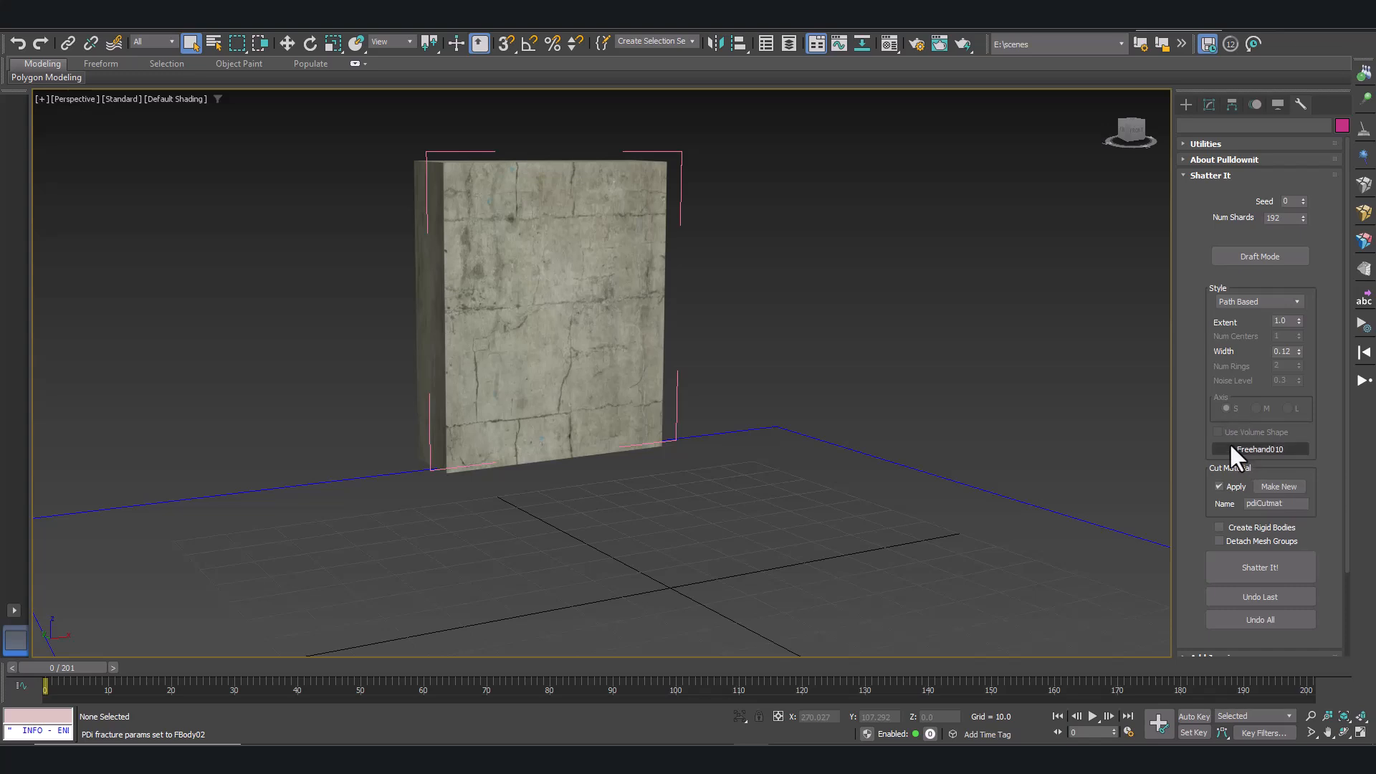
mouse_move(1075, 419)
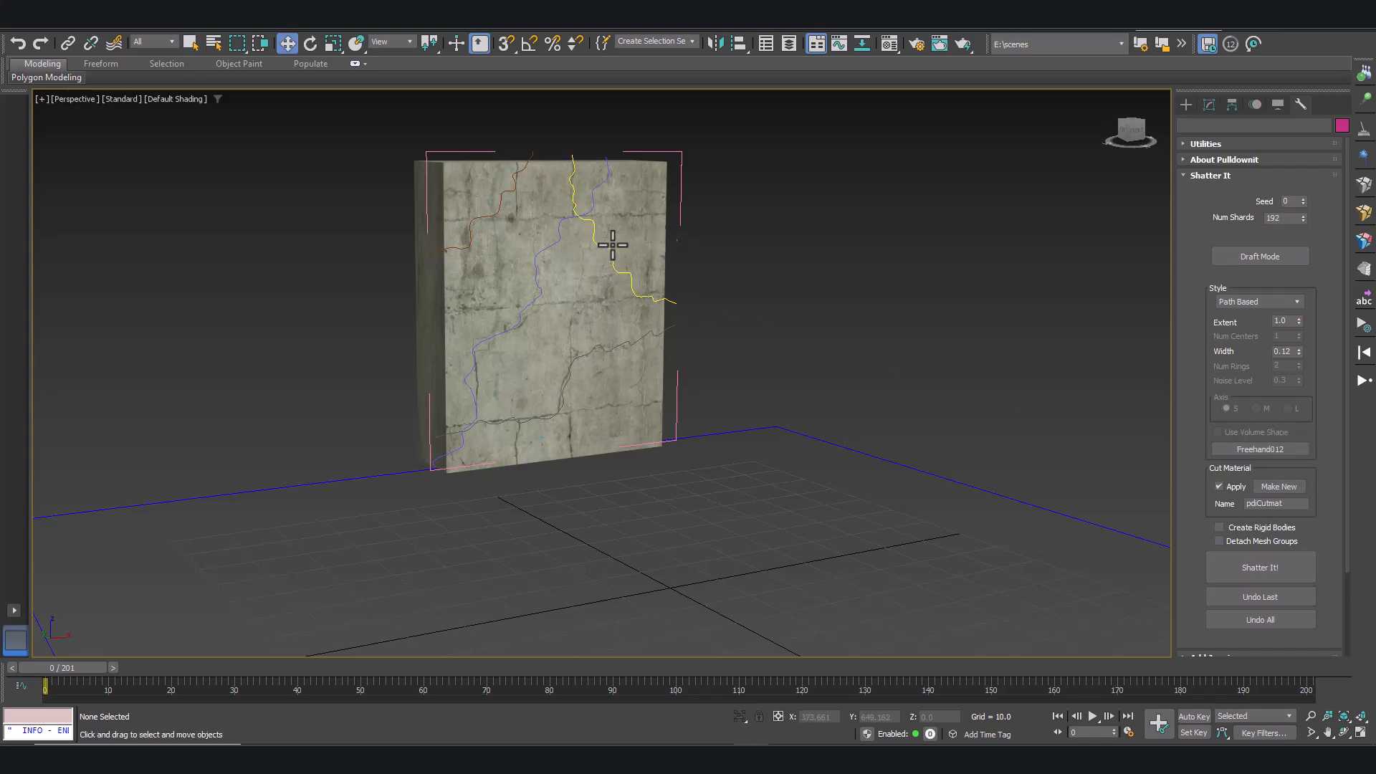
- Preview in Draft Mode and shatter the next wall piece along the Freehand012 path
left_click(612, 241)
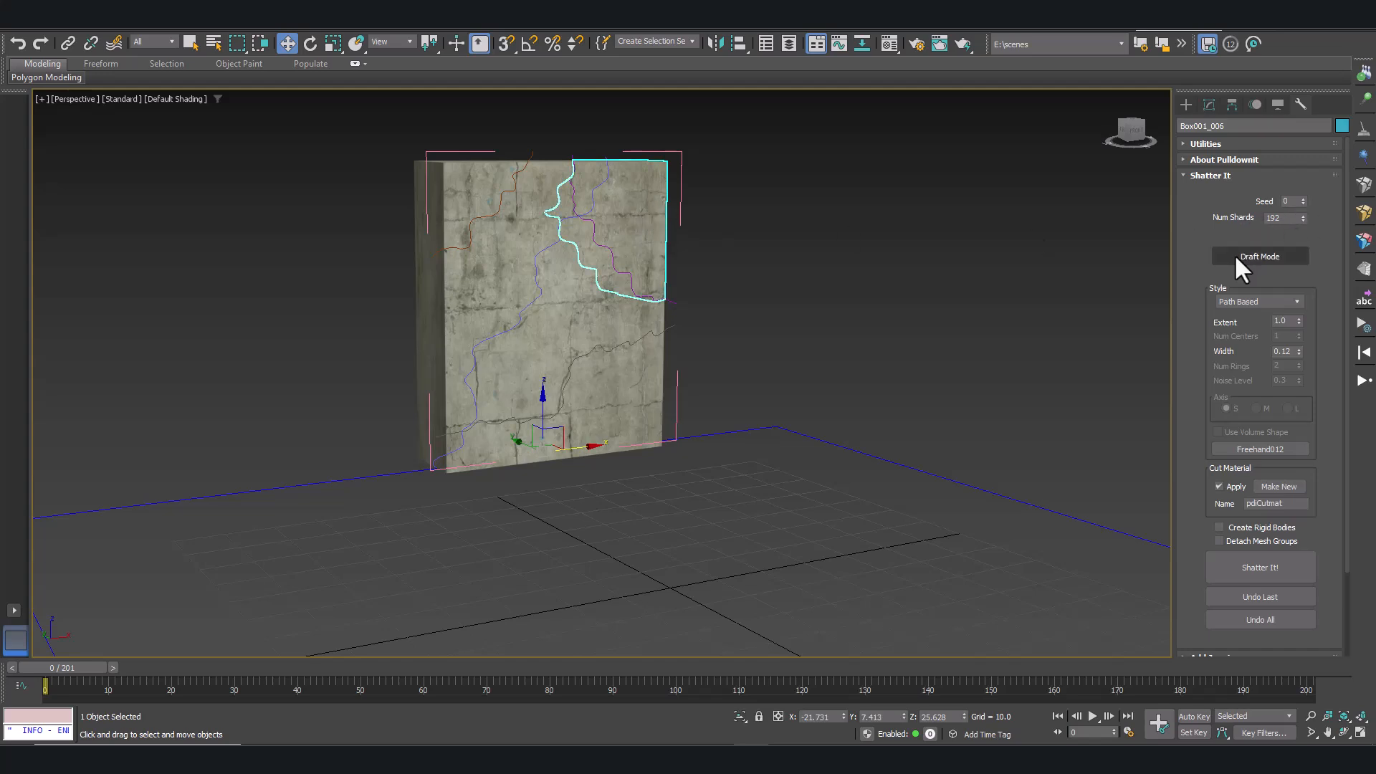
left_click(1259, 255)
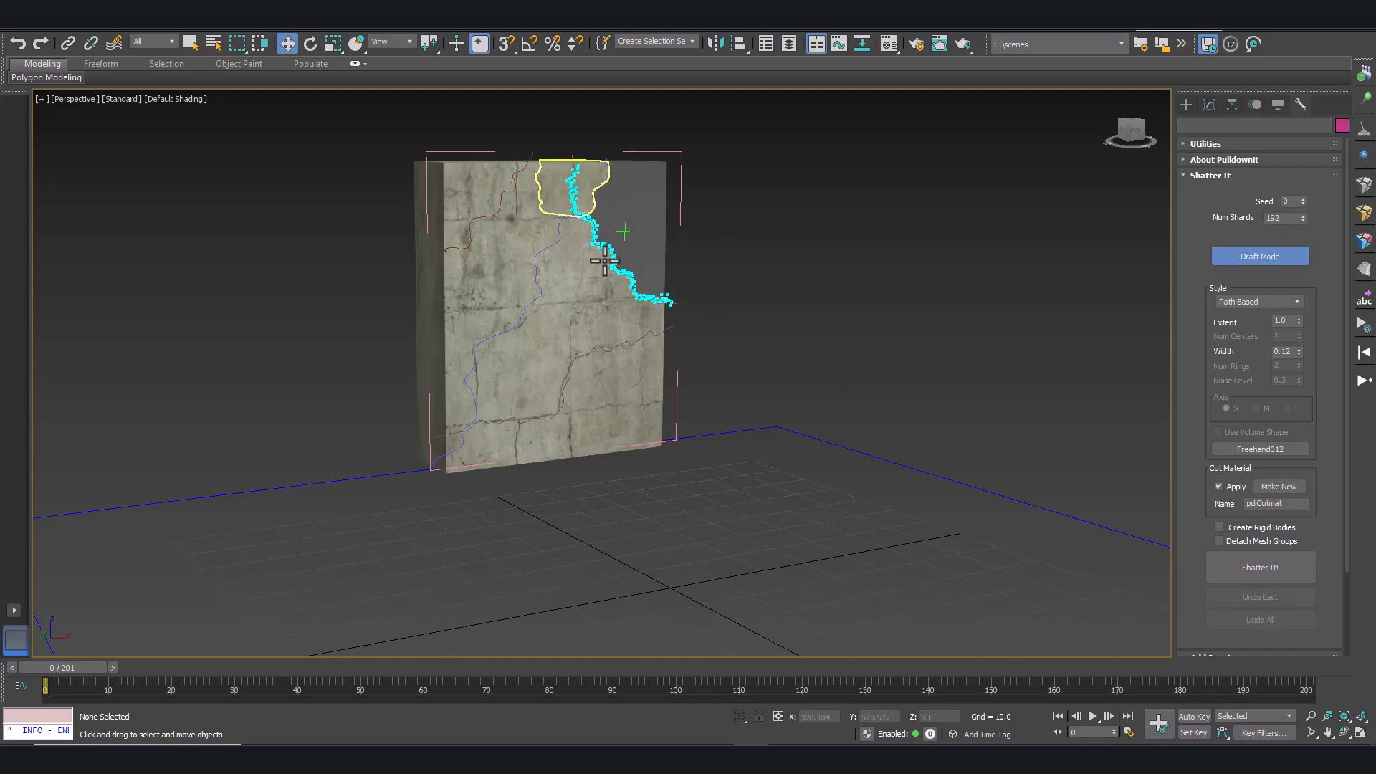
left_click(1259, 567)
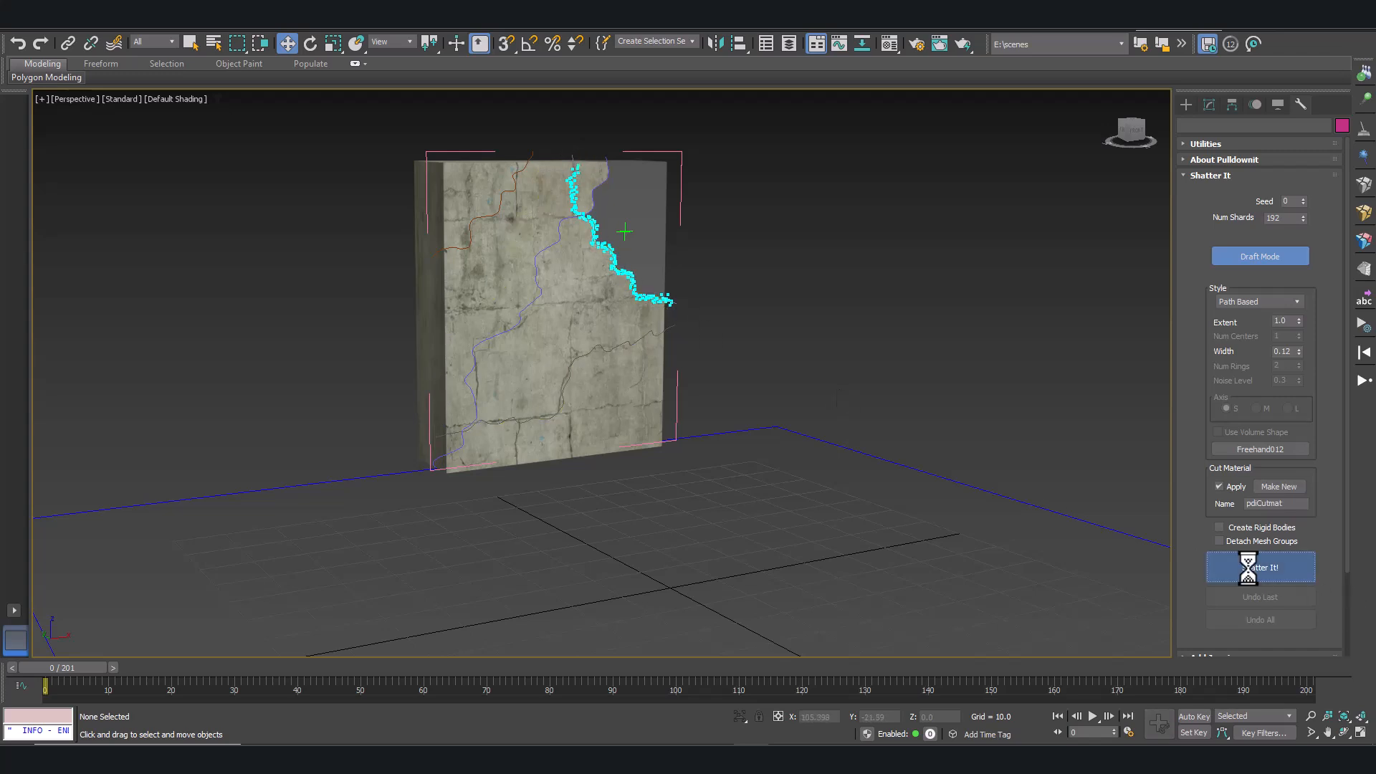
left_click(1259, 567)
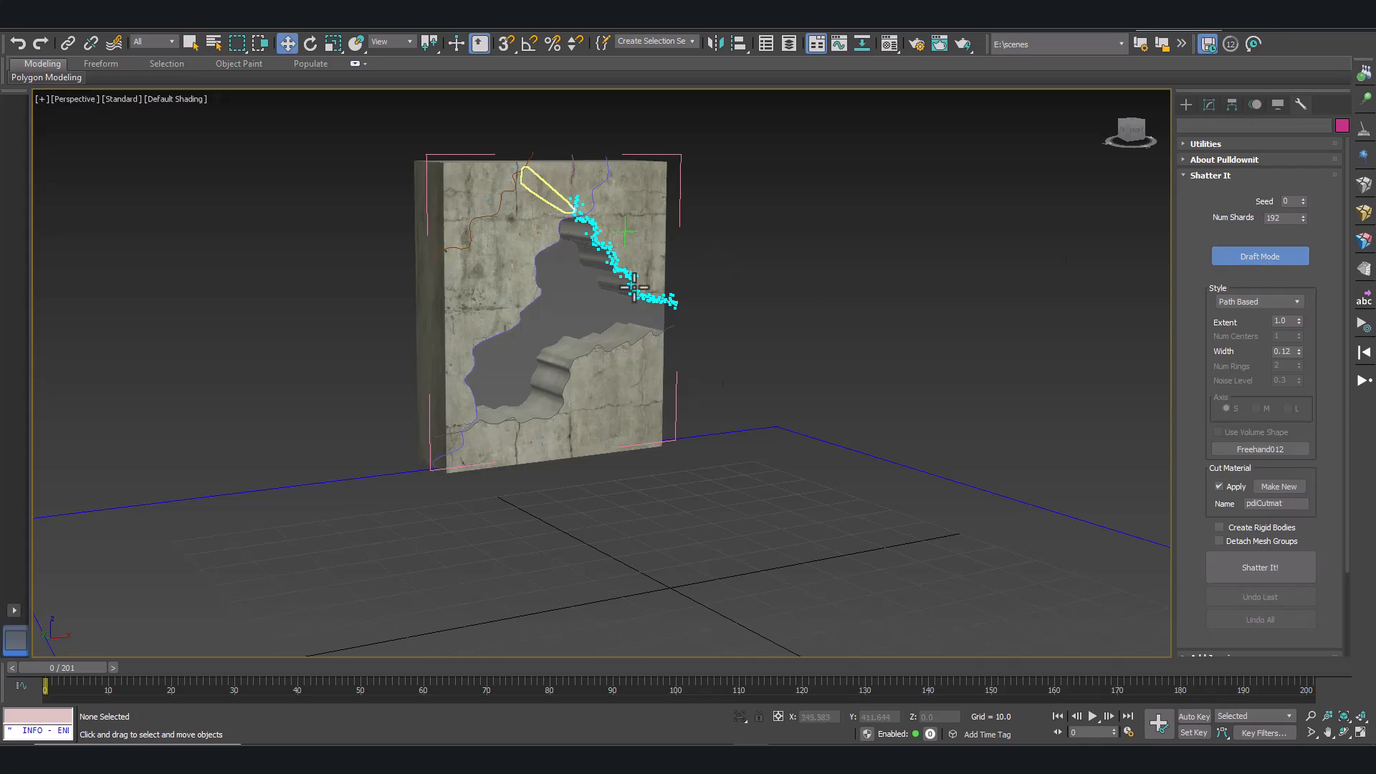
left_click(1259, 567)
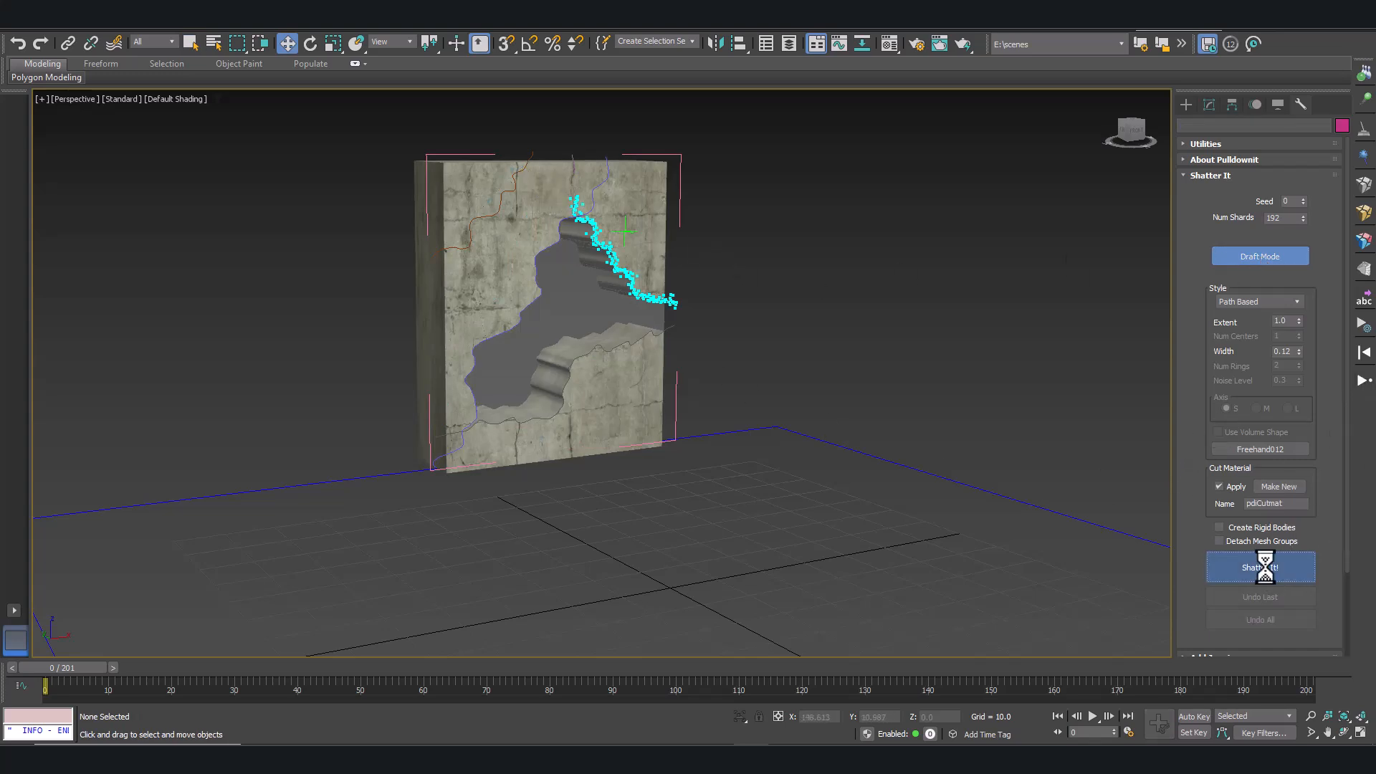
left_click(1259, 567)
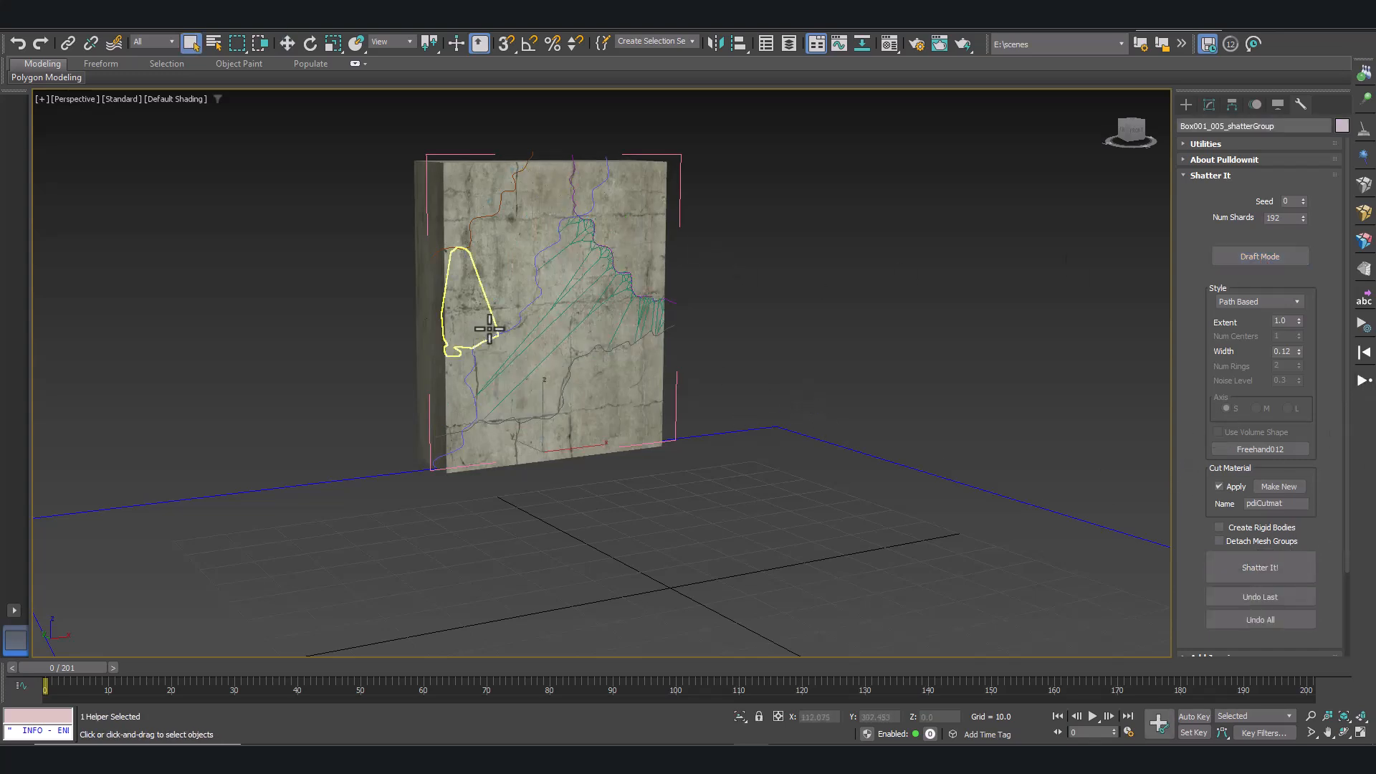
- Shatter another wall piece along the Freehand011 crack path into 192 shards
left_click(1258, 448)
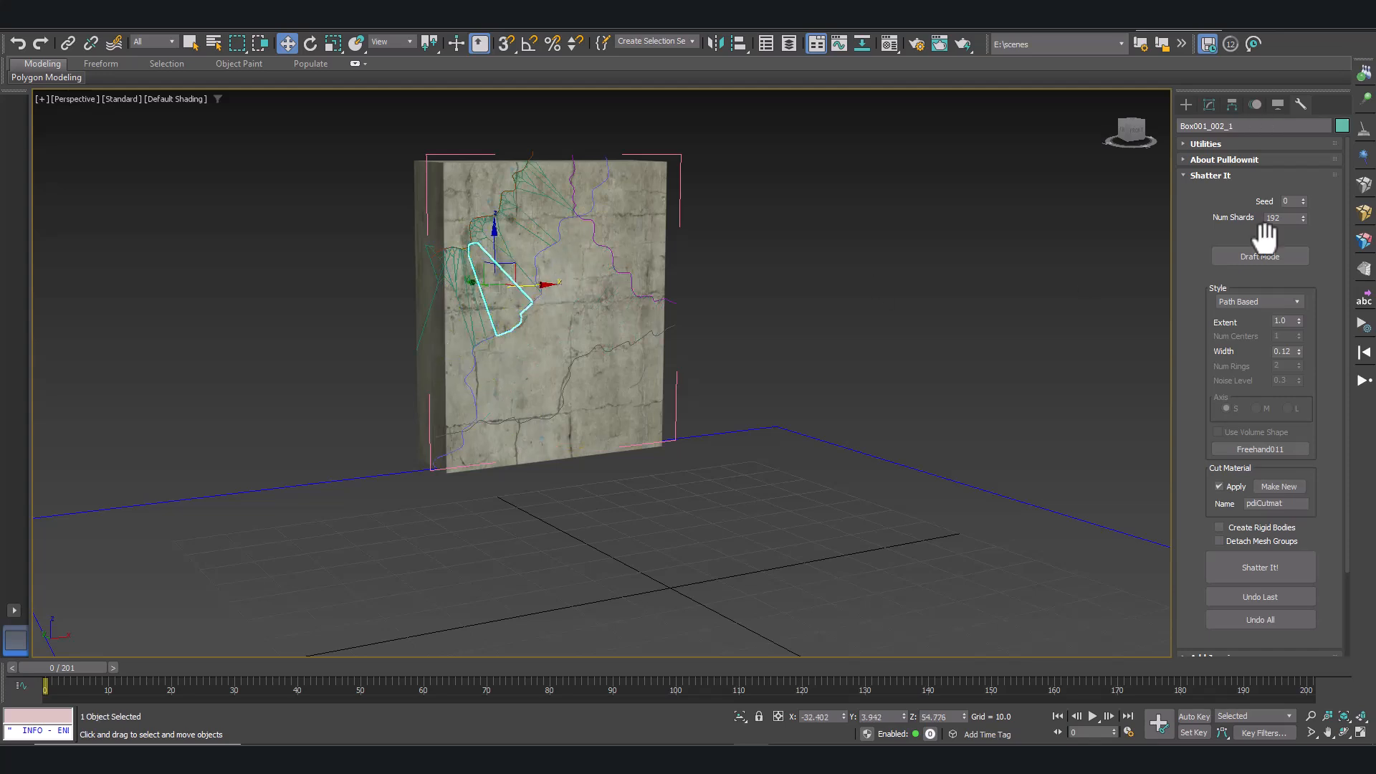
left_click(1258, 256)
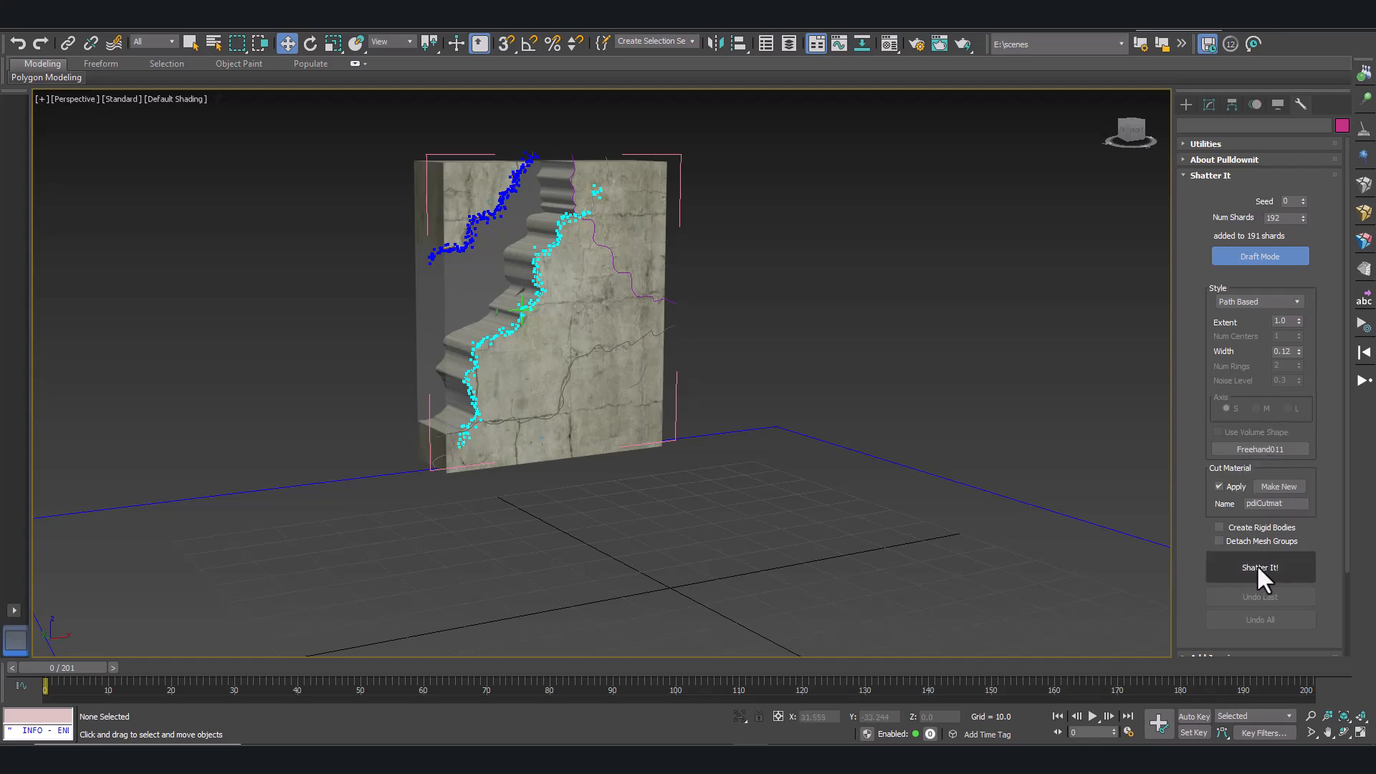
left_click(1258, 566)
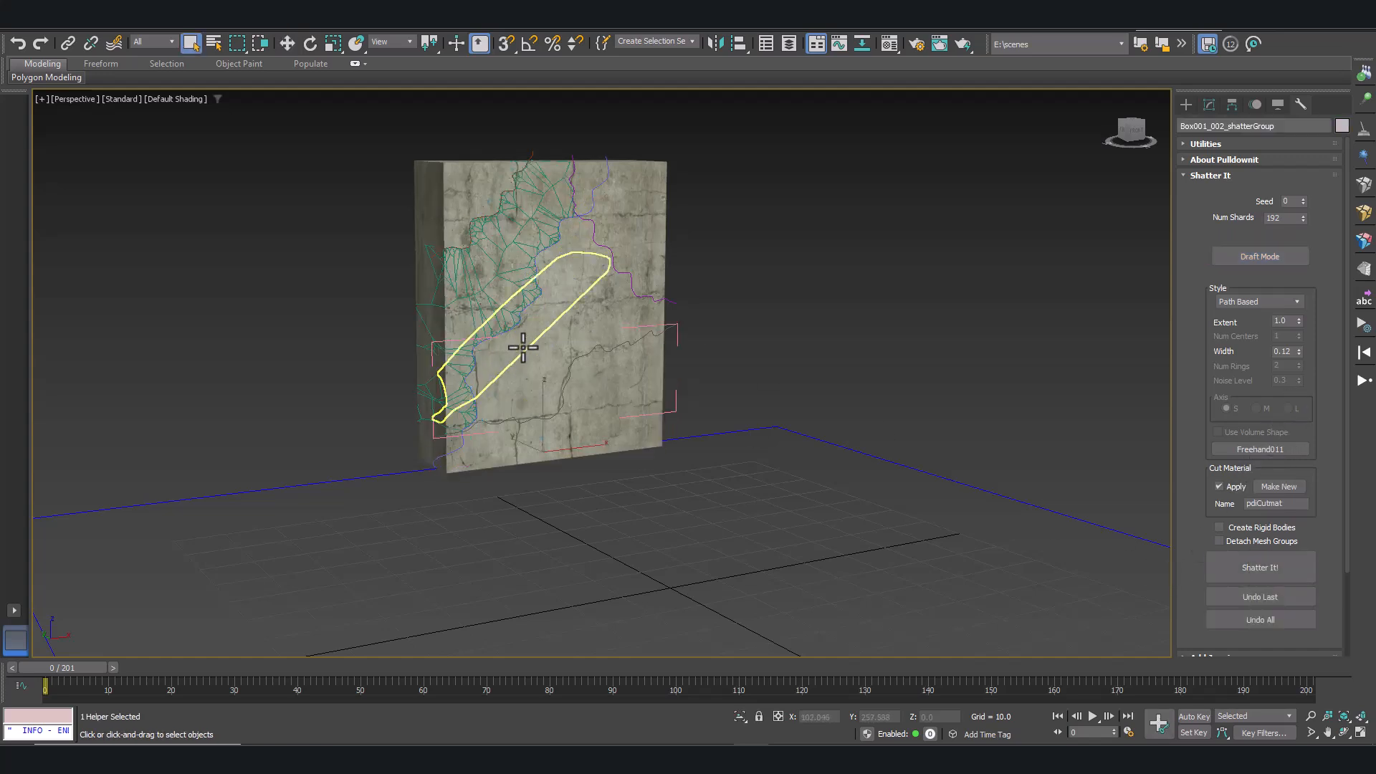
left_click(1258, 255)
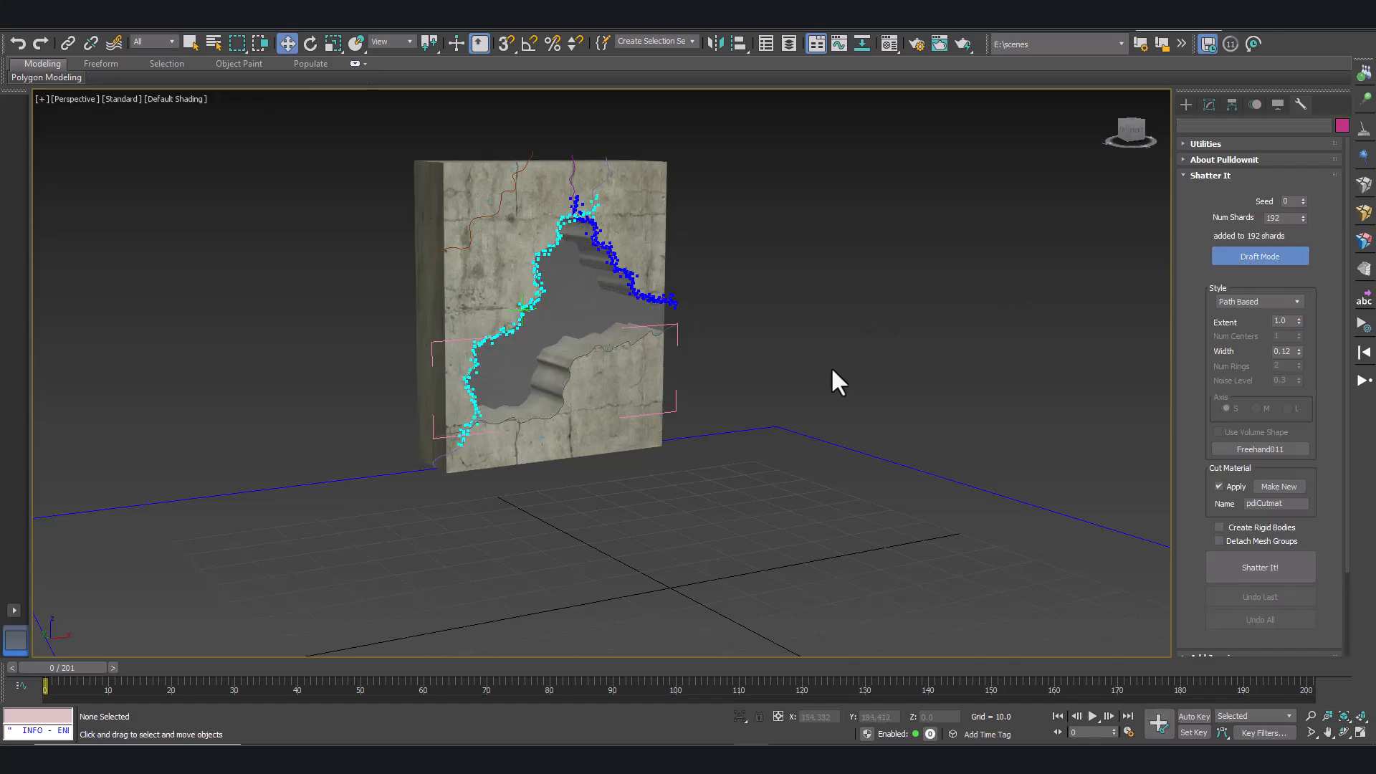
left_click(1259, 567)
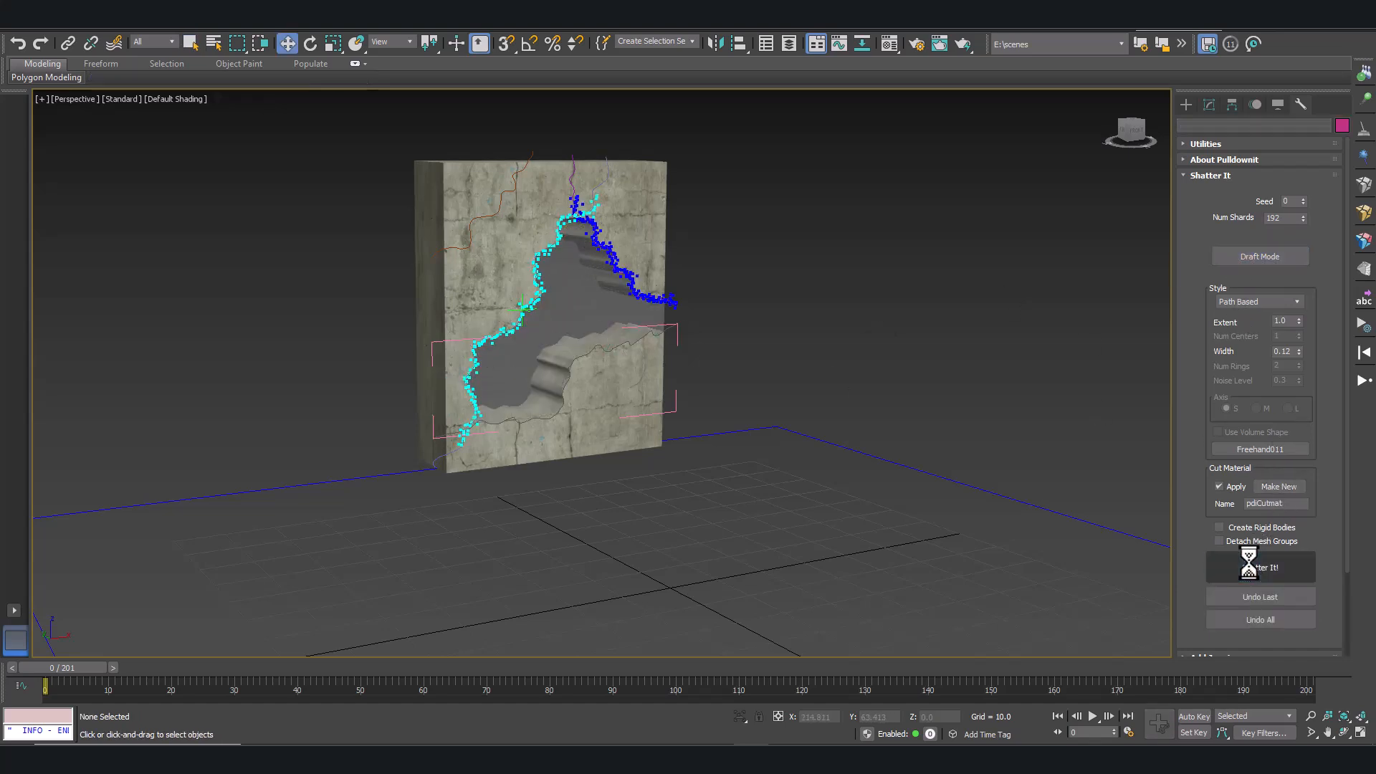
left_click(1259, 567)
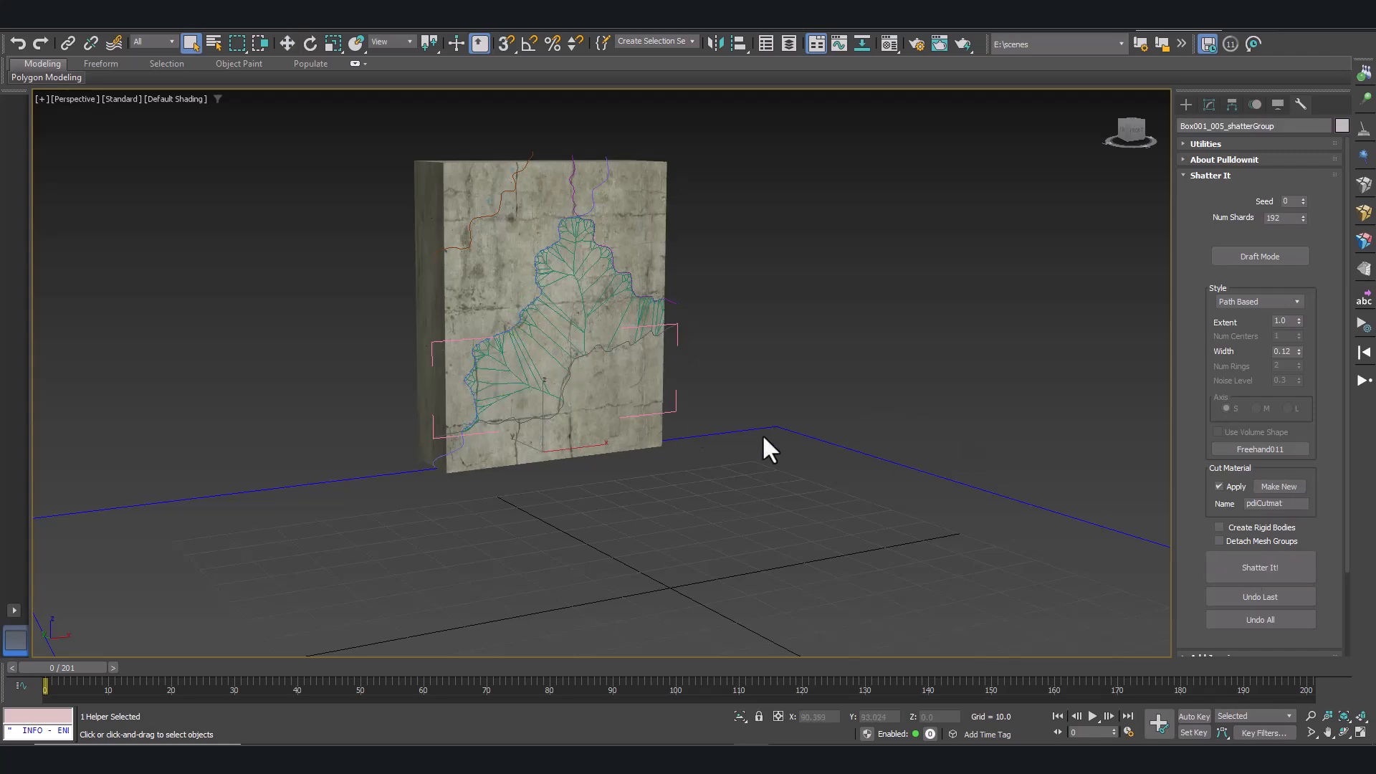
mouse_move(1242, 456)
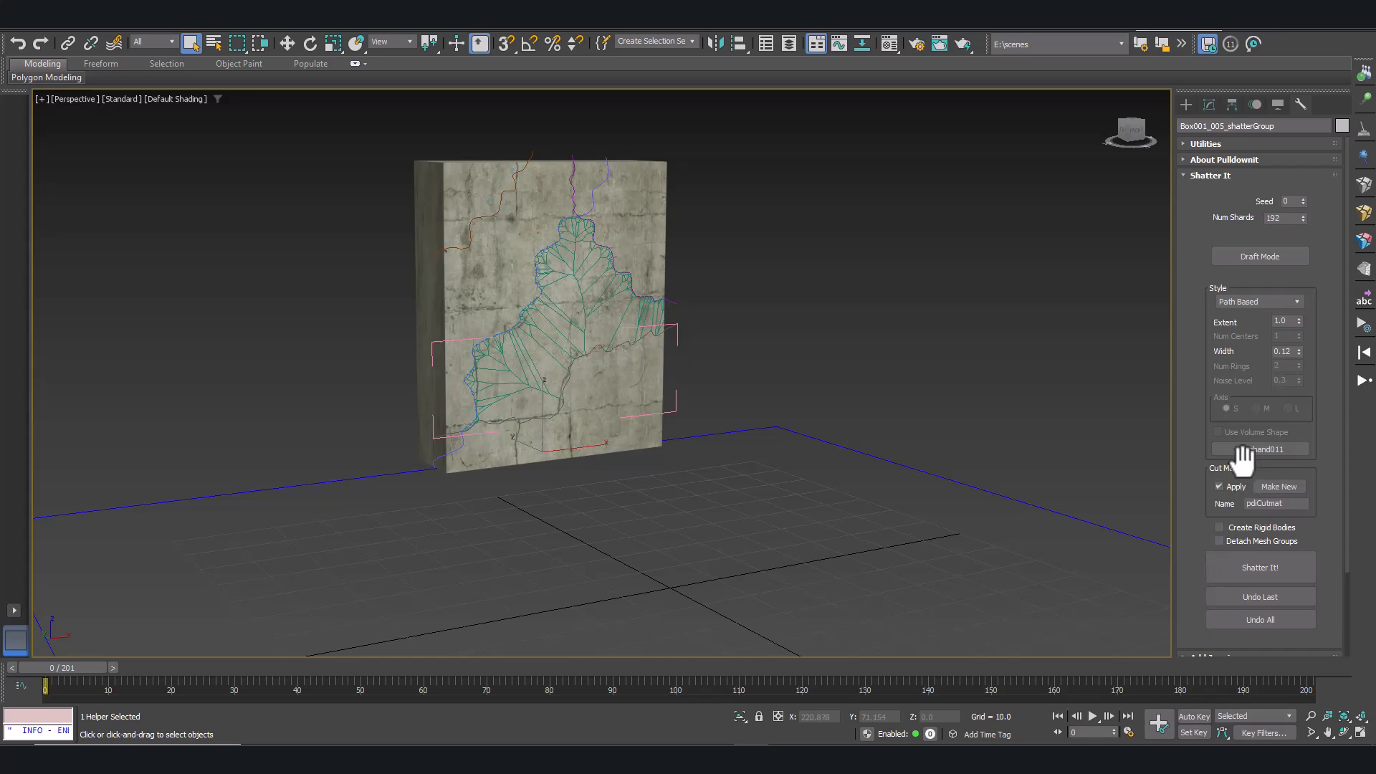
- Shatter the lower wall piece into 228 shards along the Freehand009 path
left_click(1258, 449)
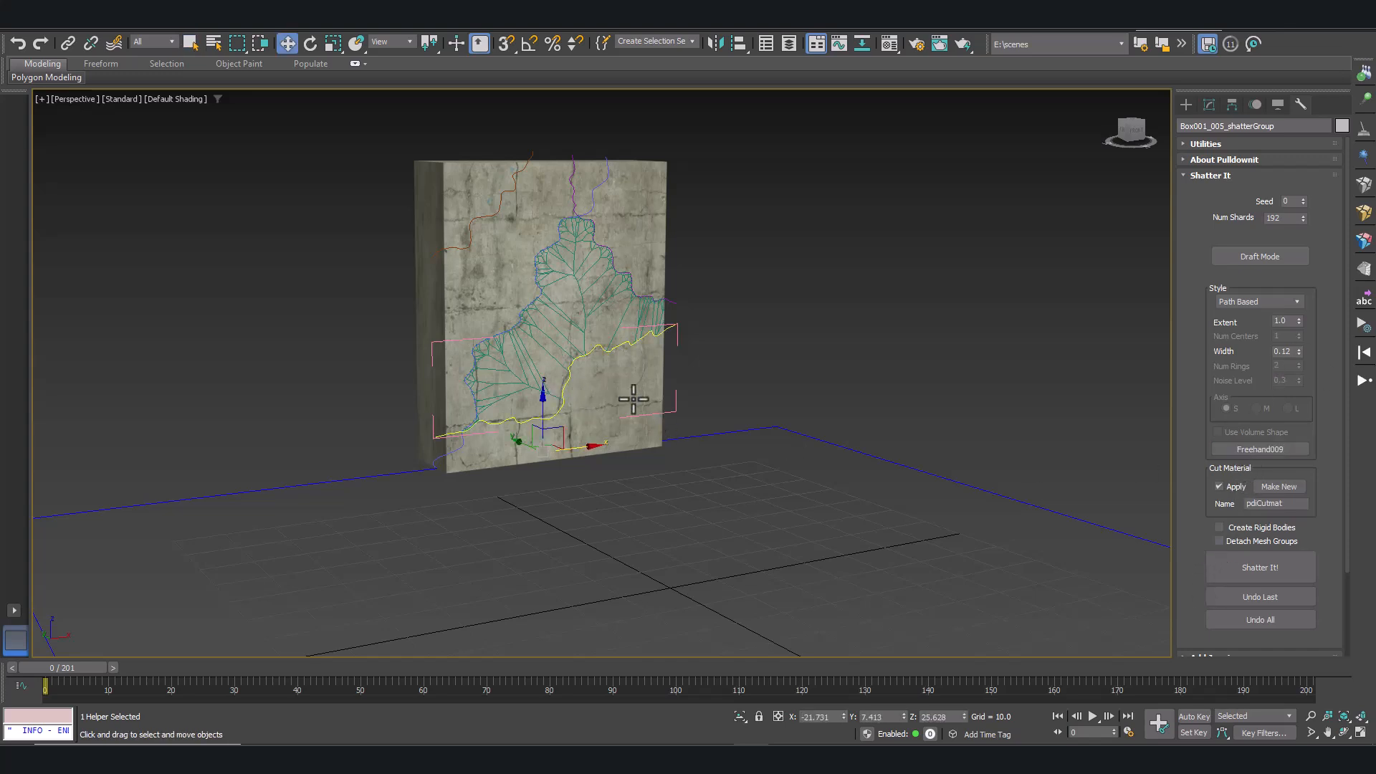
left_click(1258, 255)
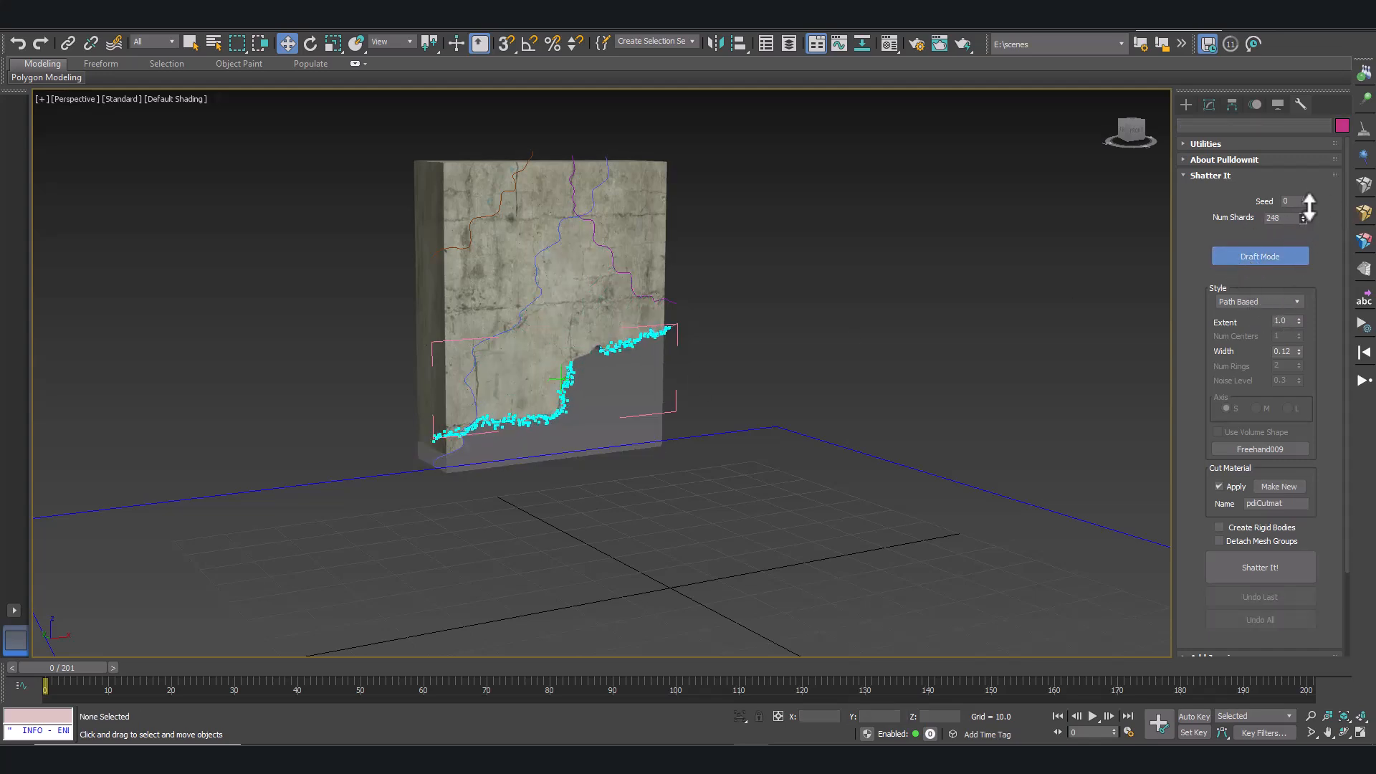
left_click(1306, 220)
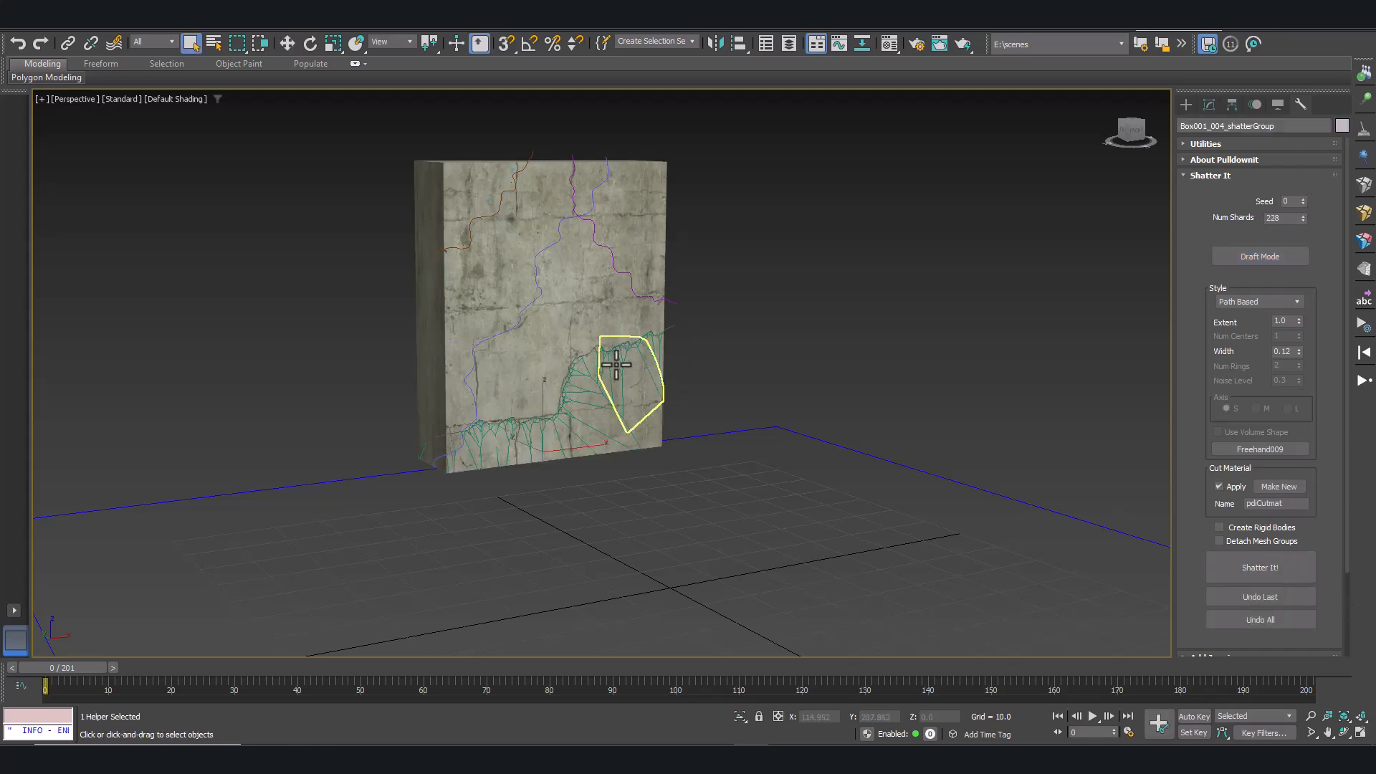
left_click(1259, 255)
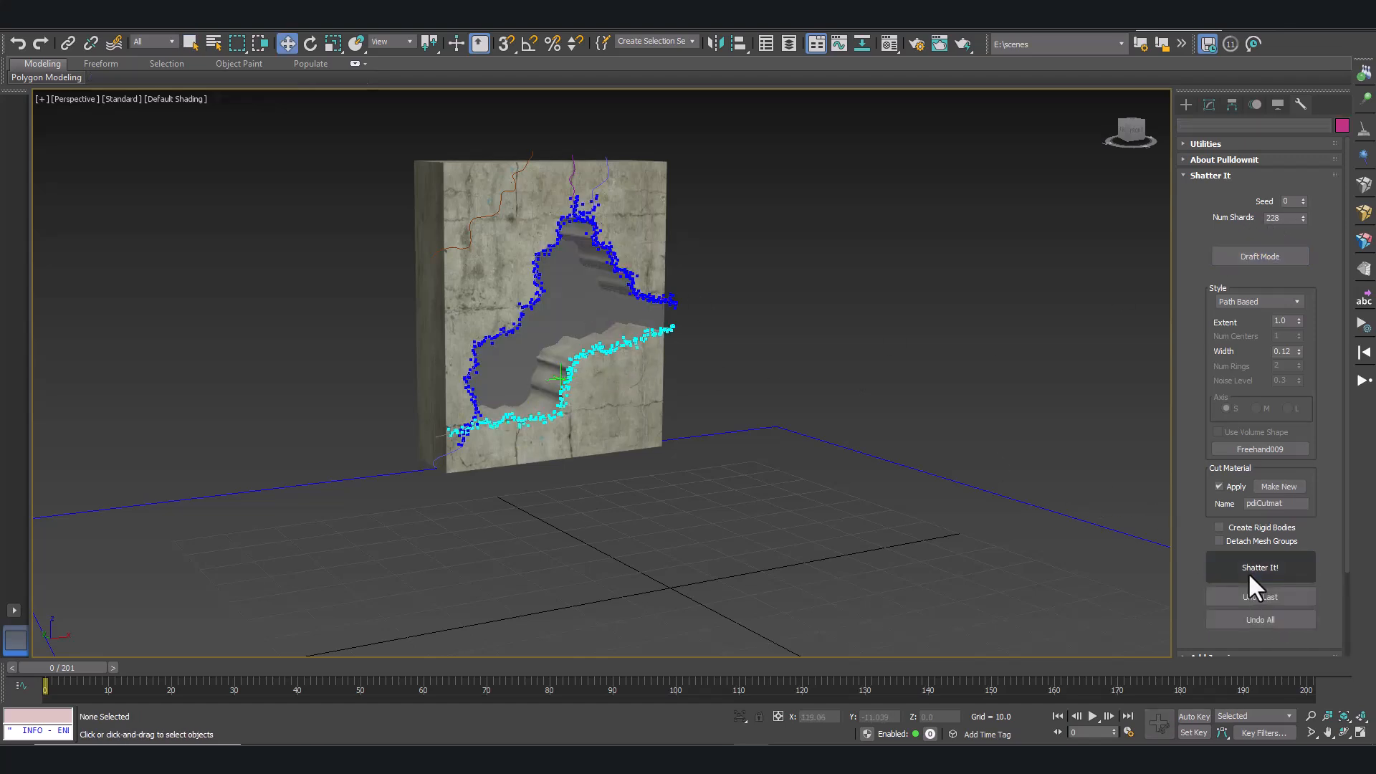
left_click(1259, 566)
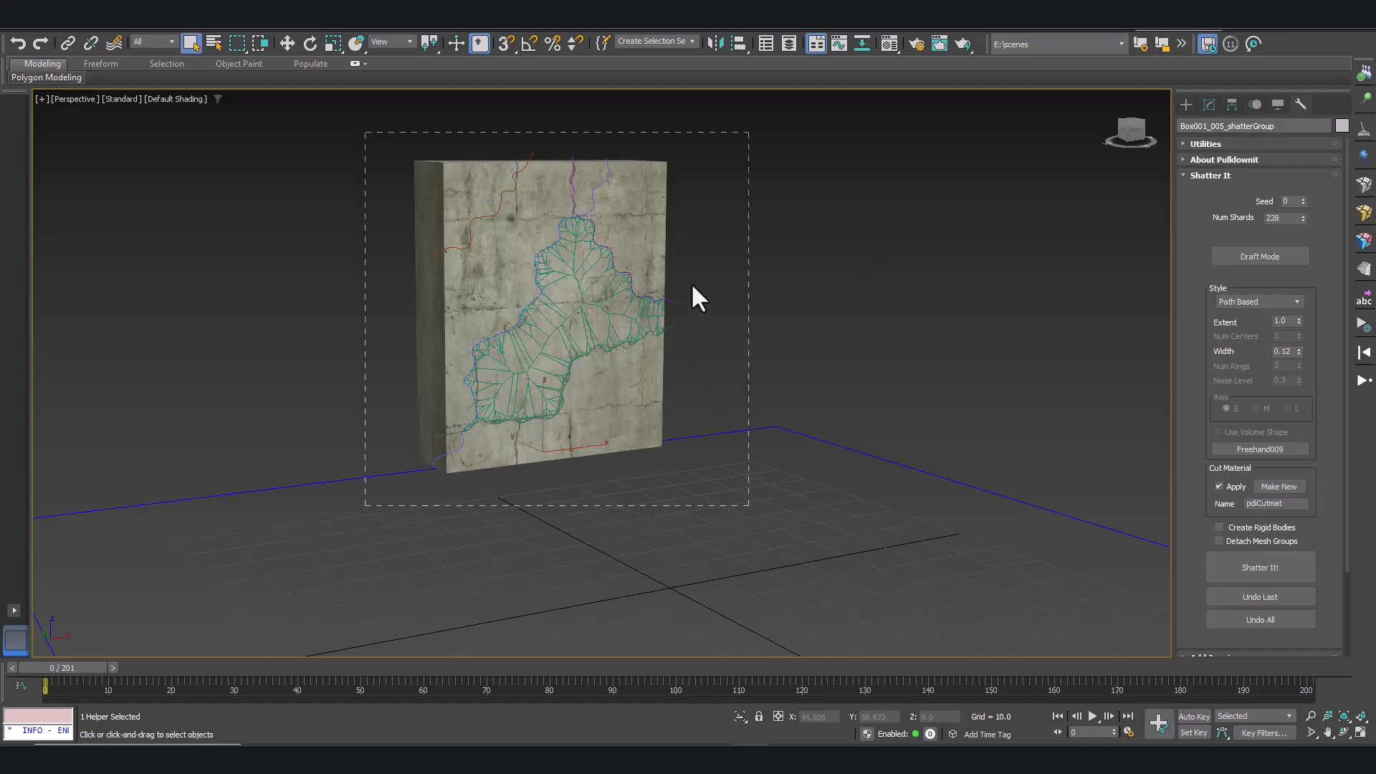
- Create fracture body FBody03 from the 1145 shards, dismissing the PDI Info warning
left_click(1259, 567)
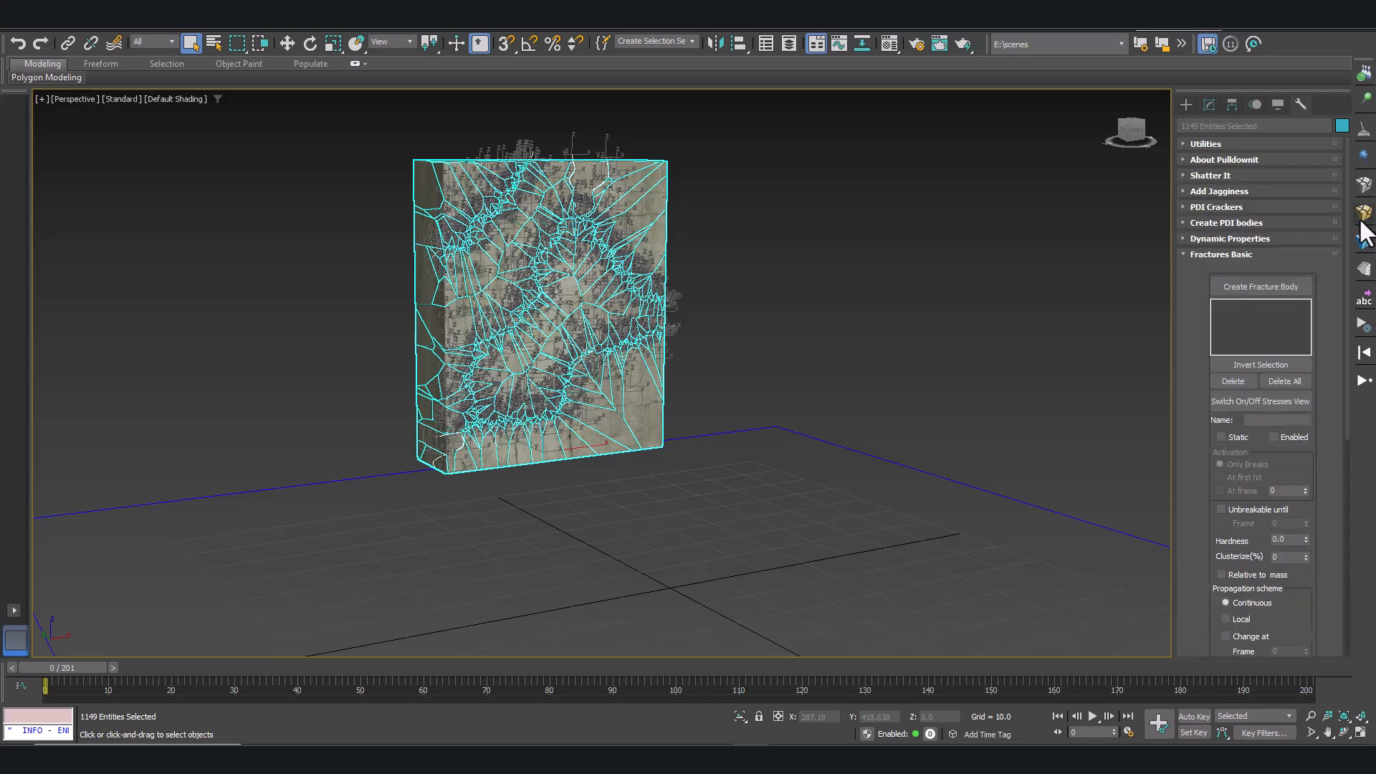
left_click(1259, 286)
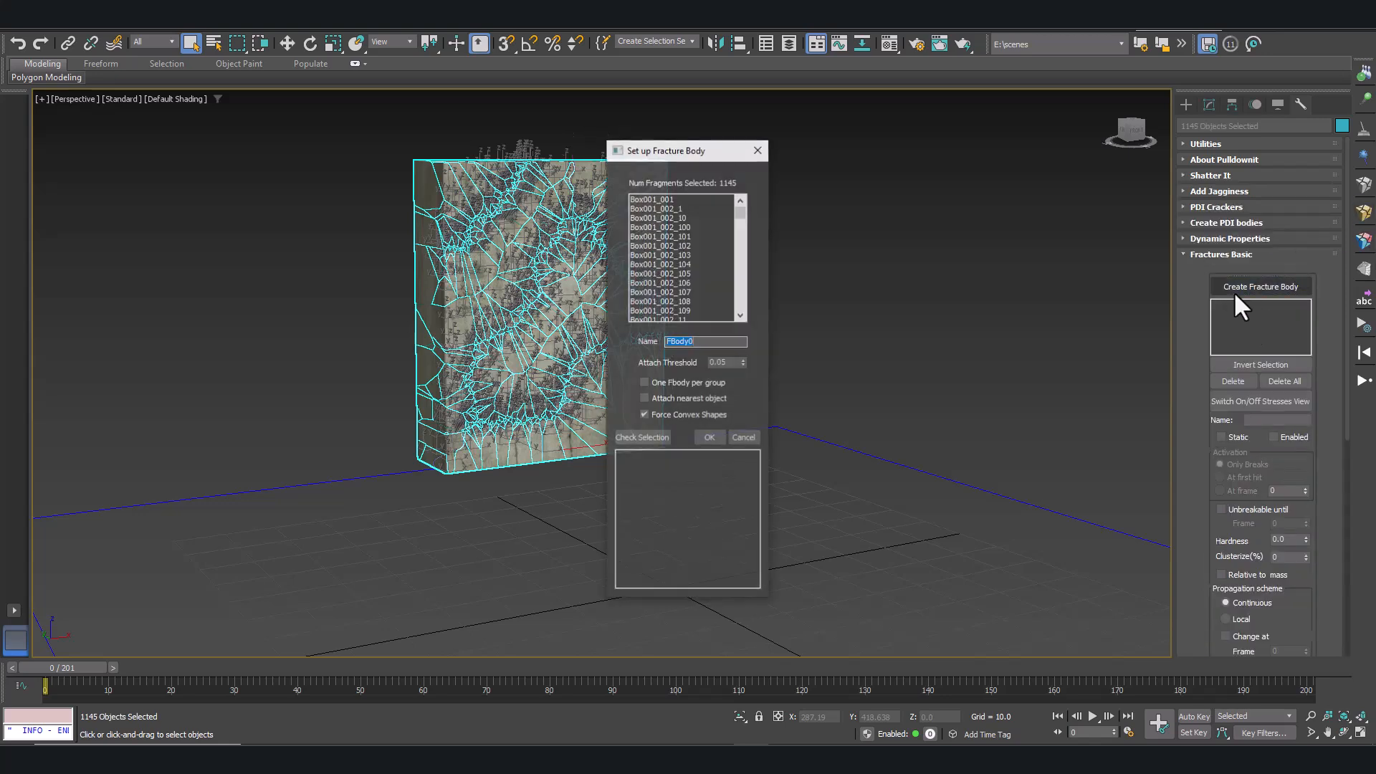
left_click(709, 438)
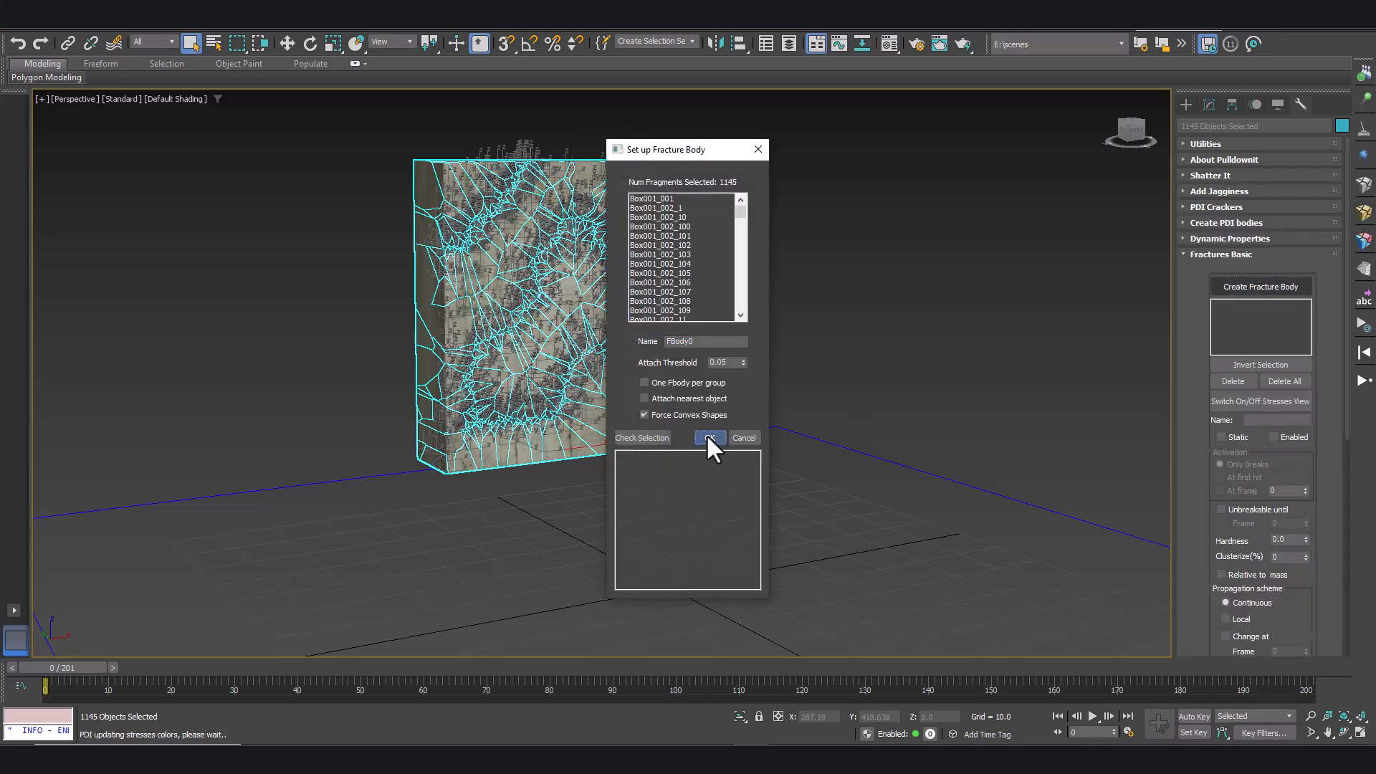
left_click(710, 438)
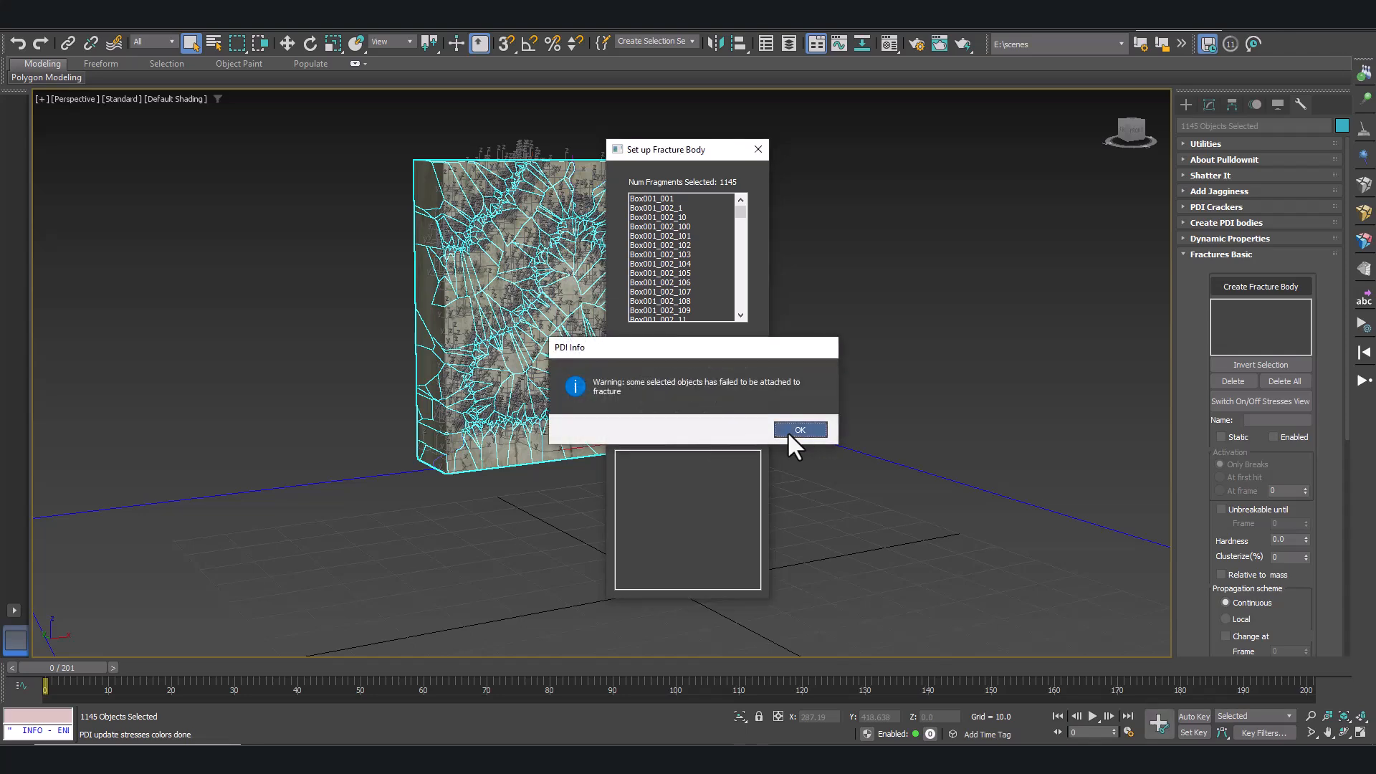
left_click(799, 429)
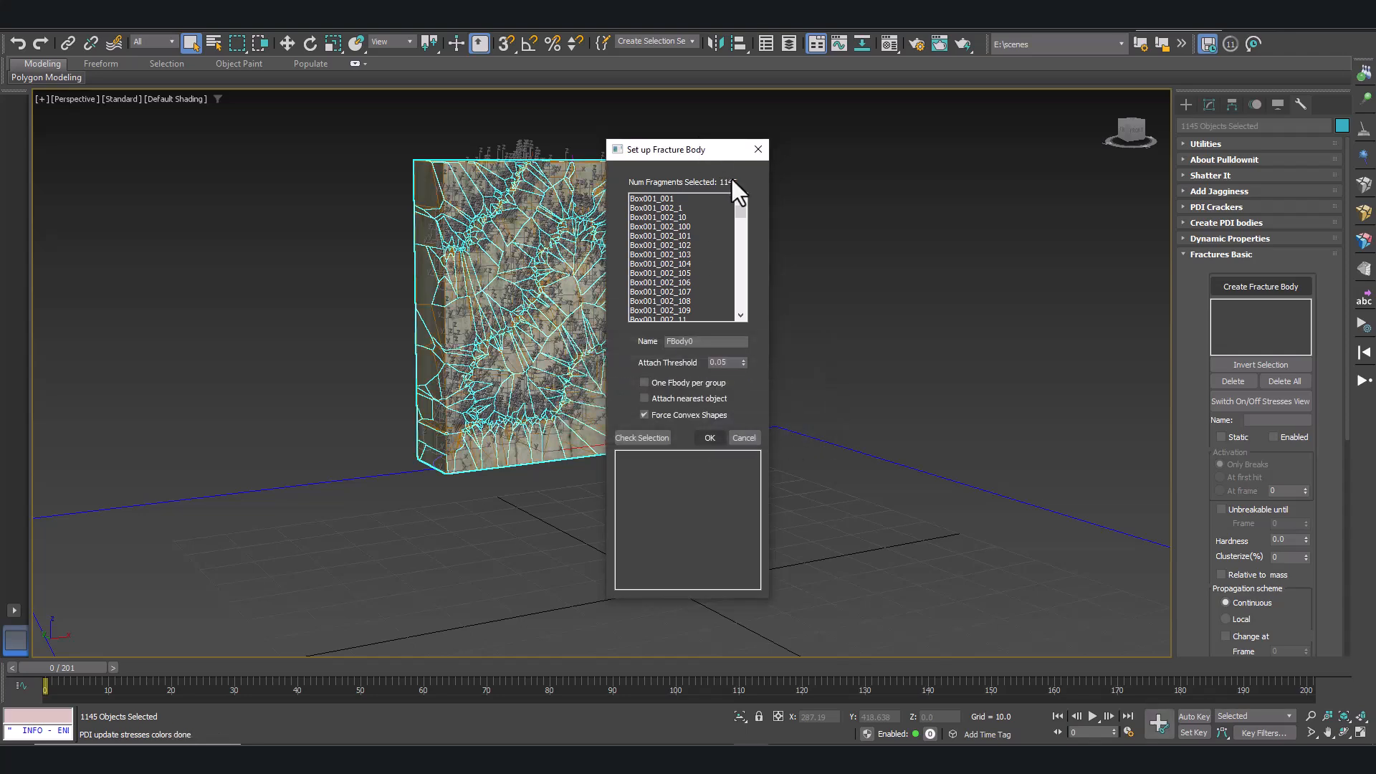
left_click(709, 437)
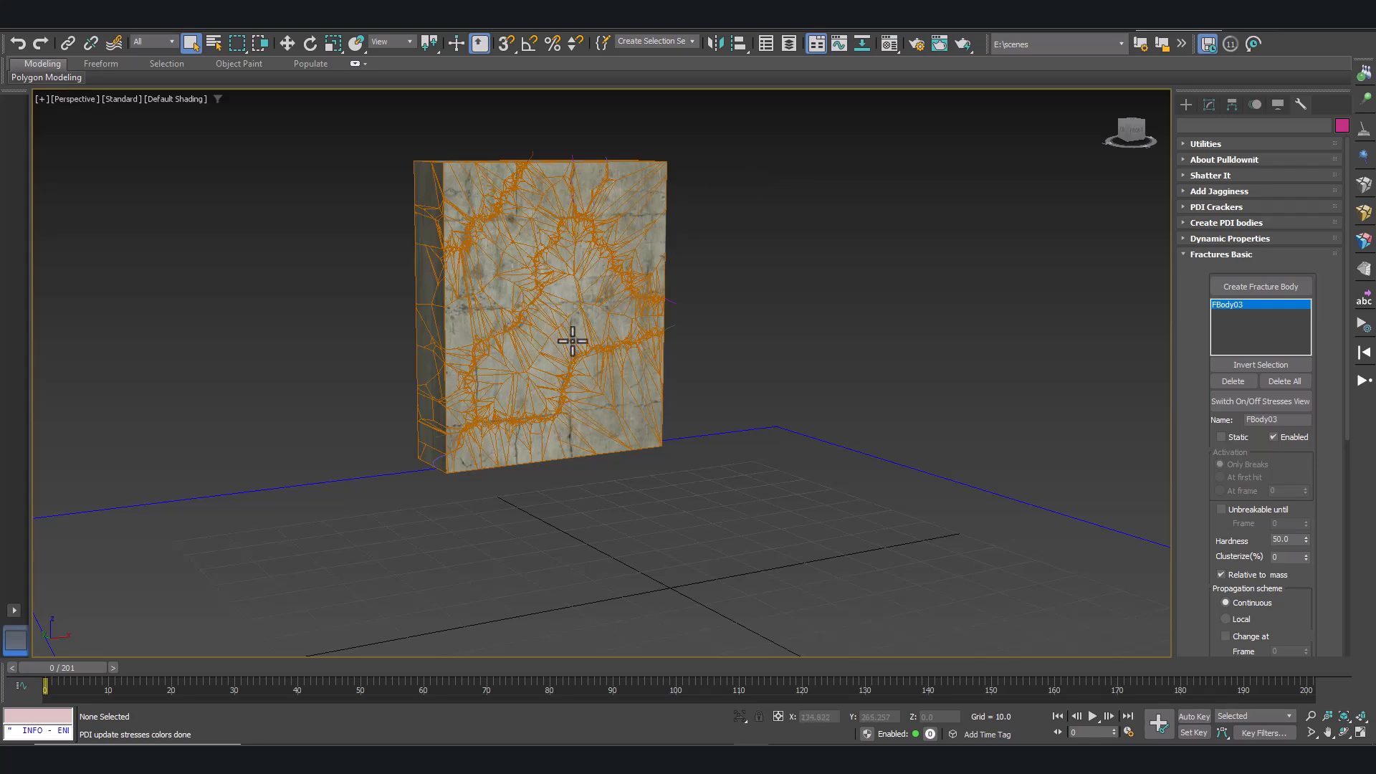
mouse_move(757, 364)
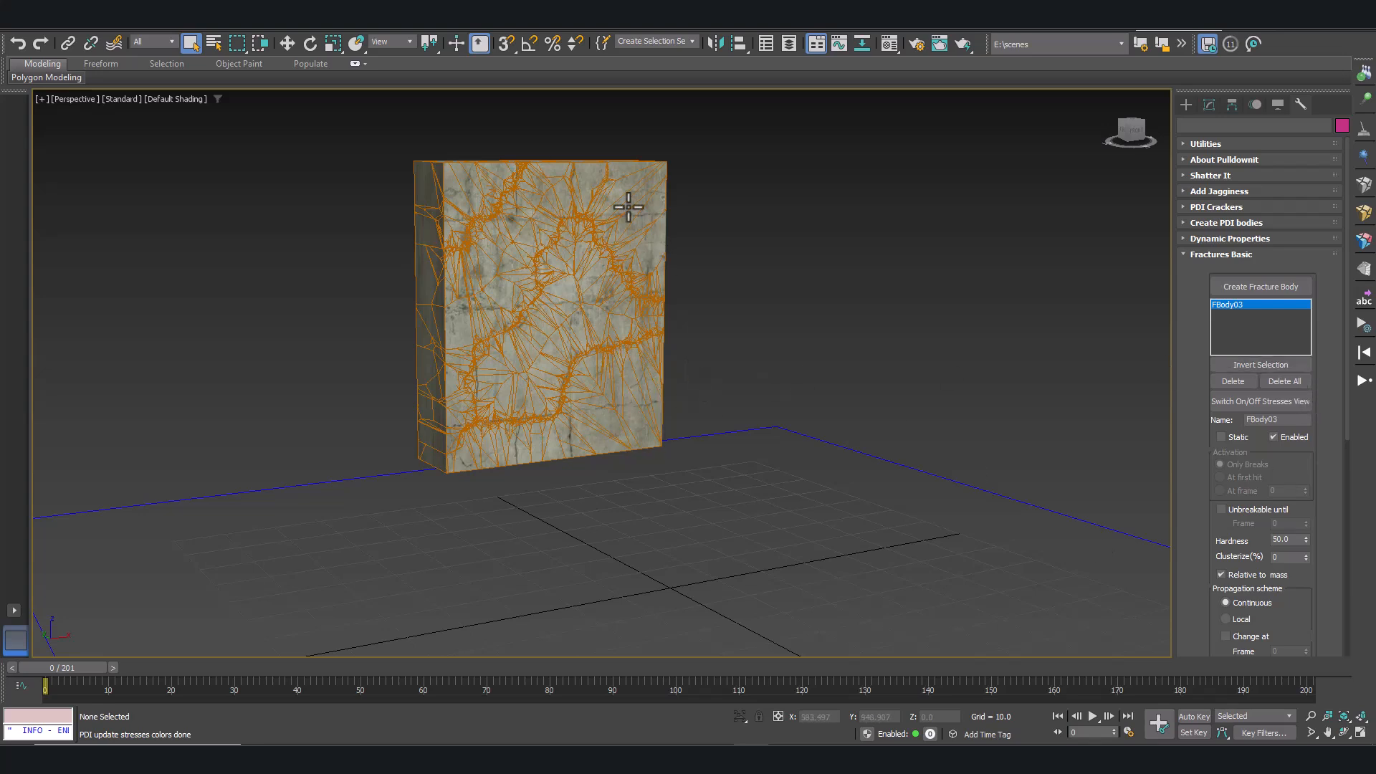
mouse_move(1365, 327)
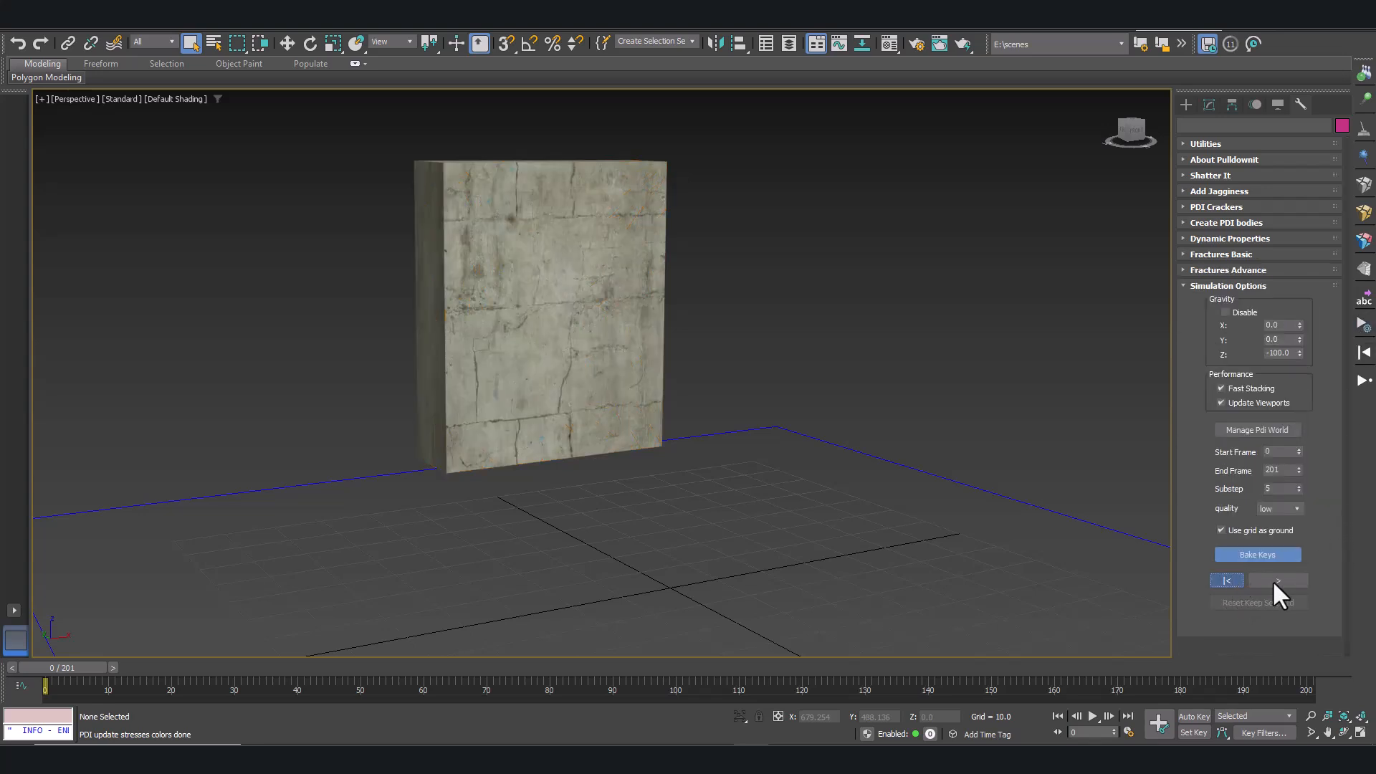
- Step the Pulldownit simulation forward until the FBody03 wall collapses
left_click(1277, 580)
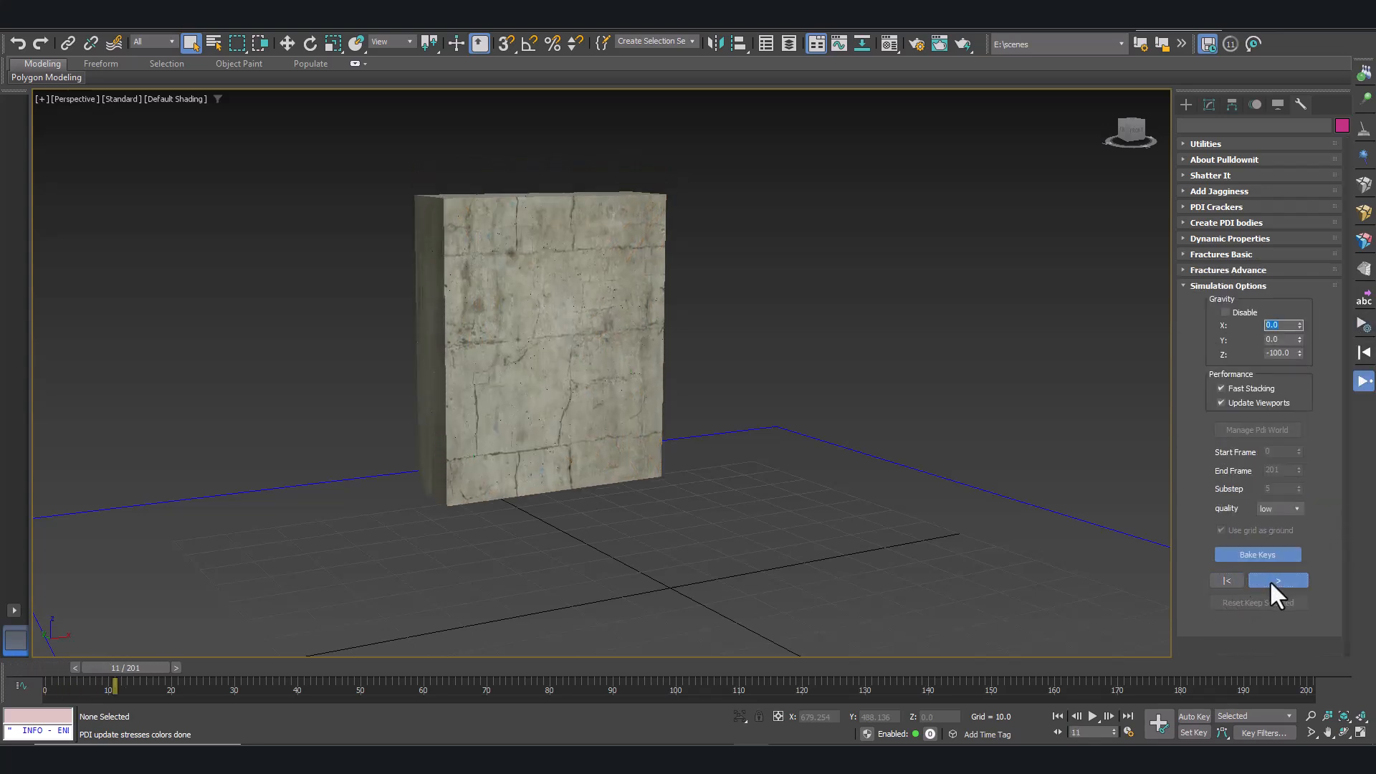
left_click(1277, 580)
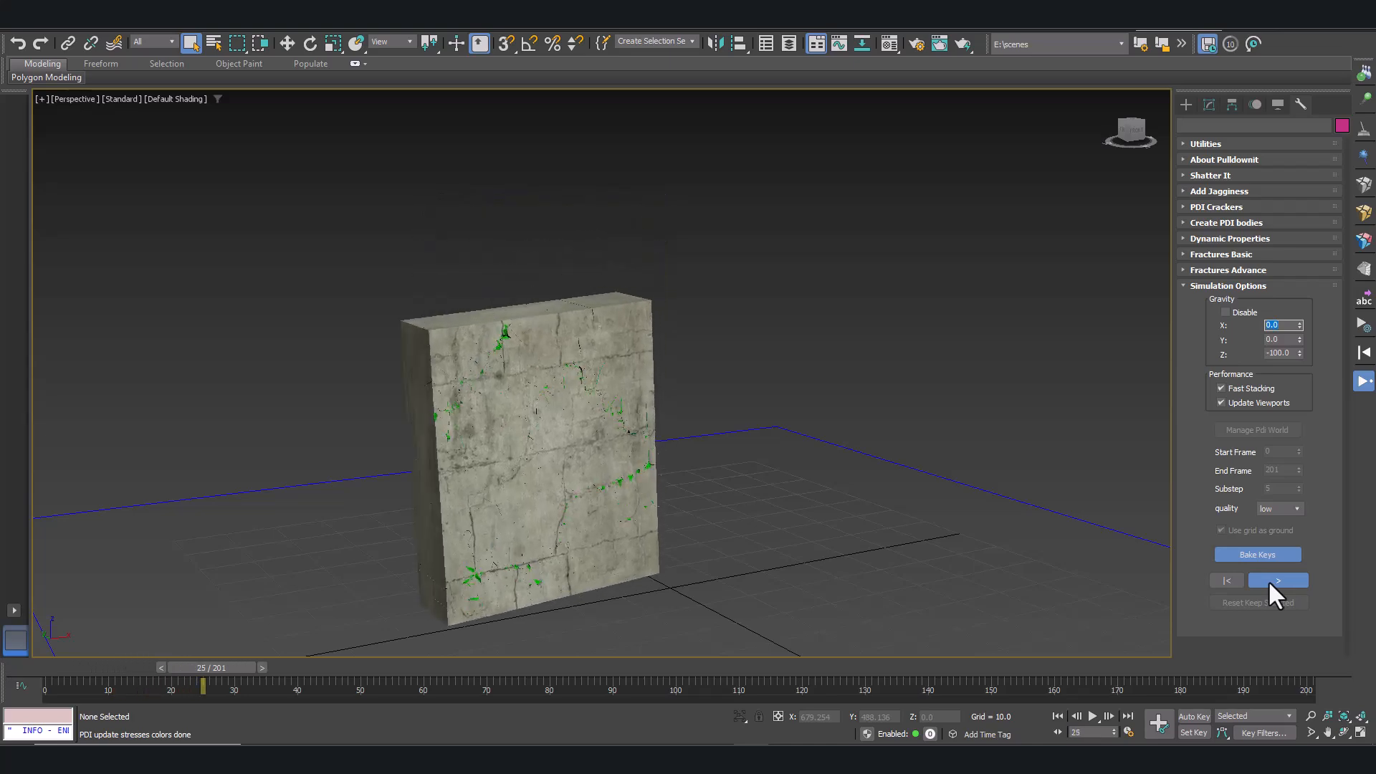
left_click(1278, 580)
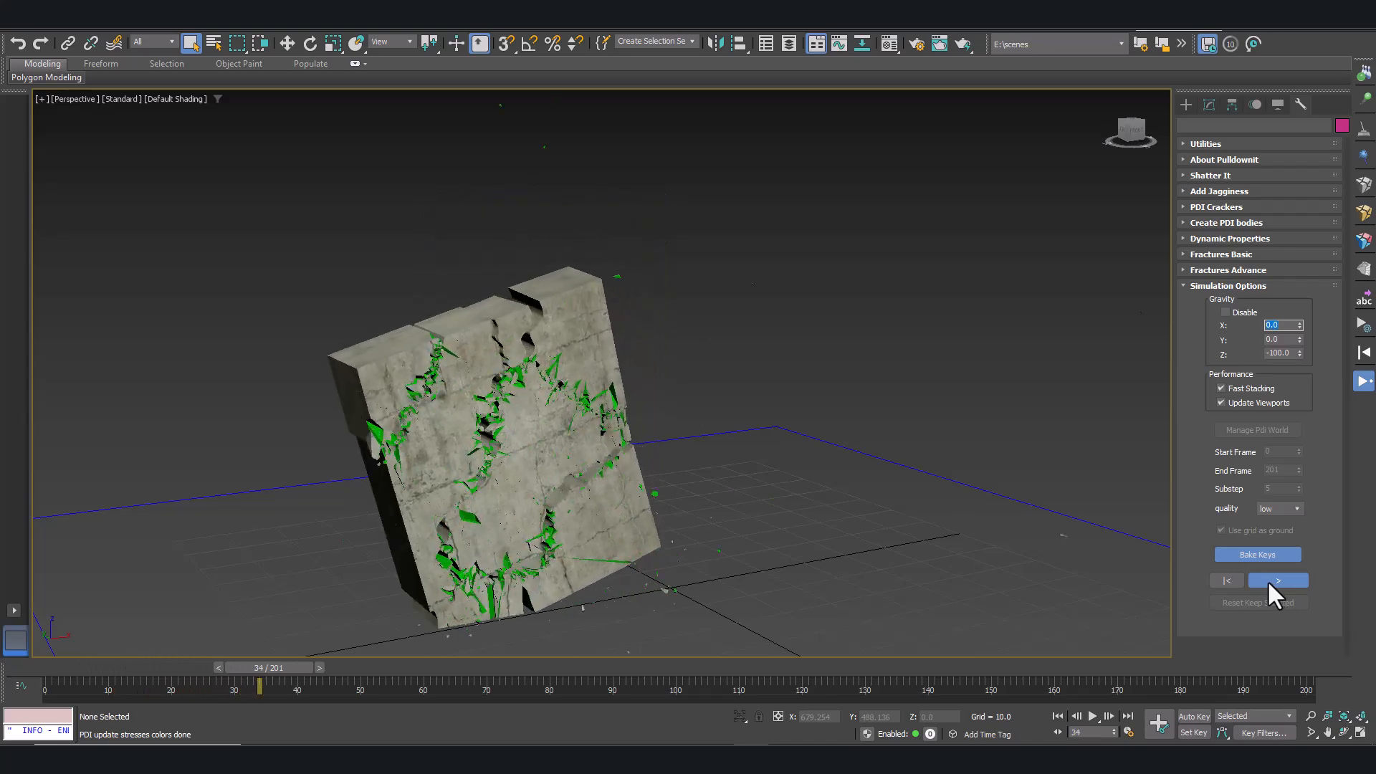
left_click(1277, 580)
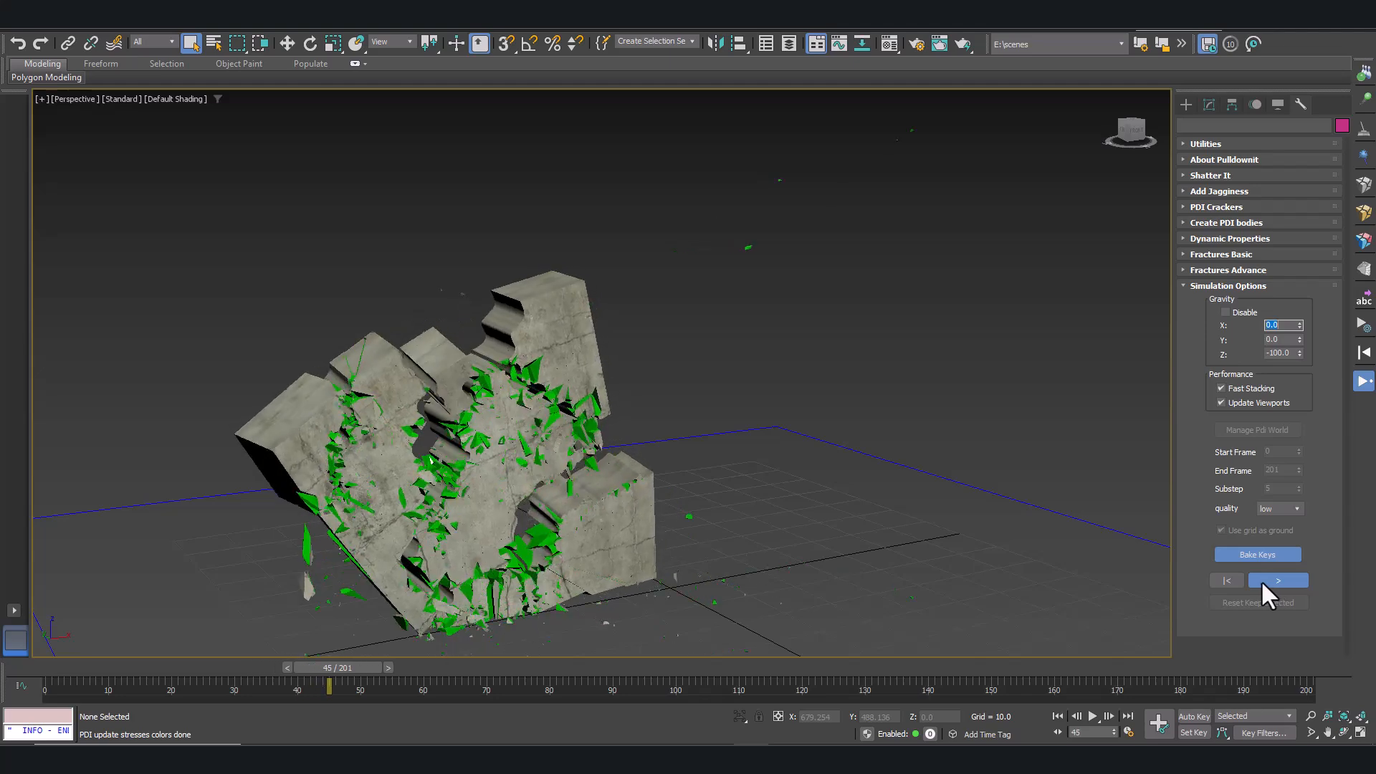
left_click(1277, 579)
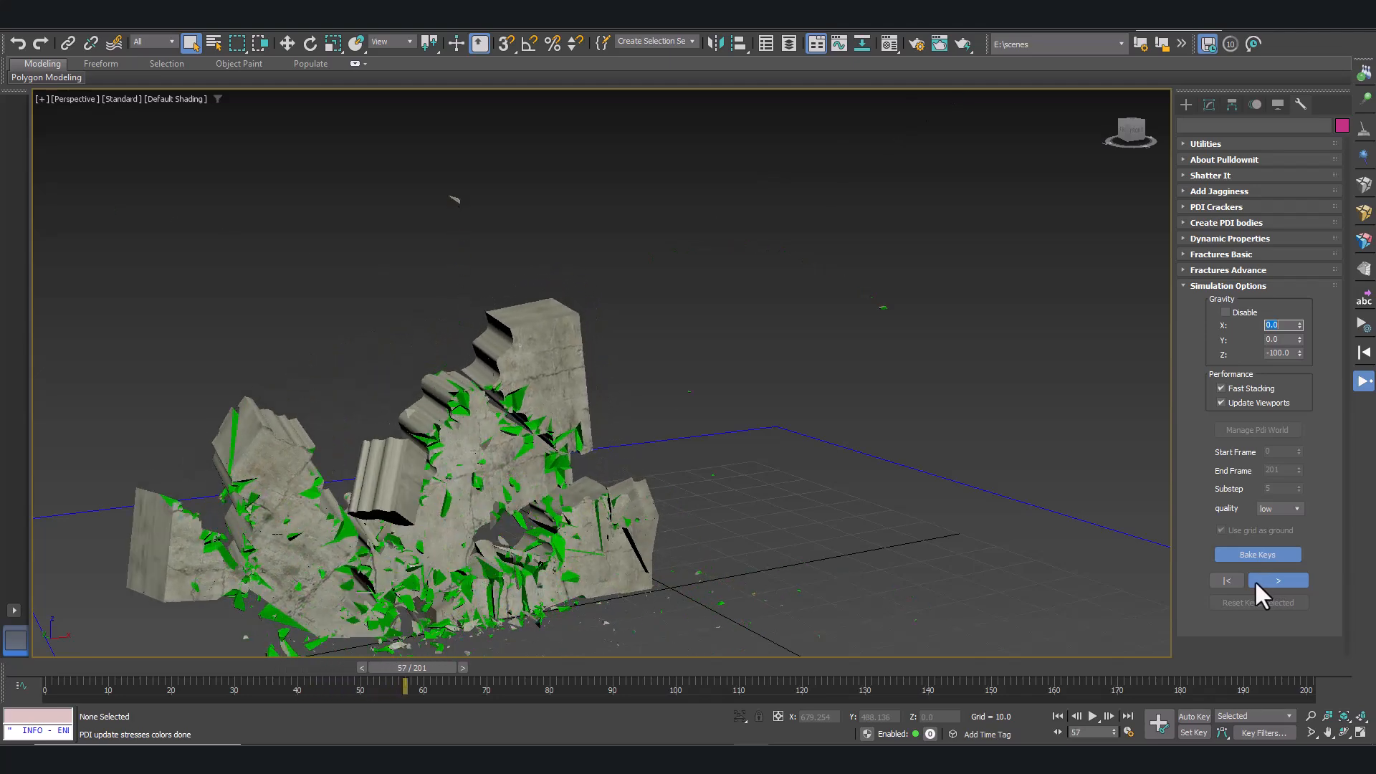
left_click(1278, 581)
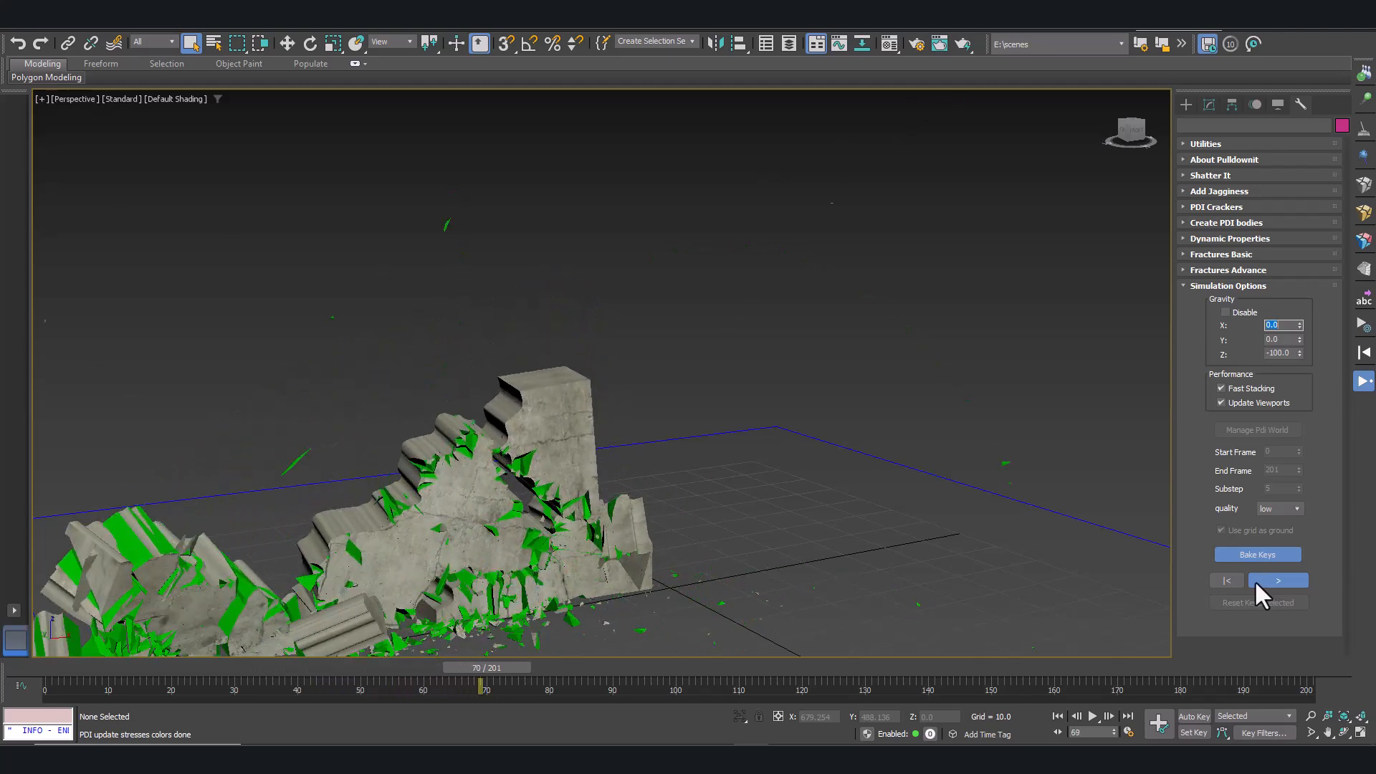
left_click(1277, 580)
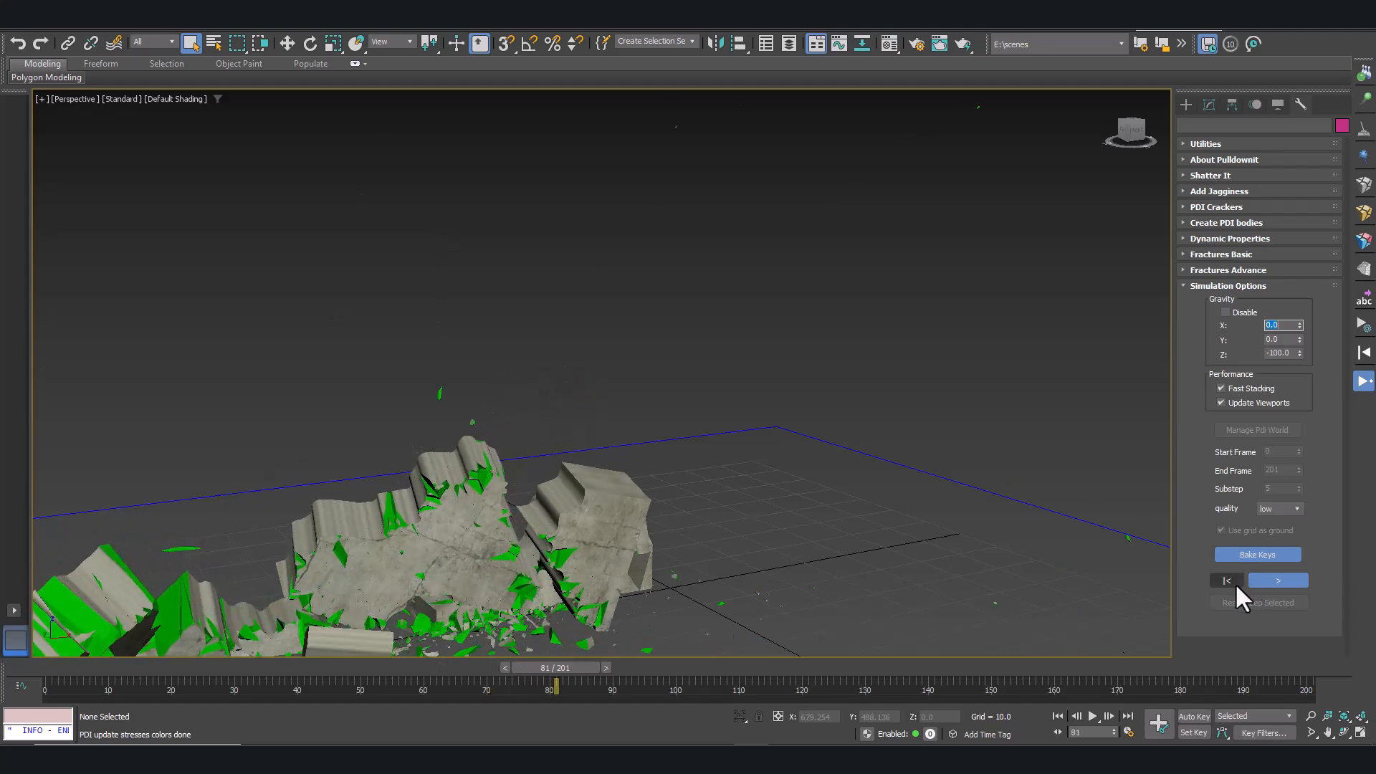
left_click(1278, 580)
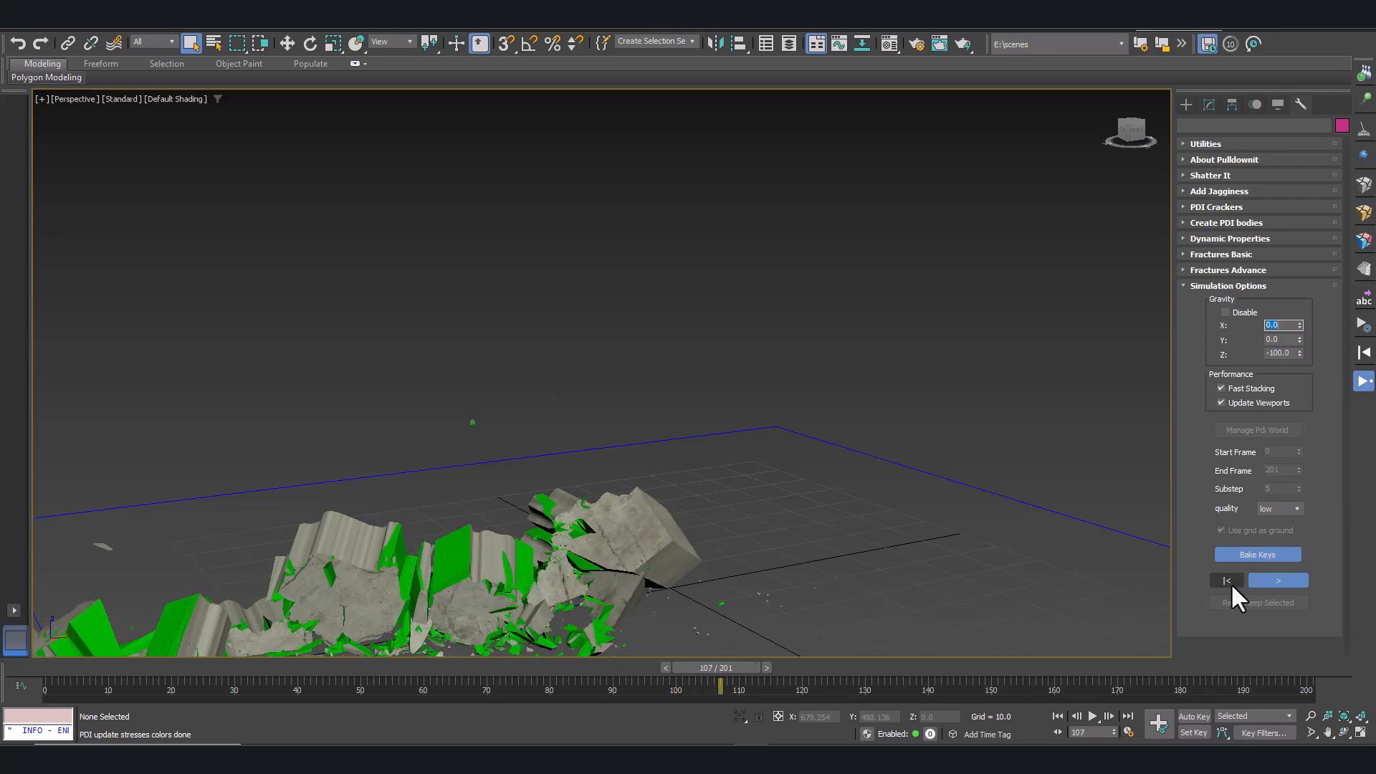
left_click(1278, 580)
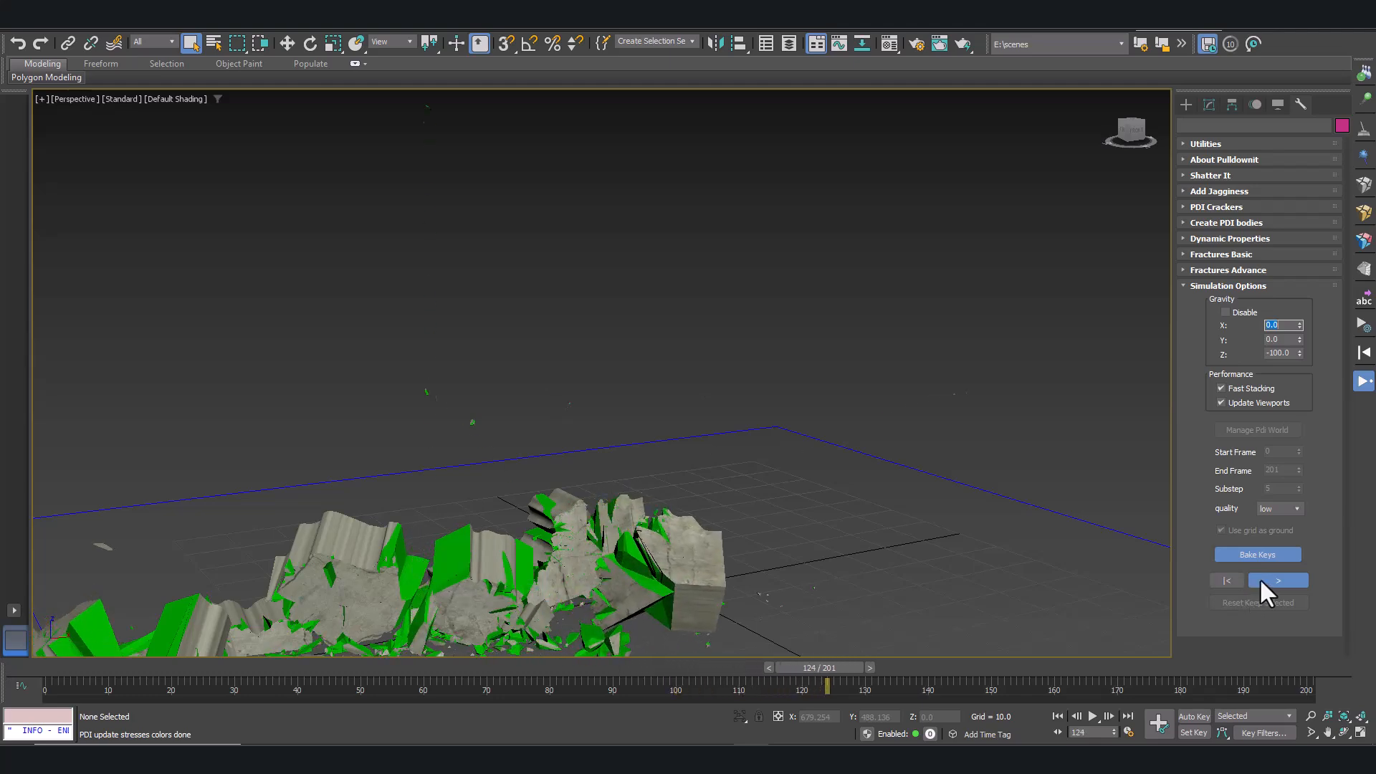
left_click(1277, 580)
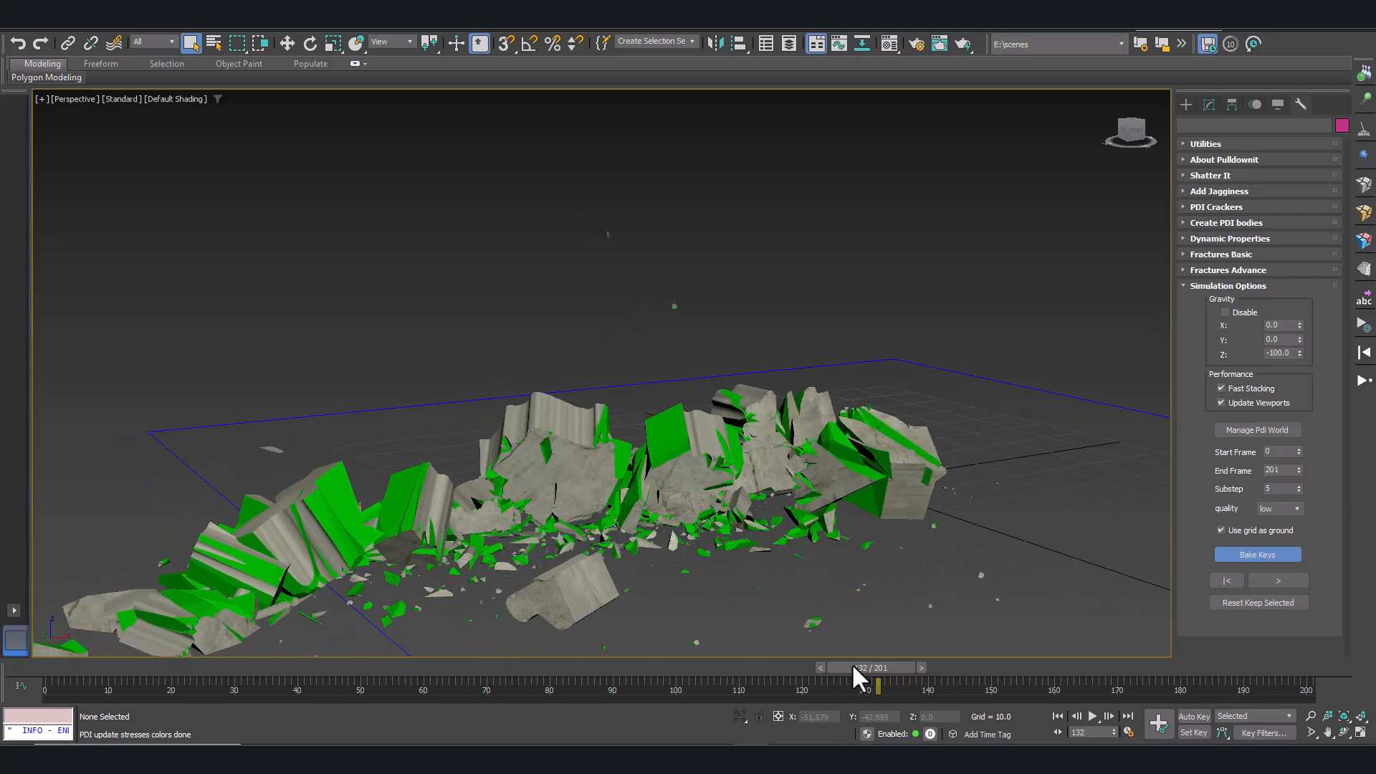
- Scrub the timeline from early cracking through to the settled debris
left_click_drag(865, 689, 214, 688)
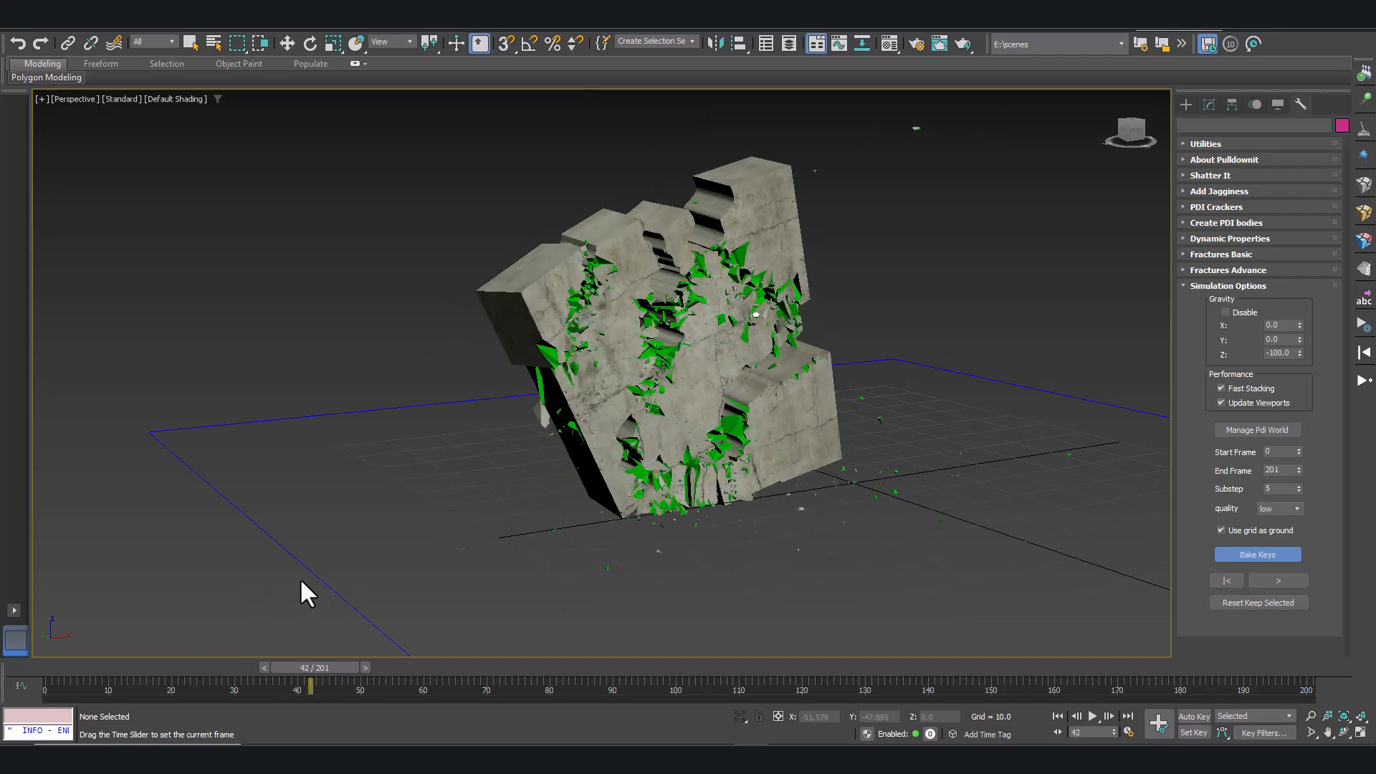
left_click_drag(311, 688, 268, 687)
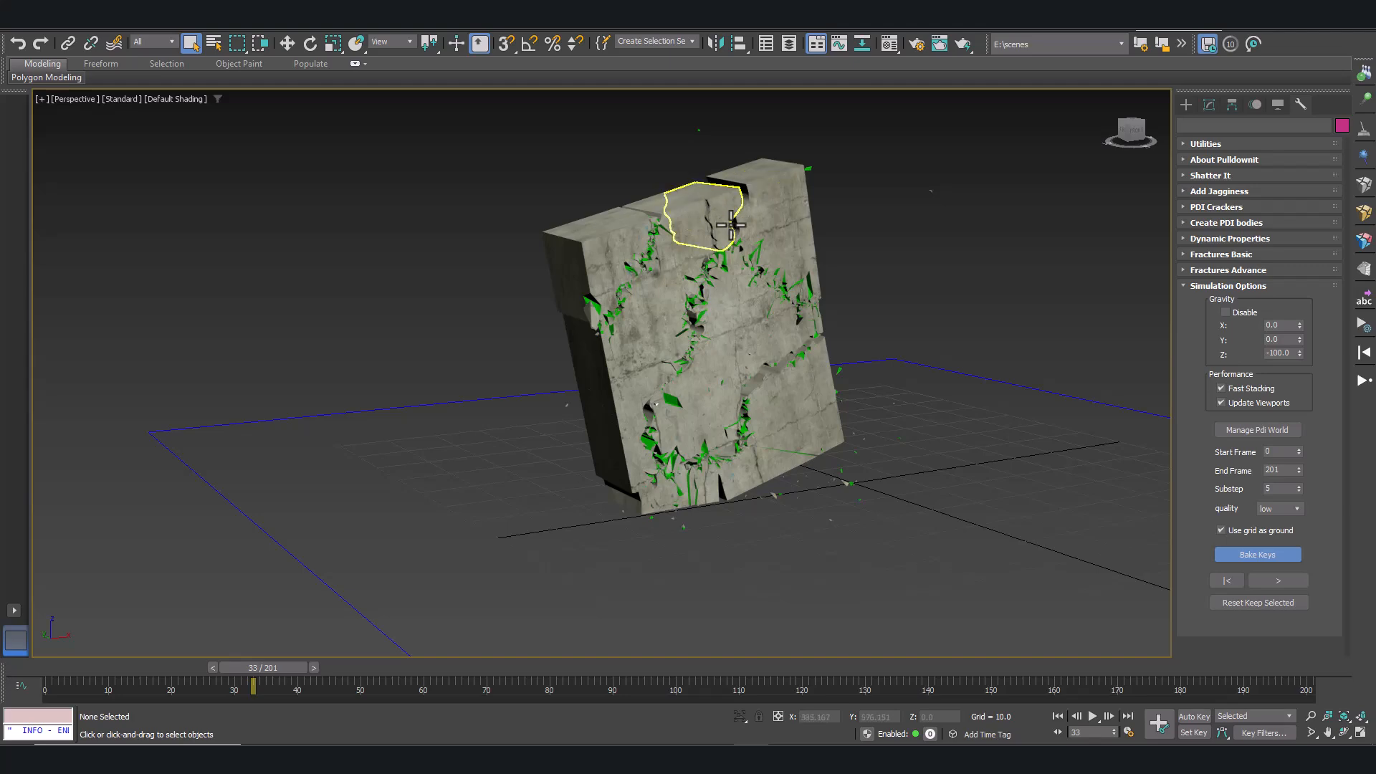
left_click(317, 668)
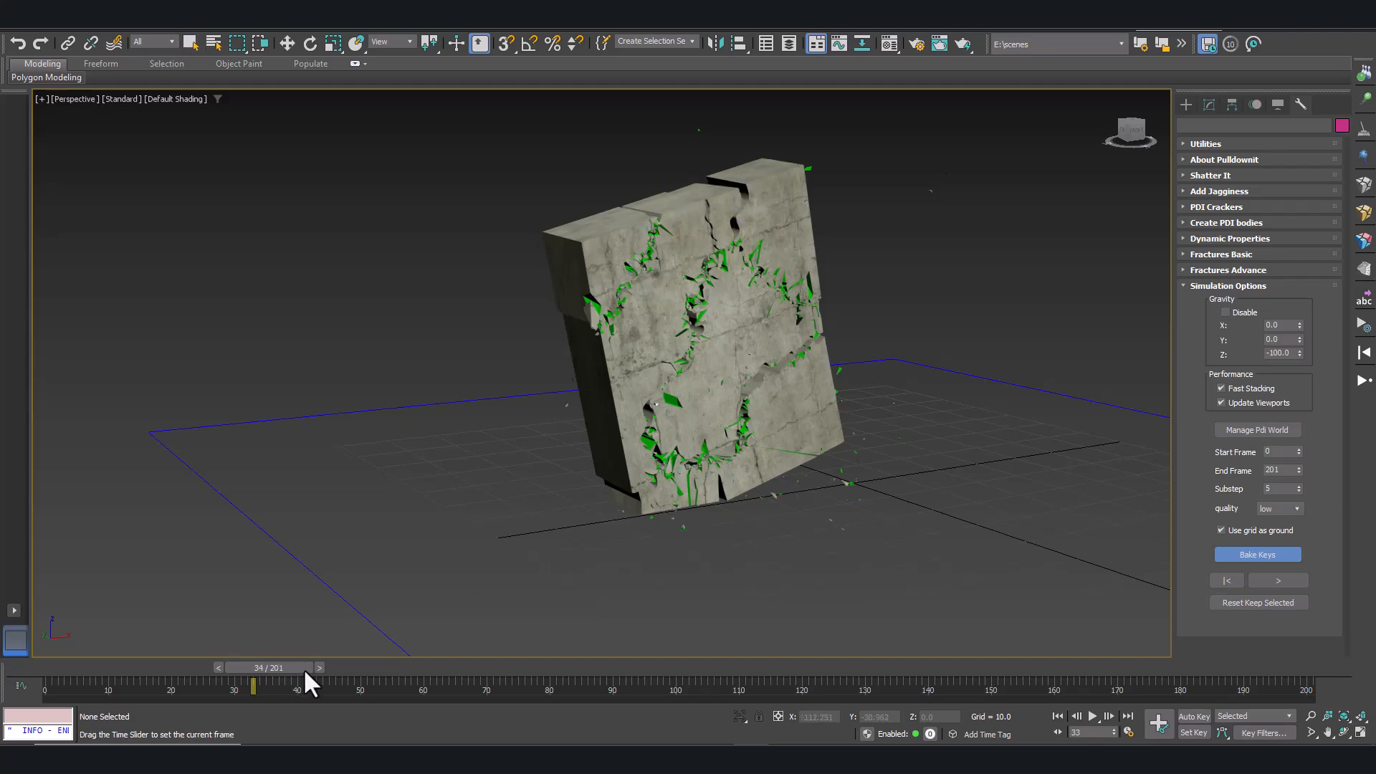
left_click_drag(253, 684, 511, 684)
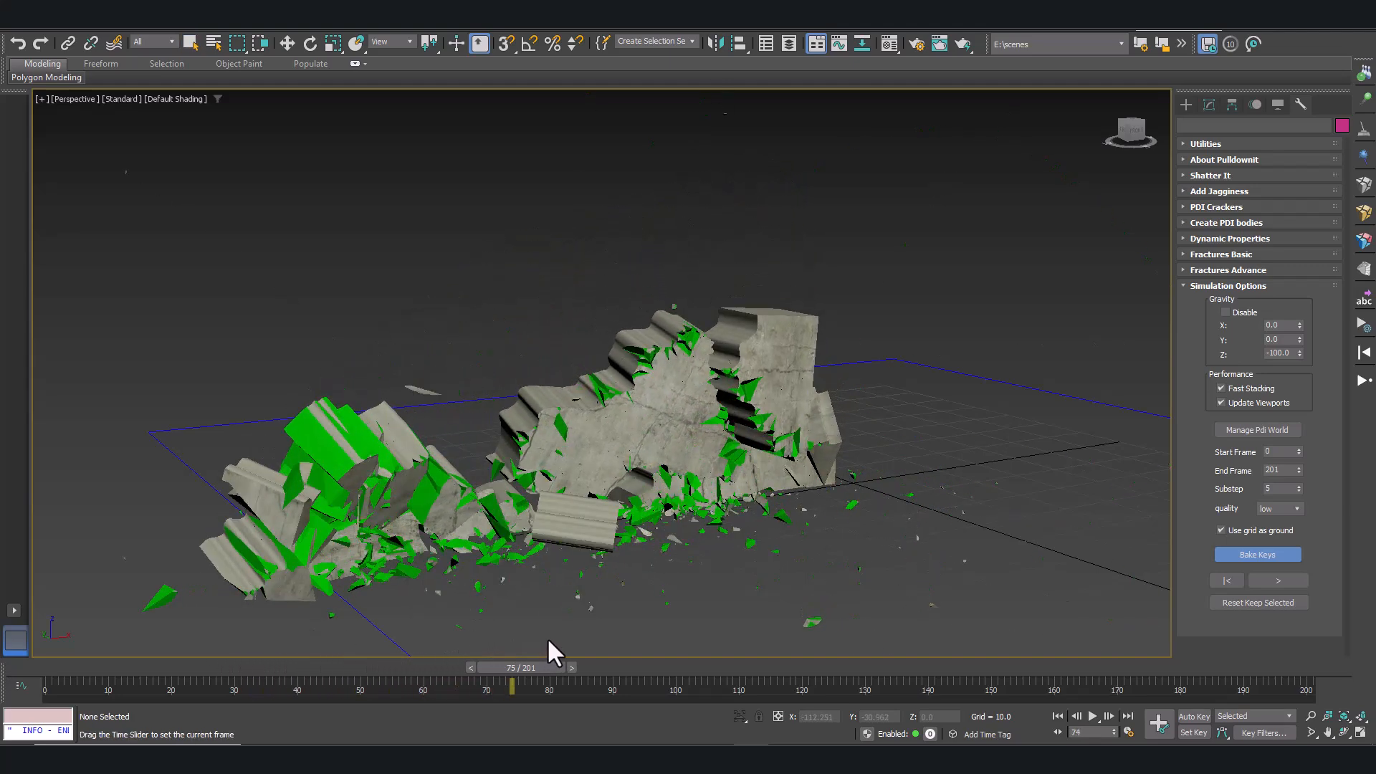
left_click_drag(512, 690, 801, 689)
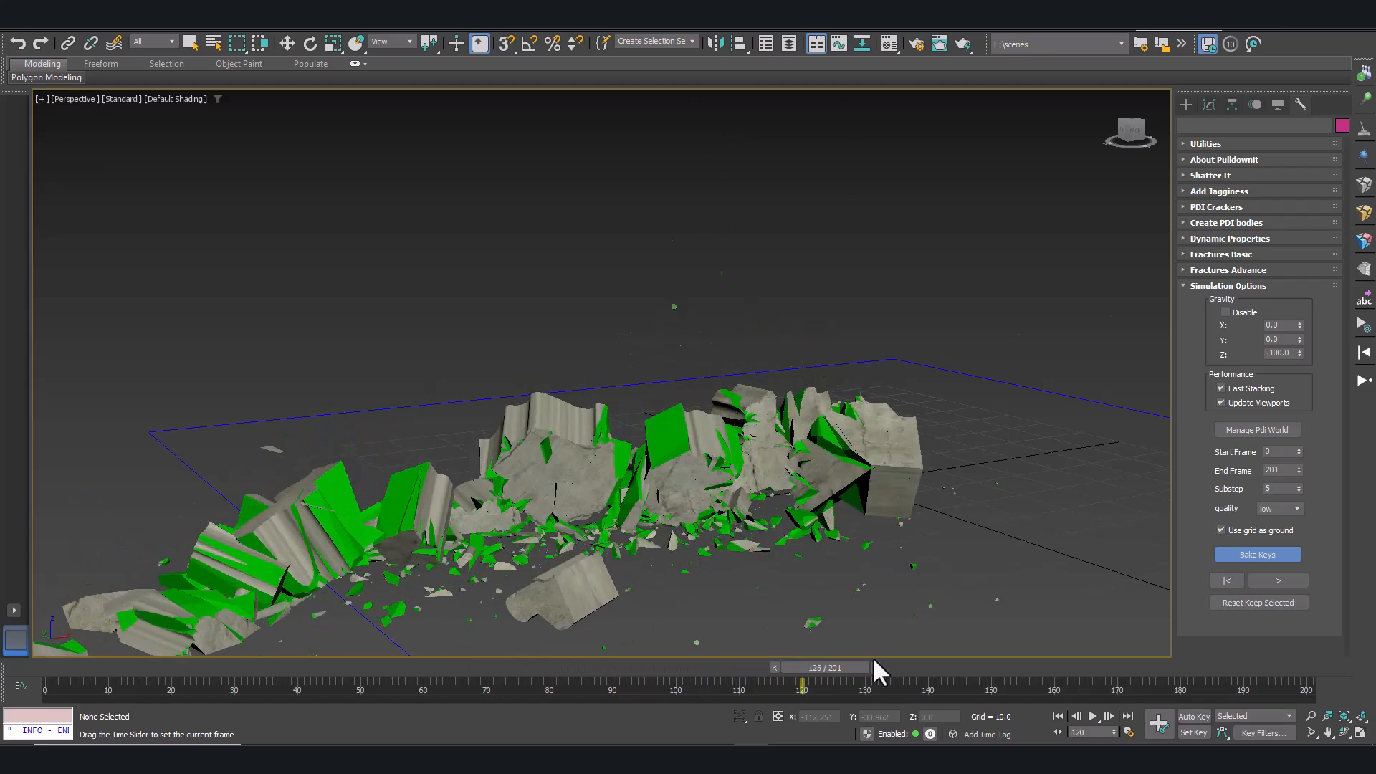
left_click_drag(800, 683, 1086, 683)
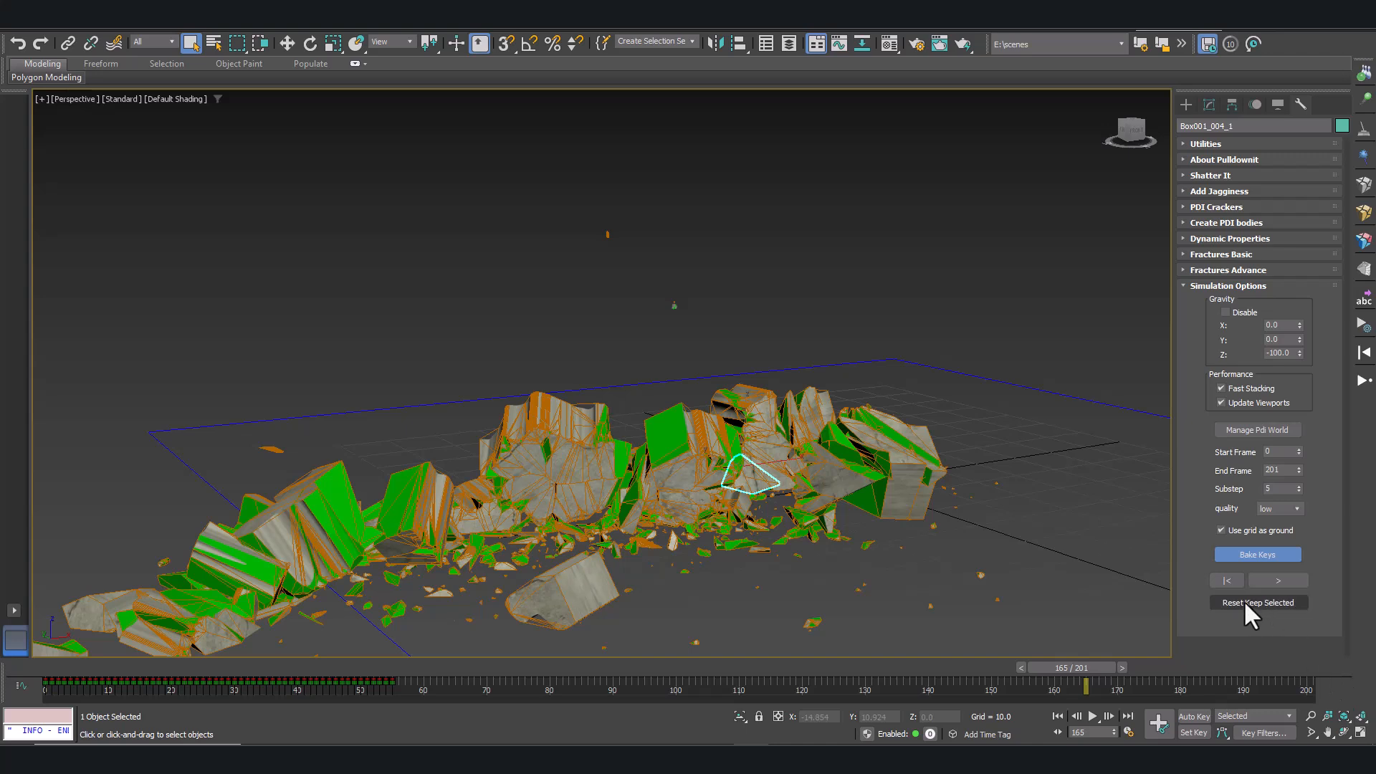
- Reset the simulation keeping the selected piece's animation, then select the green-faced broken chunk
left_click(1258, 602)
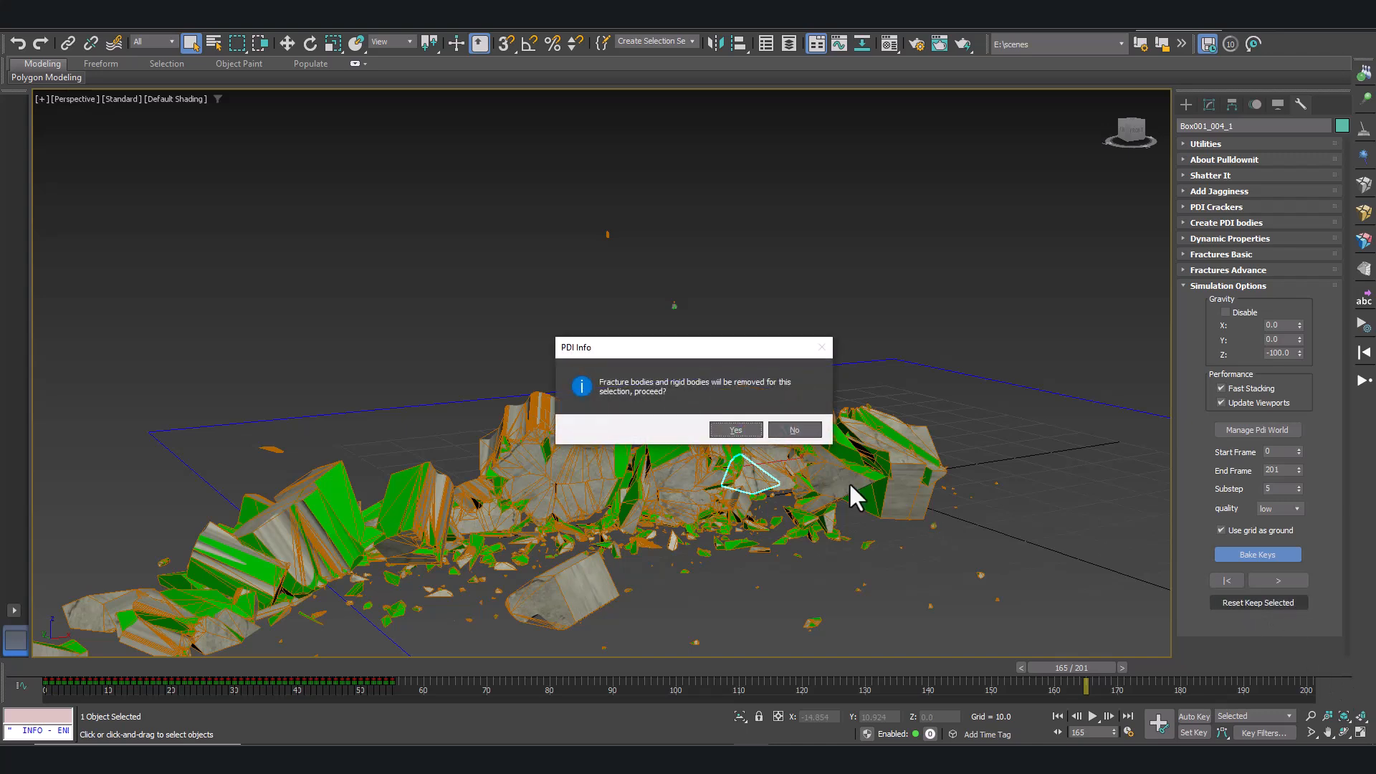
left_click(734, 430)
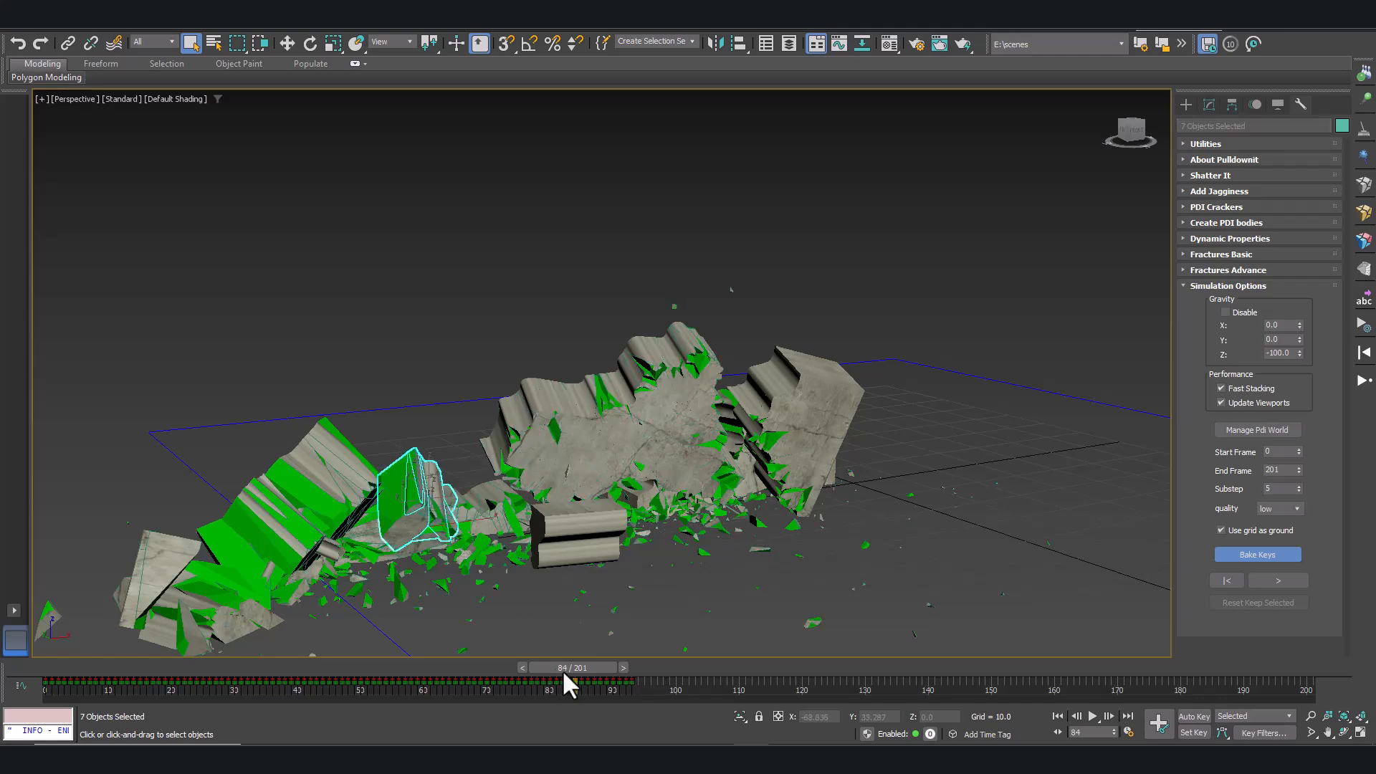
left_click_drag(570, 684, 693, 684)
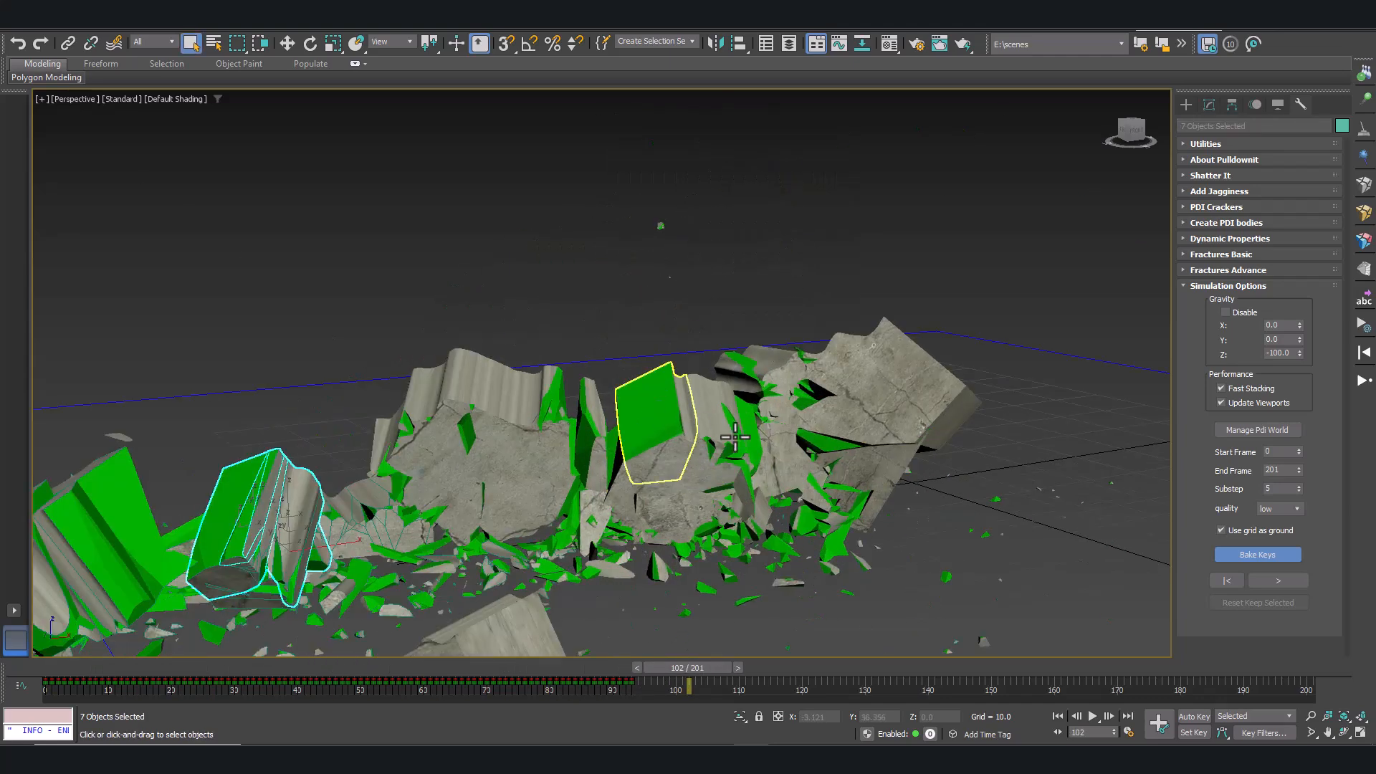
left_click(662, 426)
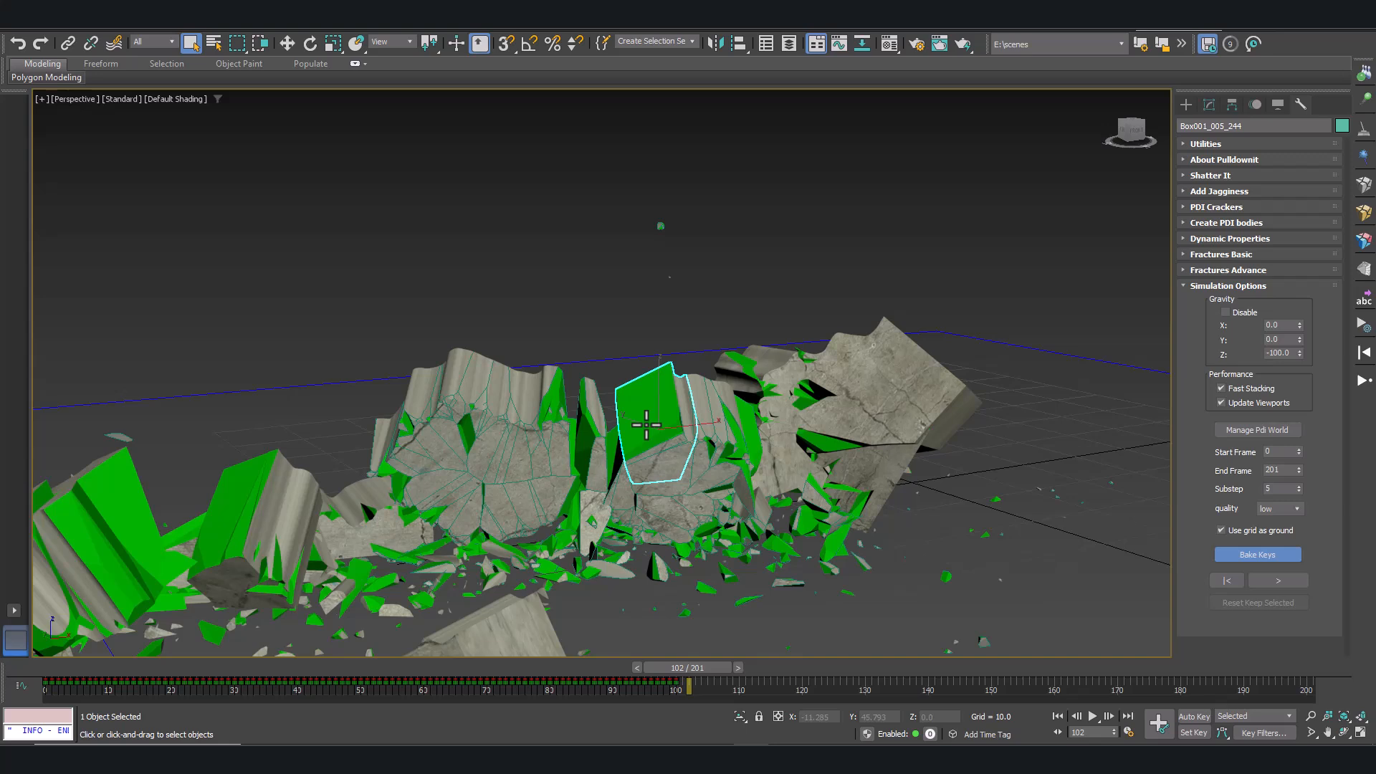
mouse_move(1363, 270)
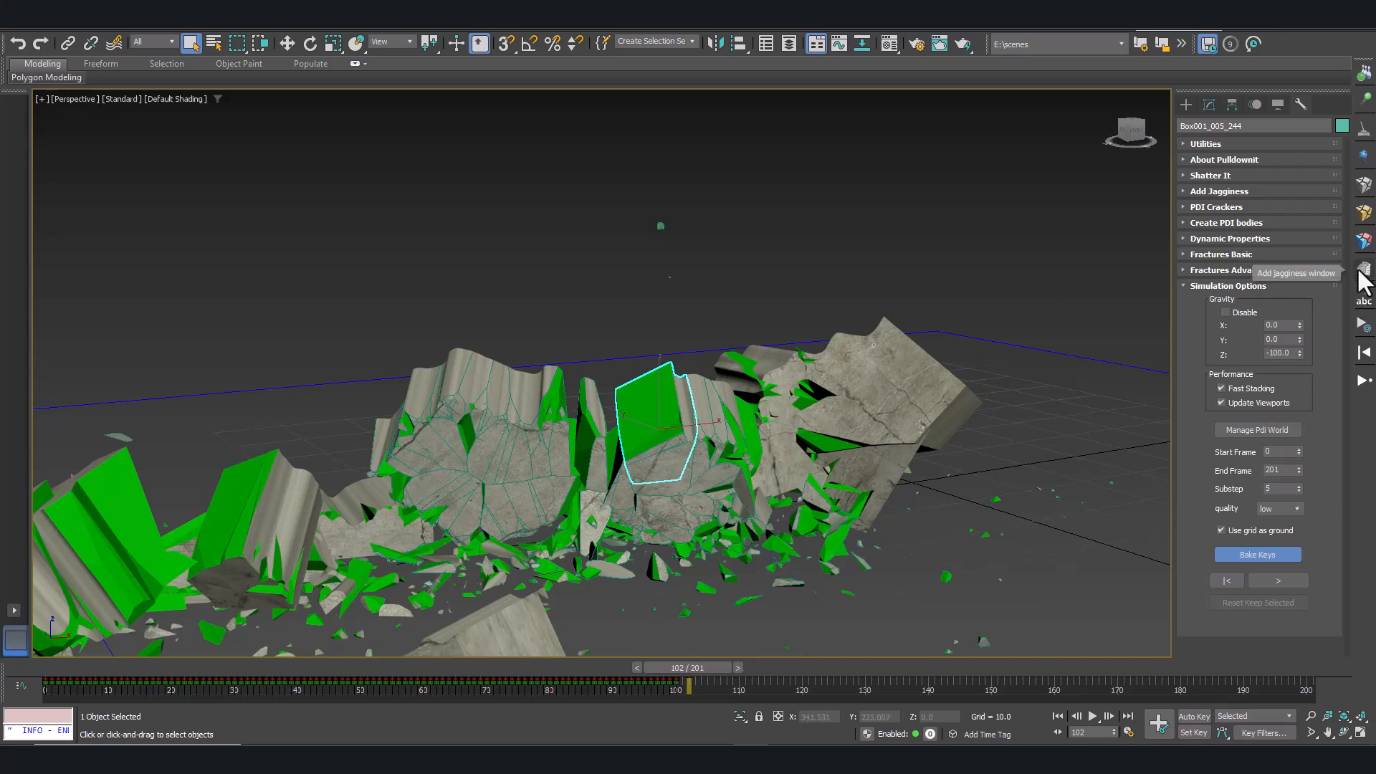
- Add jagginess at resolution 4 to the broken fragments and check the collapsed debris
left_click(1219, 191)
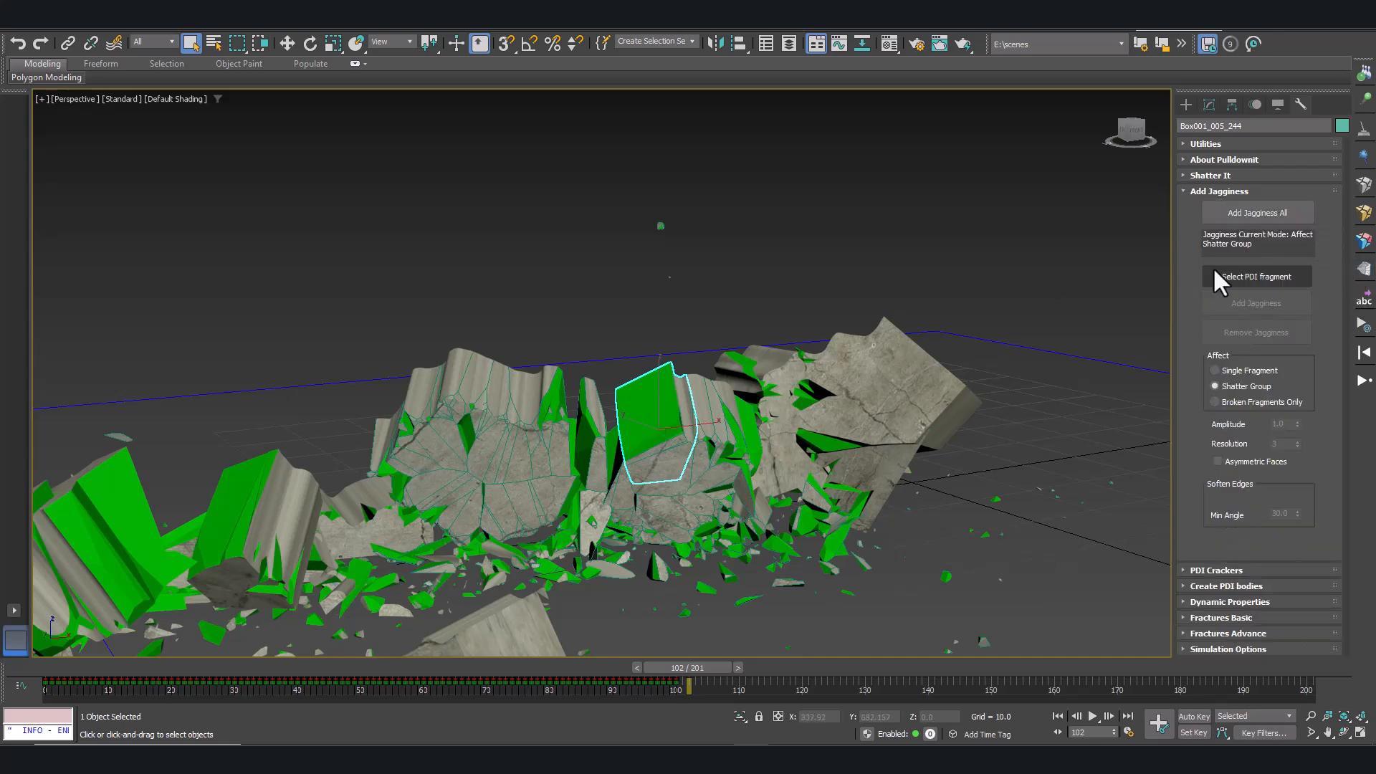
left_click(1255, 277)
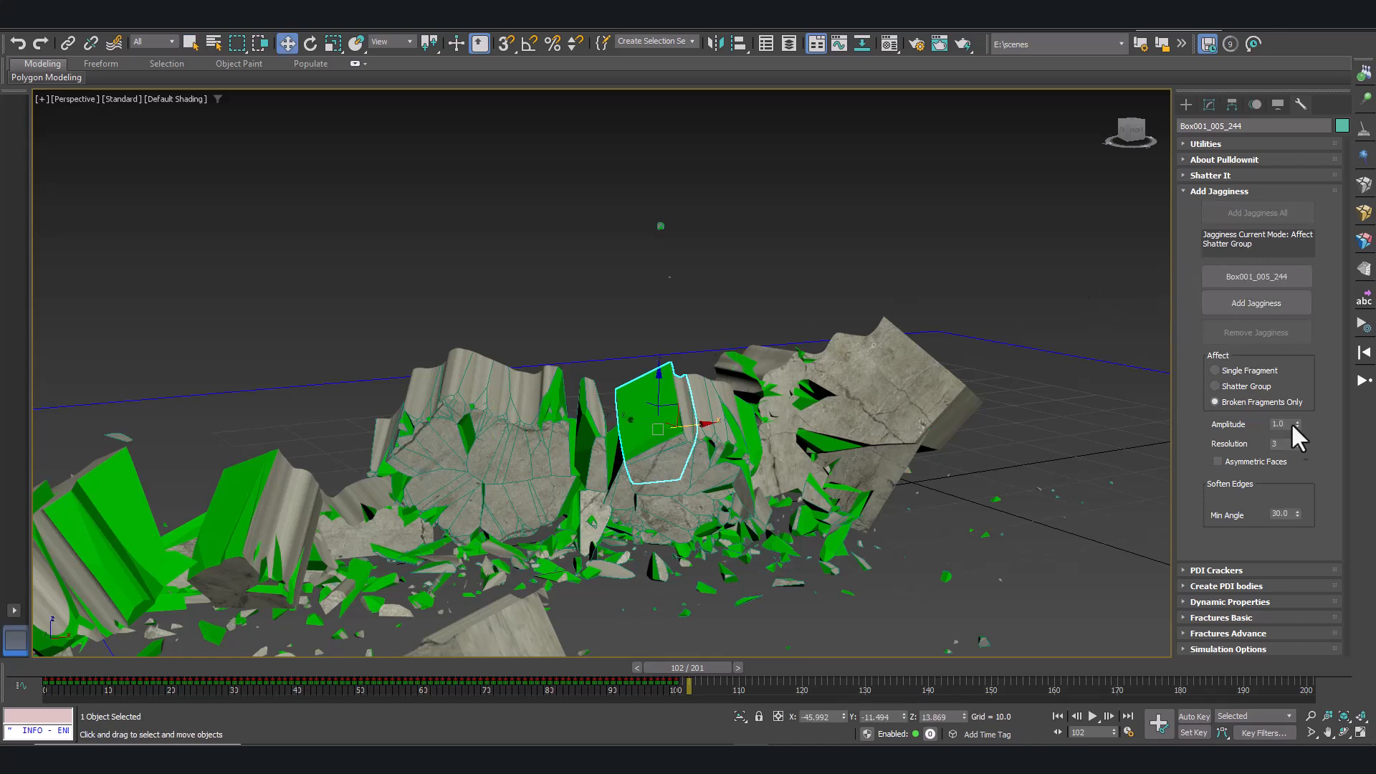
left_click(1297, 439)
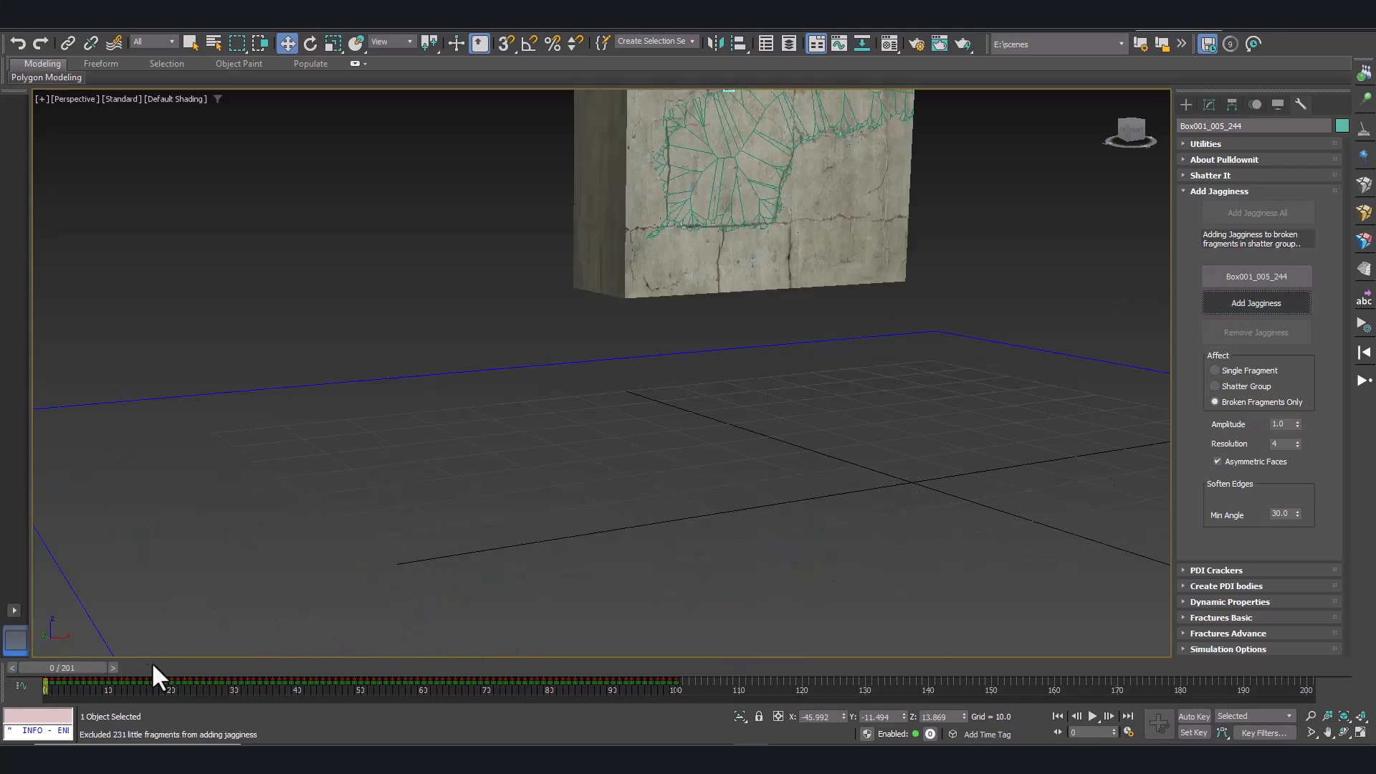
left_click_drag(48, 683, 121, 683)
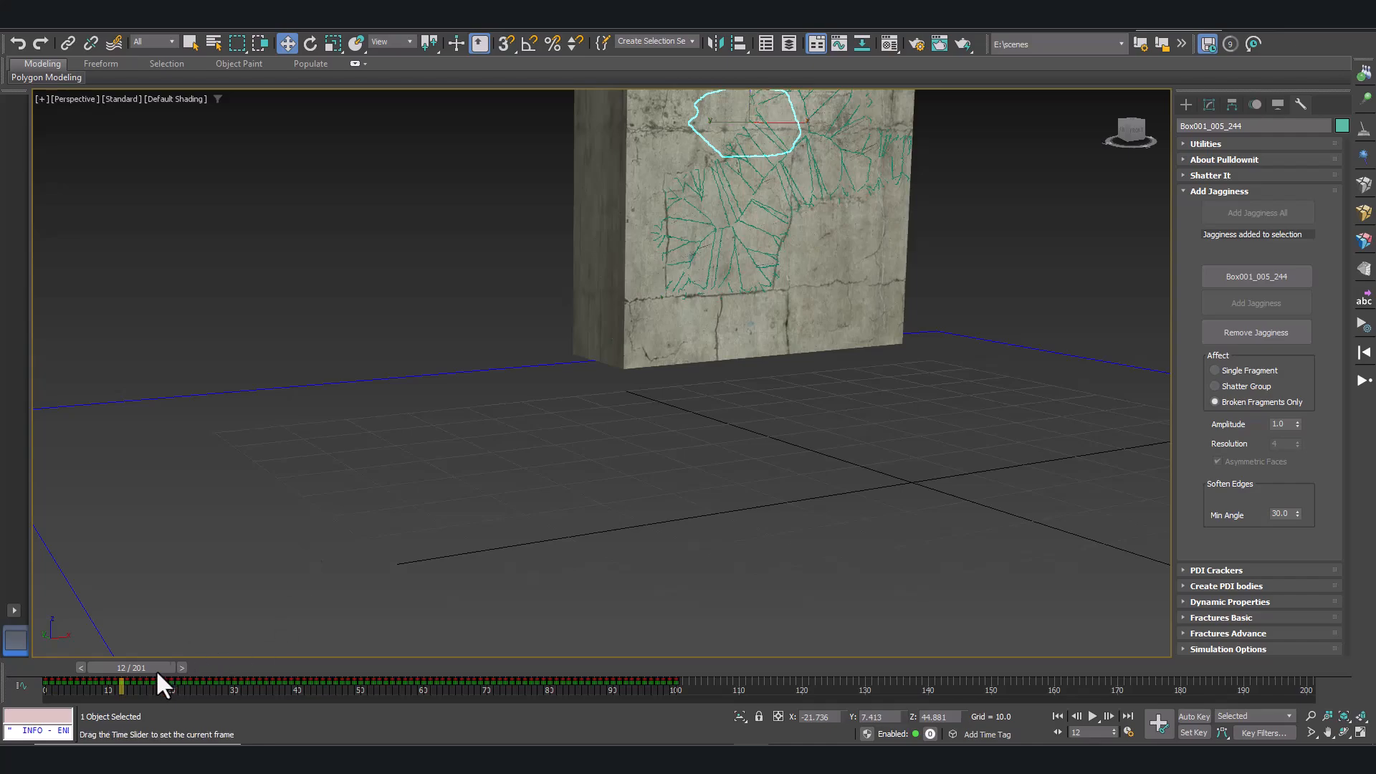
left_click_drag(120, 684, 693, 684)
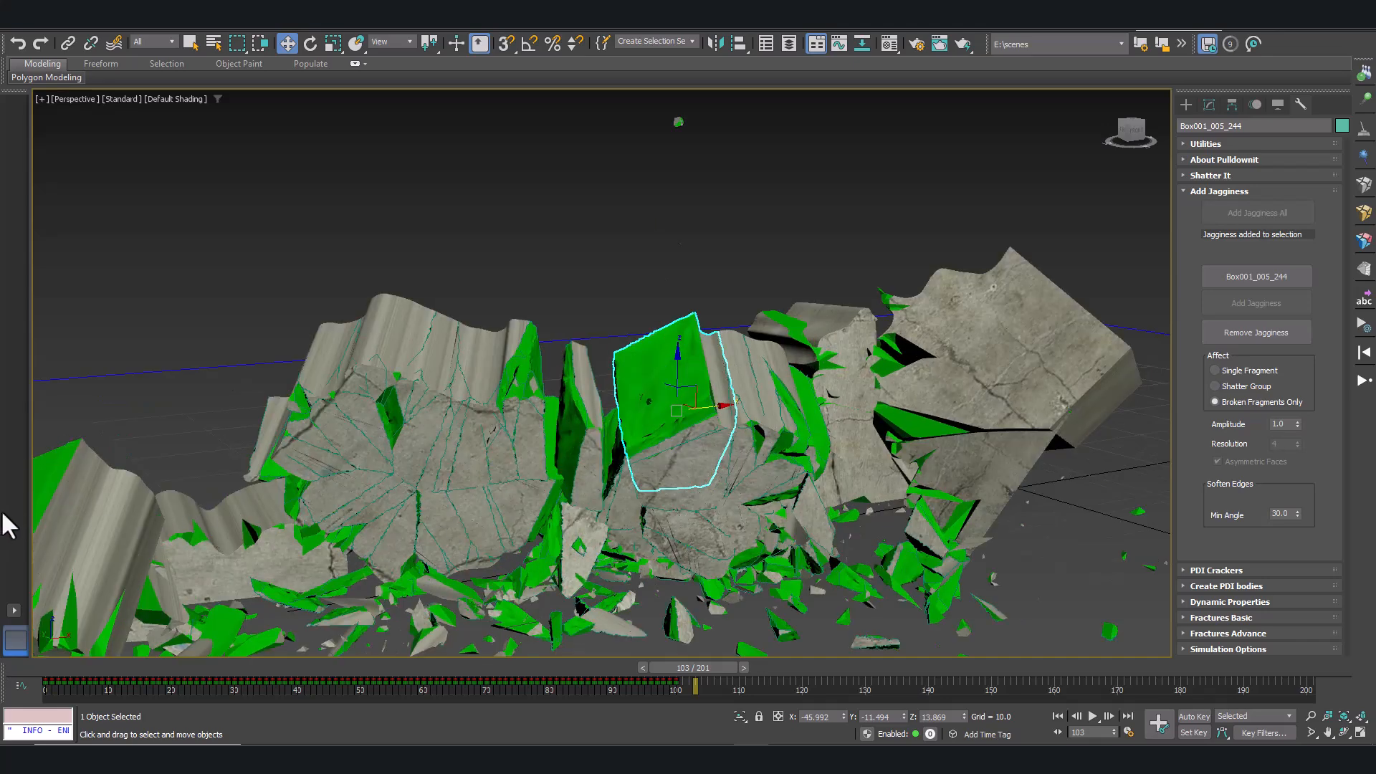
left_click(505, 403)
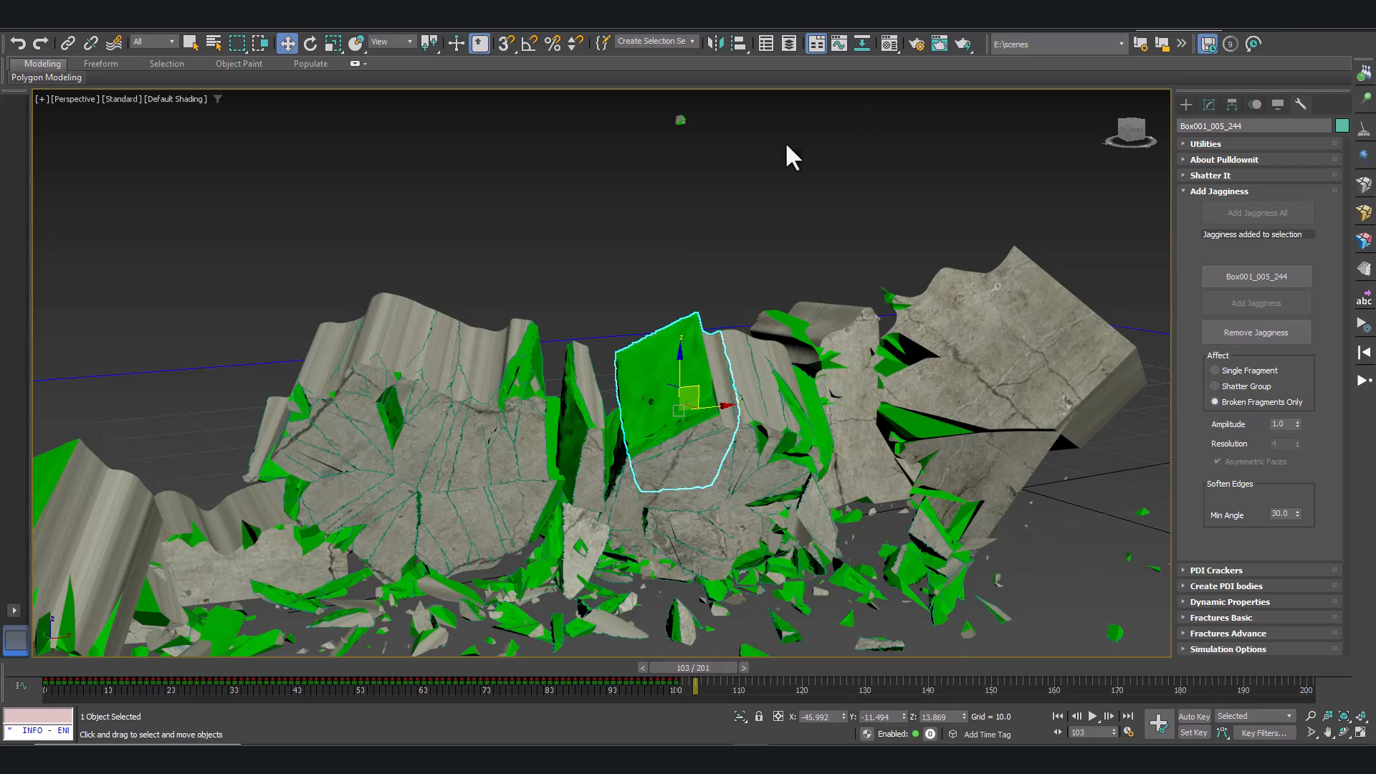
mouse_move(889, 43)
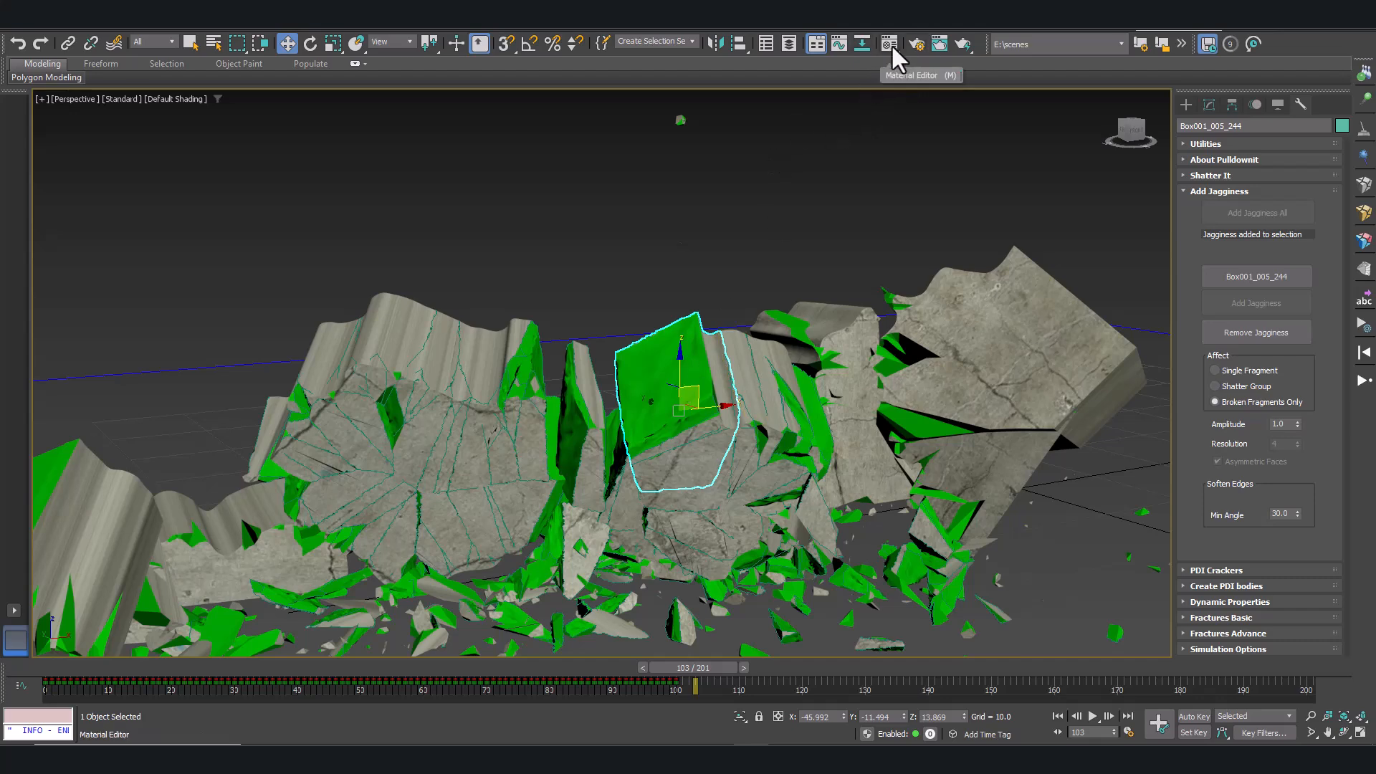
- Darken the pdiCutmat diffuse colour to a muted grey-green concrete tone
left_click(888, 43)
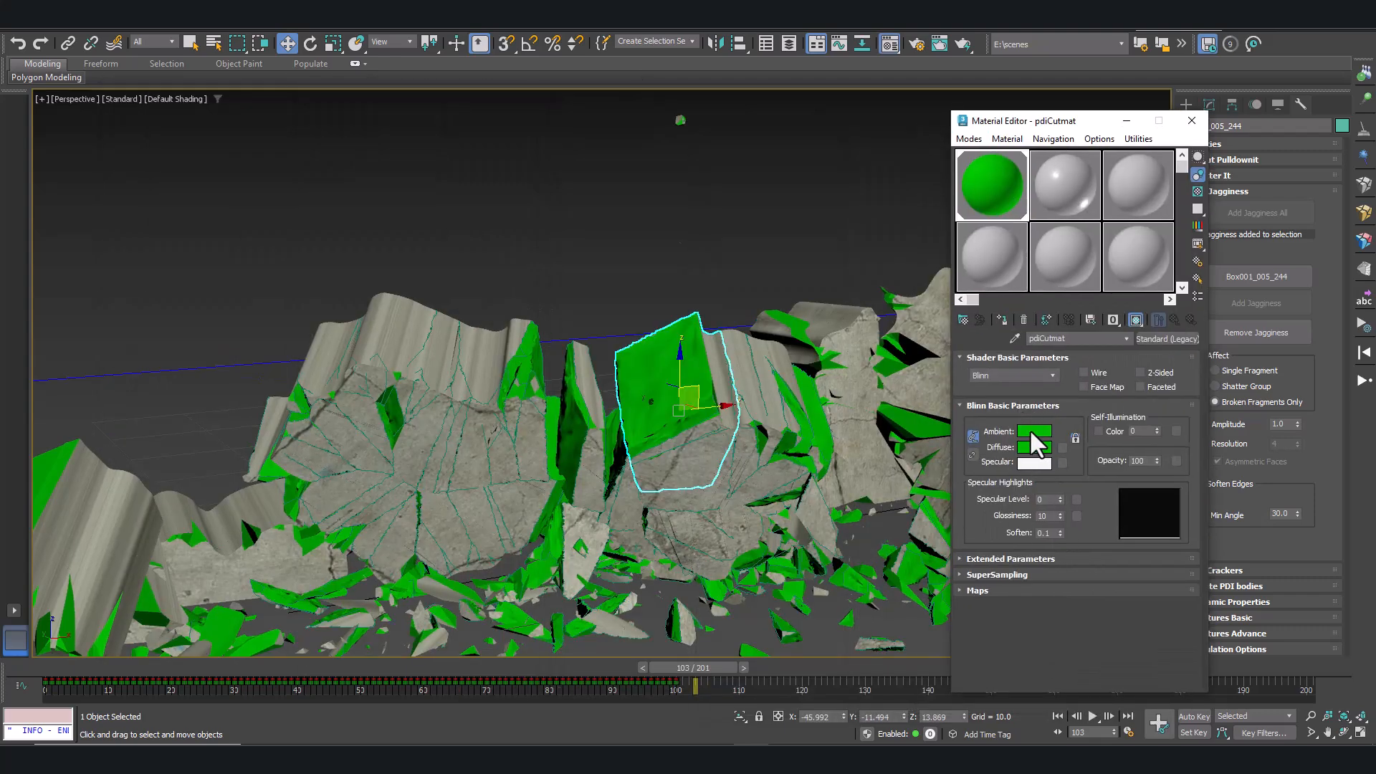
left_click(1034, 447)
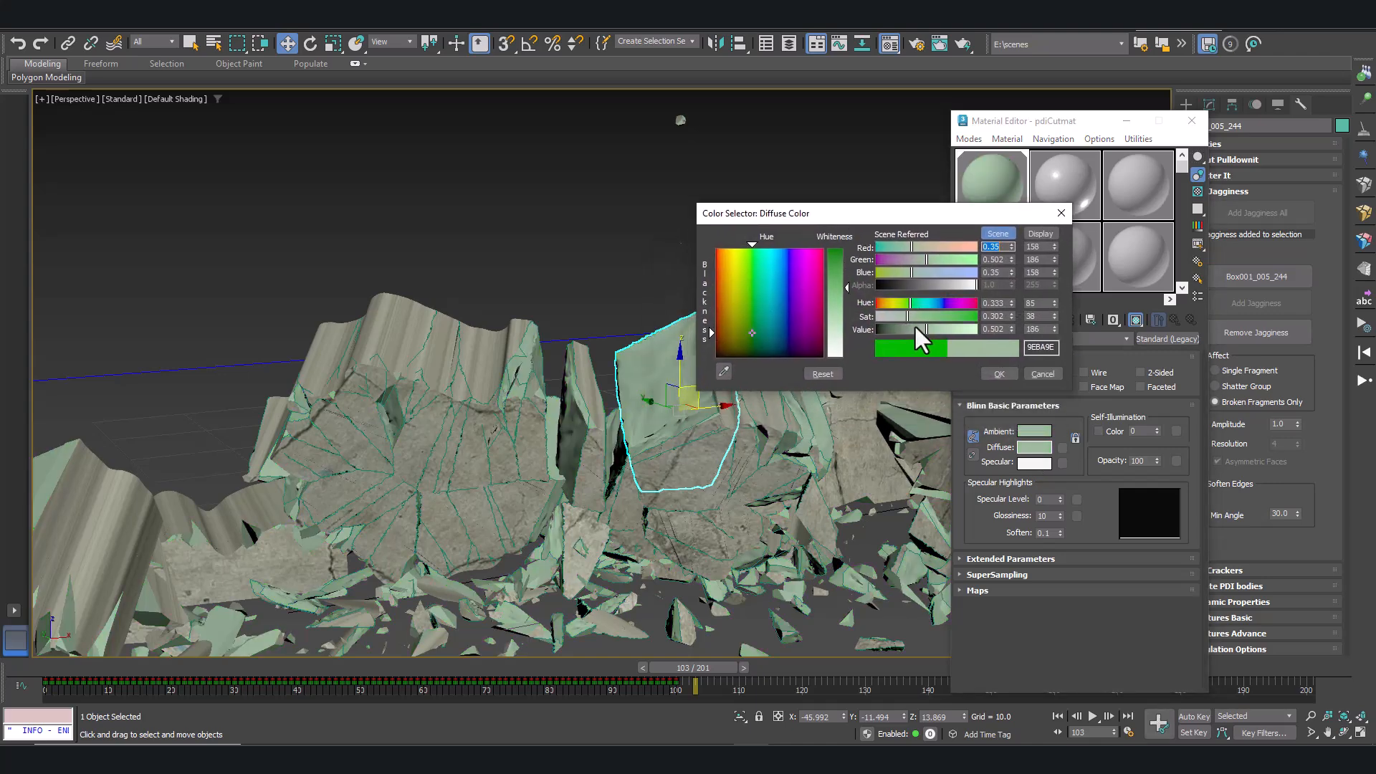
left_click_drag(922, 329, 910, 328)
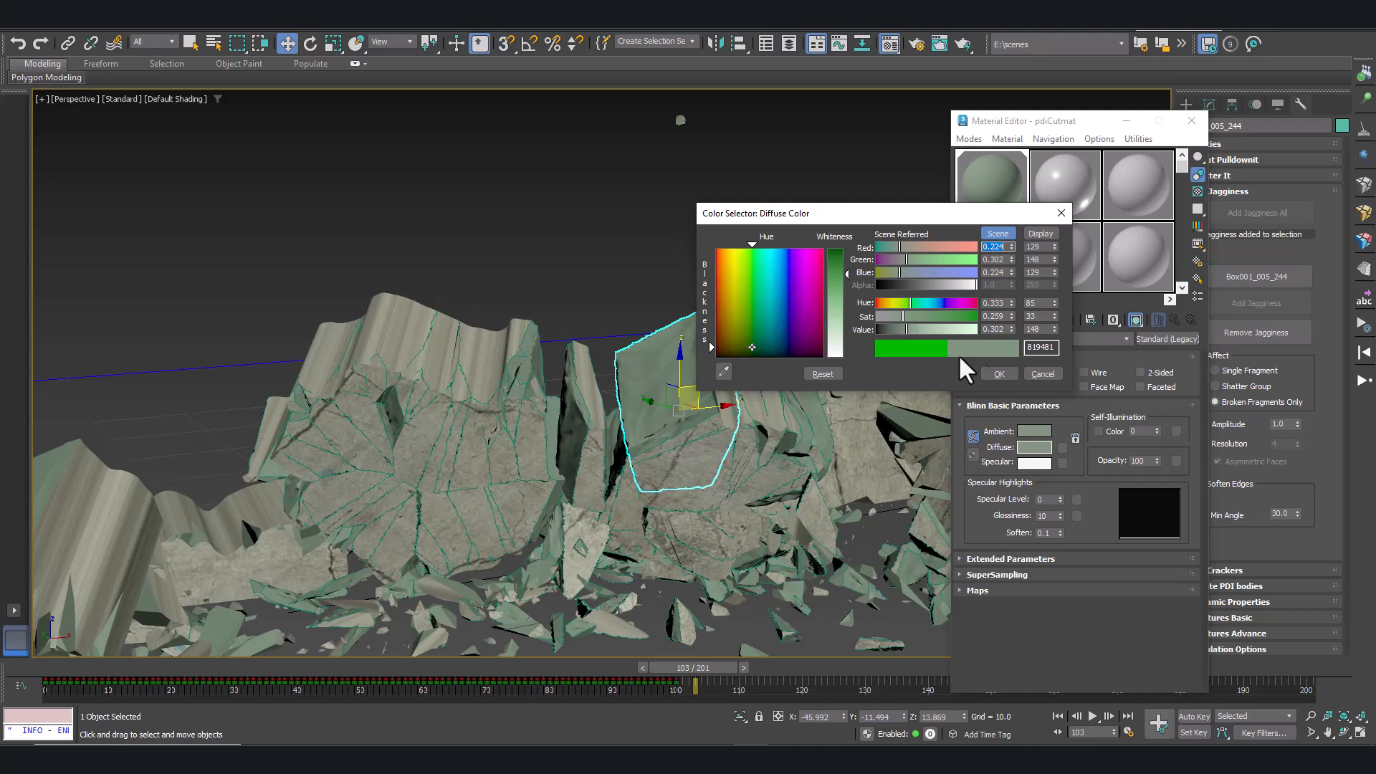
left_click(998, 372)
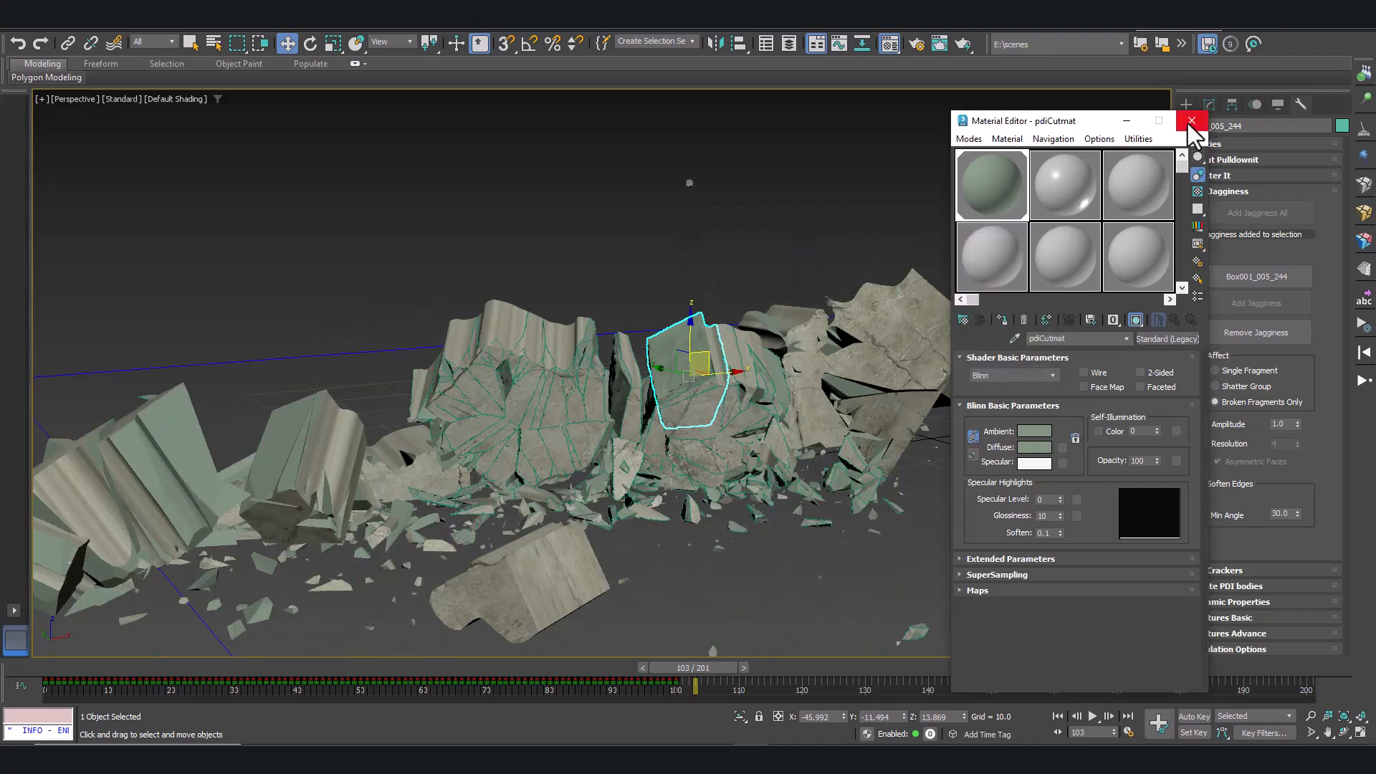
left_click(1191, 120)
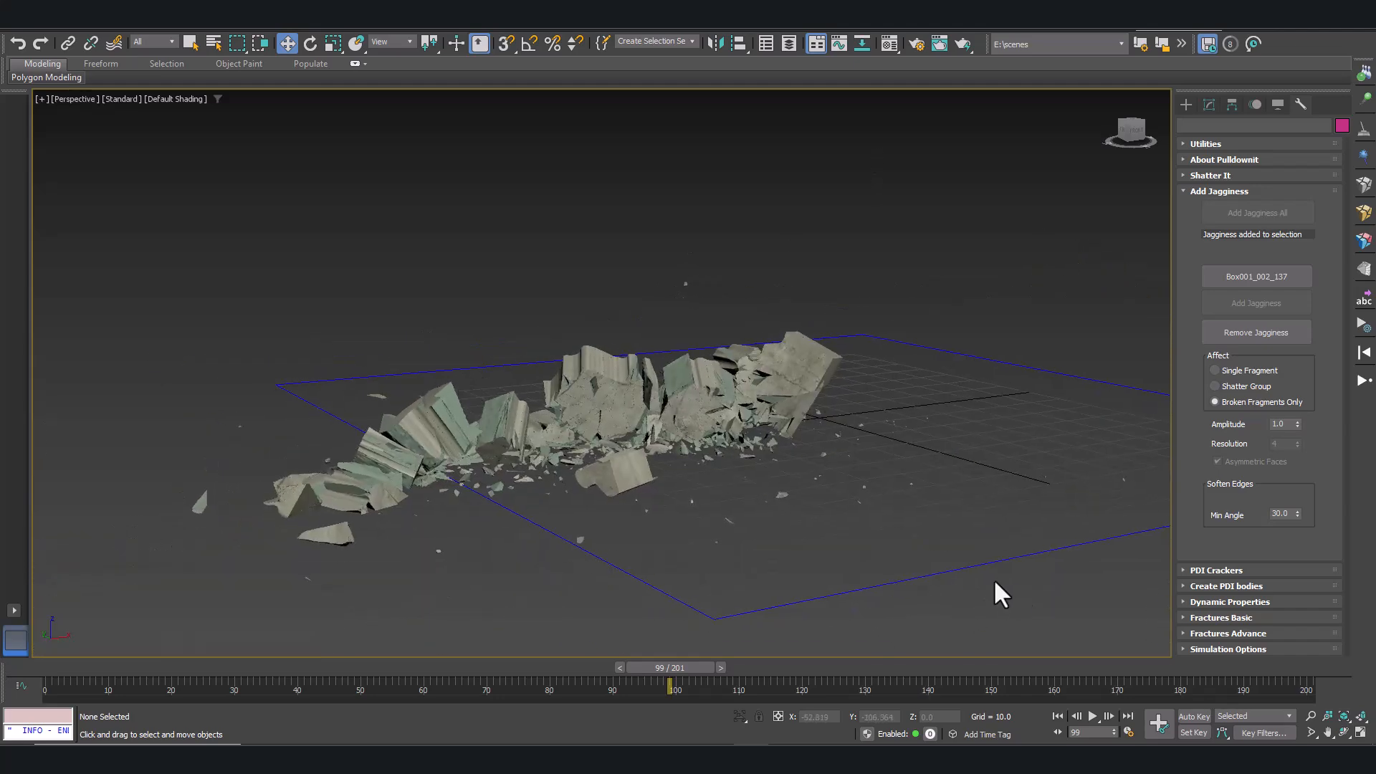
- Rewind to frame 0 and play the collapse animation
left_click(1057, 716)
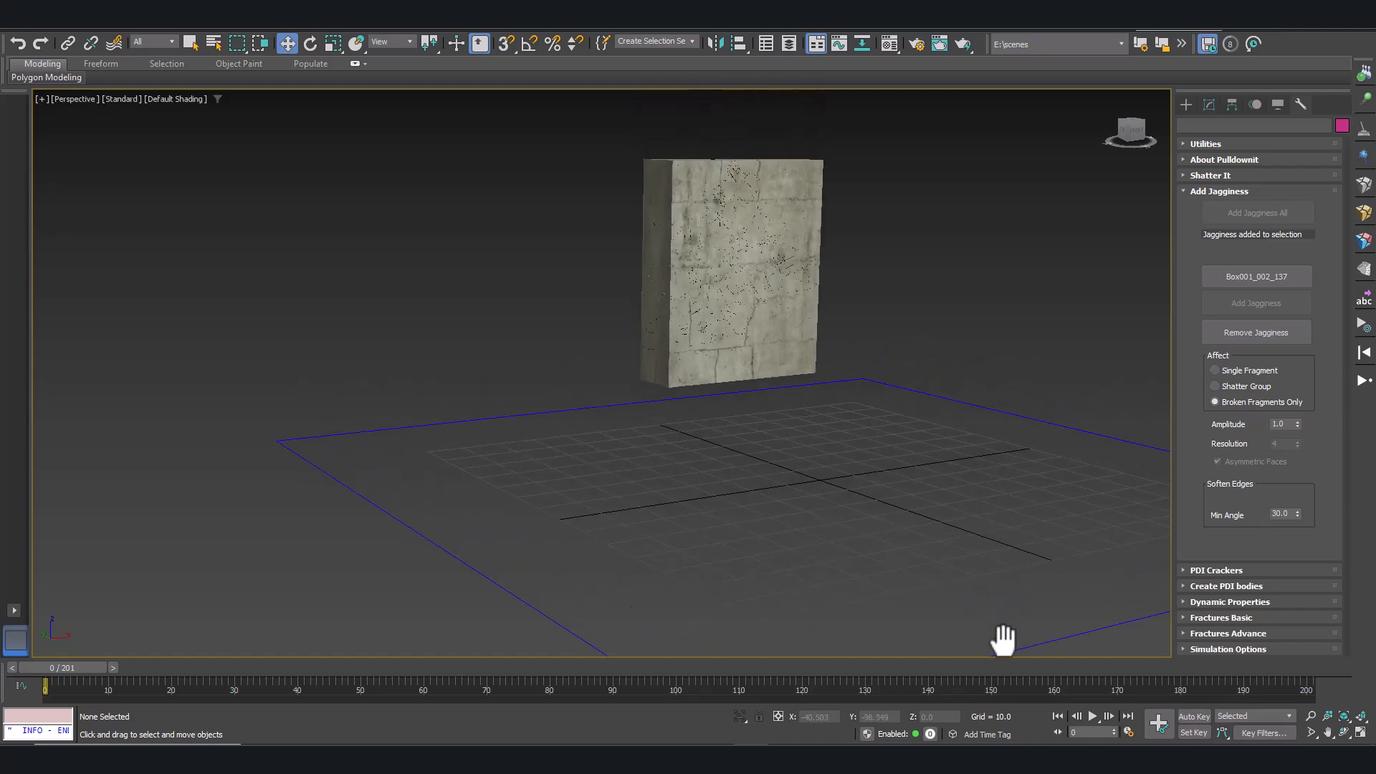
left_click(1092, 716)
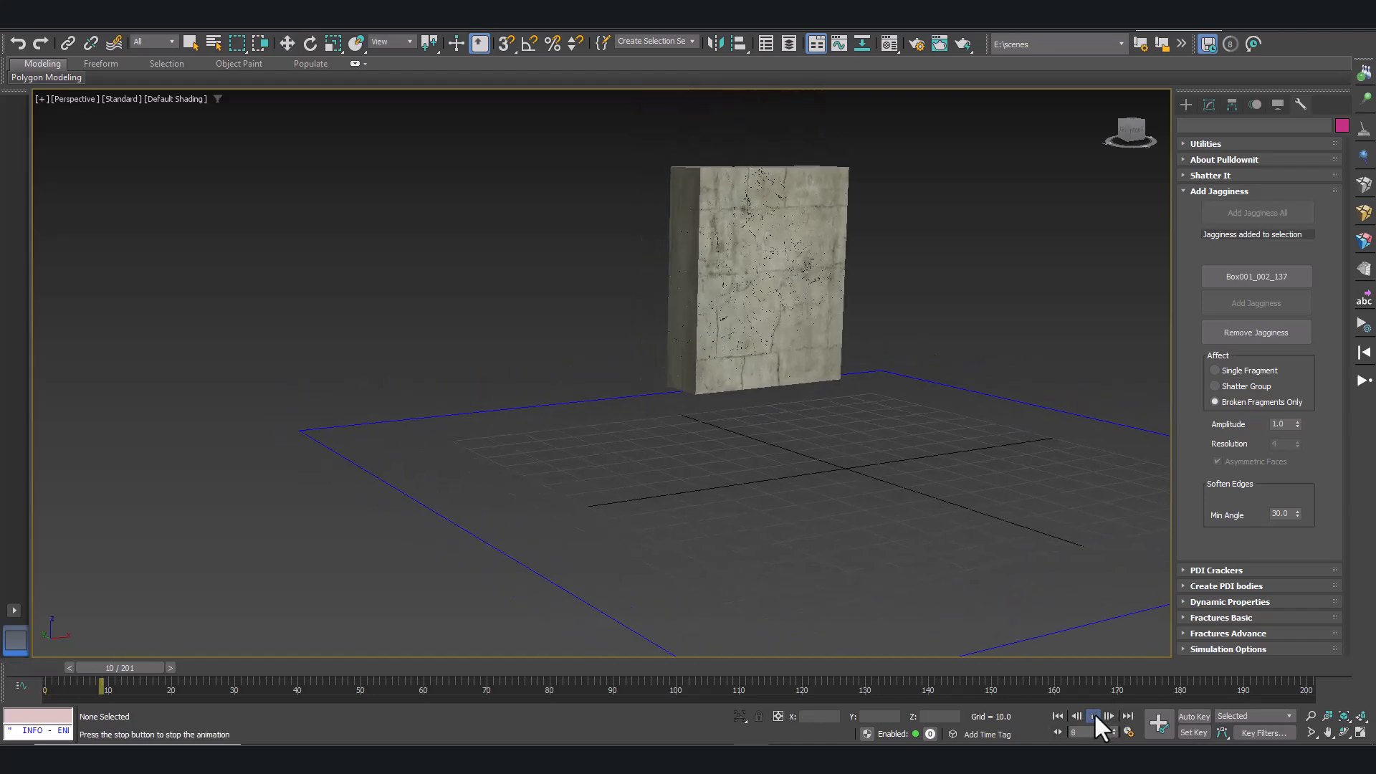